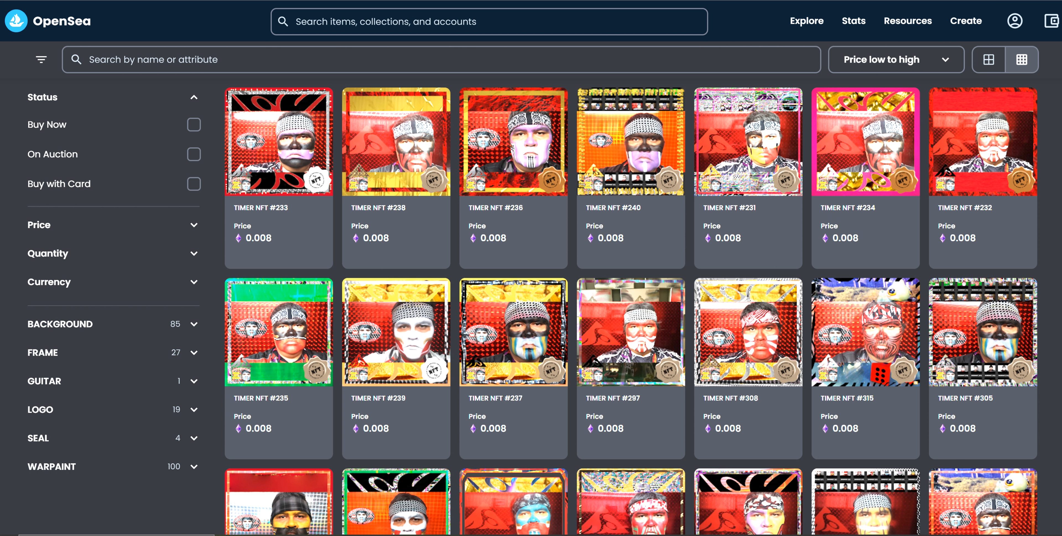
Sort the TIMER NFT collection listings by Recently received.
{"action": "left_click", "coordinate": [894, 60]}
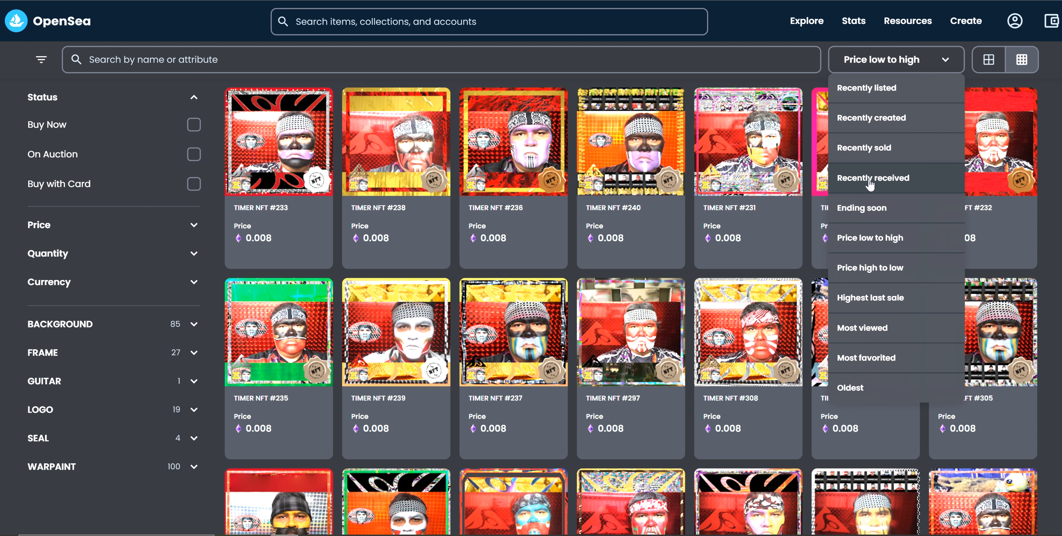
{"action": "left_click", "coordinate": [873, 178]}
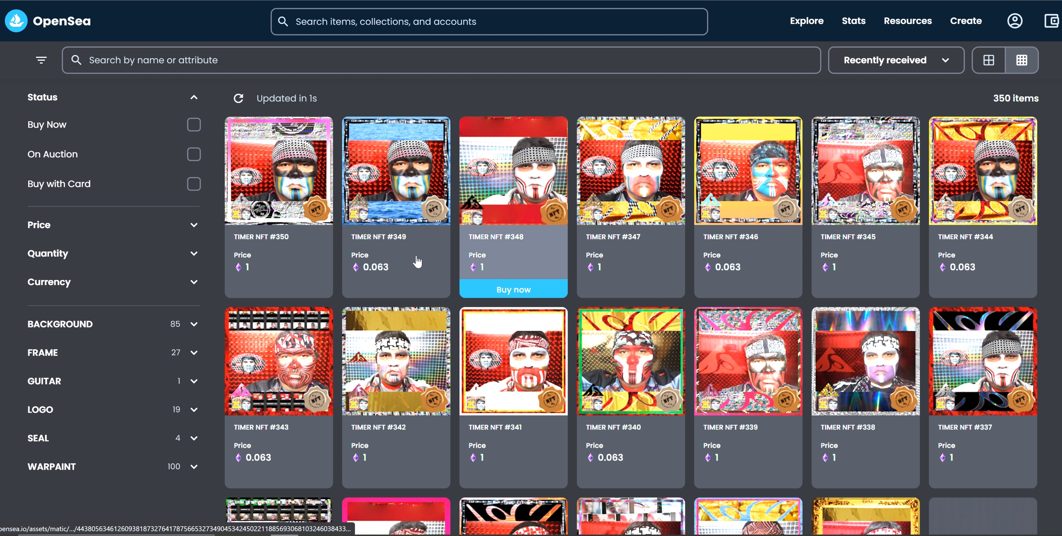
{"action": "mouse_move", "coordinate": [279, 264]}
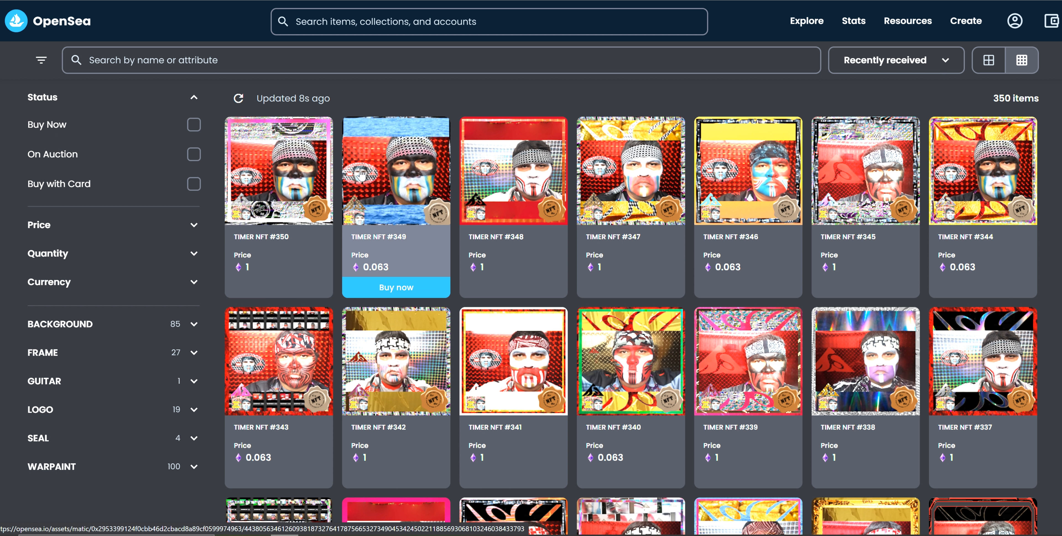
{"action": "mouse_move", "coordinate": [429, 232]}
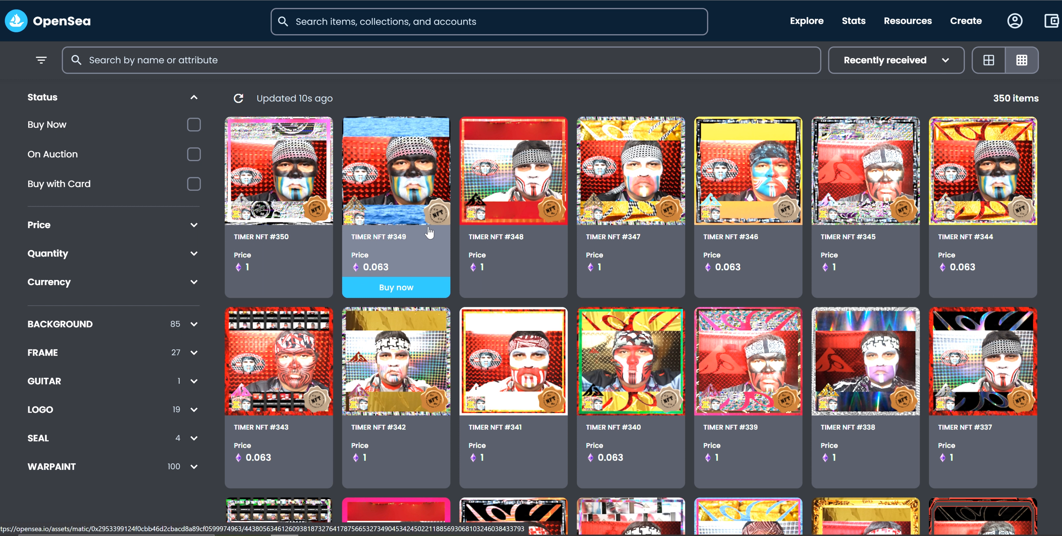
{"action": "mouse_move", "coordinate": [628, 244]}
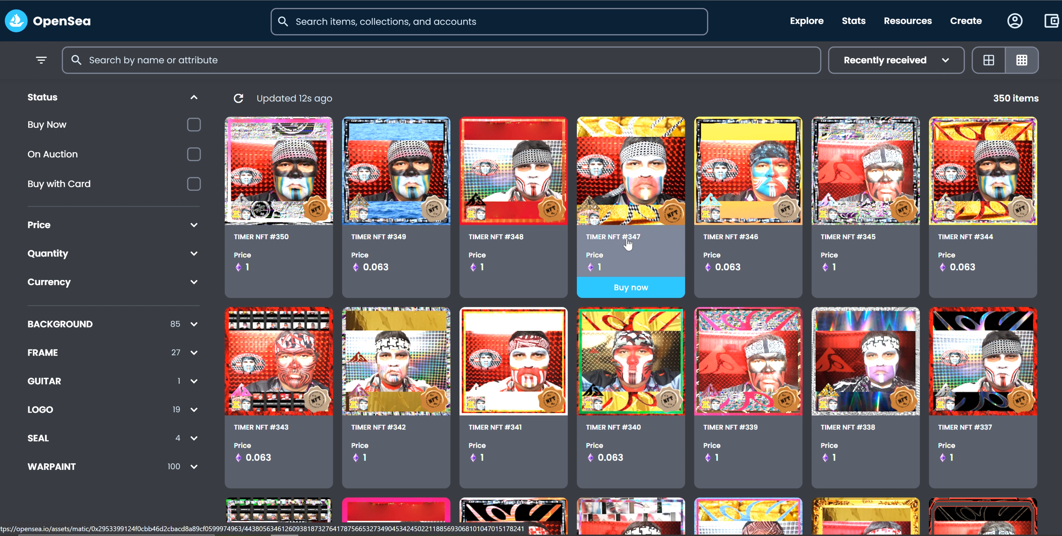
{"action": "mouse_move", "coordinate": [653, 228]}
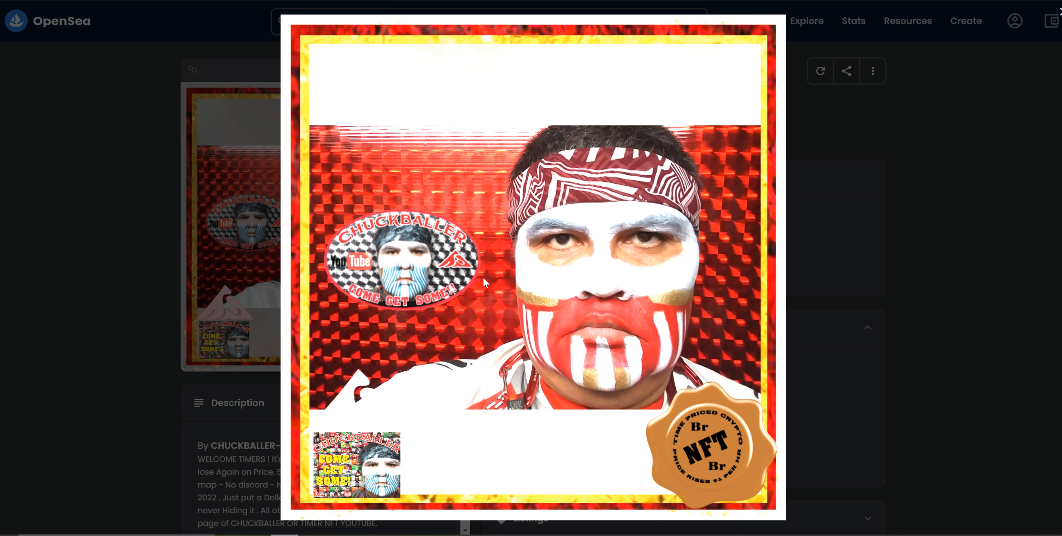
{"action": "mouse_move", "coordinate": [313, 202]}
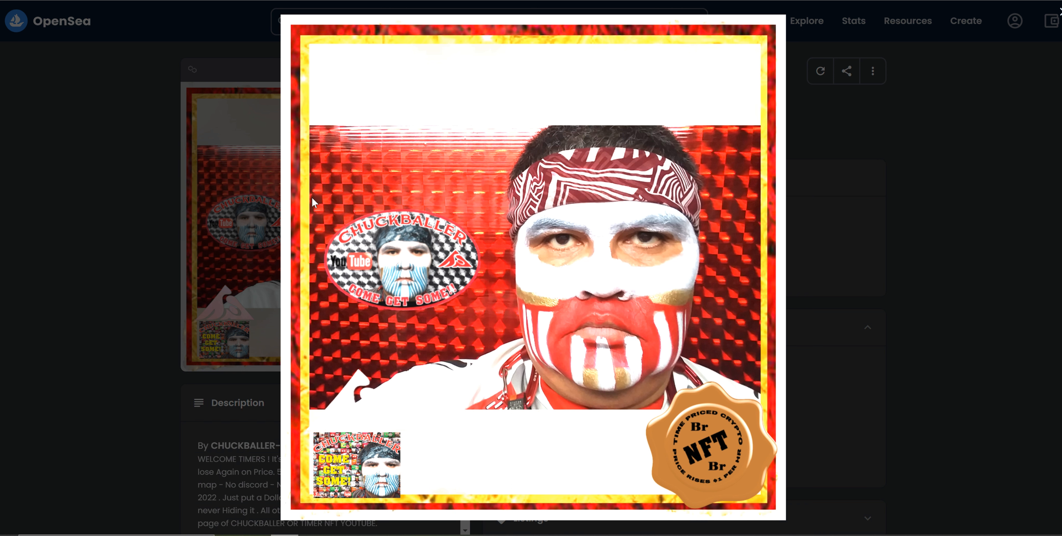
{"action": "mouse_move", "coordinate": [287, 484]}
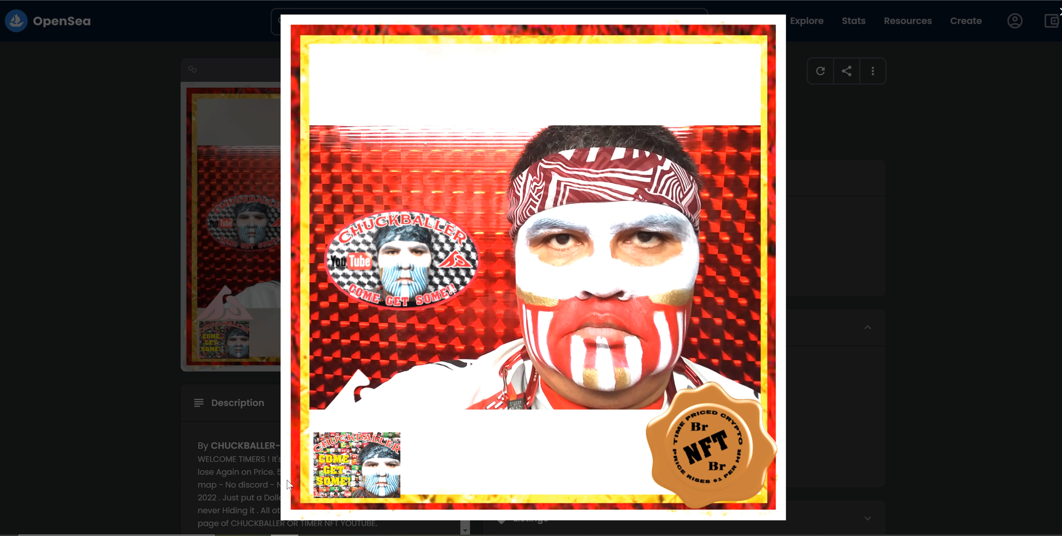
{"action": "mouse_move", "coordinate": [311, 283]}
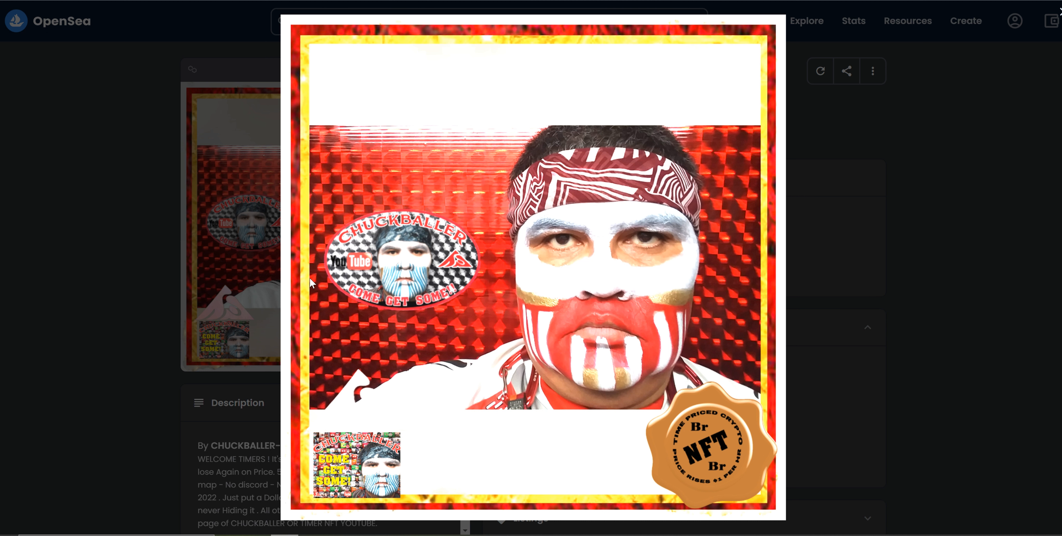
{"action": "mouse_move", "coordinate": [866, 203]}
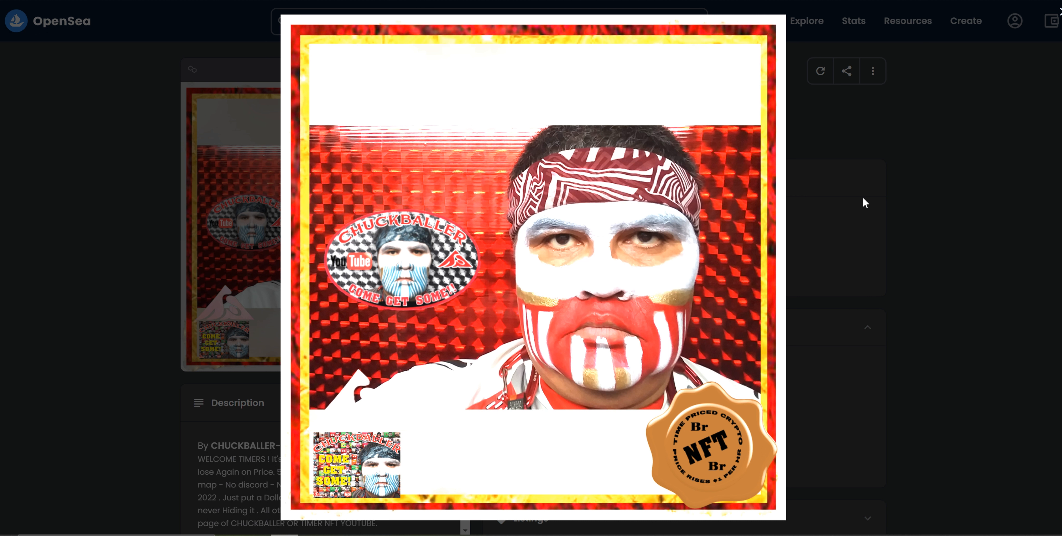
{"action": "mouse_move", "coordinate": [133, 4]}
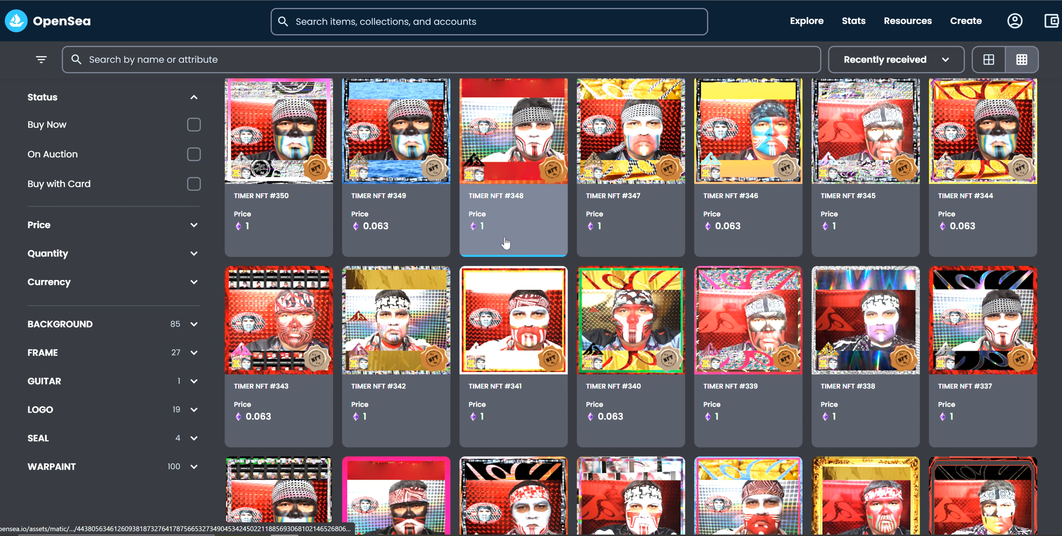
{"action": "left_click", "coordinate": [748, 130]}
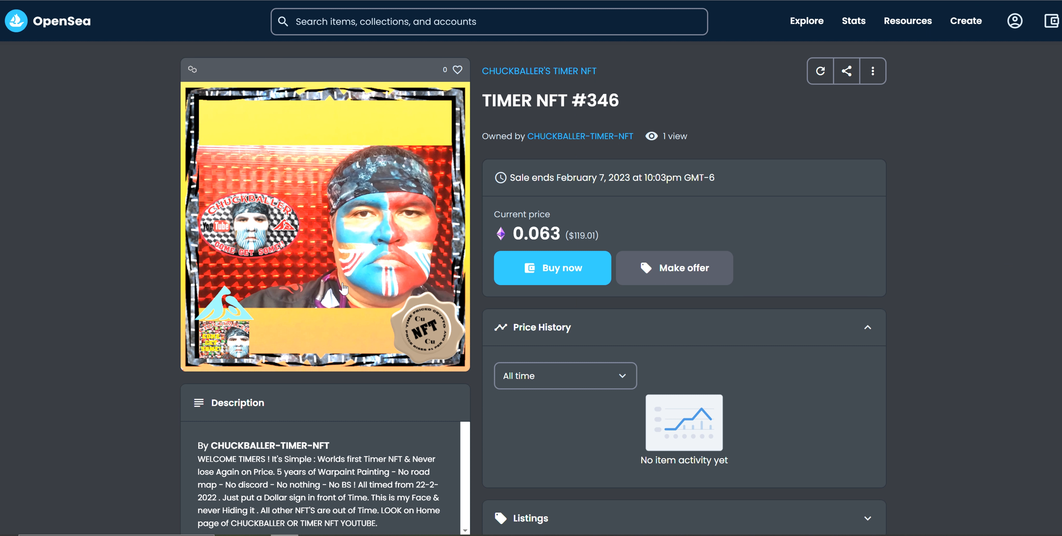
{"action": "scroll", "scroll_direction": "down", "scroll_amount": 3}
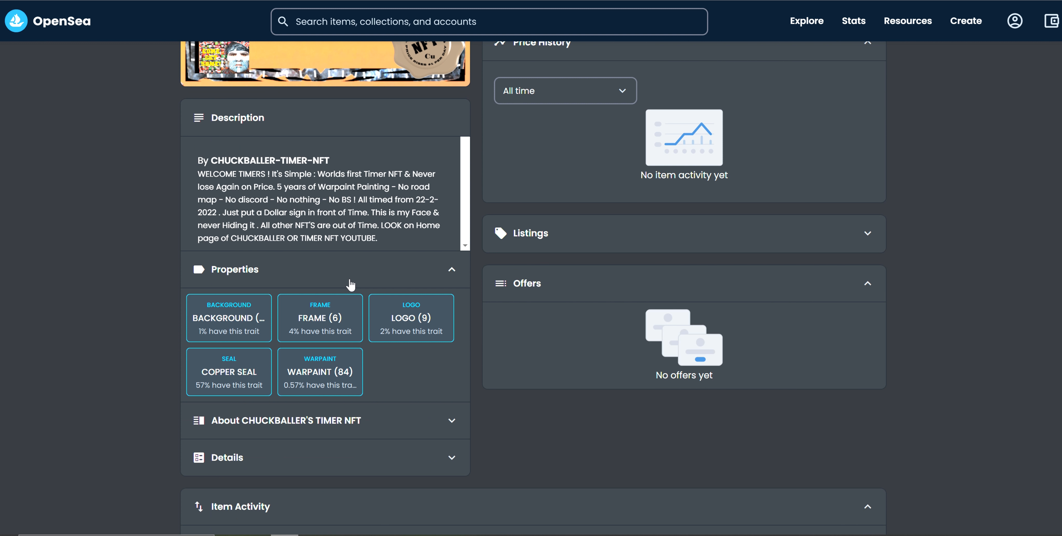
{"action": "left_click", "coordinate": [410, 317]}
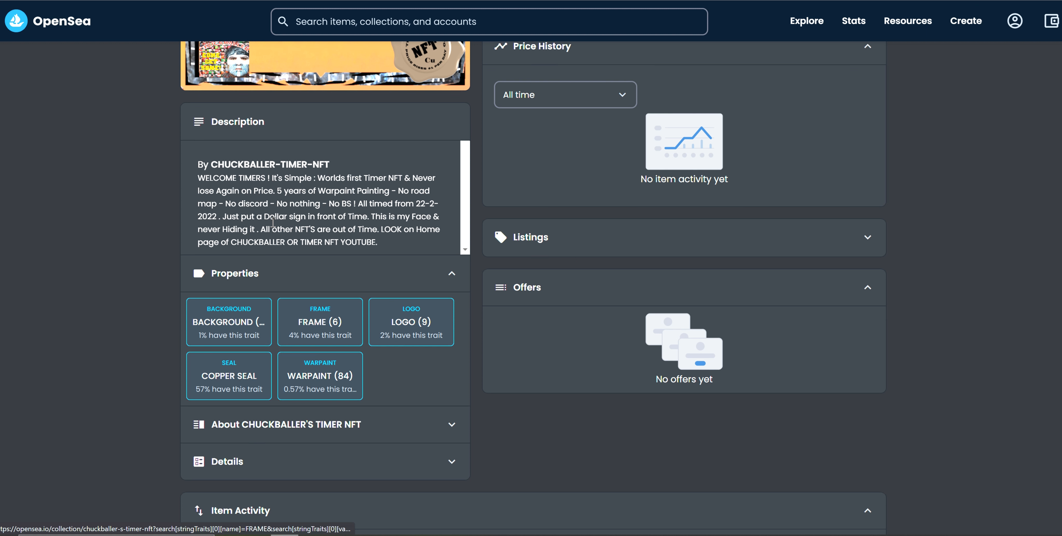
{"action": "left_click", "coordinate": [326, 64]}
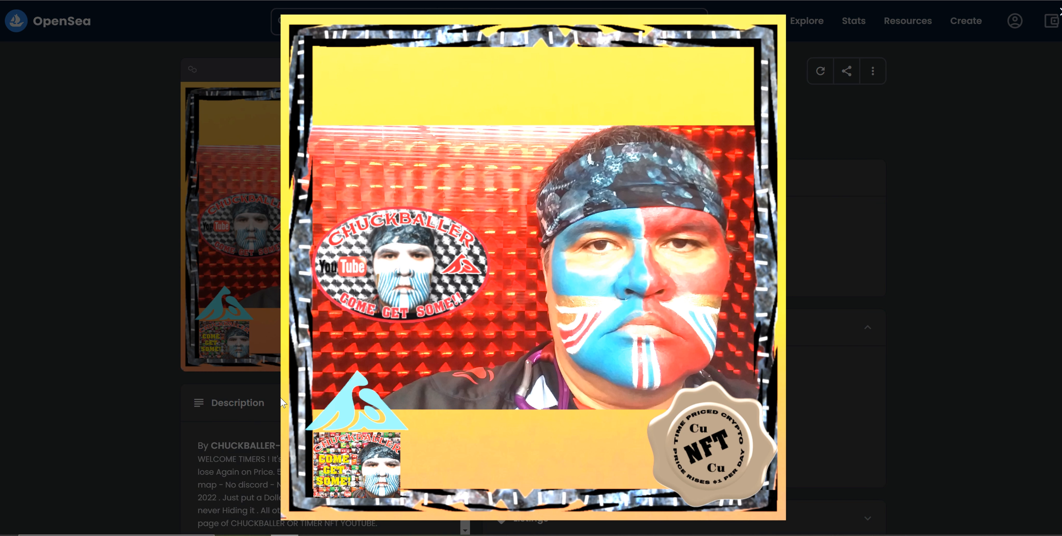
{"action": "mouse_move", "coordinate": [377, 142]}
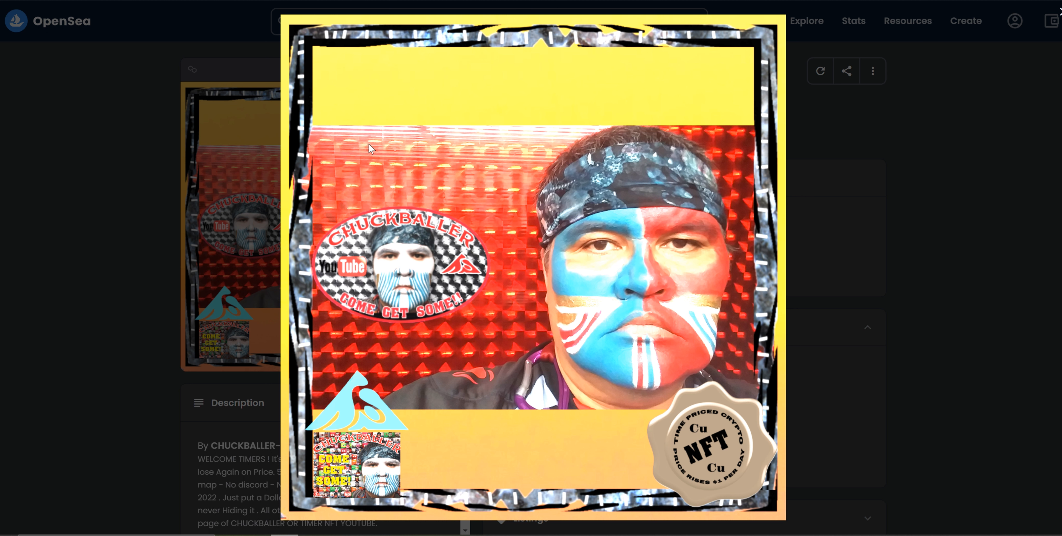
{"action": "mouse_move", "coordinate": [283, 122]}
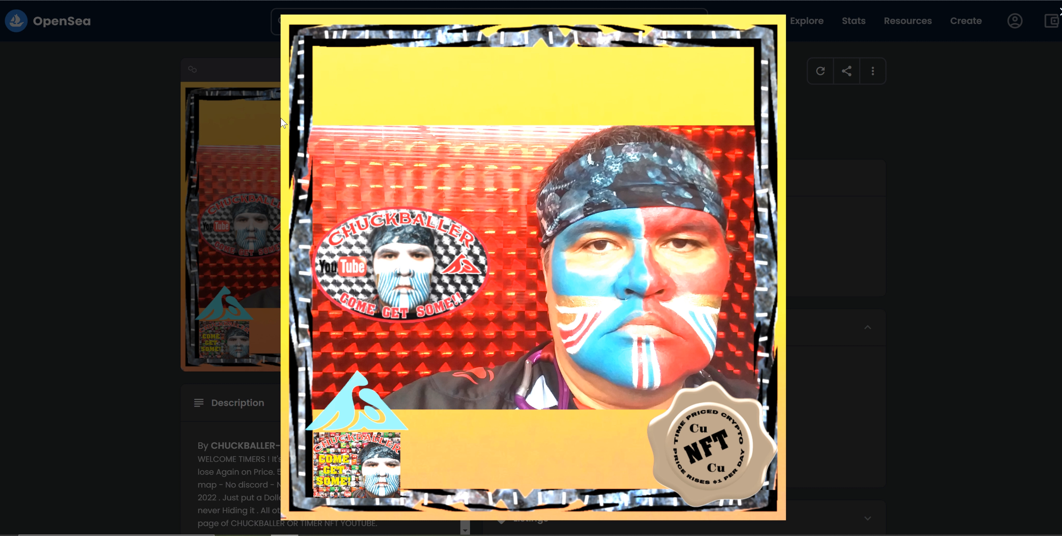
{"action": "mouse_move", "coordinate": [287, 165]}
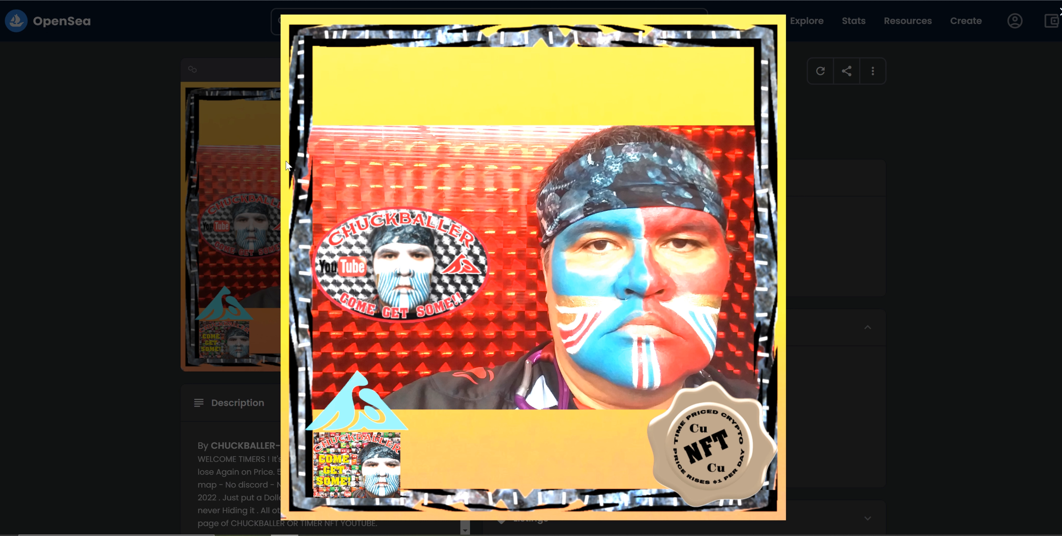
{"action": "mouse_move", "coordinate": [812, 416]}
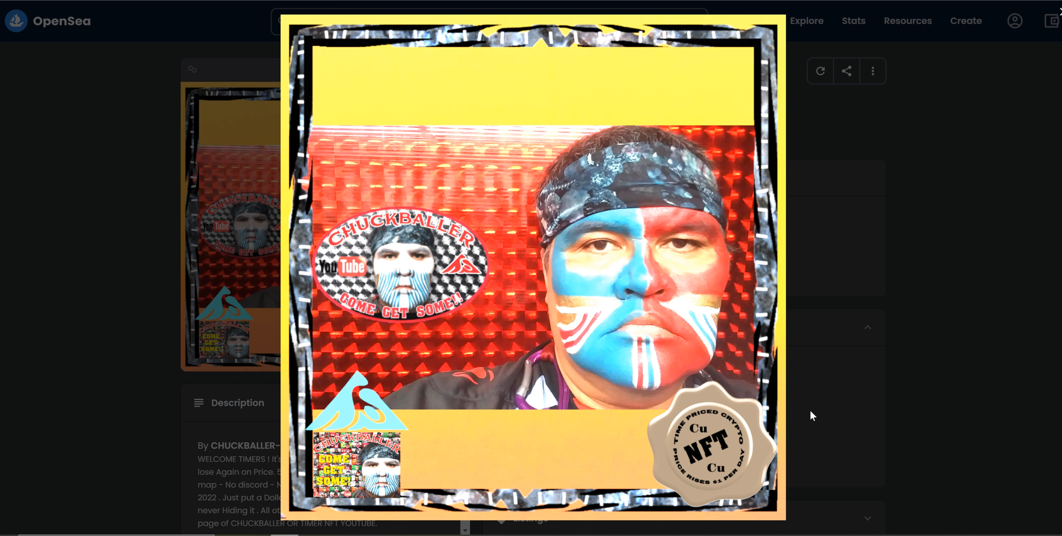
{"action": "mouse_move", "coordinate": [341, 275]}
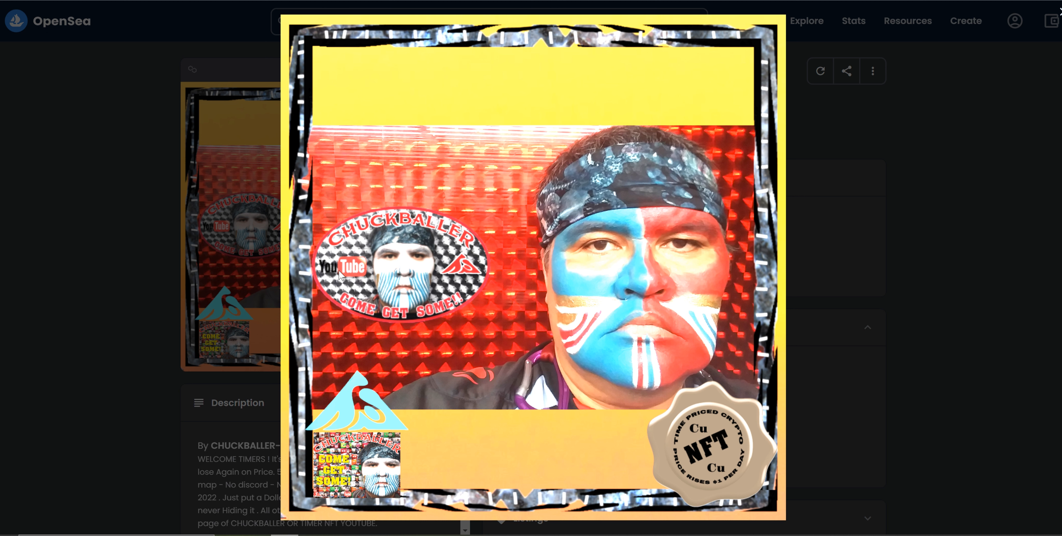
{"action": "mouse_move", "coordinate": [577, 279]}
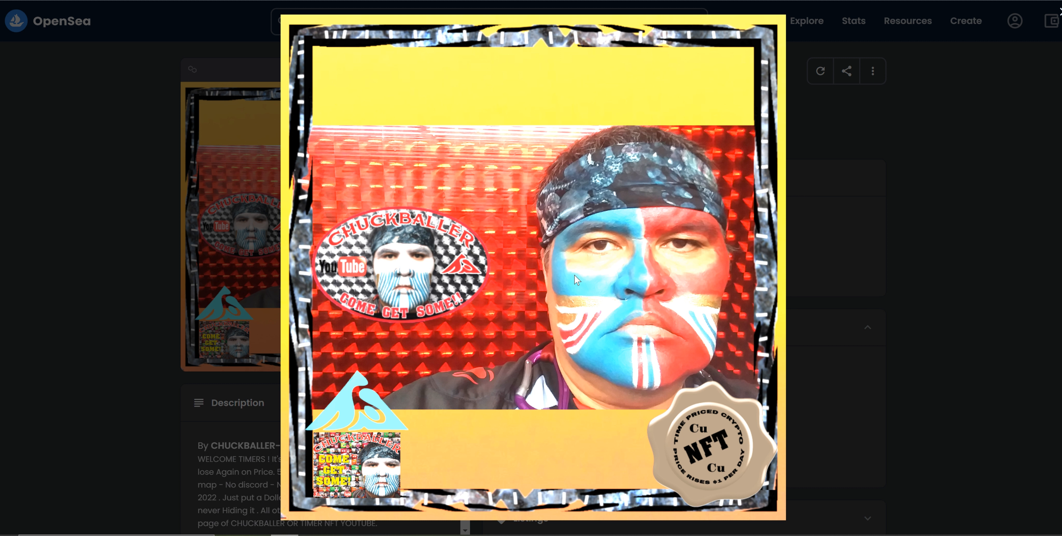
{"action": "mouse_move", "coordinate": [547, 284]}
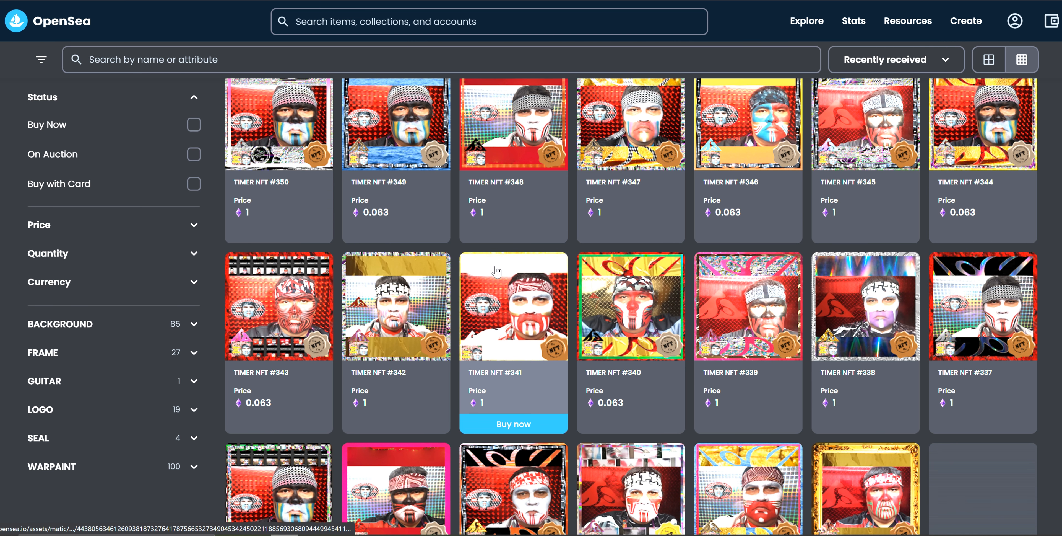
View TIMER NFT #349's artwork from the Background (20) filtered results.
{"action": "scroll", "scroll_direction": "up", "scroll_amount": 3}
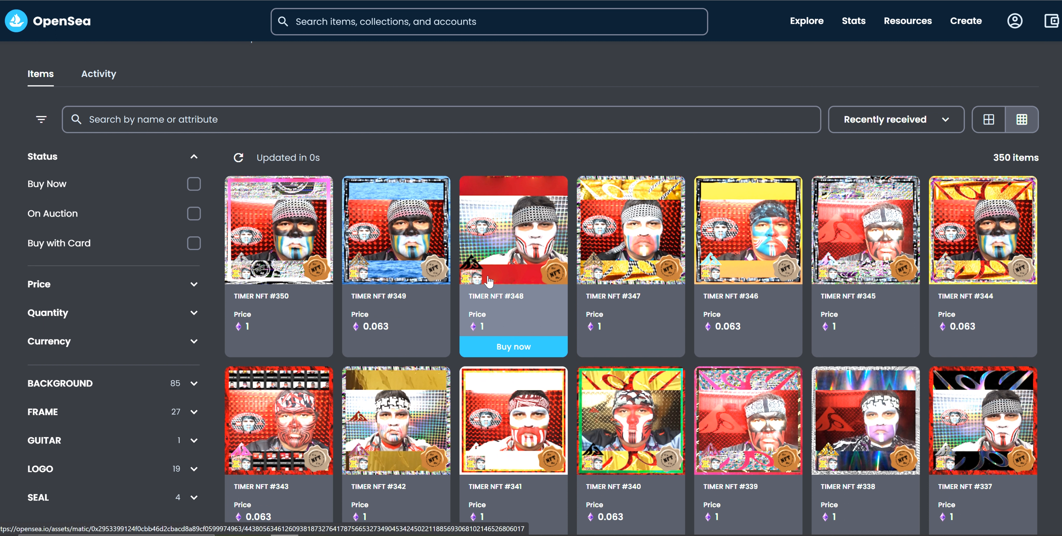
{"action": "left_click", "coordinate": [396, 230]}
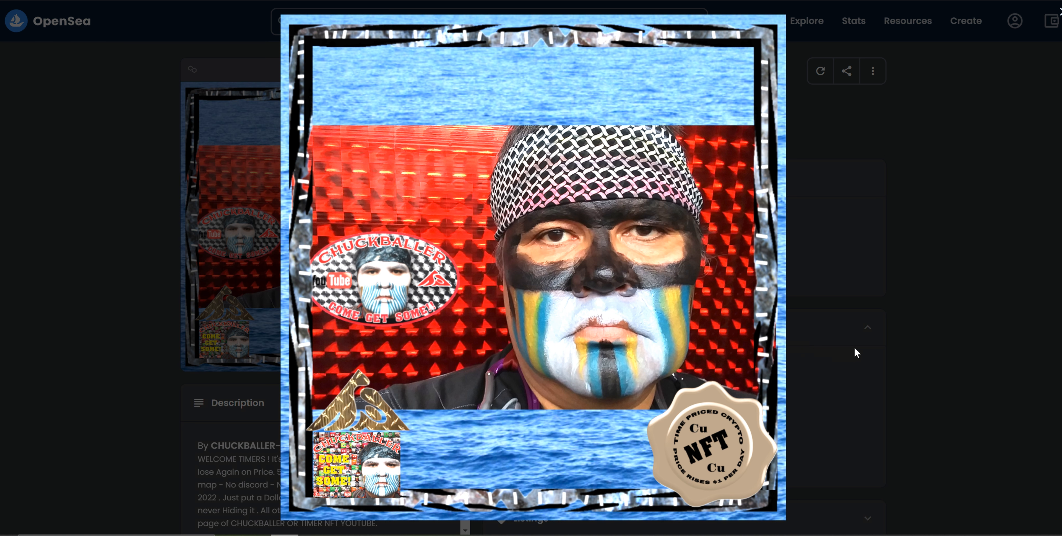
{"action": "mouse_move", "coordinate": [282, 170]}
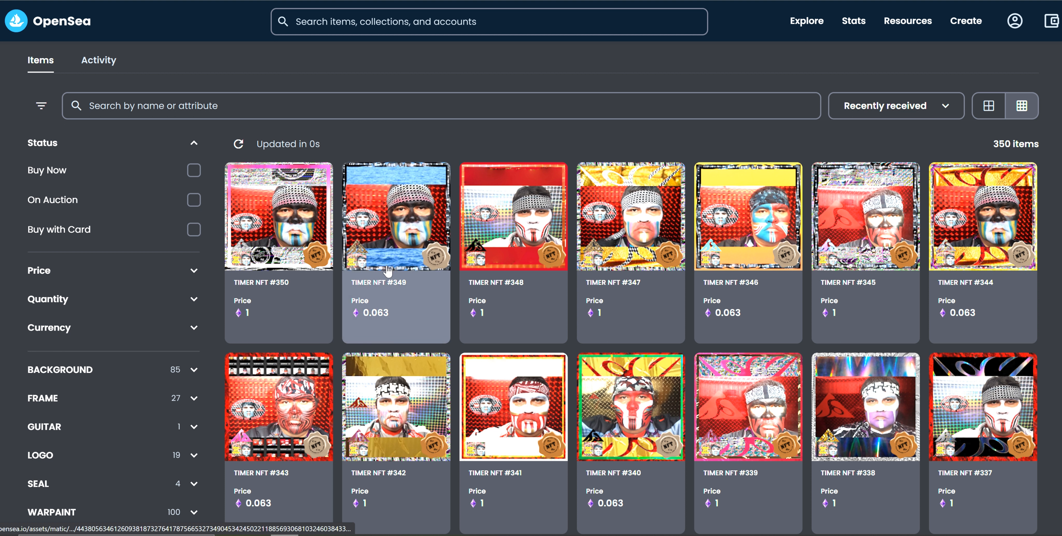
{"action": "left_click", "coordinate": [396, 215]}
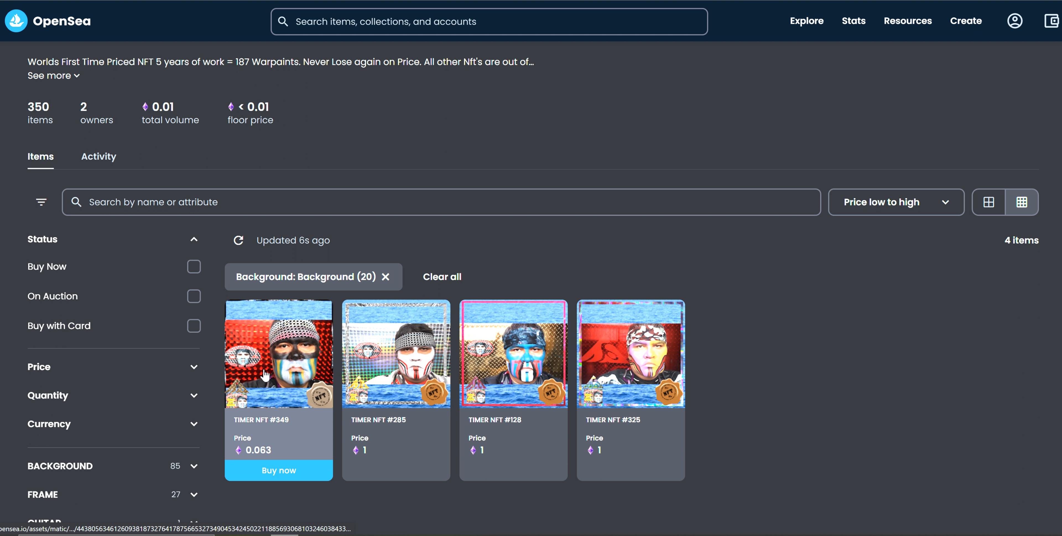
{"action": "left_click", "coordinate": [395, 352]}
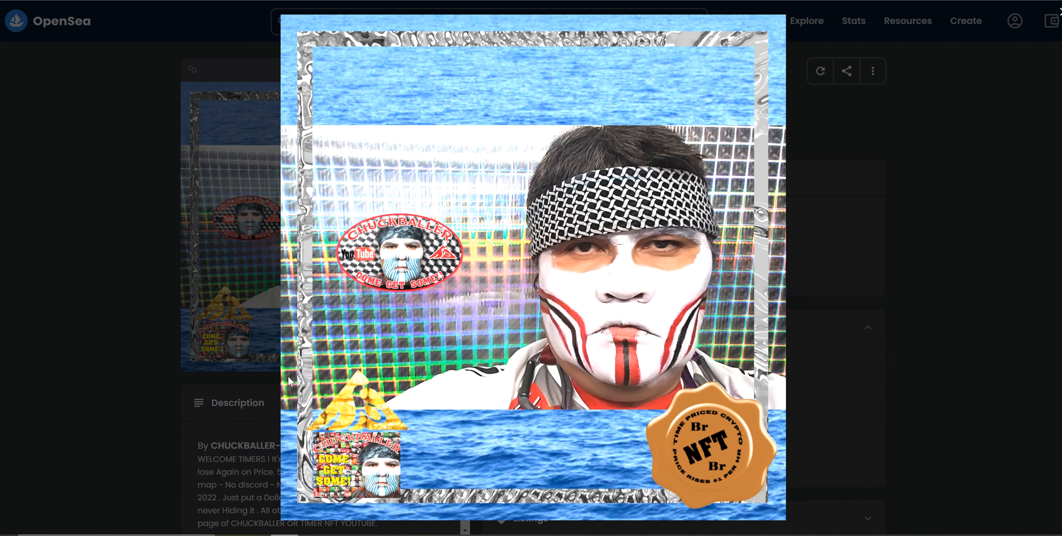
{"action": "mouse_move", "coordinate": [265, 136]}
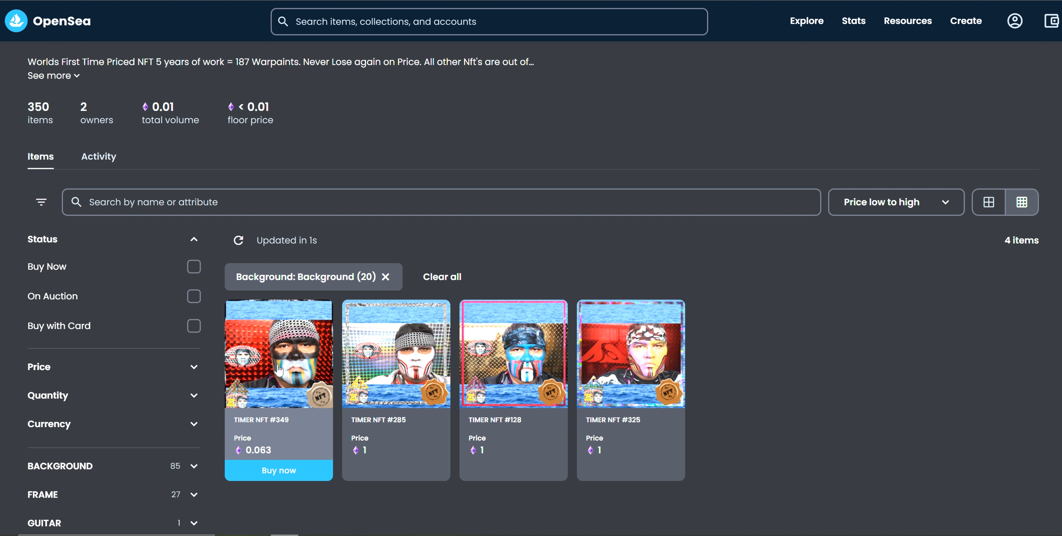
{"action": "left_click", "coordinate": [278, 352]}
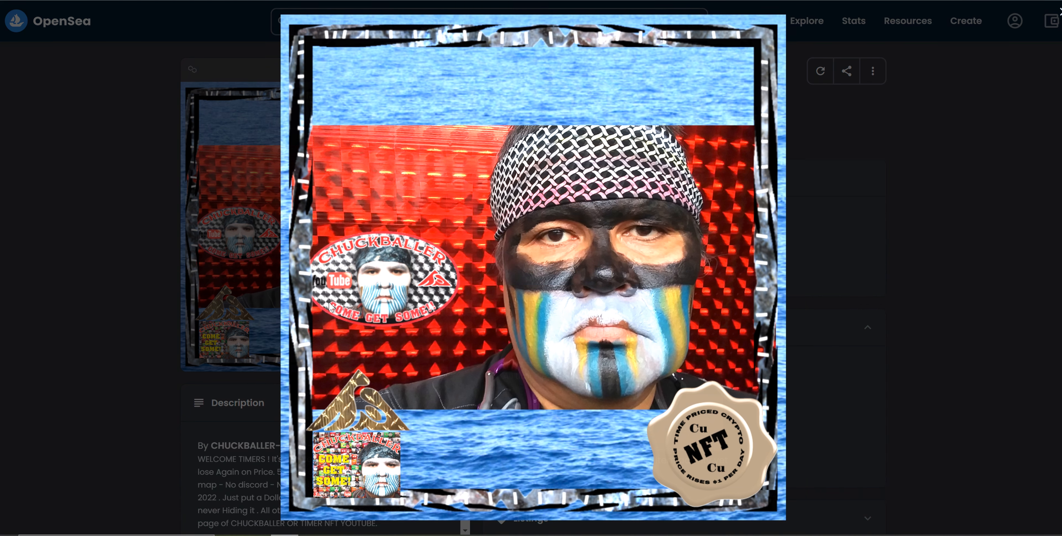
{"action": "mouse_move", "coordinate": [14, 58]}
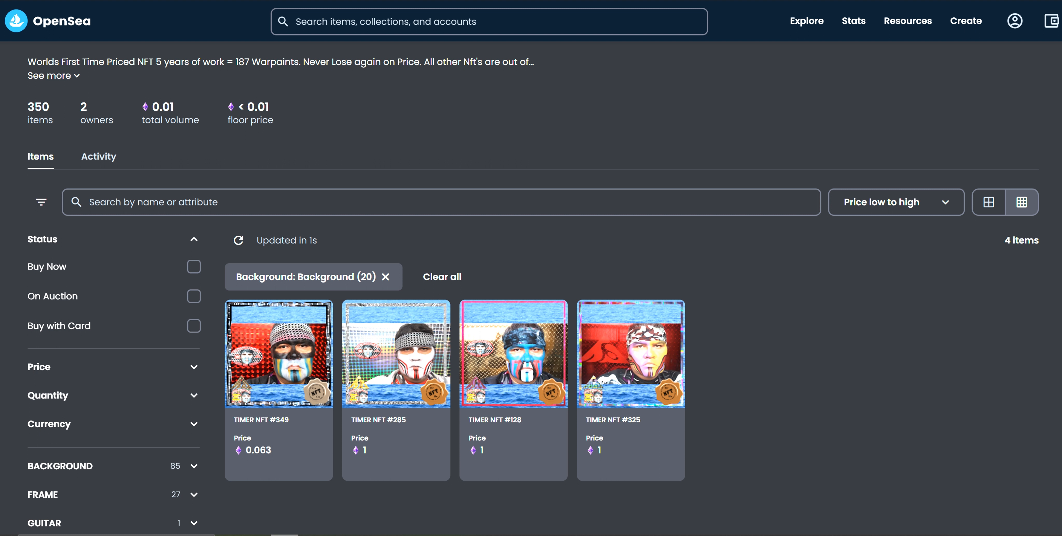
Check TIMER NFT #349, then locate and open the TIMER NFT #333 listing priced at 7,777.
{"action": "left_click", "coordinate": [278, 352]}
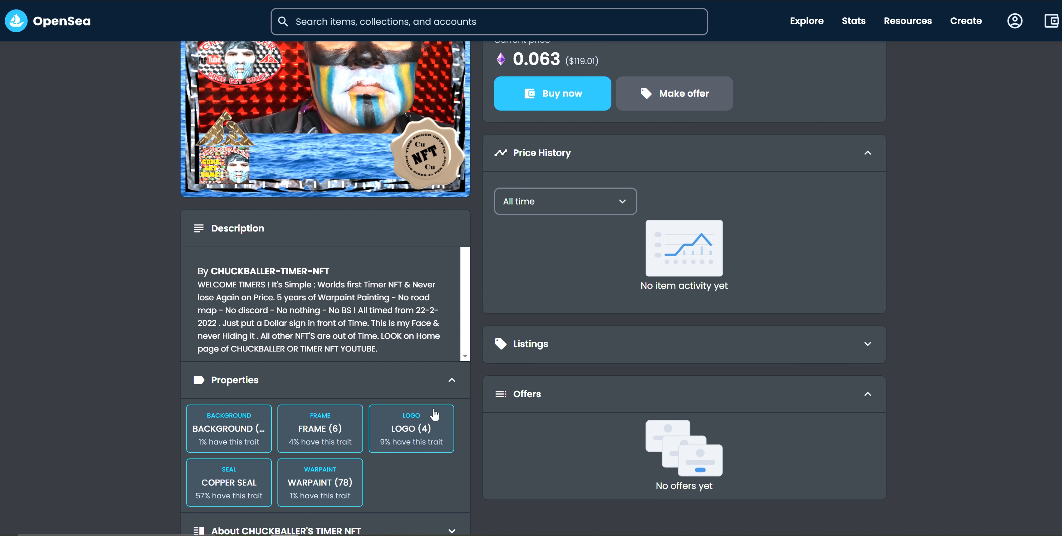
{"action": "scroll", "scroll_direction": "up", "scroll_amount": 3}
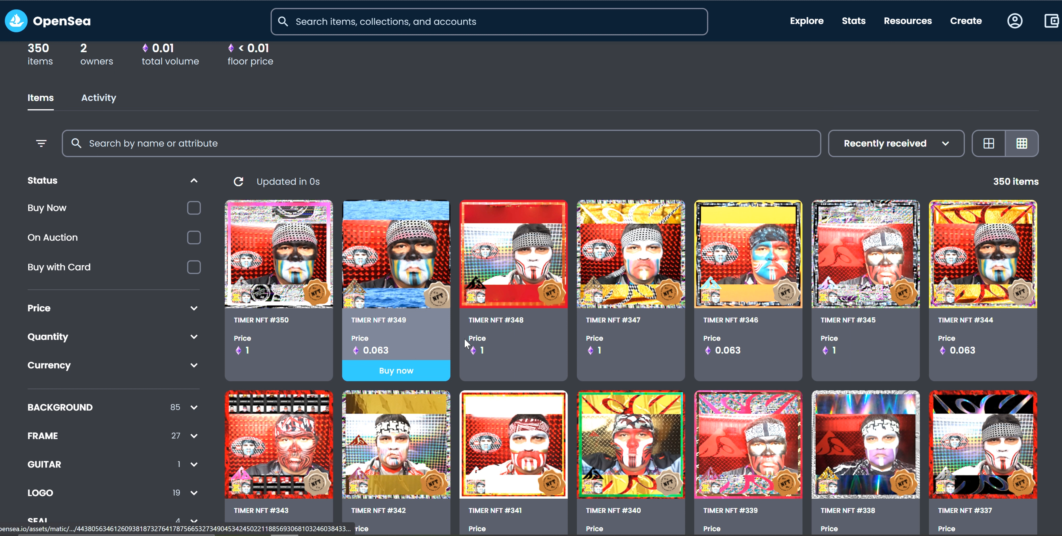
{"action": "scroll", "scroll_direction": "down", "scroll_amount": 3}
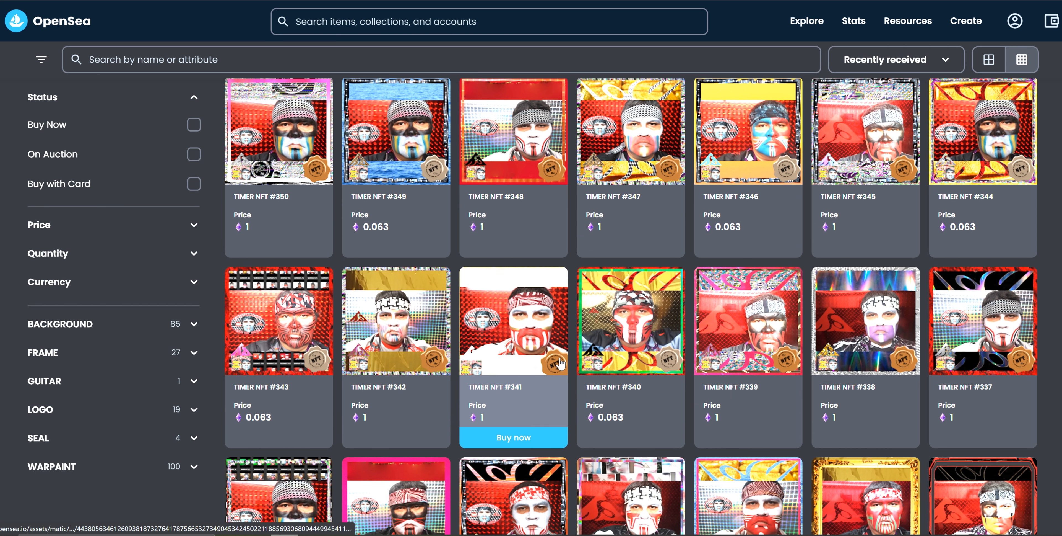
{"action": "scroll", "scroll_direction": "down", "scroll_amount": 3}
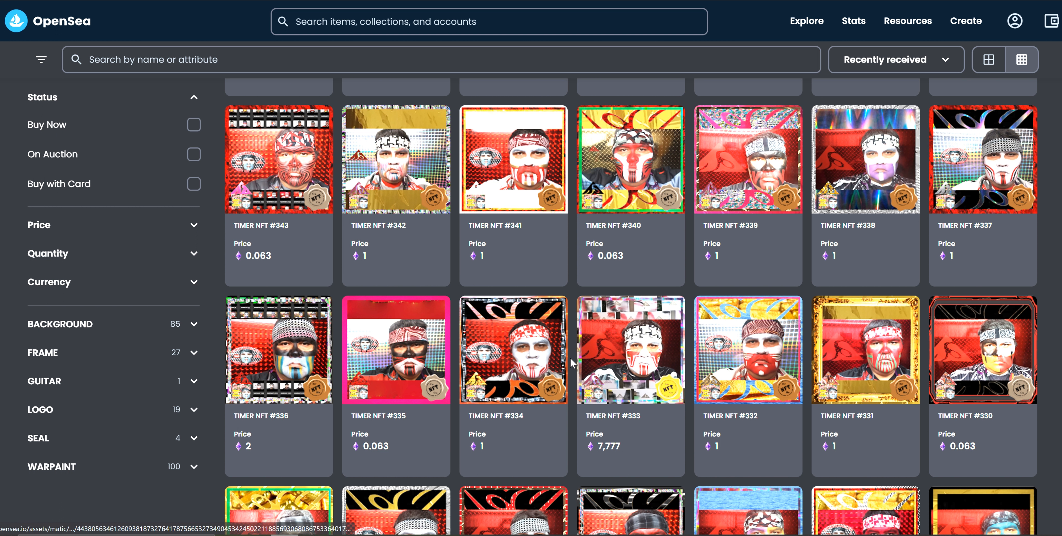
{"action": "left_click", "coordinate": [630, 349]}
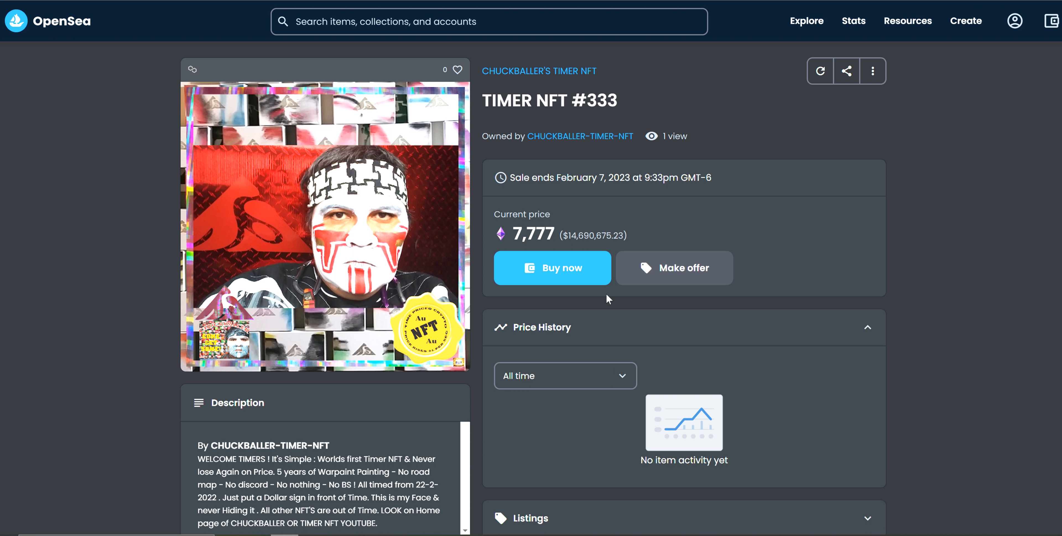
{"action": "mouse_move", "coordinate": [576, 250]}
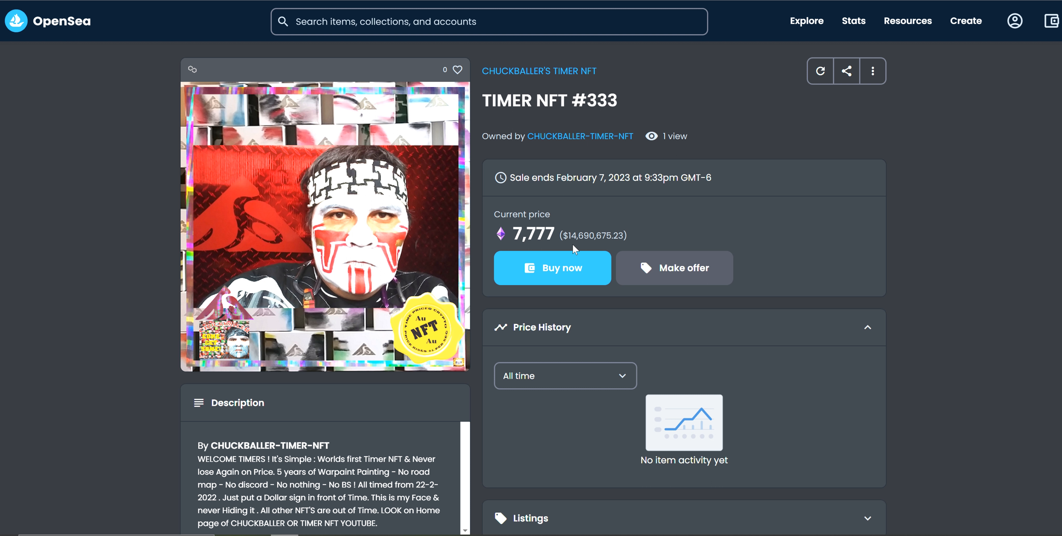
{"action": "mouse_move", "coordinate": [599, 241]}
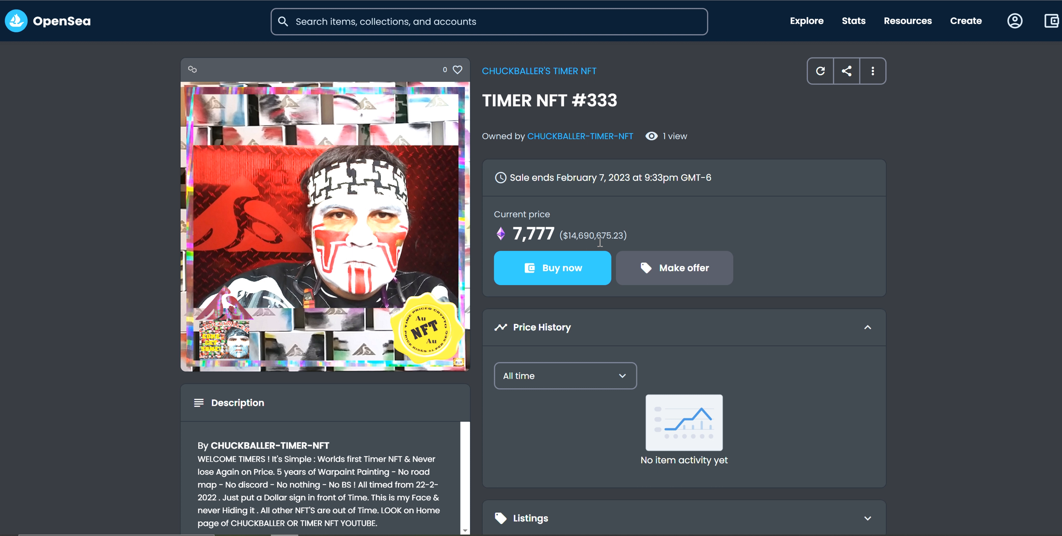
{"action": "mouse_move", "coordinate": [475, 231]}
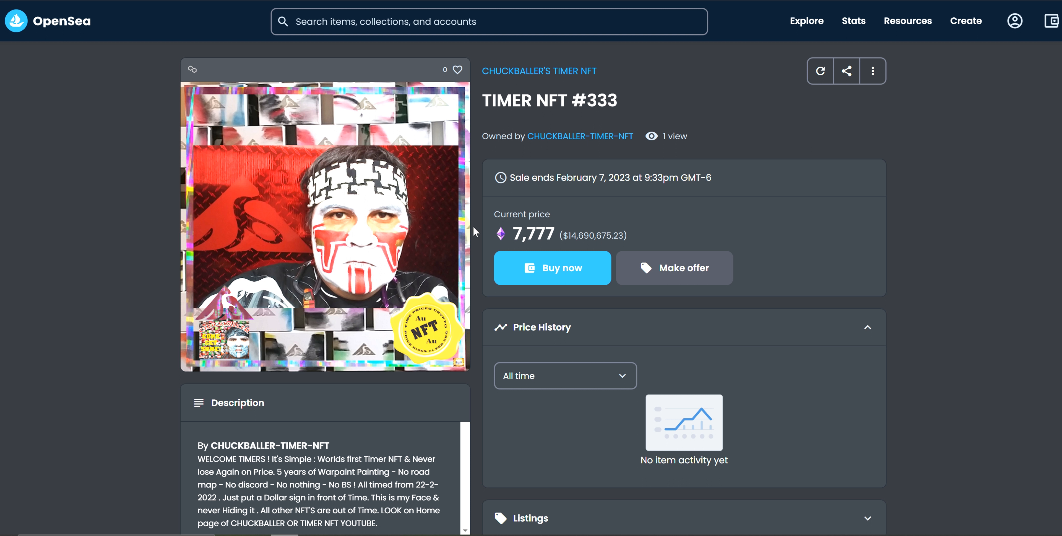
{"action": "mouse_move", "coordinate": [547, 230]}
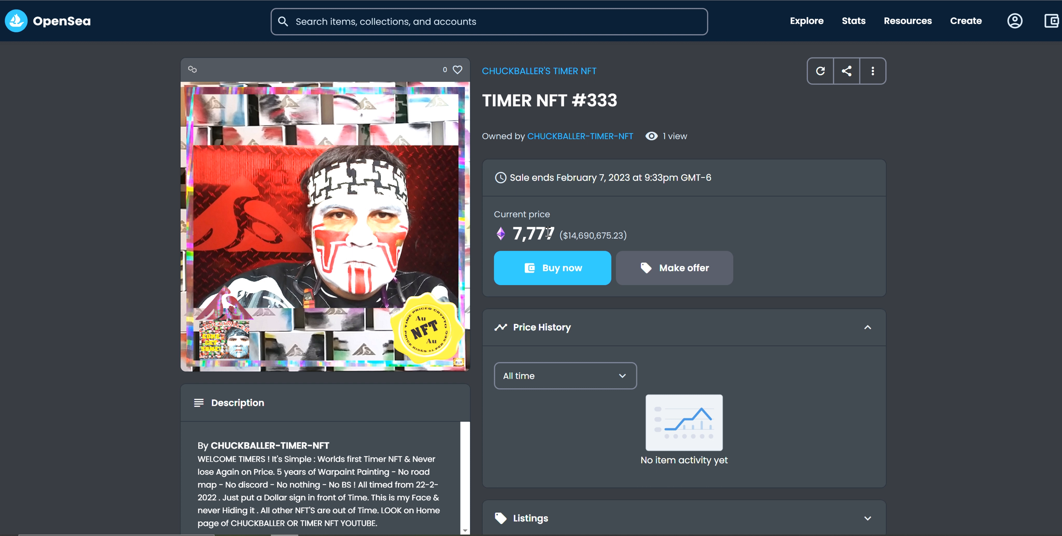
{"action": "mouse_move", "coordinate": [624, 107]}
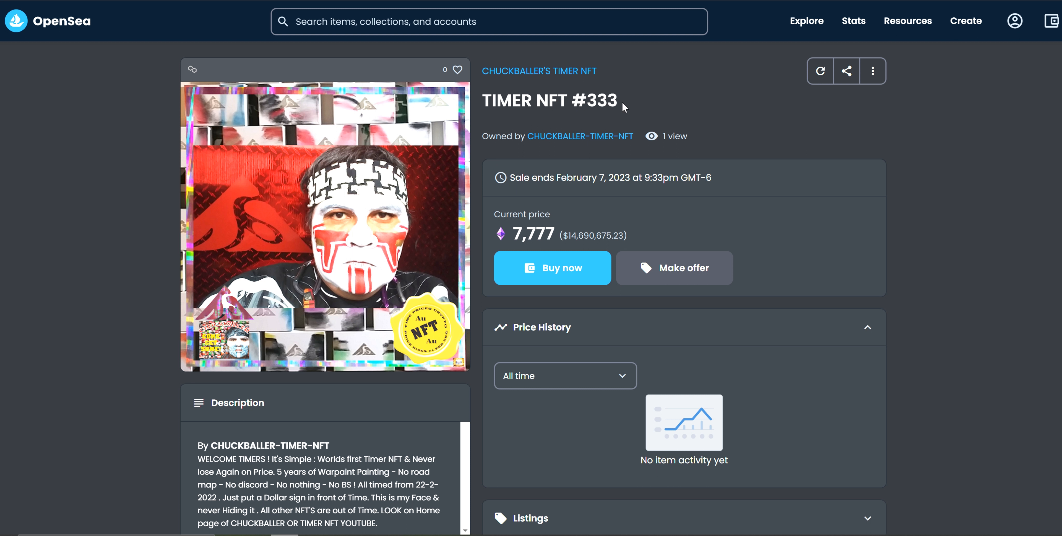
{"action": "mouse_move", "coordinate": [540, 233]}
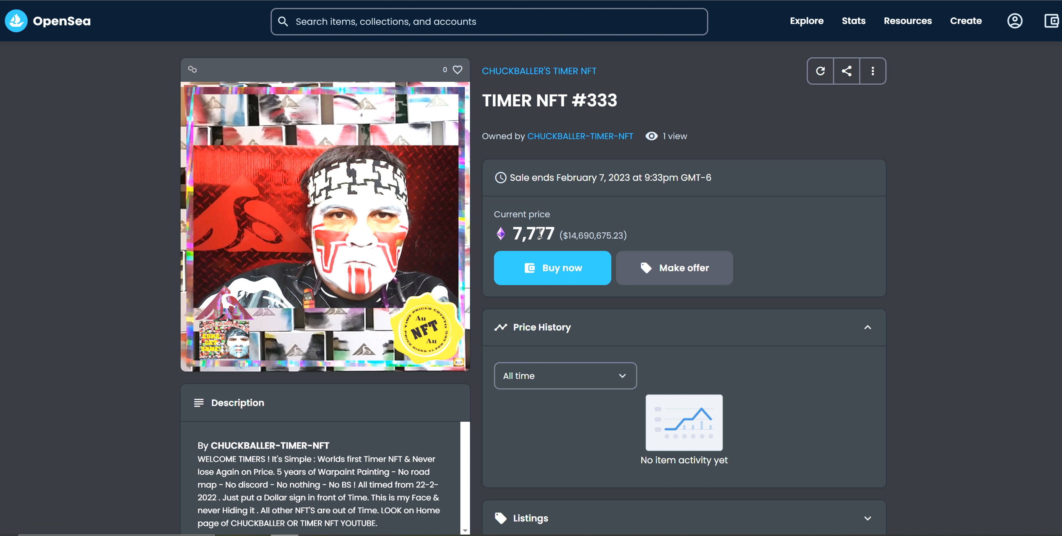
{"action": "mouse_move", "coordinate": [547, 173]}
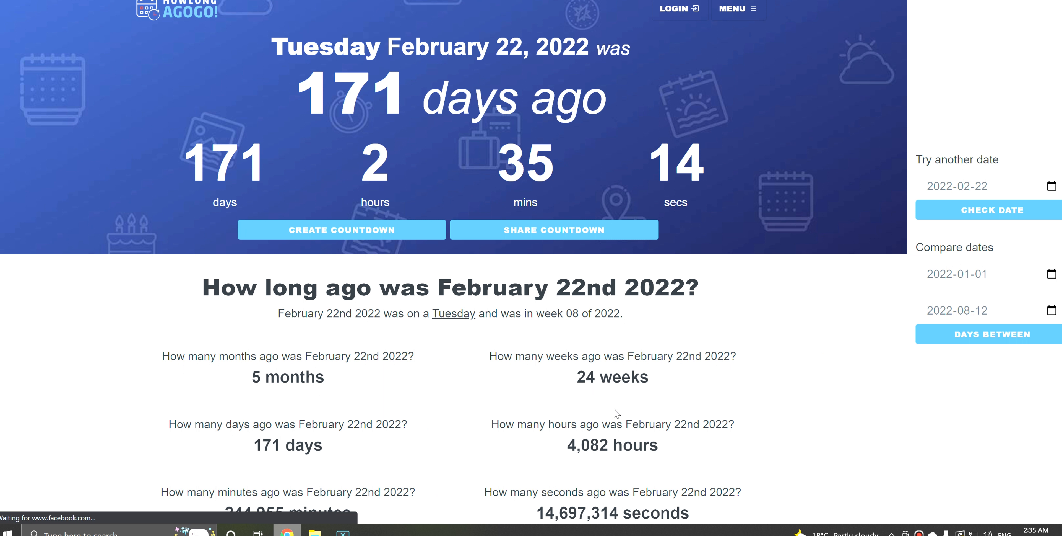
Scroll the HowLongAgoGo page to the result: February 22, 2022 was 171 days ago.
{"action": "scroll", "scroll_direction": "down", "scroll_amount": 3}
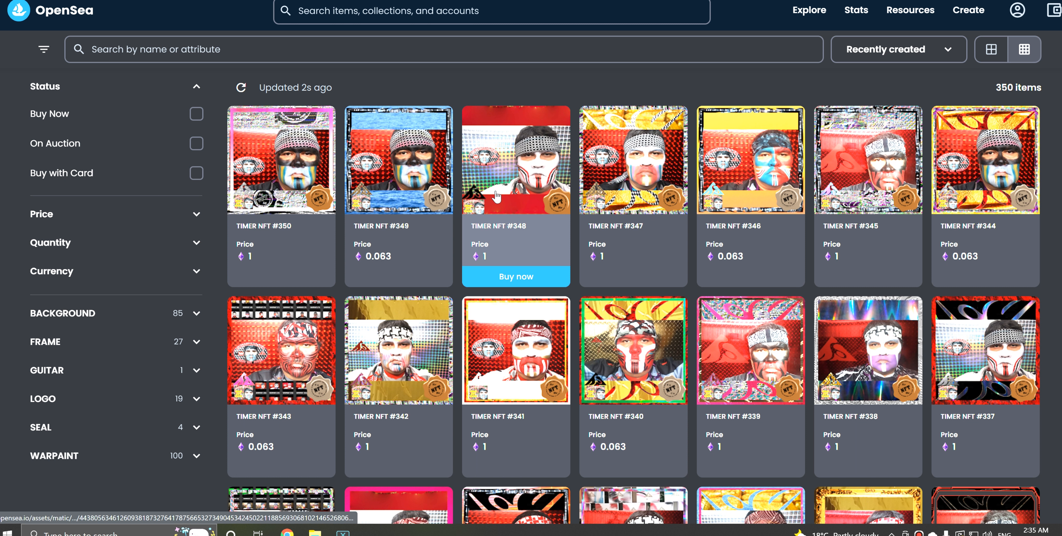
{"action": "scroll", "scroll_direction": "down", "scroll_amount": 3}
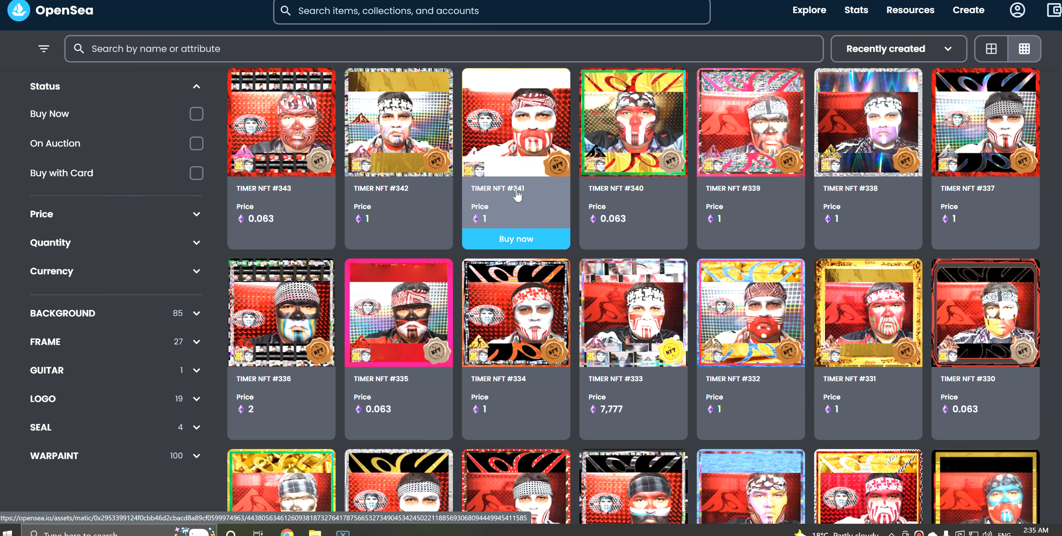
{"action": "mouse_move", "coordinate": [953, 194]}
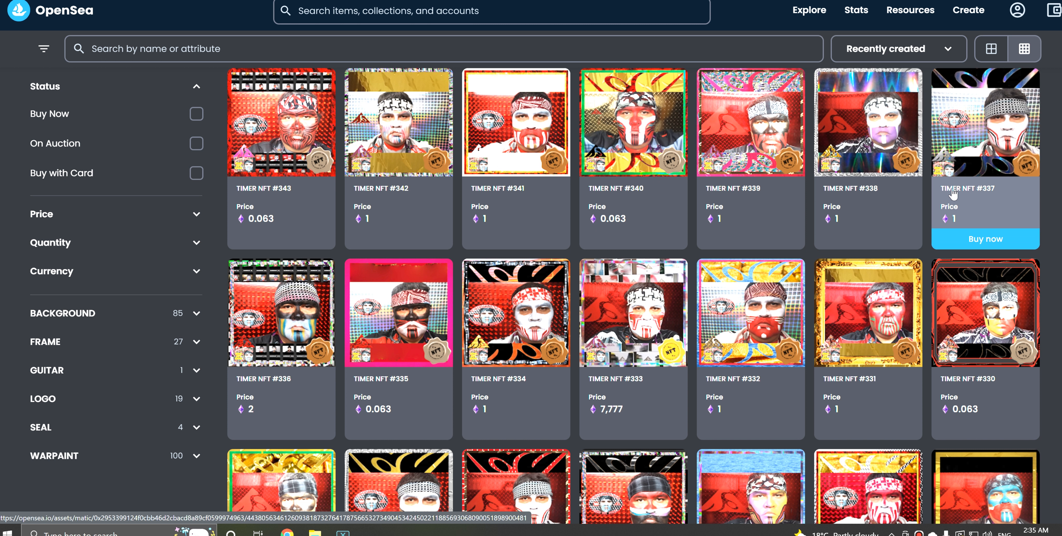
{"action": "scroll", "scroll_direction": "down", "scroll_amount": 3}
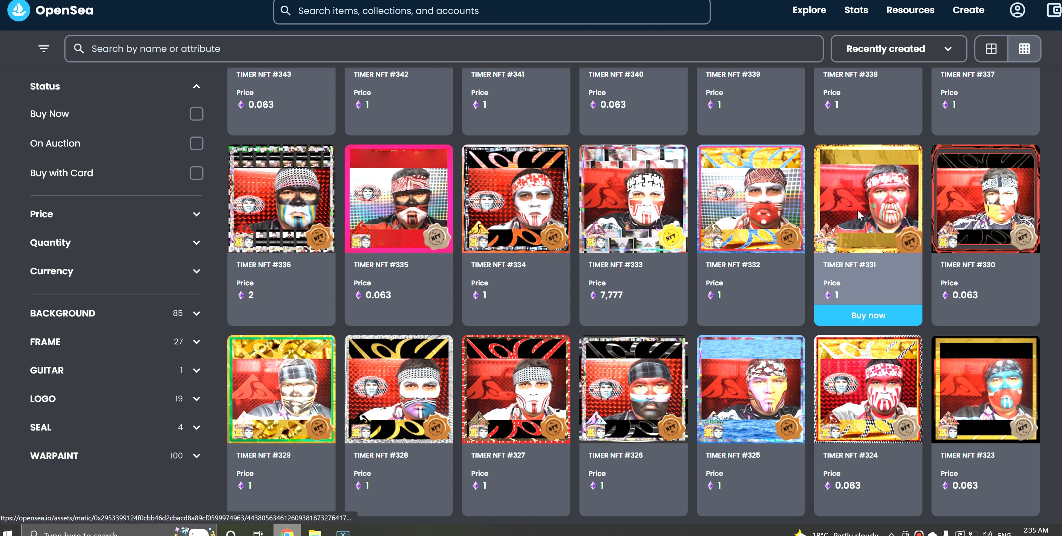
{"action": "left_click", "coordinate": [867, 198]}
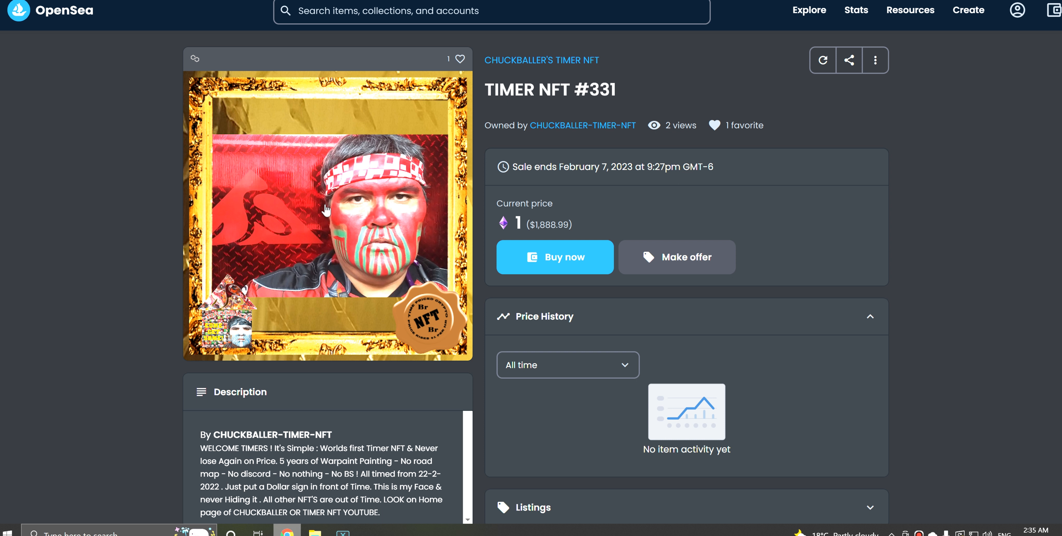
{"action": "left_click", "coordinate": [327, 215]}
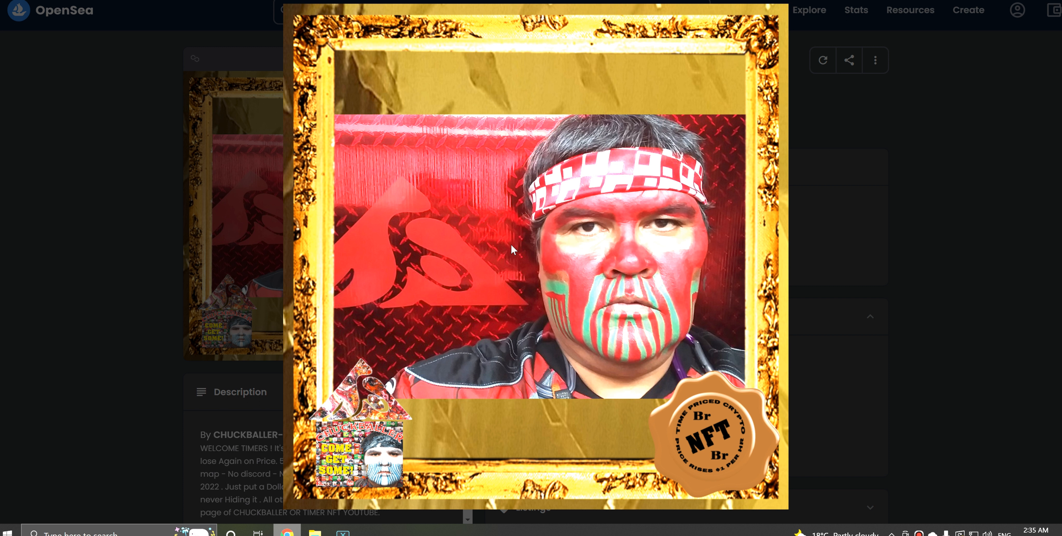
{"action": "scroll", "scroll_direction": "down", "scroll_amount": 3}
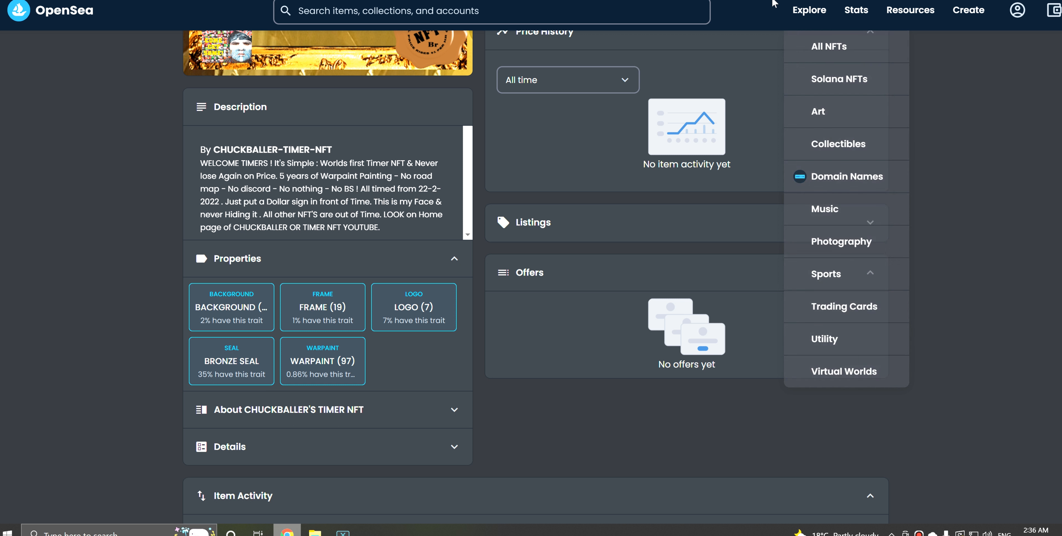
{"action": "left_click", "coordinate": [322, 307]}
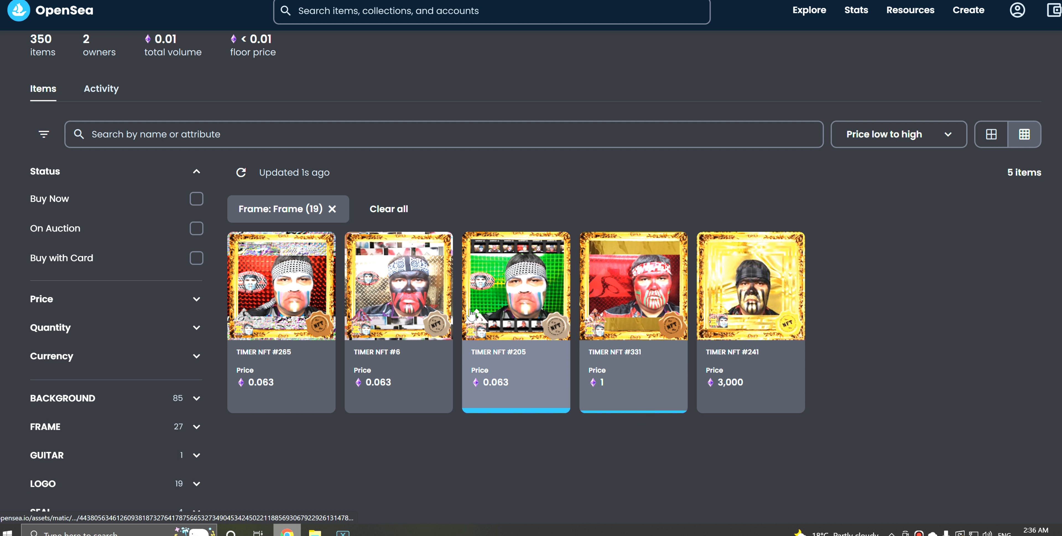
{"action": "mouse_move", "coordinate": [637, 487]}
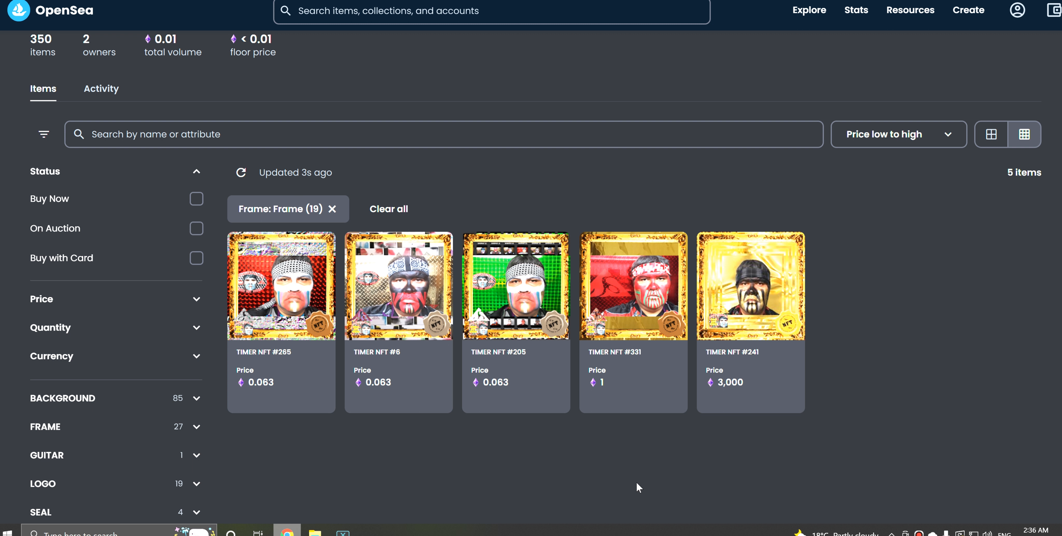
{"action": "mouse_move", "coordinate": [154, 183]}
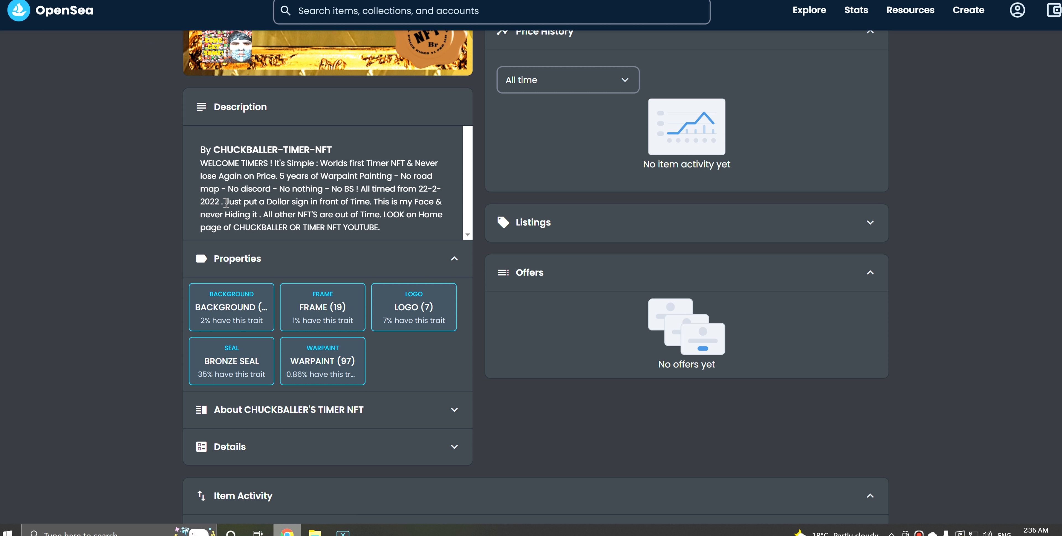
{"action": "scroll", "scroll_direction": "up", "scroll_amount": 3}
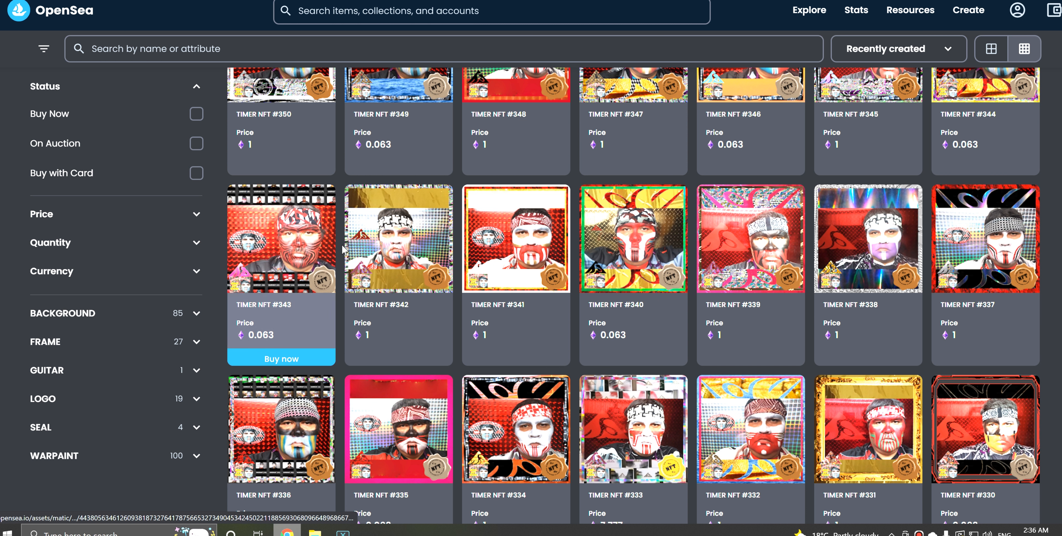
{"action": "scroll", "scroll_direction": "down", "scroll_amount": 3}
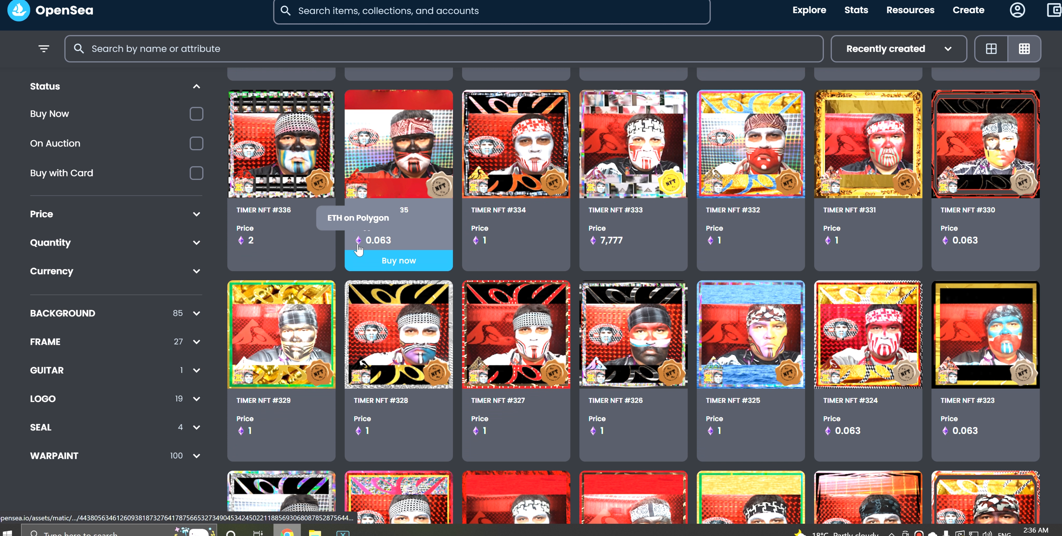
{"action": "scroll", "scroll_direction": "down", "scroll_amount": 3}
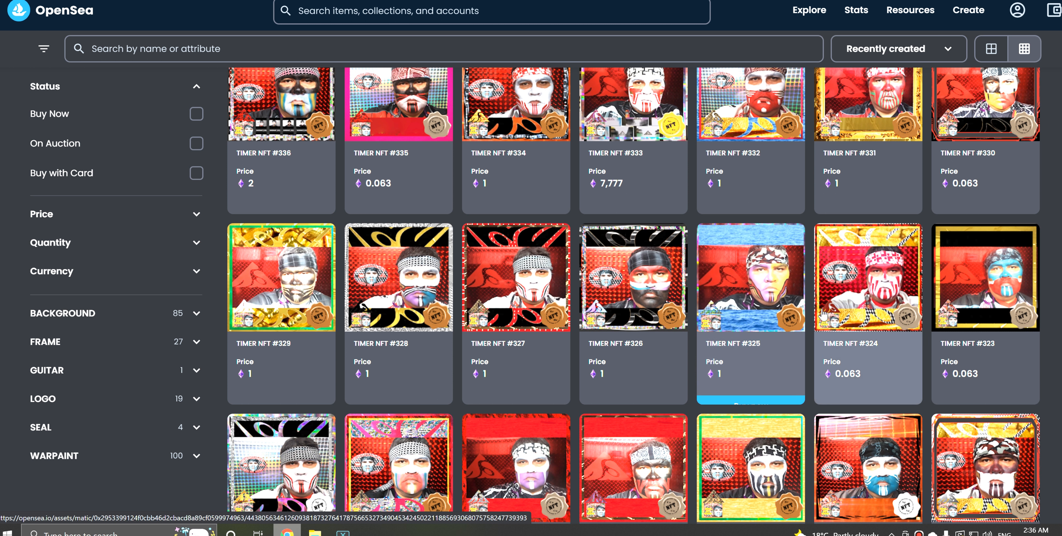
{"action": "scroll", "scroll_direction": "down", "scroll_amount": 3}
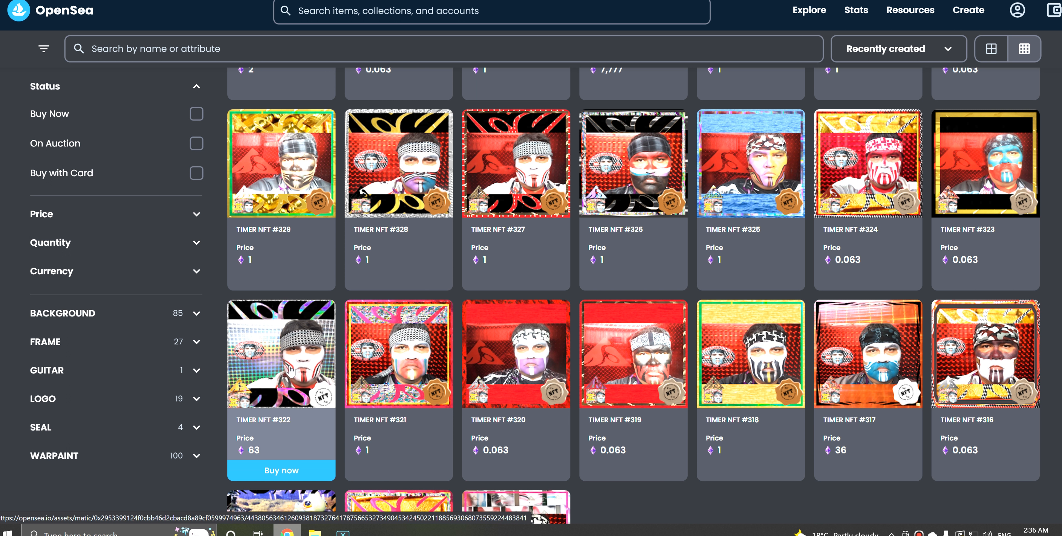
{"action": "left_click", "coordinate": [281, 353]}
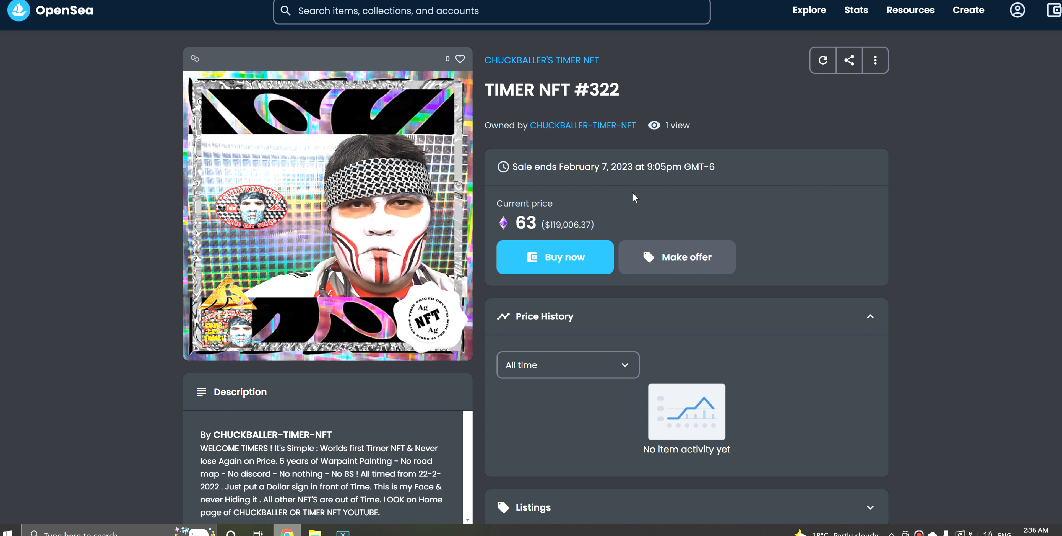
{"action": "mouse_move", "coordinate": [376, 275]}
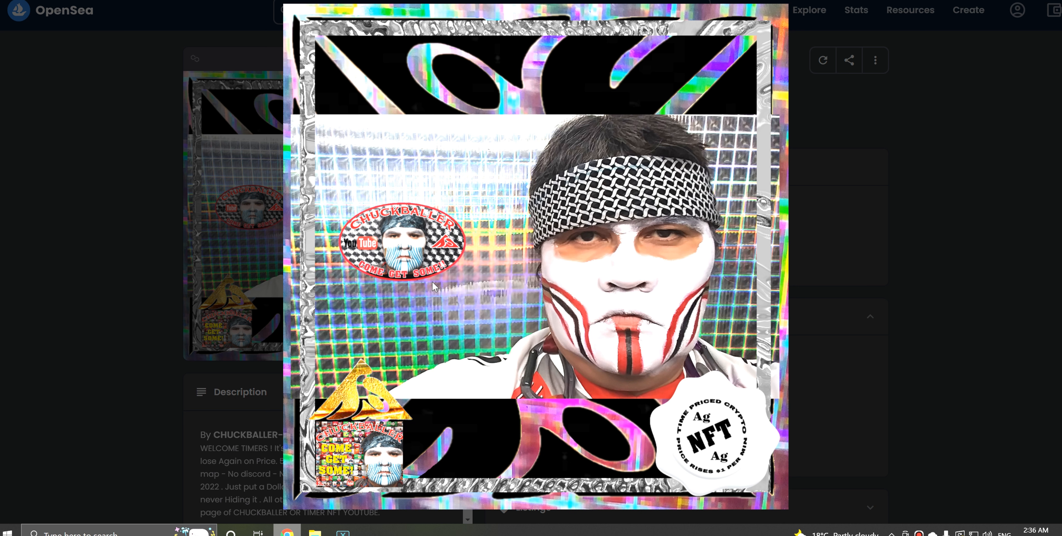
{"action": "mouse_move", "coordinate": [442, 271]}
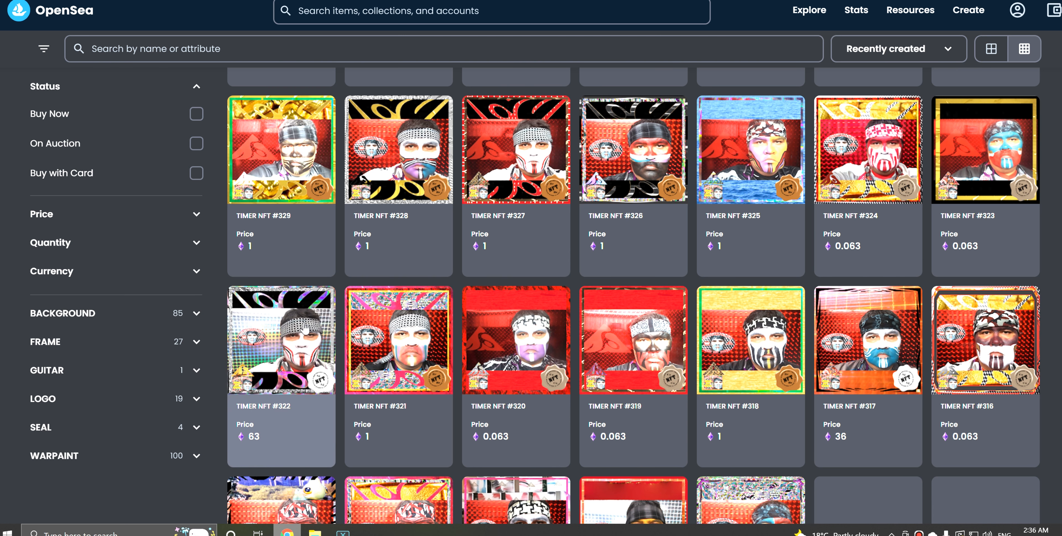
Scroll the TIMER NFT grid down to the older listings, #287 through #274.
{"action": "scroll", "scroll_direction": "down", "scroll_amount": 3}
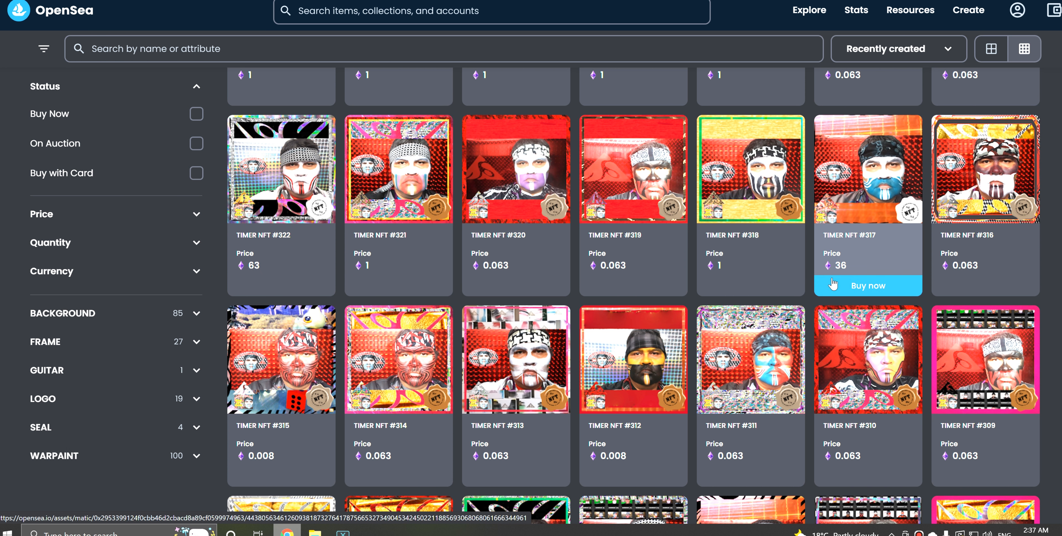
{"action": "scroll", "scroll_direction": "down", "scroll_amount": 3}
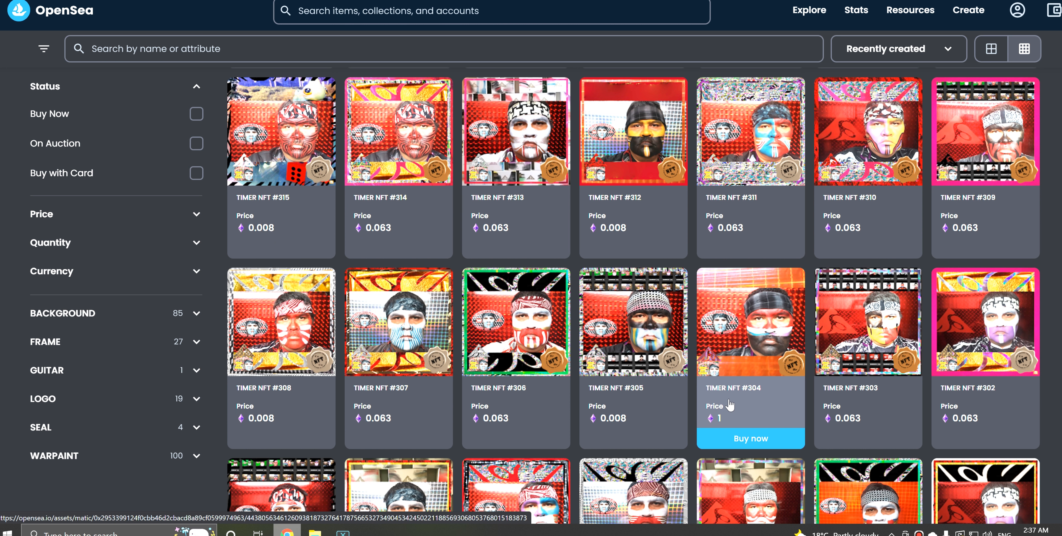
{"action": "scroll", "scroll_direction": "down", "scroll_amount": 3}
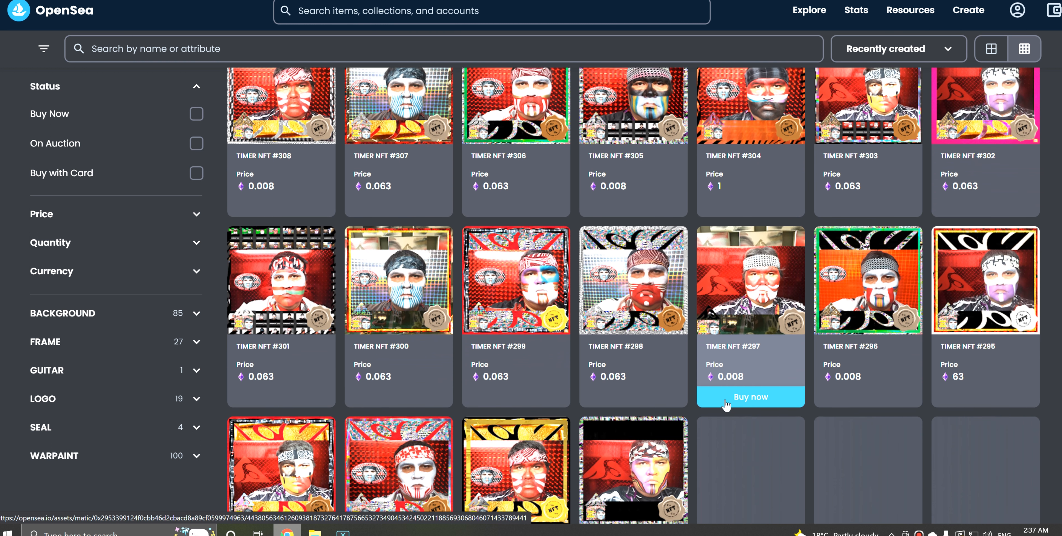
{"action": "scroll", "scroll_direction": "down", "scroll_amount": 3}
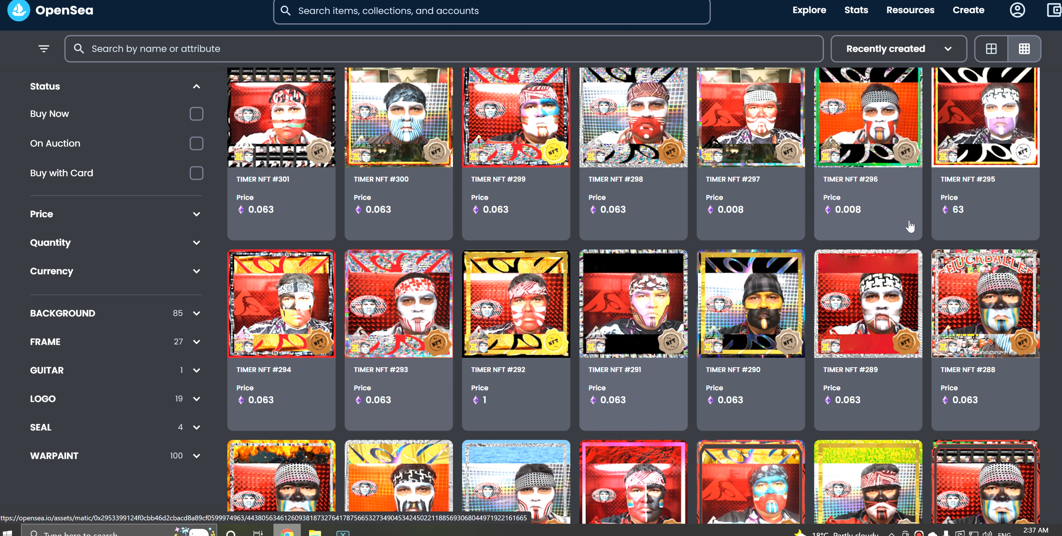
{"action": "mouse_move", "coordinate": [398, 116]}
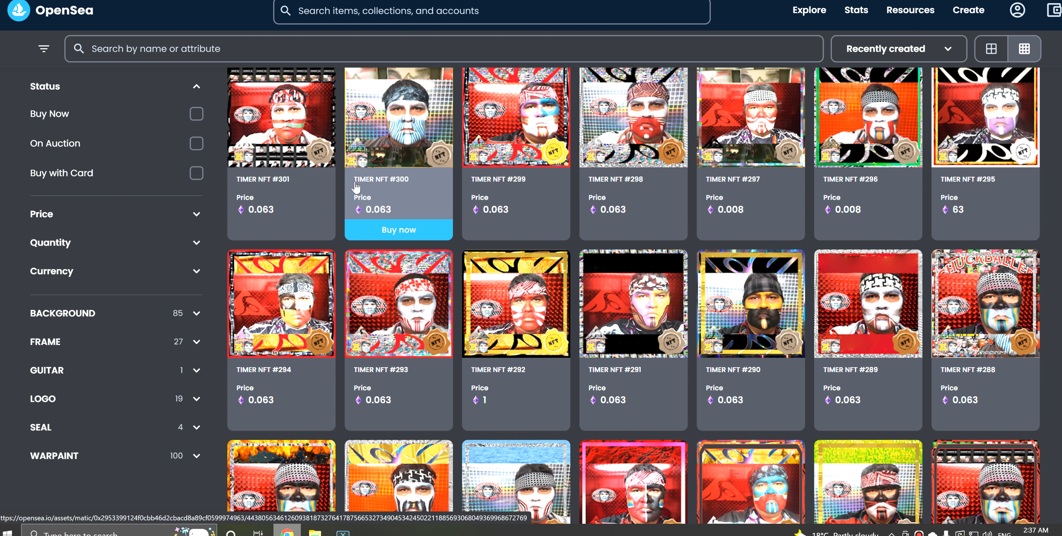
{"action": "scroll", "scroll_direction": "up", "scroll_amount": 3}
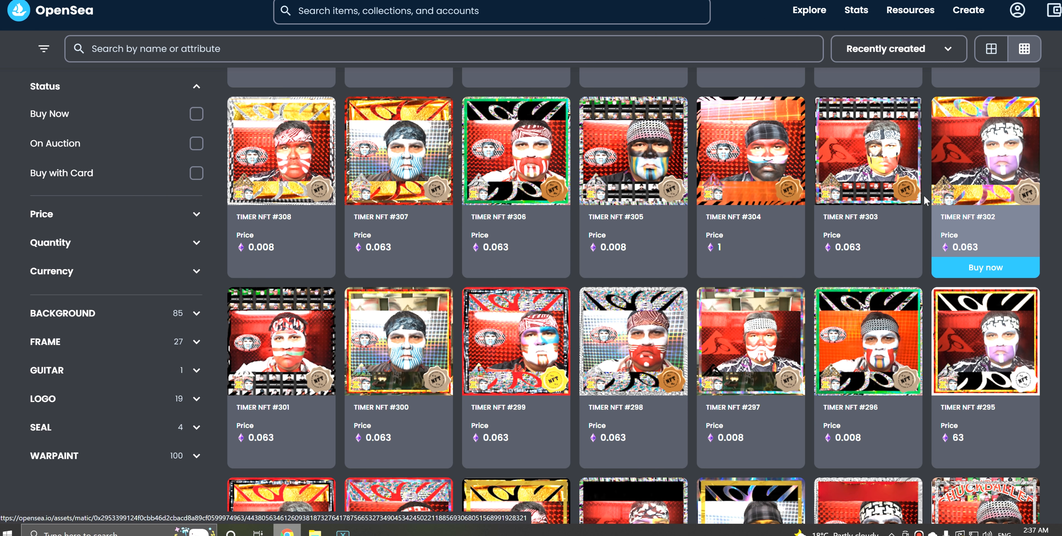
{"action": "scroll", "scroll_direction": "up", "scroll_amount": 3}
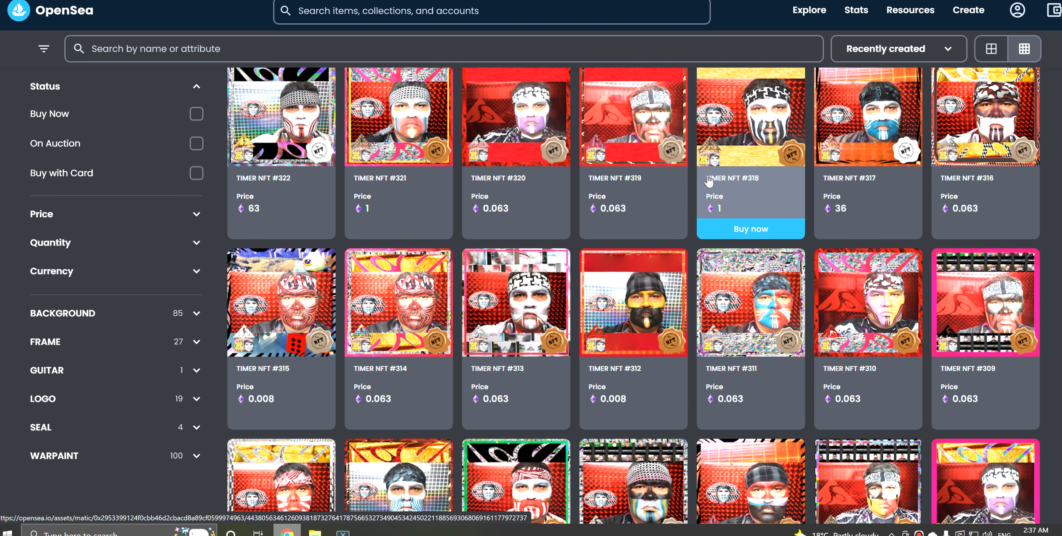
{"action": "scroll", "scroll_direction": "up", "scroll_amount": 3}
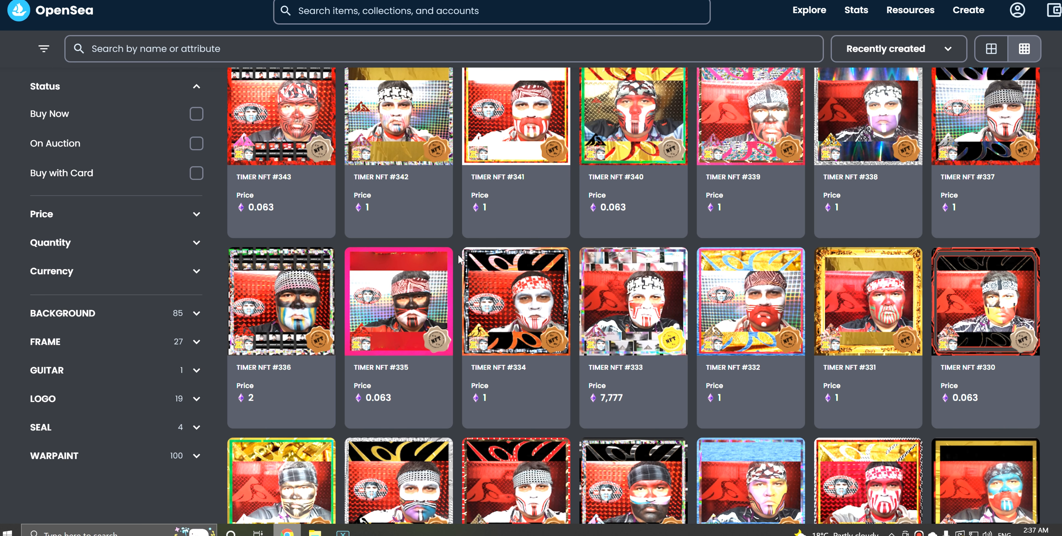
{"action": "scroll", "scroll_direction": "up", "scroll_amount": 3}
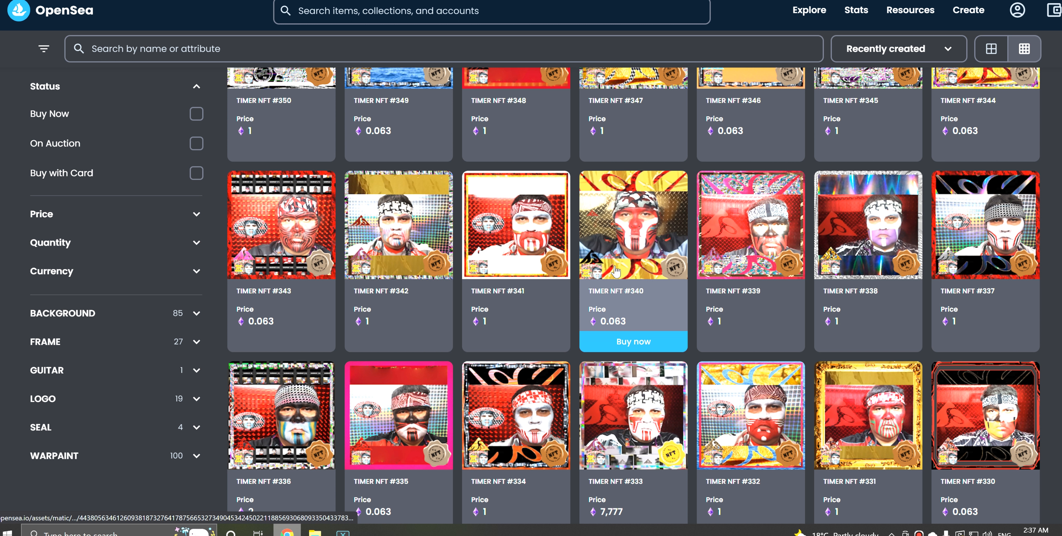
{"action": "scroll", "scroll_direction": "down", "scroll_amount": 3}
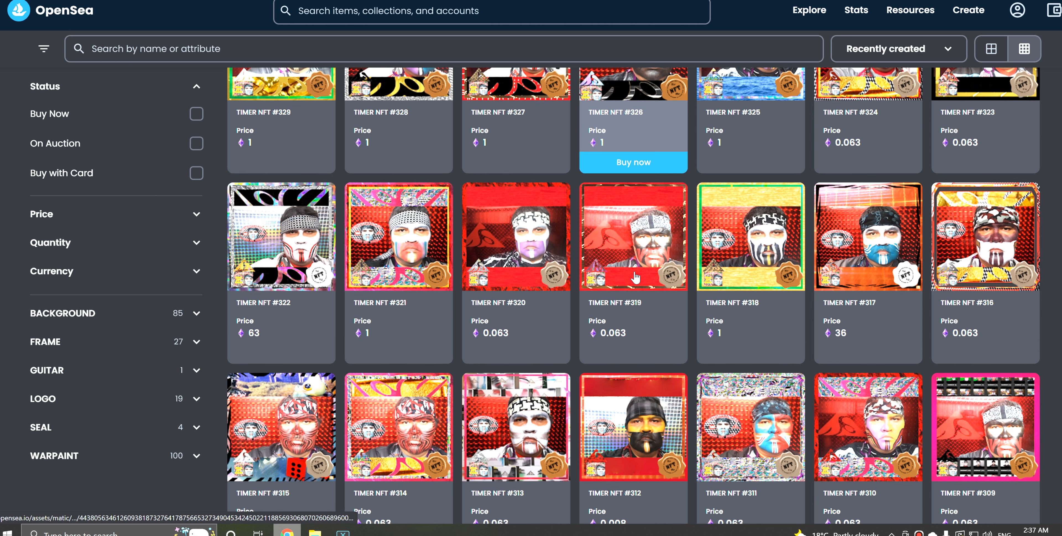
{"action": "scroll", "scroll_direction": "down", "scroll_amount": 3}
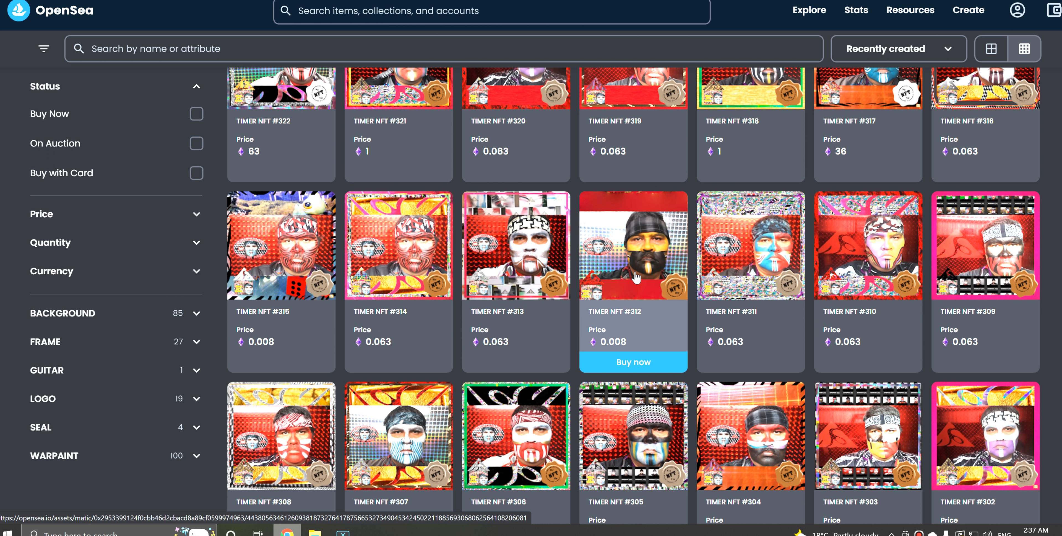
{"action": "scroll", "scroll_direction": "up", "scroll_amount": 3}
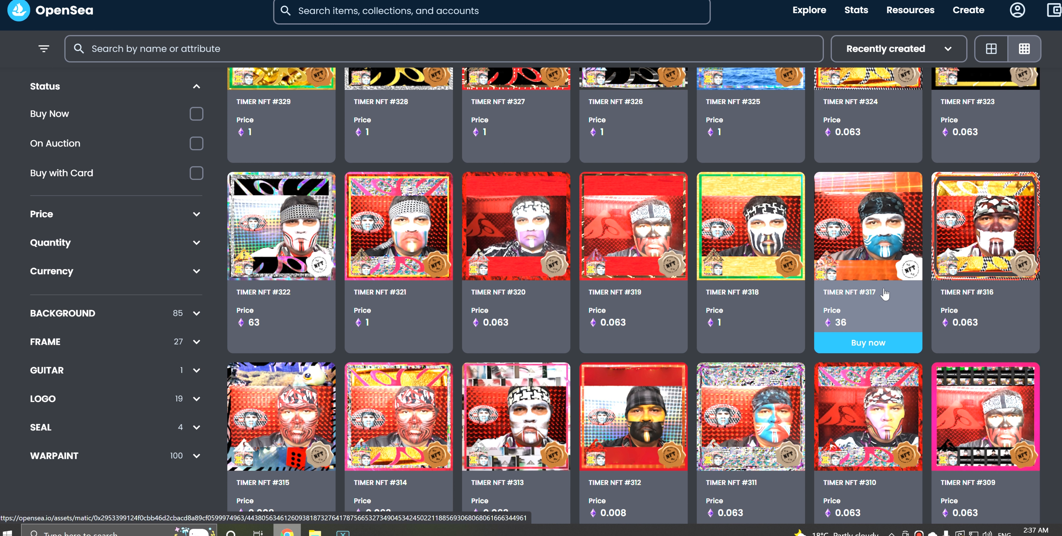
{"action": "mouse_move", "coordinate": [841, 284]}
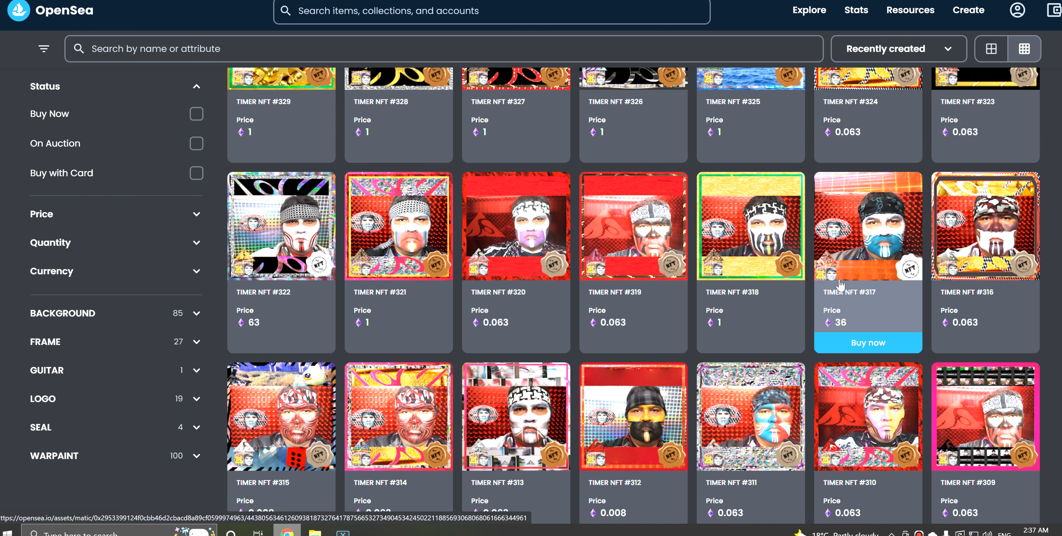
{"action": "mouse_move", "coordinate": [281, 278]}
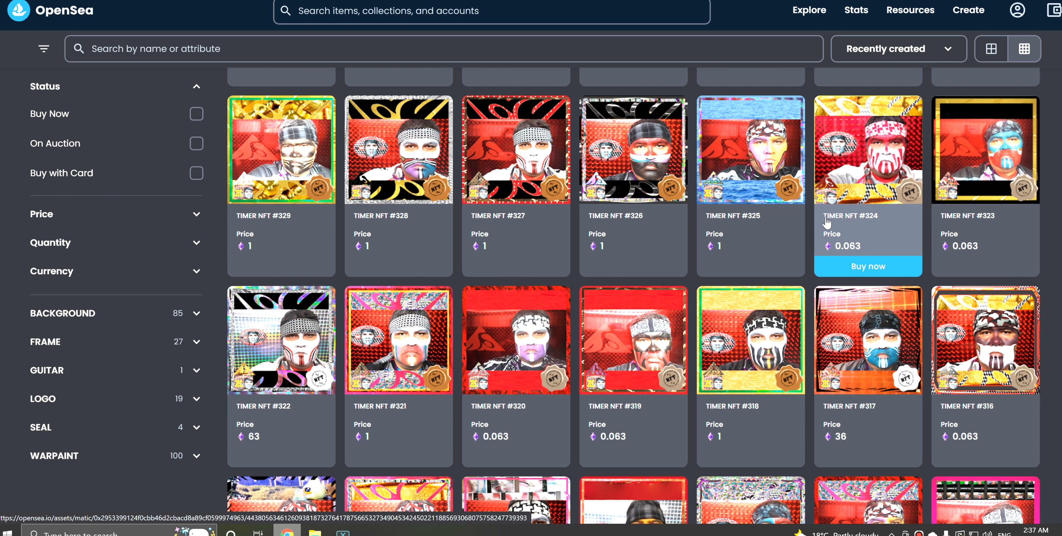
{"action": "scroll", "scroll_direction": "down", "scroll_amount": 3}
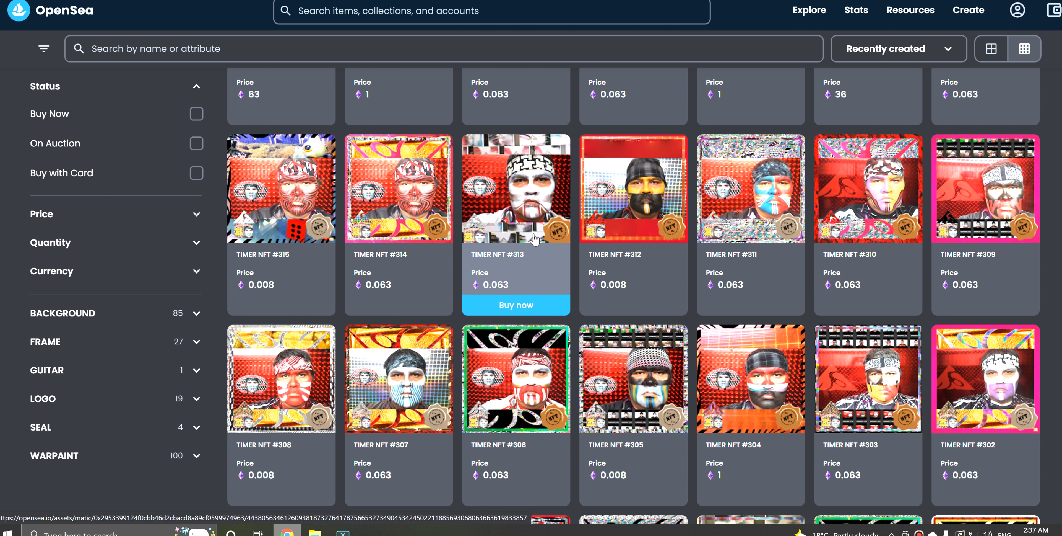
{"action": "scroll", "scroll_direction": "down", "scroll_amount": 3}
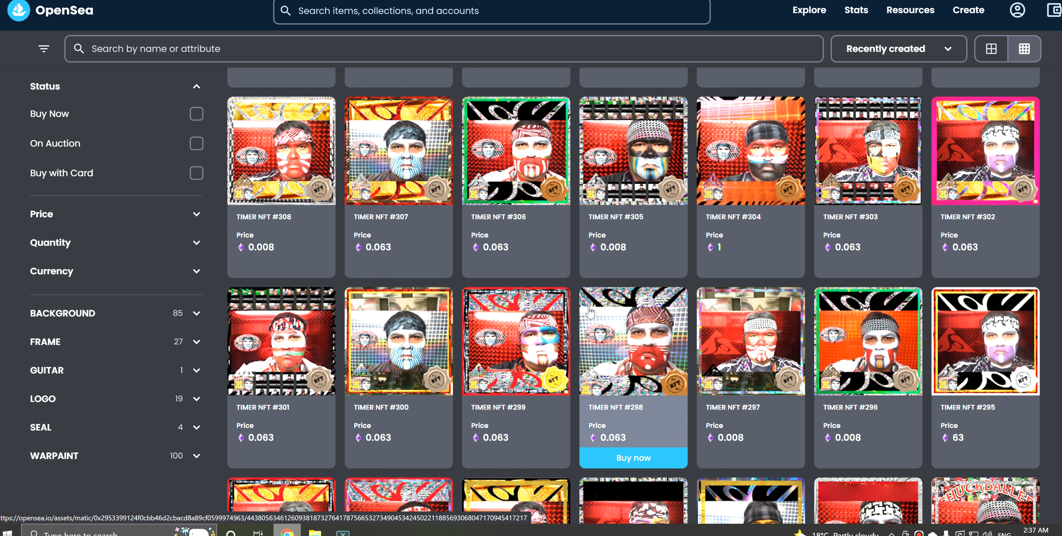
{"action": "scroll", "scroll_direction": "down", "scroll_amount": 3}
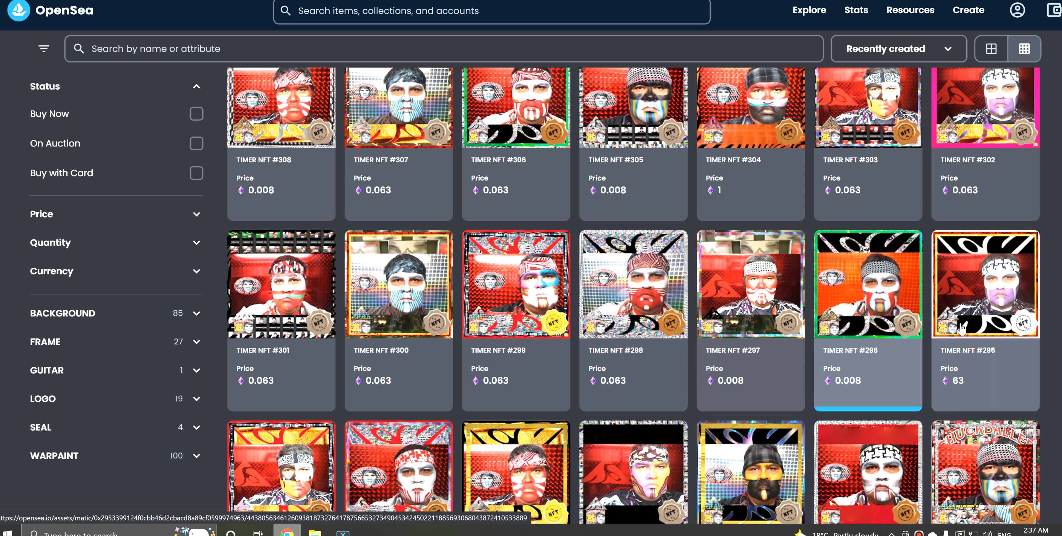
{"action": "scroll", "scroll_direction": "down", "scroll_amount": 3}
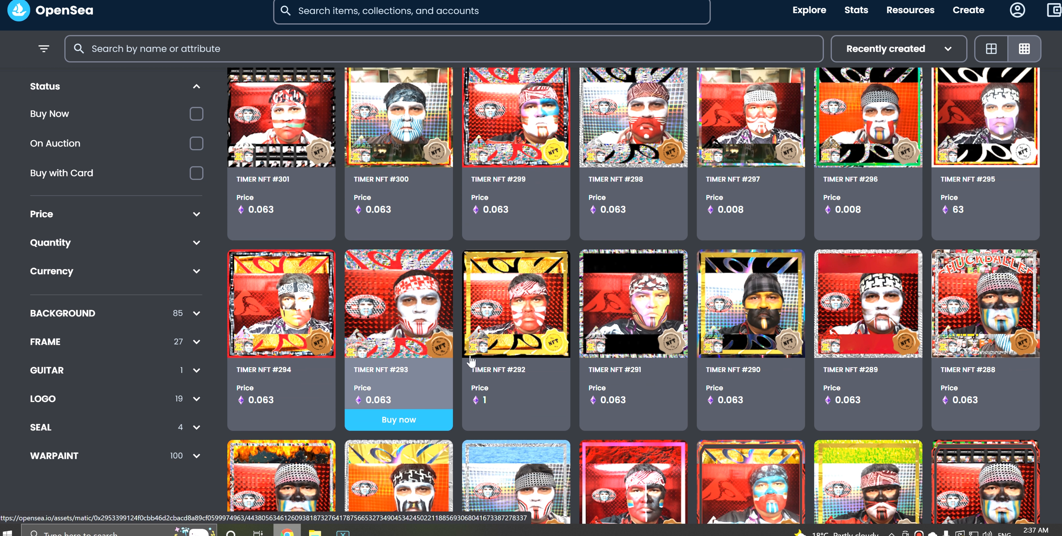
{"action": "mouse_move", "coordinate": [751, 363]}
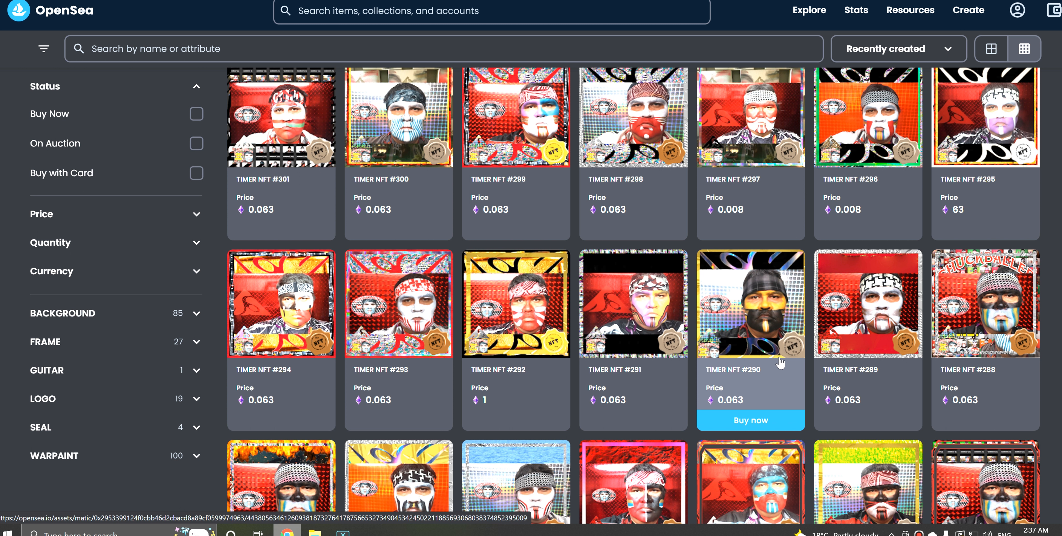
{"action": "scroll", "scroll_direction": "down", "scroll_amount": 3}
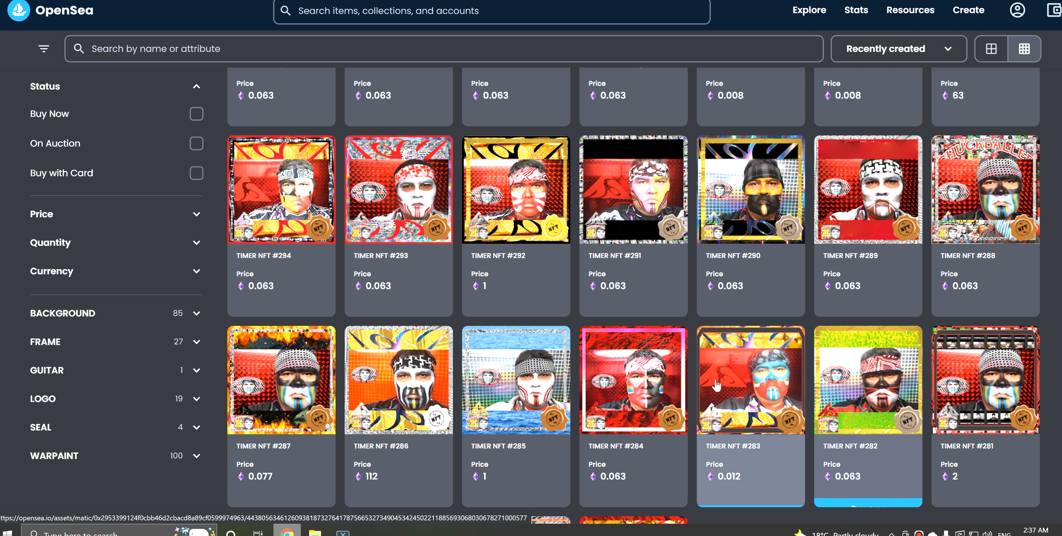
{"action": "scroll", "scroll_direction": "down", "scroll_amount": 3}
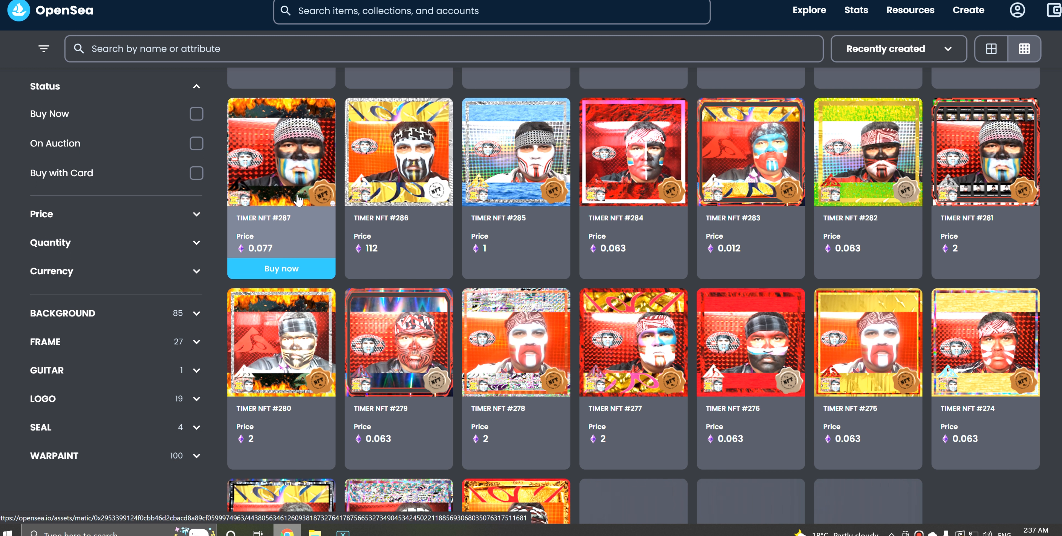
View TIMER NFT #287's listing (0.077, ending February 6, 2023) with its artwork full-size.
{"action": "left_click", "coordinate": [281, 152]}
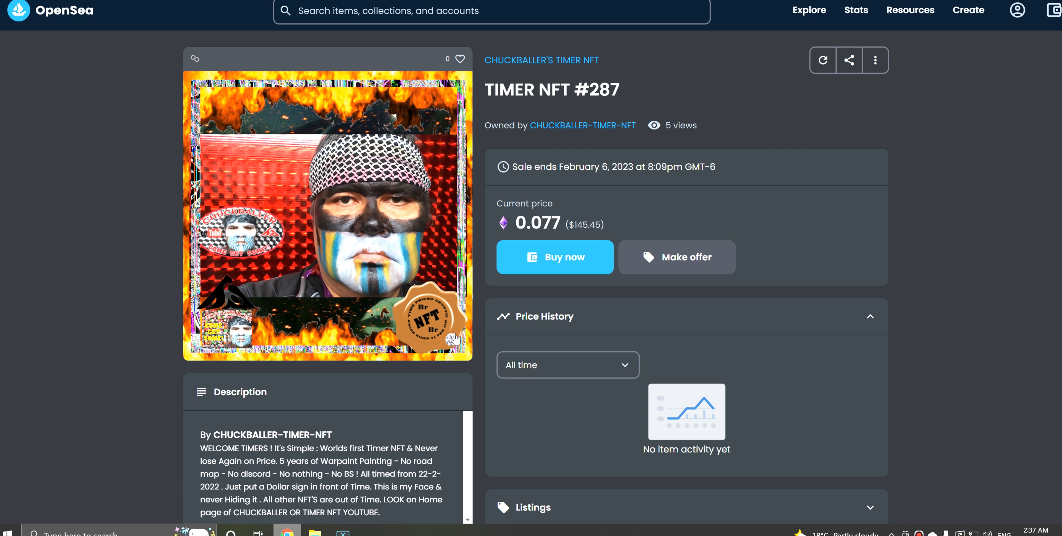
{"action": "left_click", "coordinate": [327, 215]}
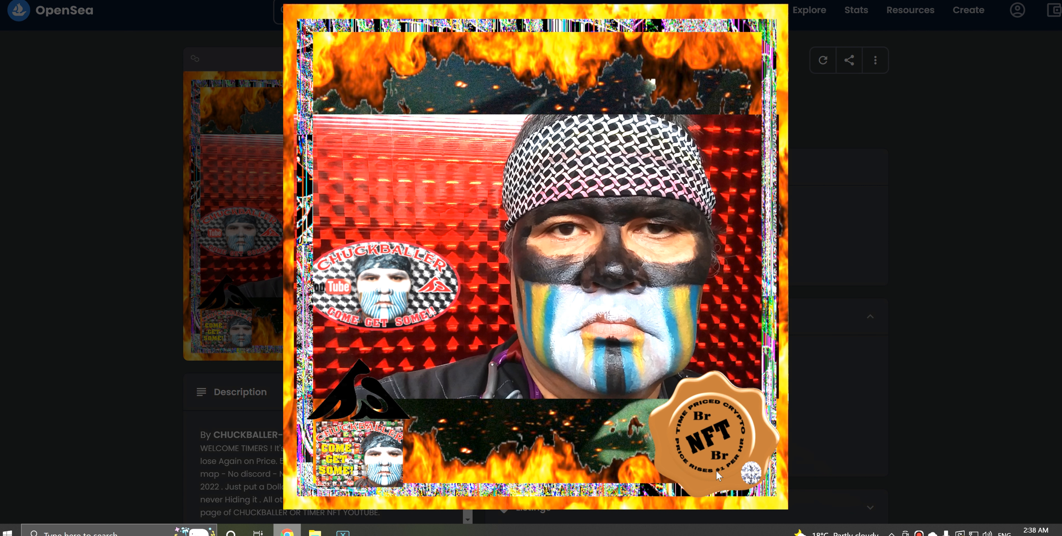
{"action": "mouse_move", "coordinate": [361, 336]}
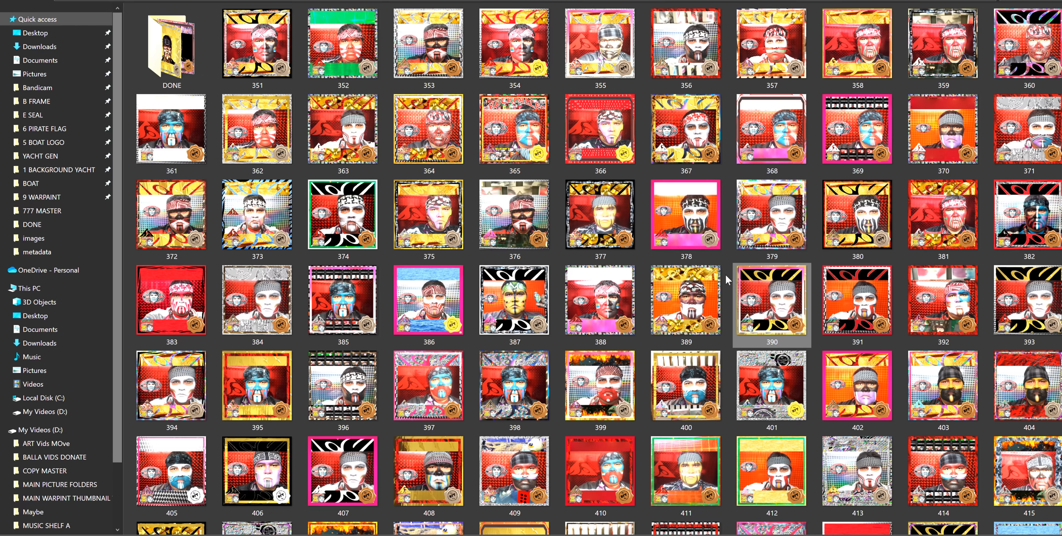
Browse down the warpaint NFT thumbnails in File Explorer to image 618.
{"action": "left_click", "coordinate": [598, 129]}
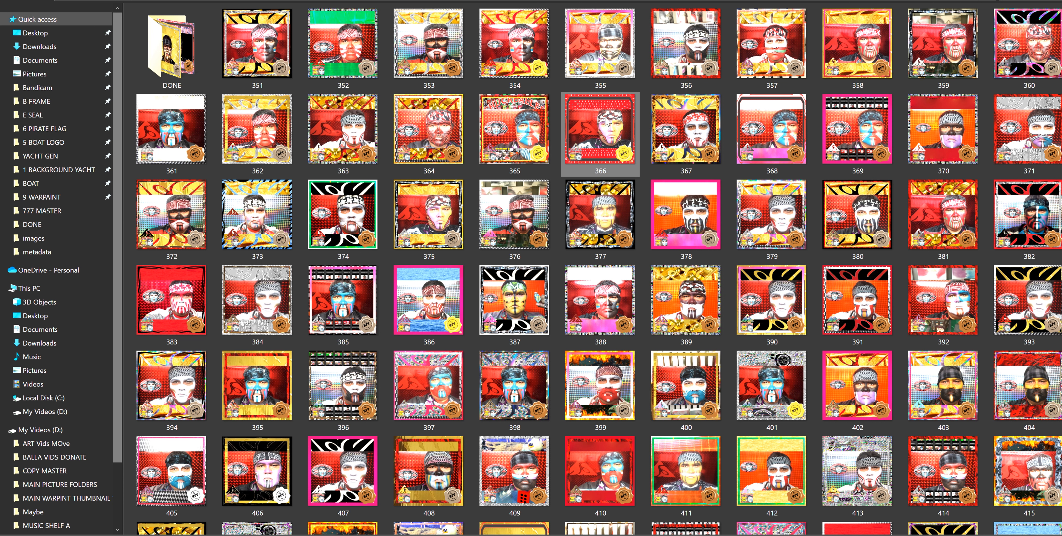
{"action": "left_click", "coordinate": [514, 301]}
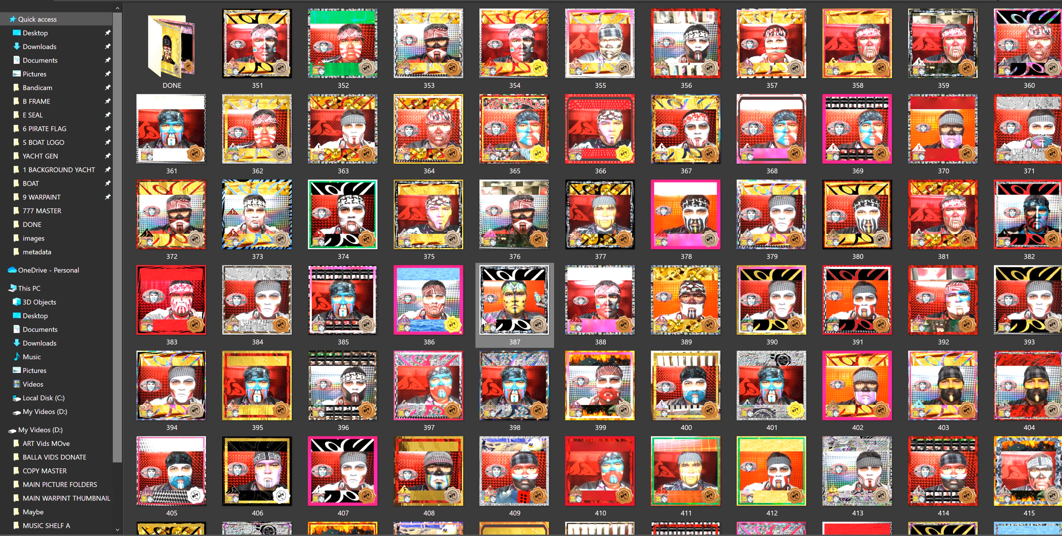
{"action": "scroll", "scroll_direction": "down", "scroll_amount": 3}
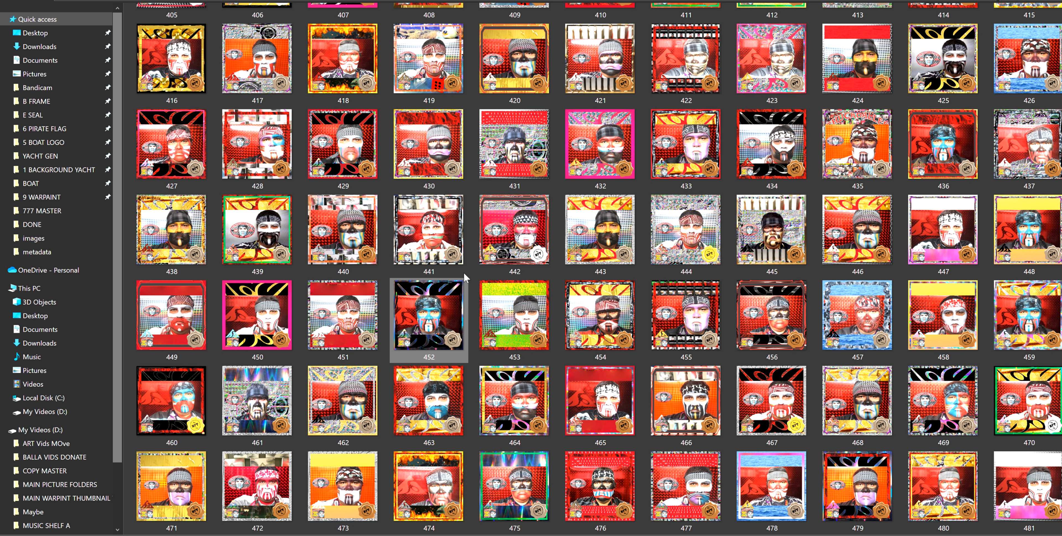
{"action": "left_click", "coordinate": [686, 230]}
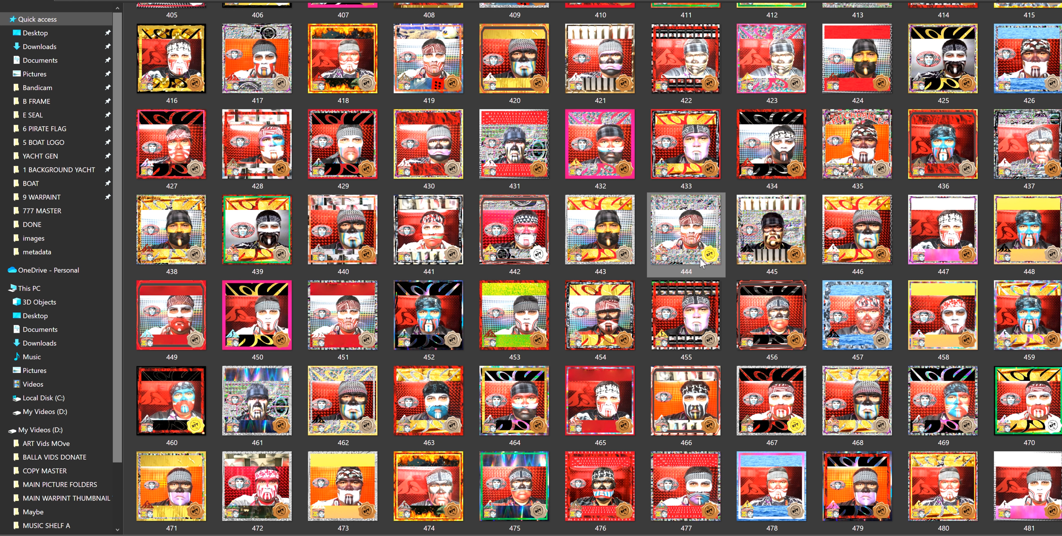
{"action": "scroll", "scroll_direction": "down", "scroll_amount": 3}
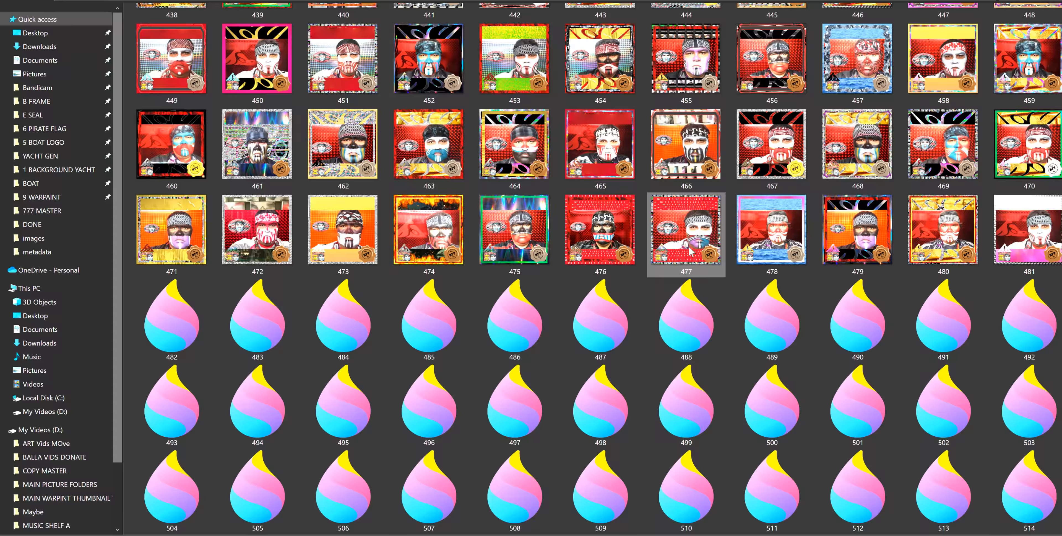
{"action": "scroll", "scroll_direction": "down", "scroll_amount": 3}
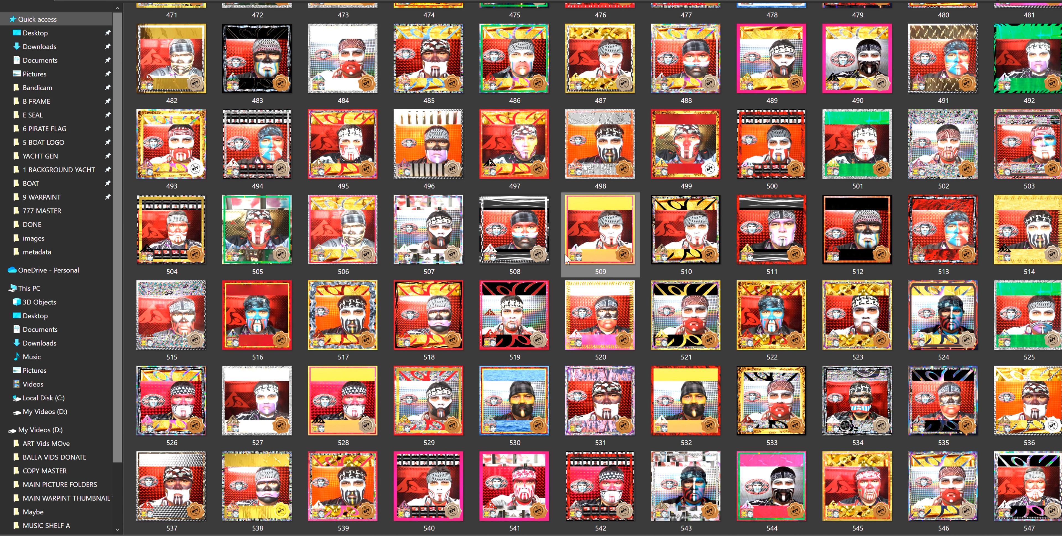
{"action": "scroll", "scroll_direction": "down", "scroll_amount": 3}
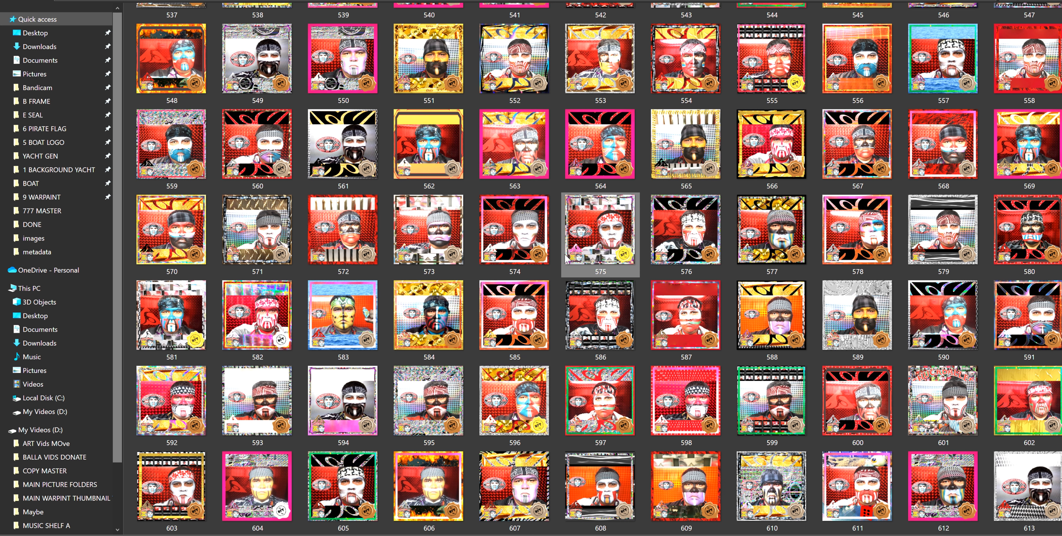
{"action": "scroll", "scroll_direction": "down", "scroll_amount": 3}
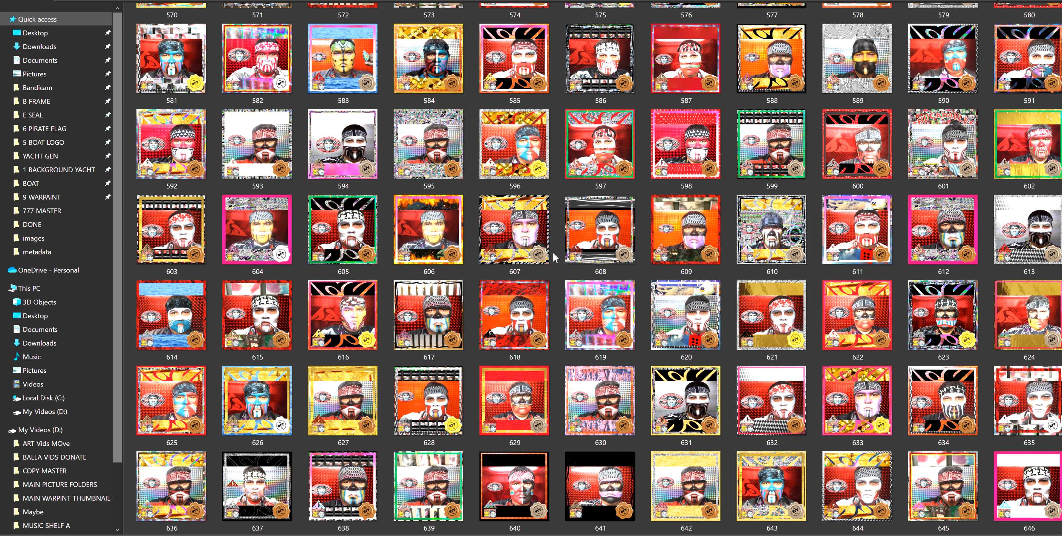
{"action": "left_click", "coordinate": [513, 315]}
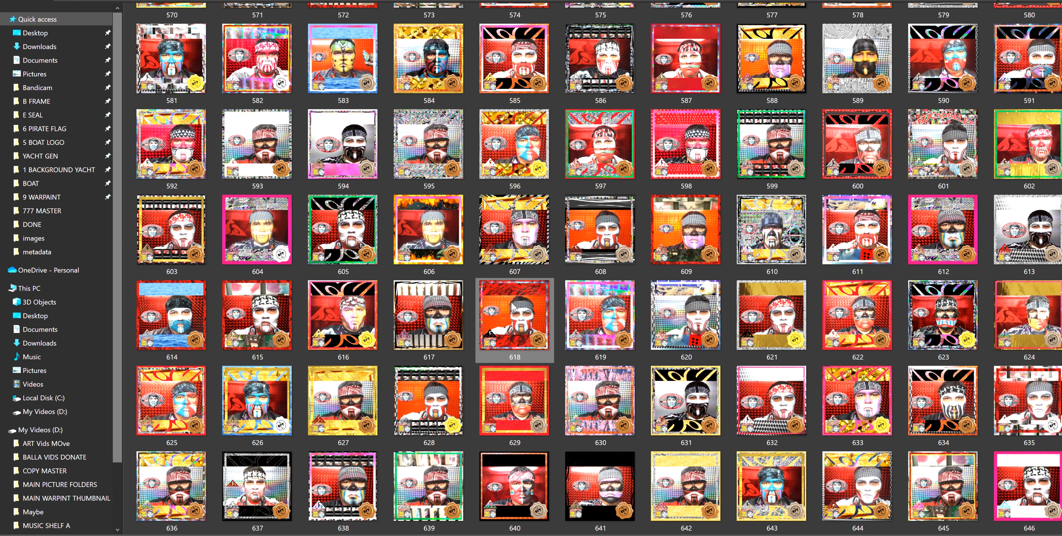
Continue down the folder to the 700s and select image 751.
{"action": "scroll", "scroll_direction": "down", "scroll_amount": 3}
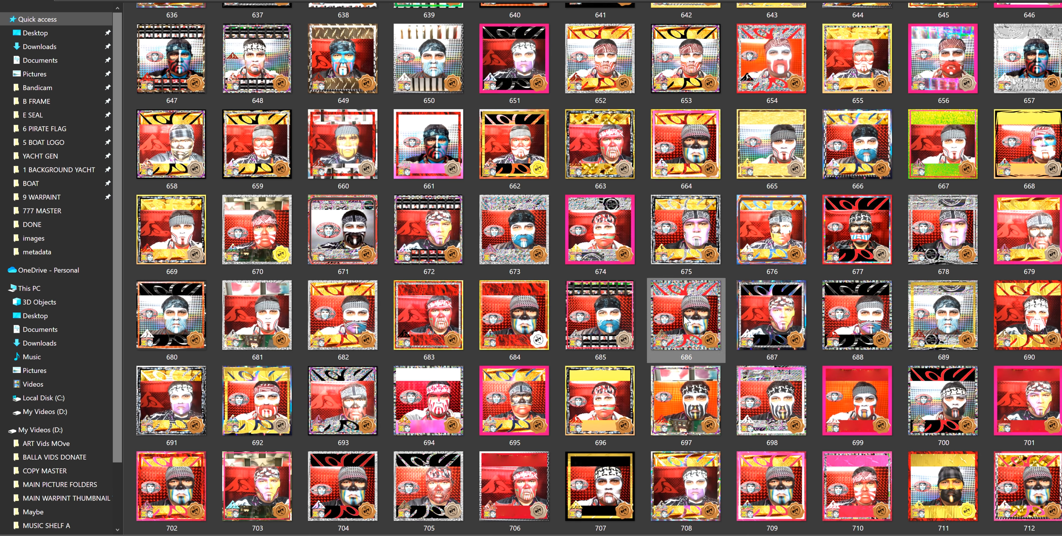
{"action": "scroll", "scroll_direction": "down", "scroll_amount": 3}
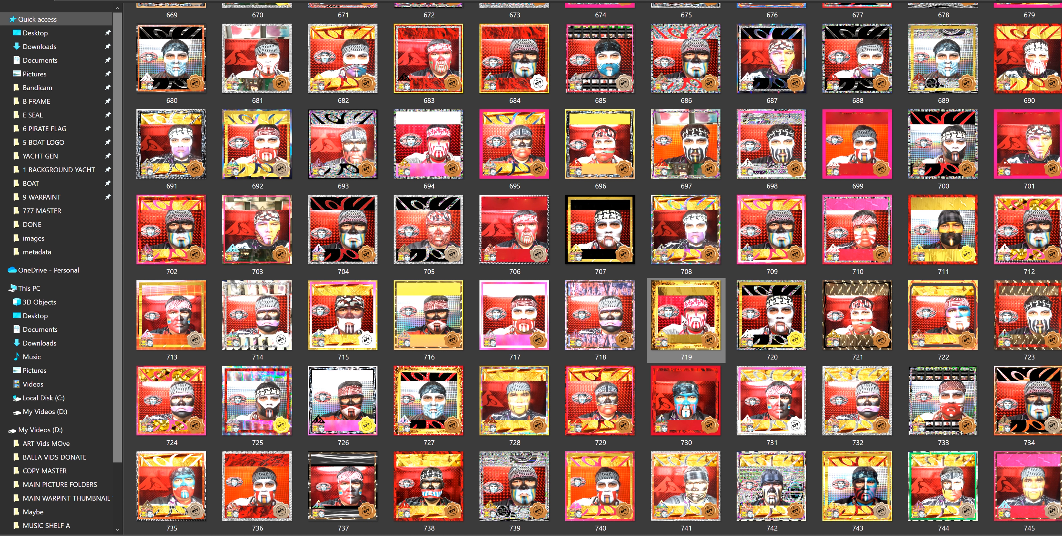
{"action": "scroll", "scroll_direction": "down", "scroll_amount": 3}
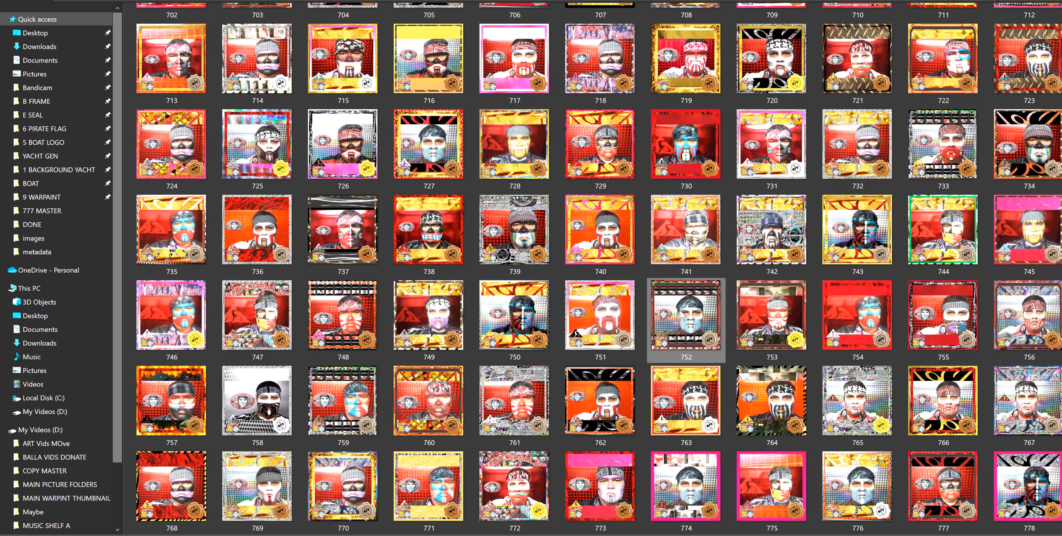
{"action": "left_click", "coordinate": [771, 315]}
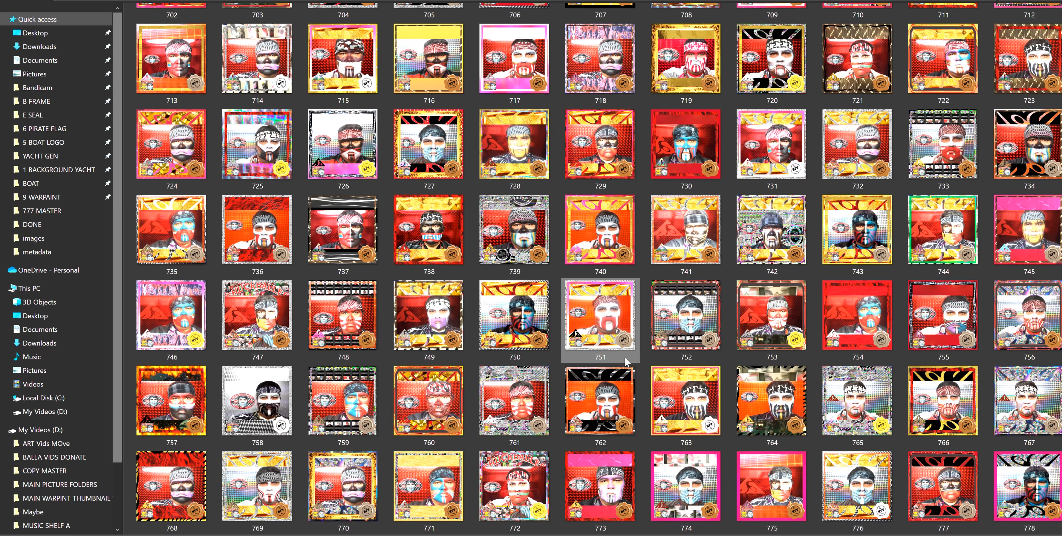
View image 754, the blue-and-red warpaint portrait with Cu seal, whole in Paint 3D.
{"action": "left_click", "coordinate": [857, 318]}
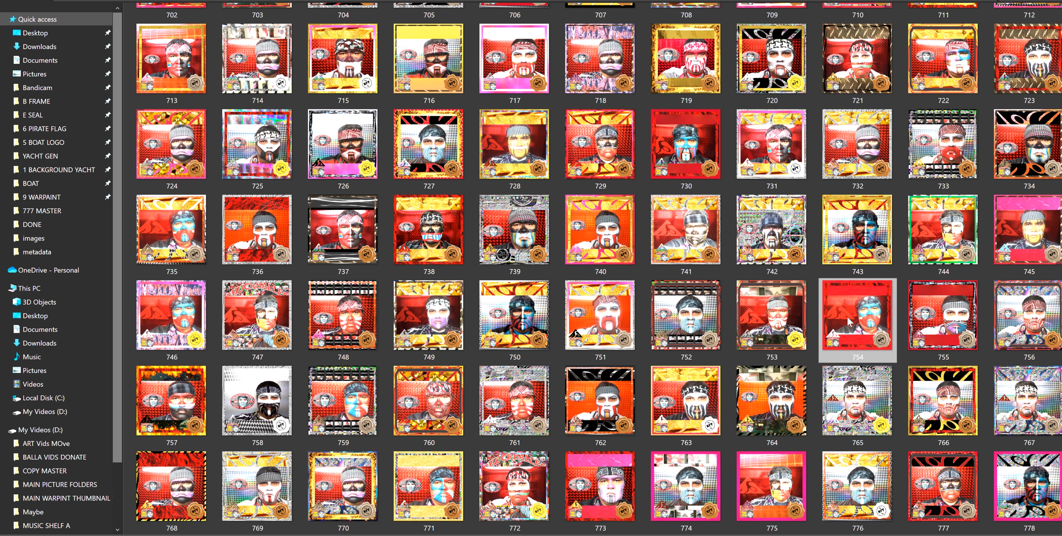
{"action": "double_click", "coordinate": [858, 313]}
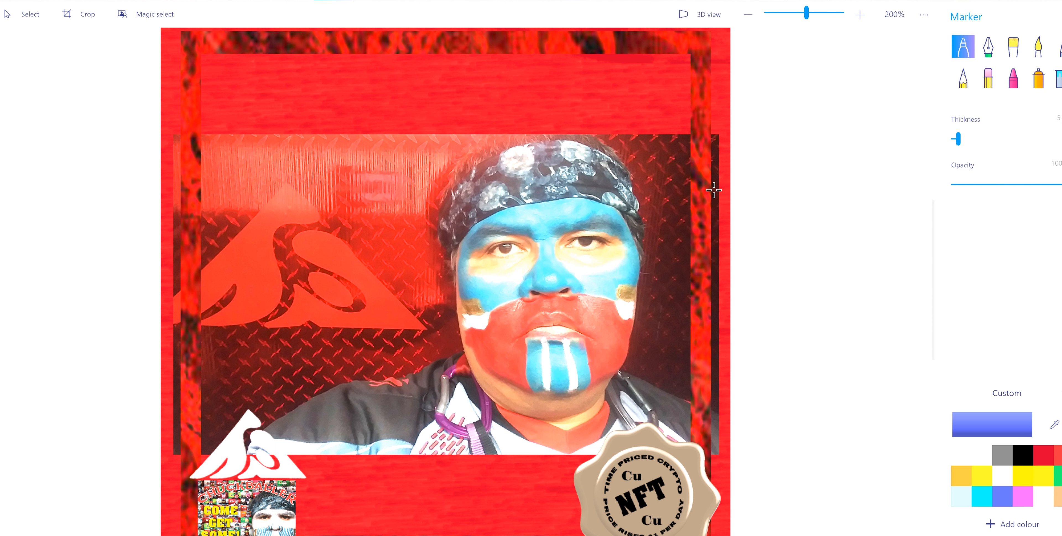
{"action": "mouse_move", "coordinate": [196, 350]}
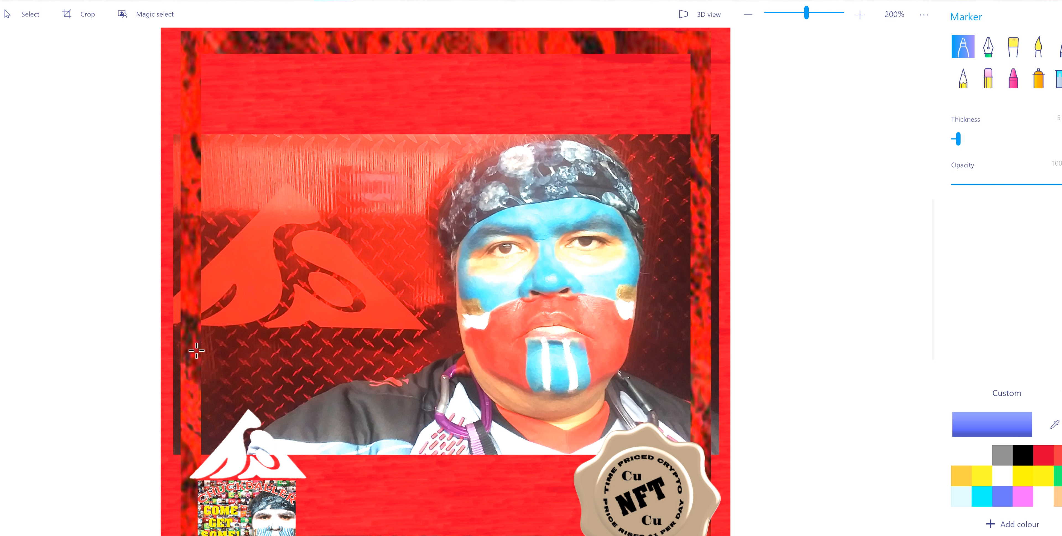
{"action": "left_click", "coordinate": [748, 13]}
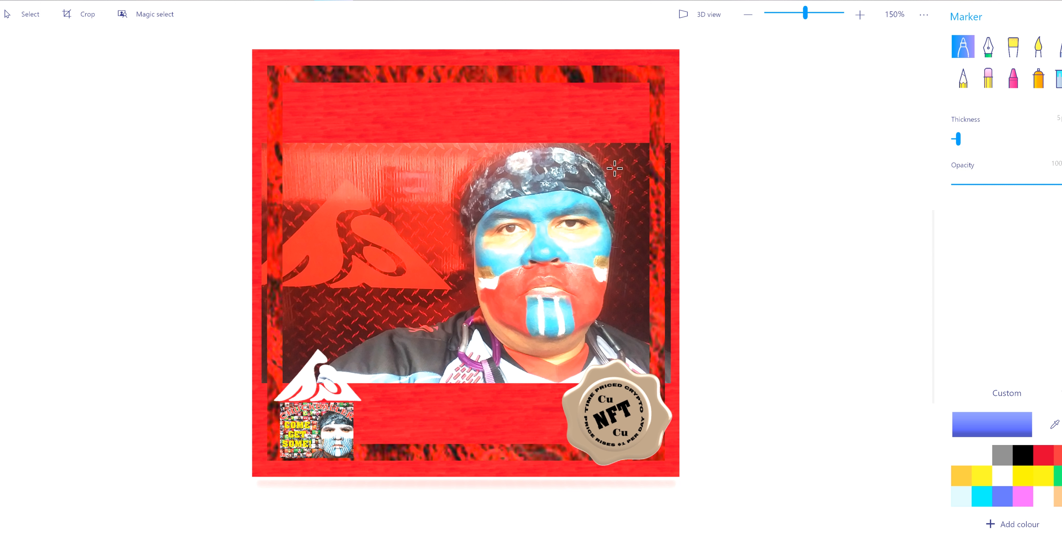
{"action": "mouse_move", "coordinate": [269, 18]}
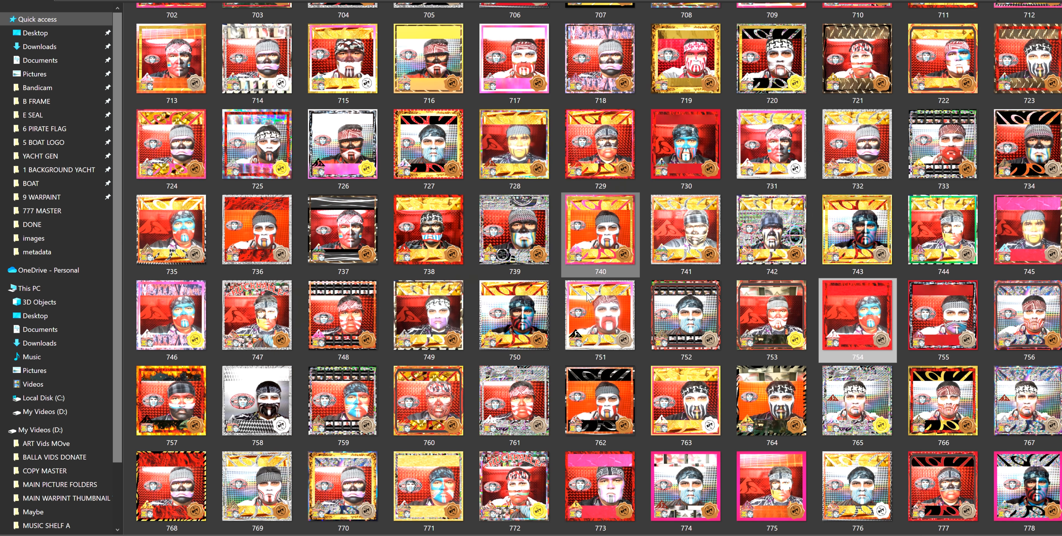
View the gold-framed white-warpaint image 858 zoomed in Paint 3D, then return to the folder.
{"action": "scroll", "scroll_direction": "down", "scroll_amount": 3}
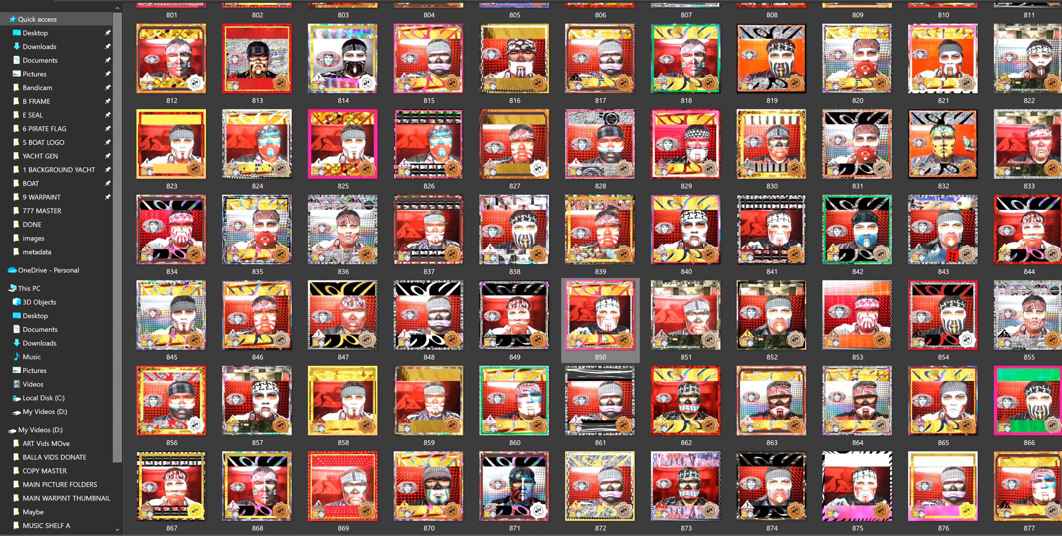
{"action": "scroll", "scroll_direction": "down", "scroll_amount": 3}
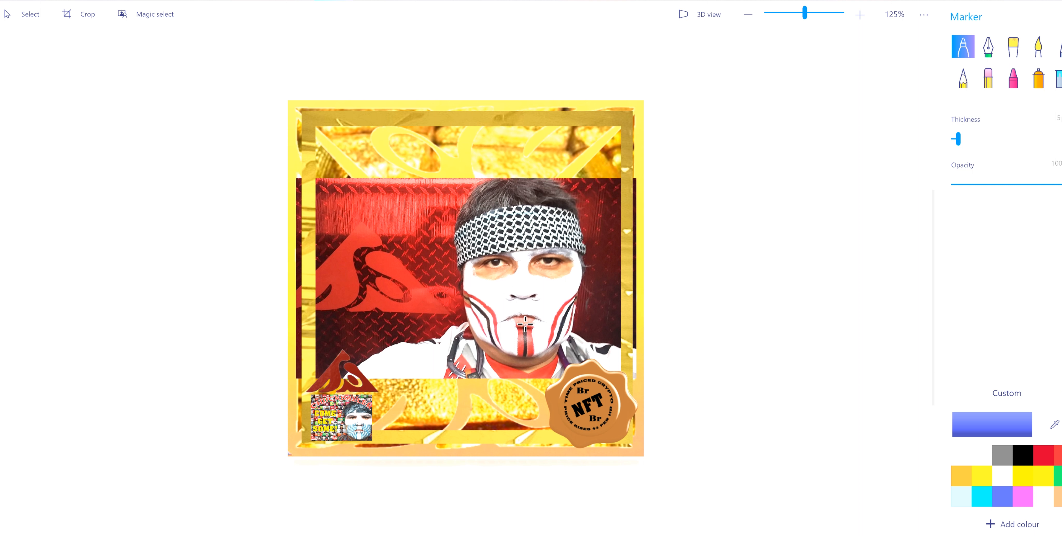
{"action": "left_click", "coordinate": [859, 15]}
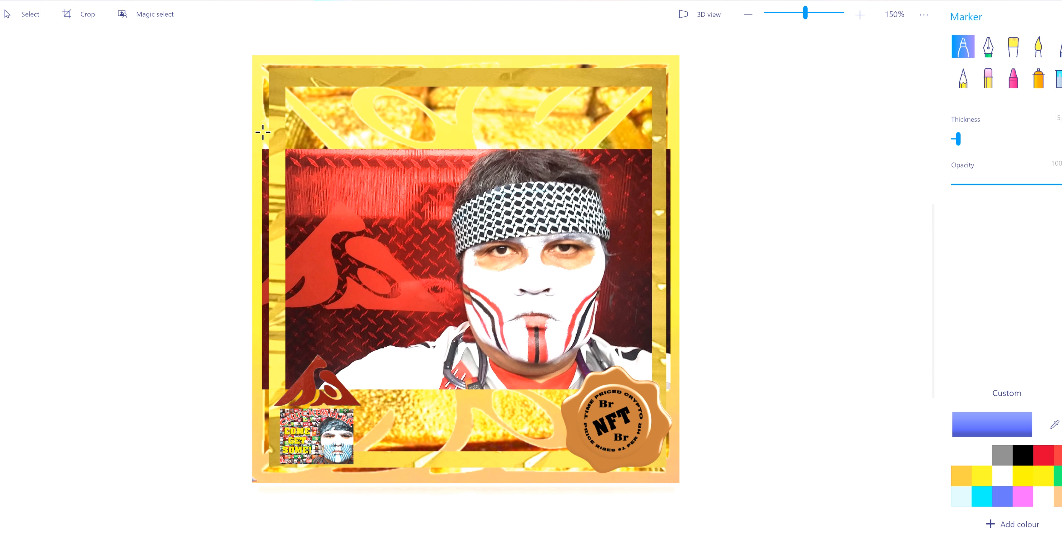
{"action": "mouse_move", "coordinate": [669, 360]}
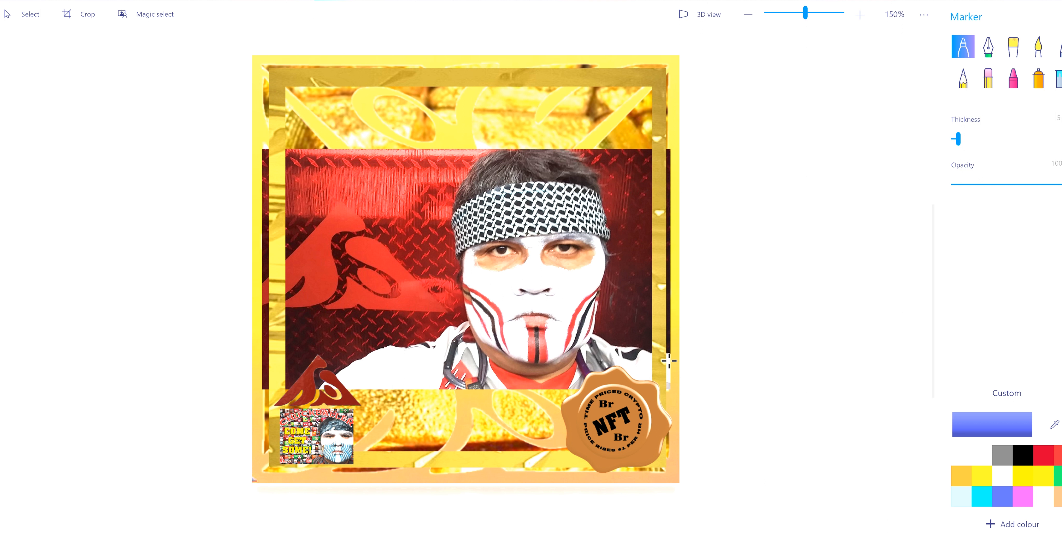
{"action": "mouse_move", "coordinate": [252, 360]}
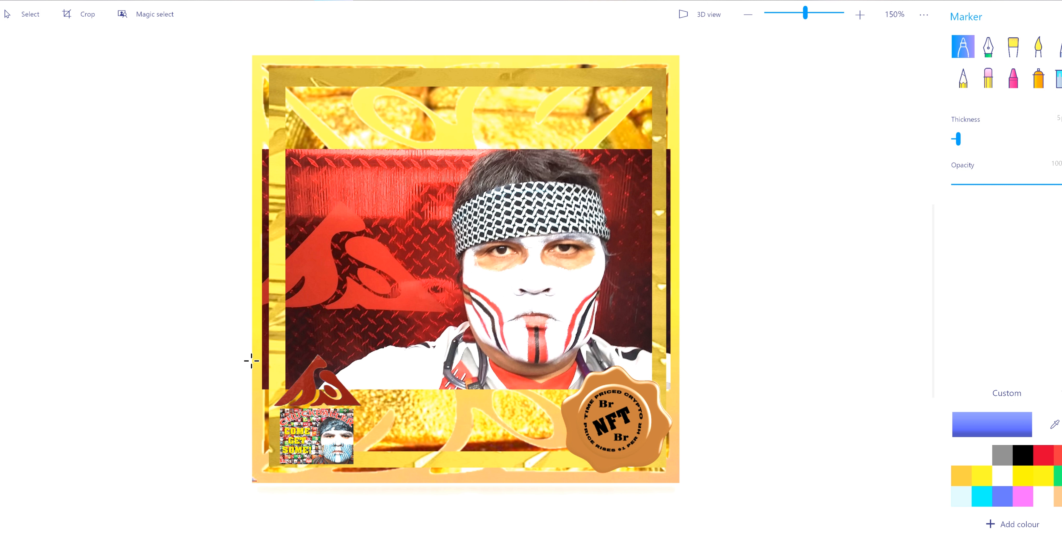
{"action": "mouse_move", "coordinate": [352, 329]}
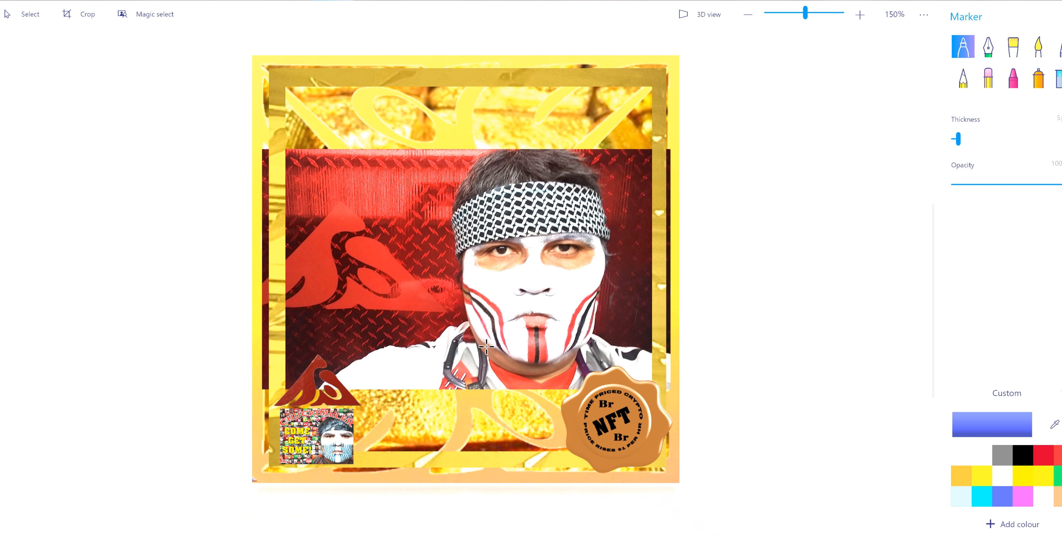
{"action": "left_click", "coordinate": [748, 14]}
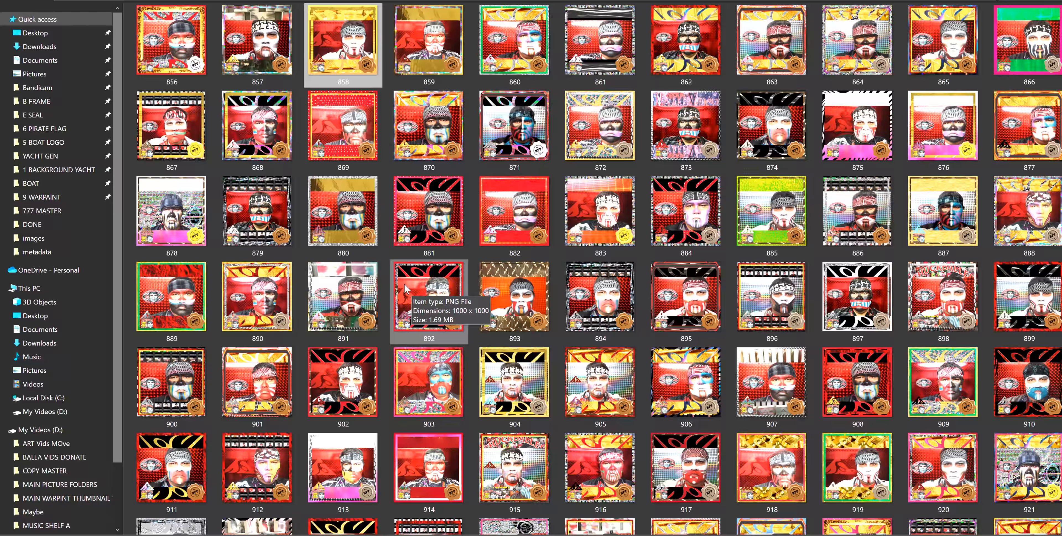
Go to Pictures and open the 777 MASTER folder of backgrounds, frames and samples.
{"action": "scroll", "scroll_direction": "up", "scroll_amount": 3}
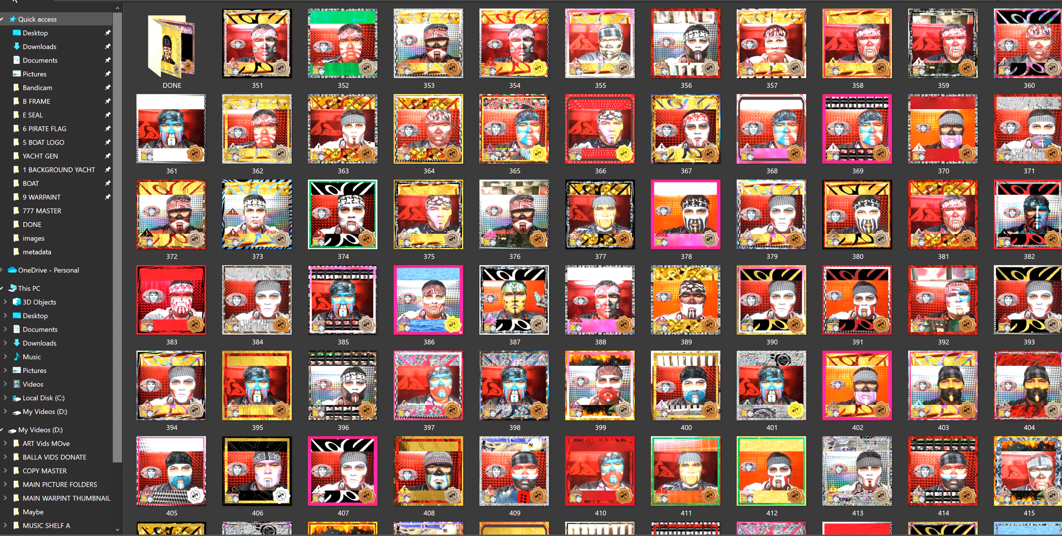
{"action": "scroll", "scroll_direction": "down", "scroll_amount": 3}
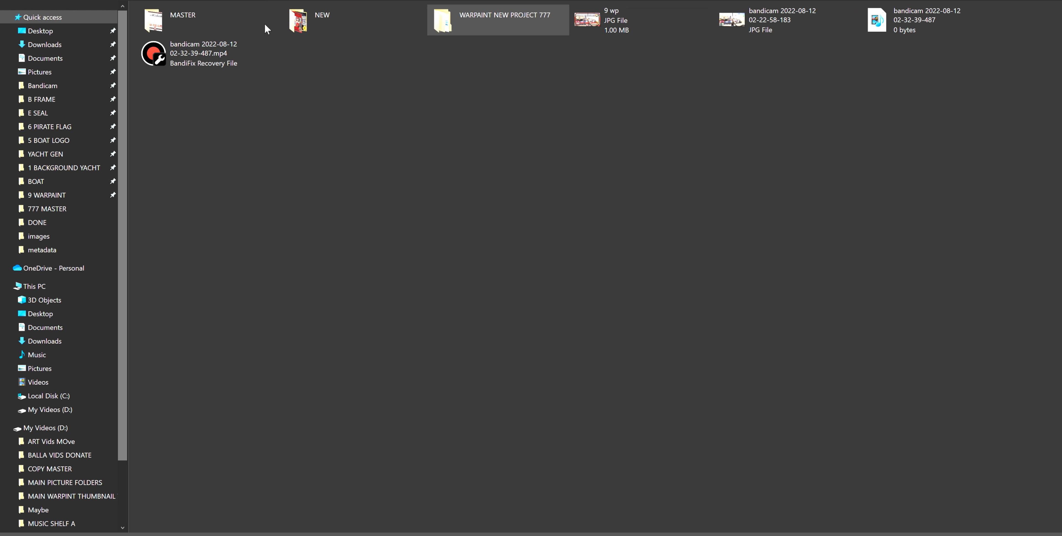
{"action": "left_click", "coordinate": [38, 368]}
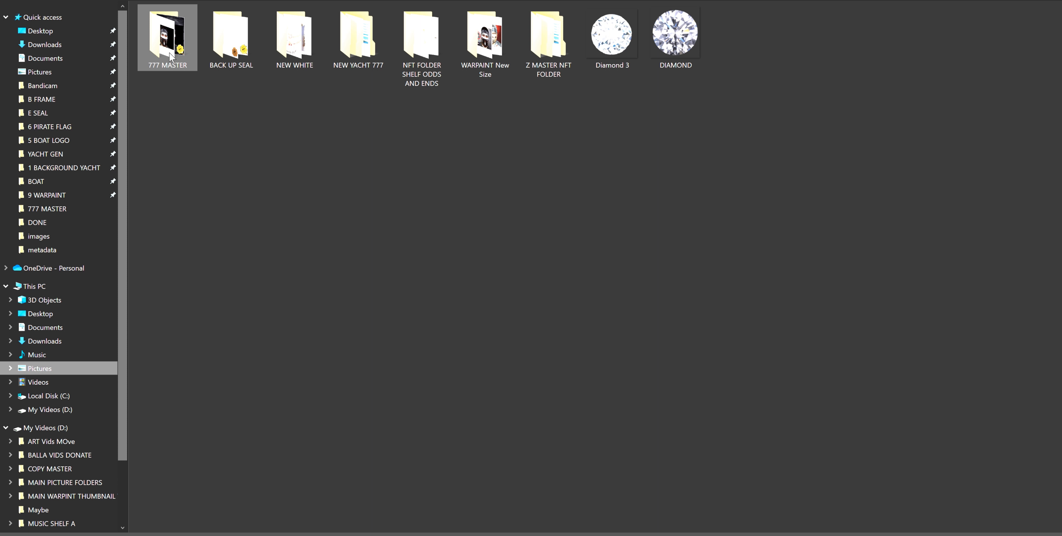
{"action": "double_click", "coordinate": [167, 32]}
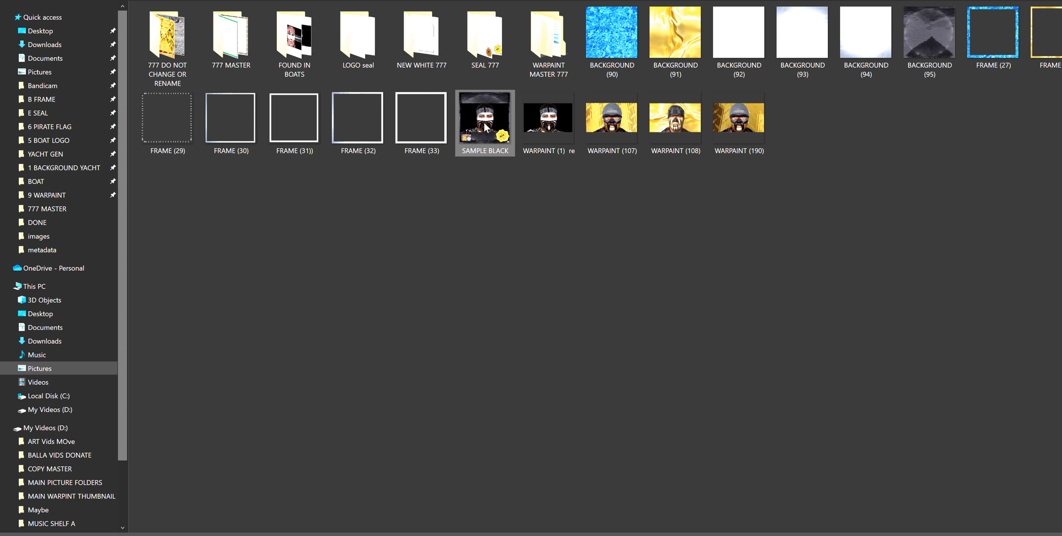
View the SAMPLE BLACK warpaint NFT with its gold Au seal in Photos via Open with.
{"action": "right_click", "coordinate": [484, 123]}
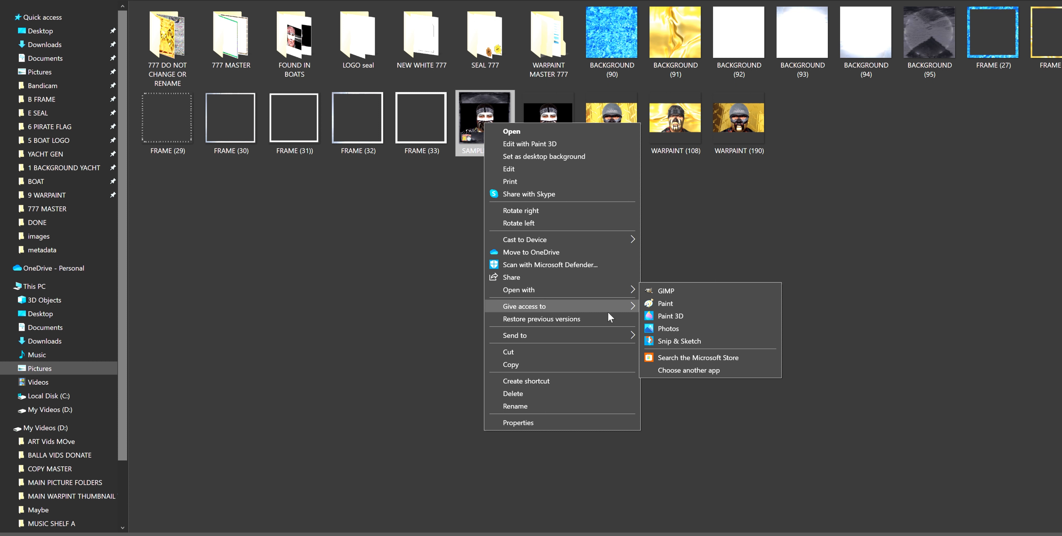
{"action": "left_click", "coordinate": [667, 328]}
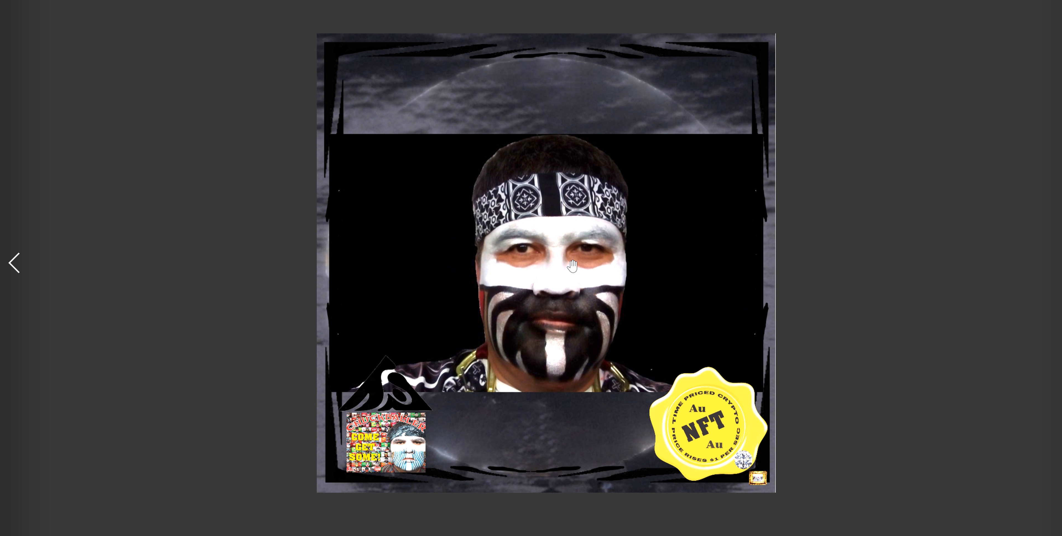
{"action": "mouse_move", "coordinate": [449, 206]}
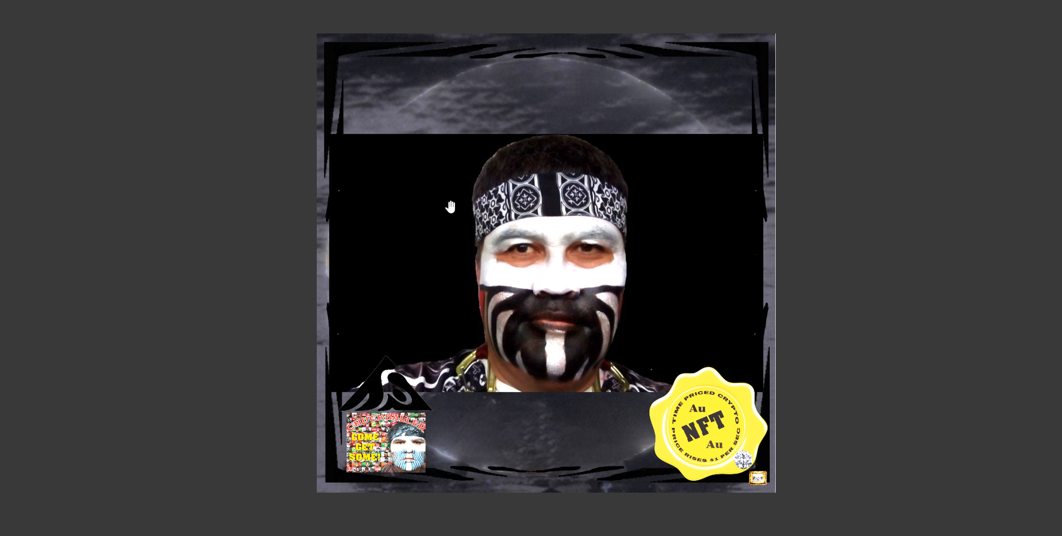
{"action": "mouse_move", "coordinate": [449, 76]}
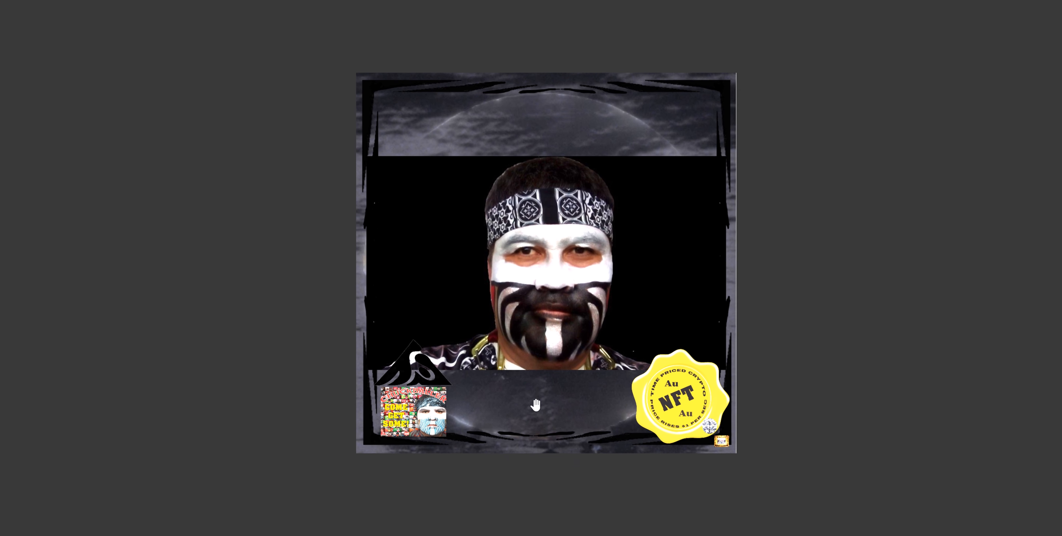
{"action": "mouse_move", "coordinate": [264, 80]}
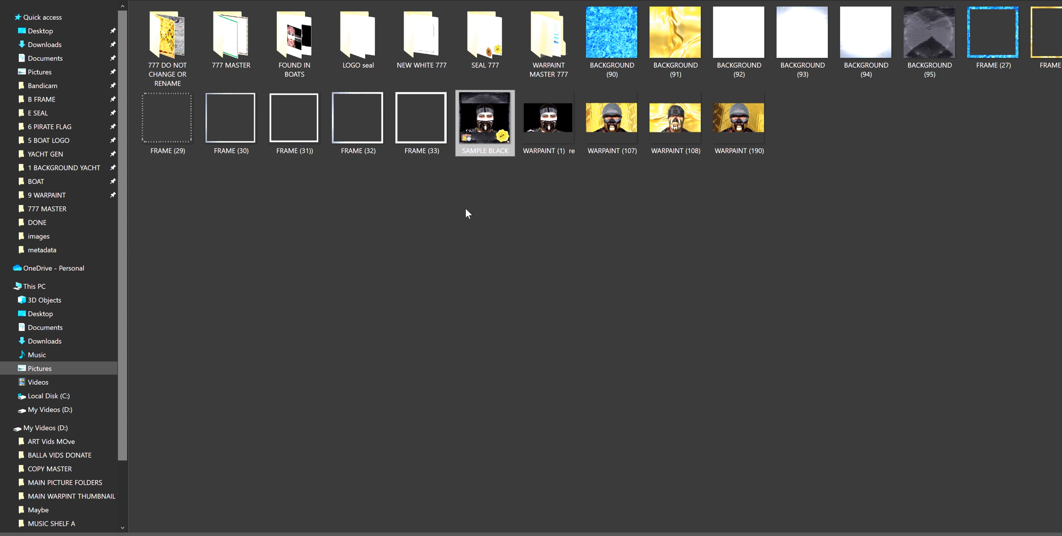
{"action": "mouse_move", "coordinate": [456, 124]}
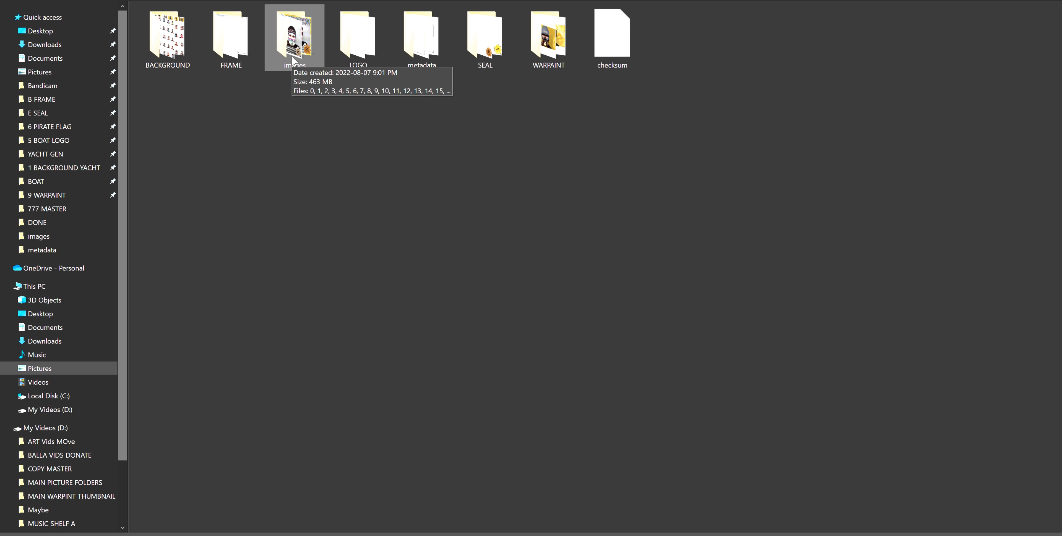
Browse the images folder of numbered warpaint NFTs down to files around 150–163.
{"action": "double_click", "coordinate": [295, 33]}
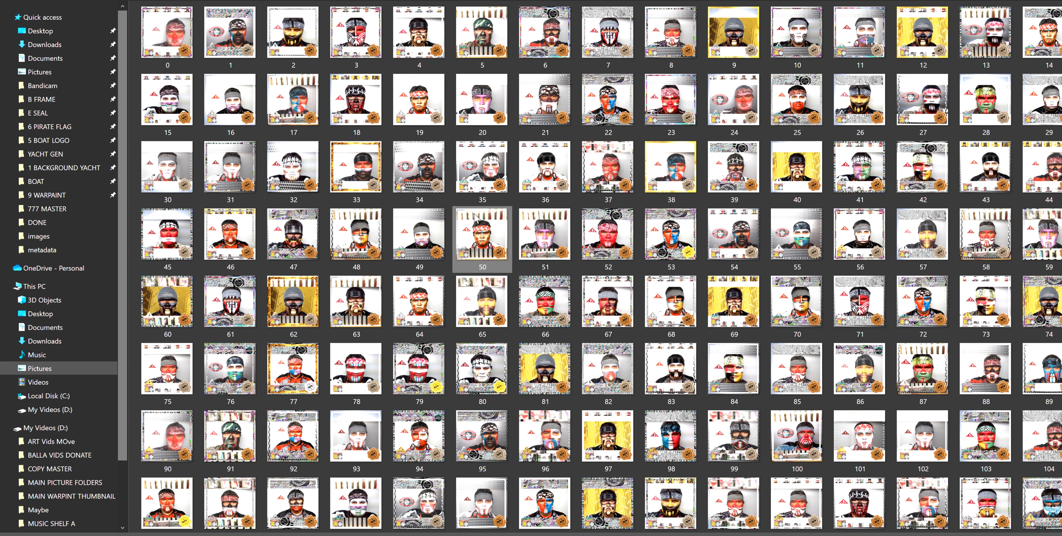
{"action": "mouse_move", "coordinate": [608, 233]}
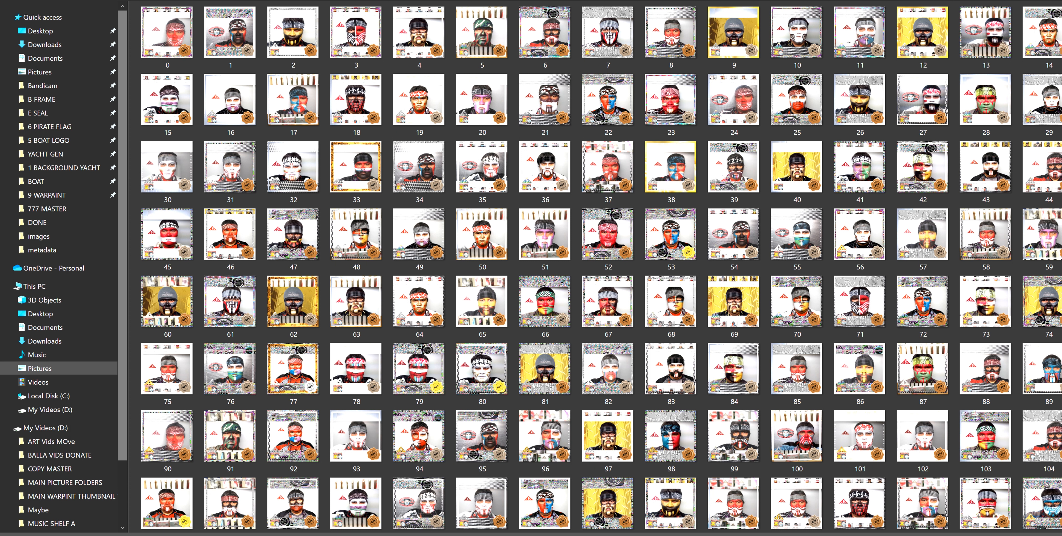
{"action": "left_click", "coordinate": [356, 305]}
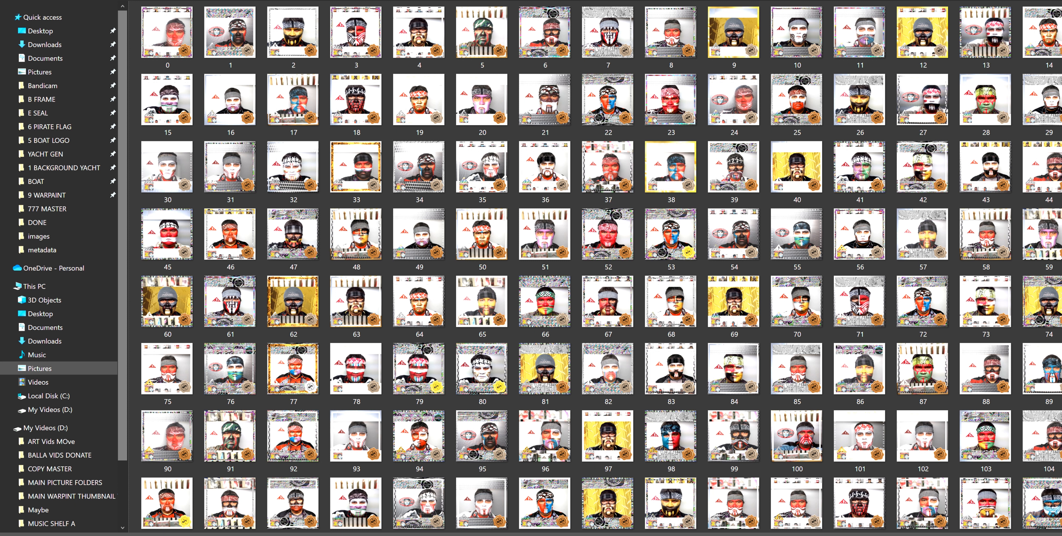
{"action": "scroll", "scroll_direction": "down", "scroll_amount": 3}
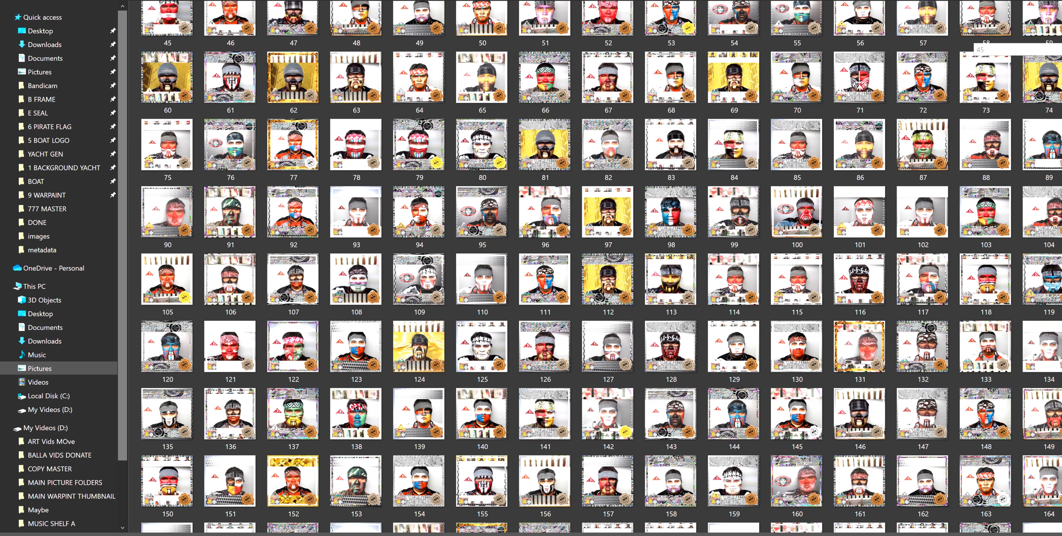
View a warpaint portrait with a Cu NFT seal whole at 200% zoom, then return to the folder.
{"action": "left_click", "coordinate": [670, 143]}
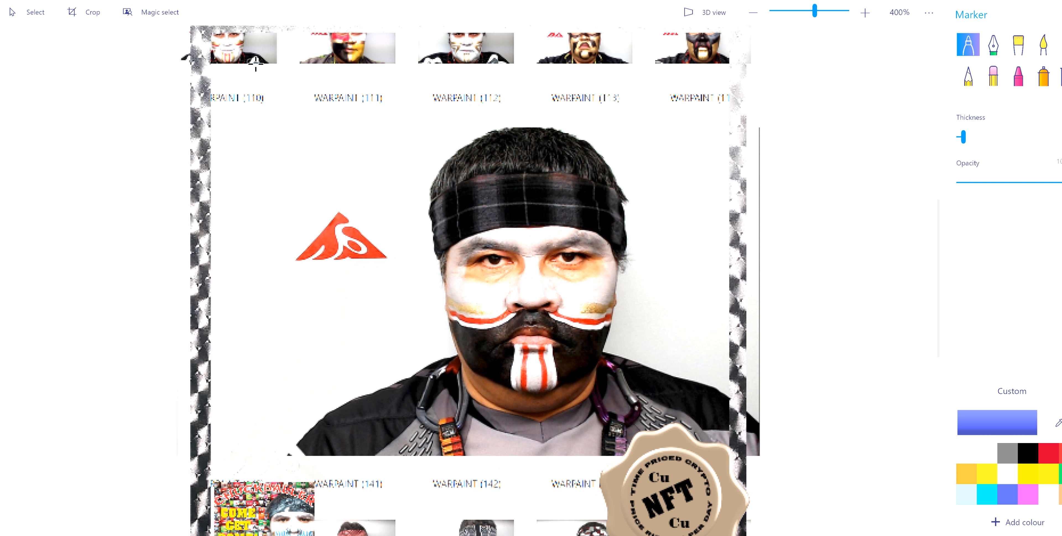
{"action": "left_click", "coordinate": [753, 12]}
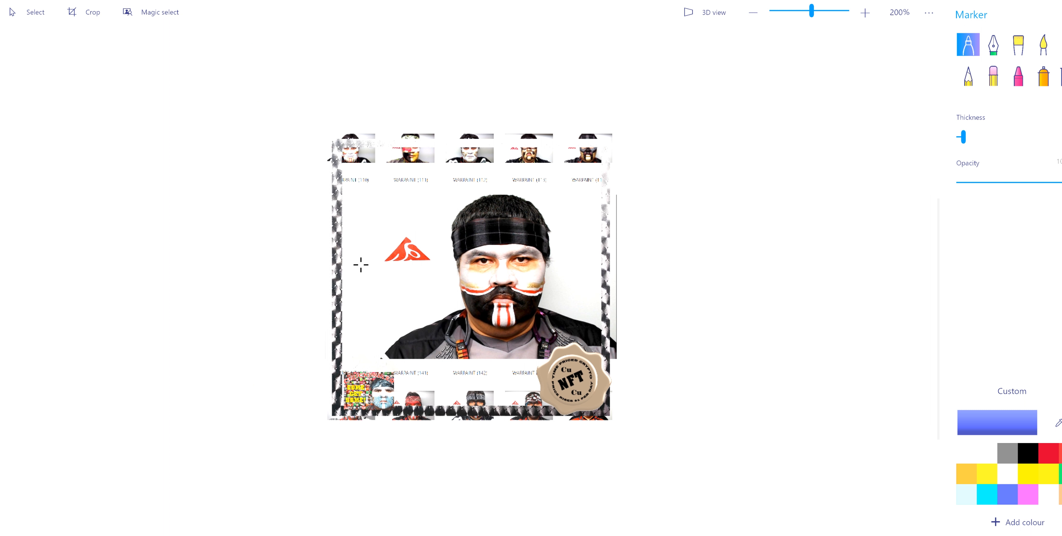
{"action": "left_click", "coordinate": [866, 12]}
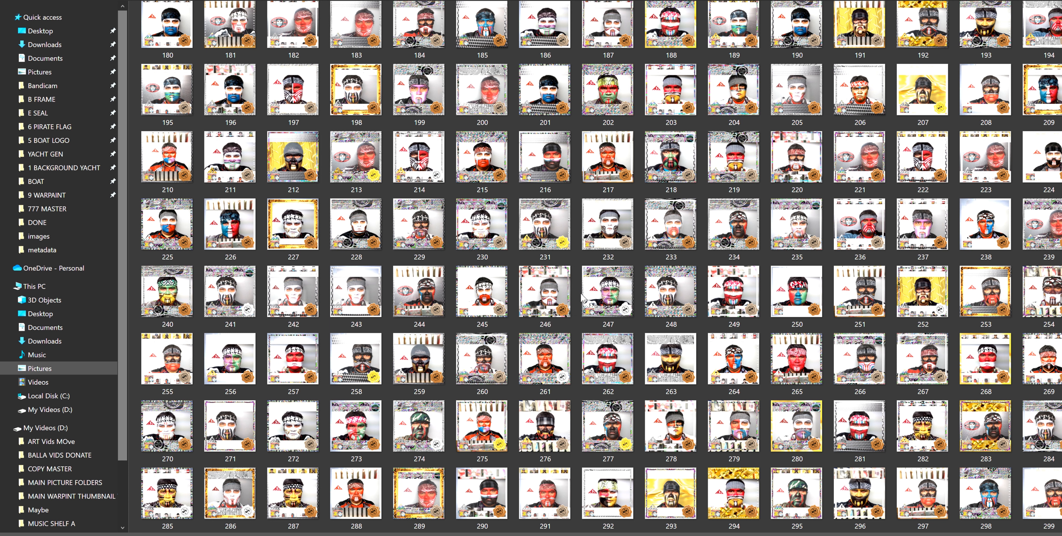
Browse down to files 360–479 and pick thumbnails 424, 445, then the gold-framed 437.
{"action": "scroll", "scroll_direction": "down", "scroll_amount": 3}
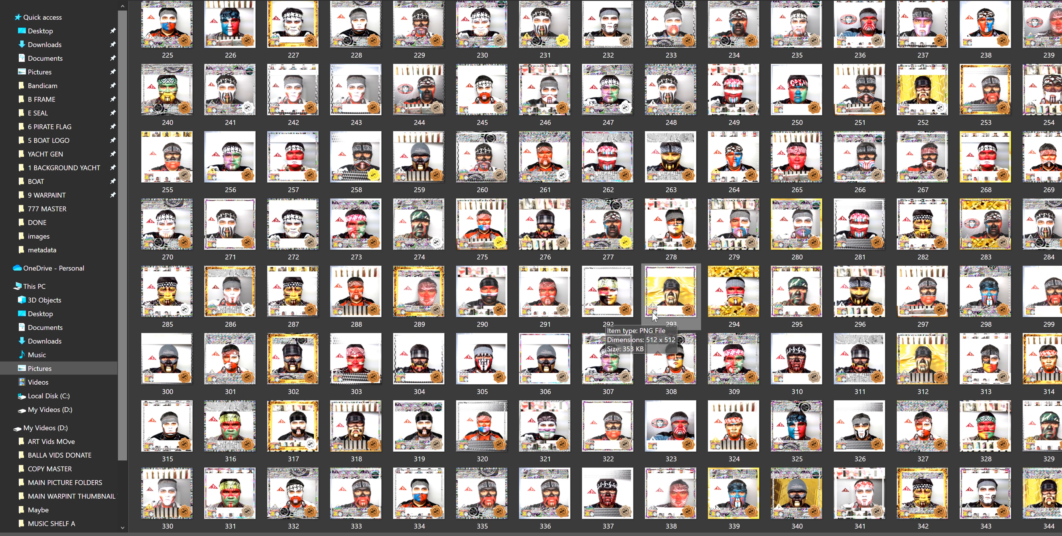
{"action": "mouse_move", "coordinate": [369, 389]}
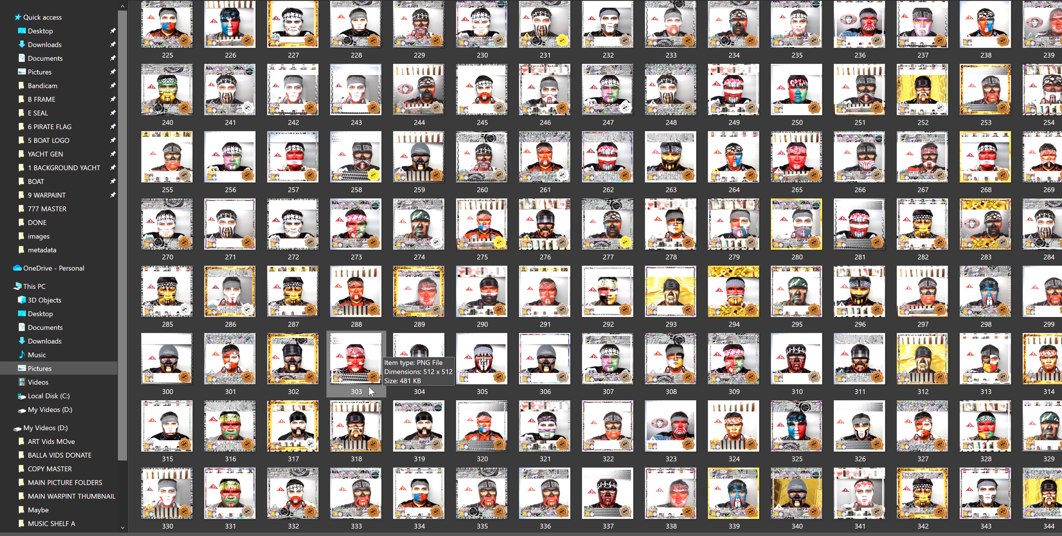
{"action": "scroll", "scroll_direction": "down", "scroll_amount": 3}
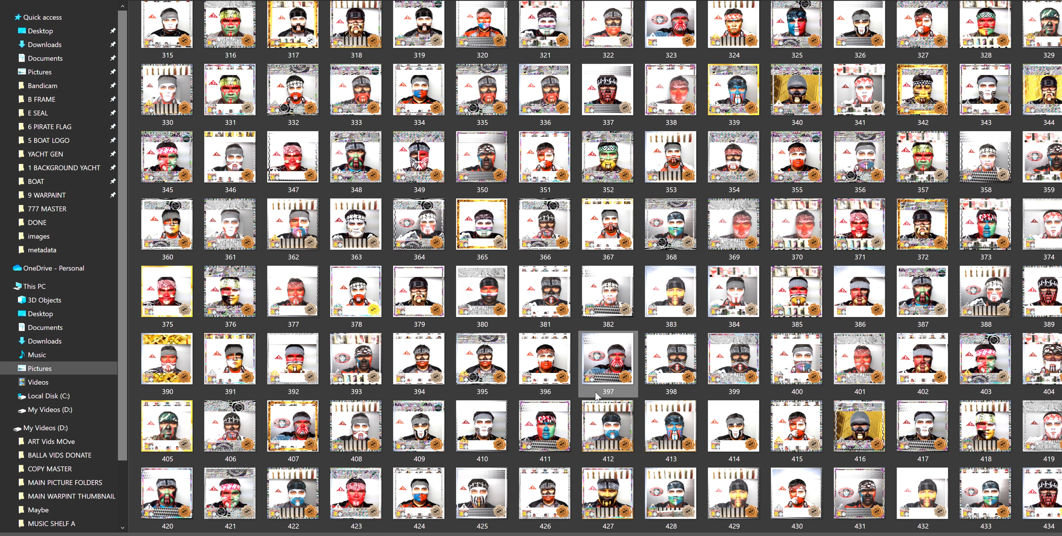
{"action": "scroll", "scroll_direction": "down", "scroll_amount": 3}
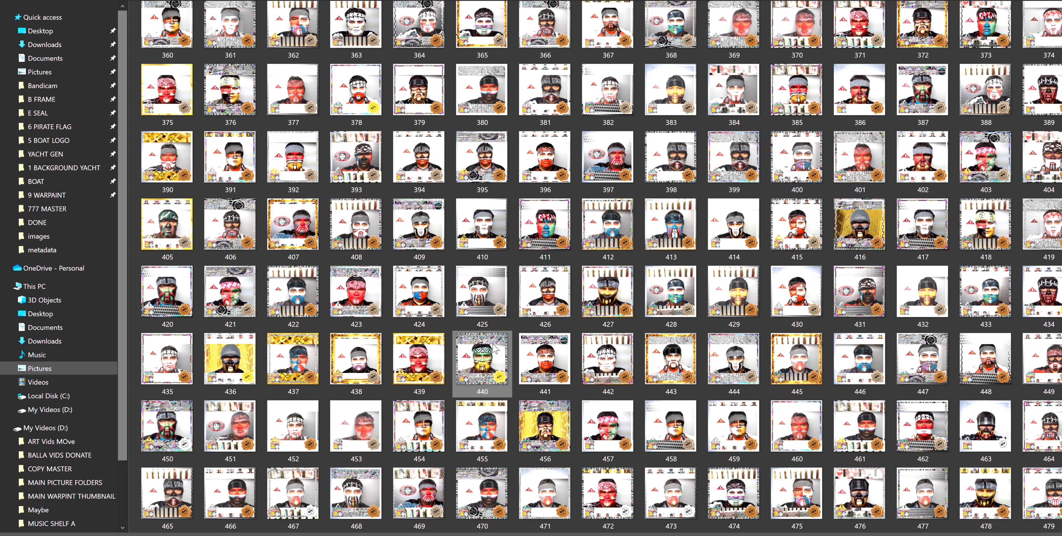
{"action": "left_click", "coordinate": [419, 293]}
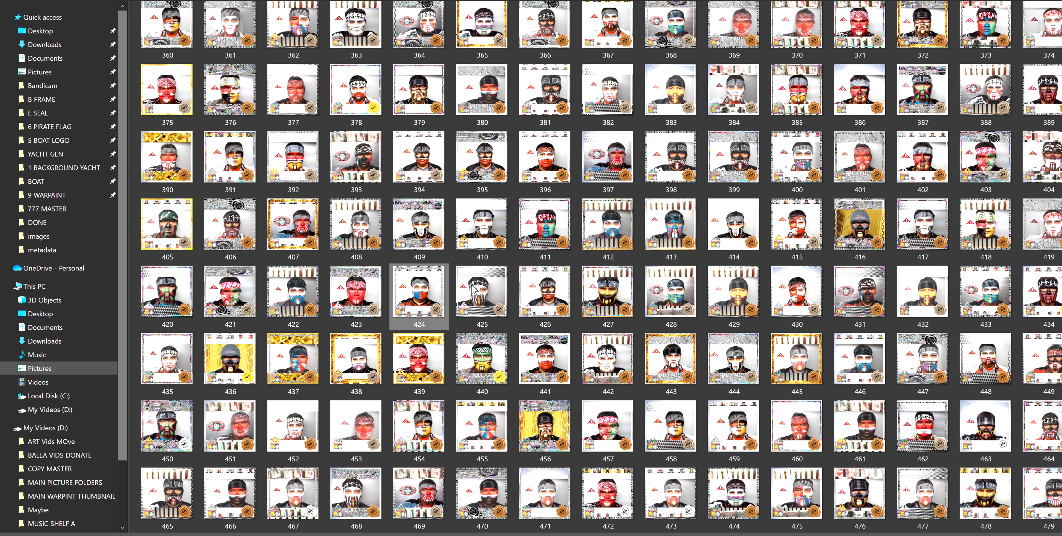
{"action": "left_click", "coordinate": [797, 360]}
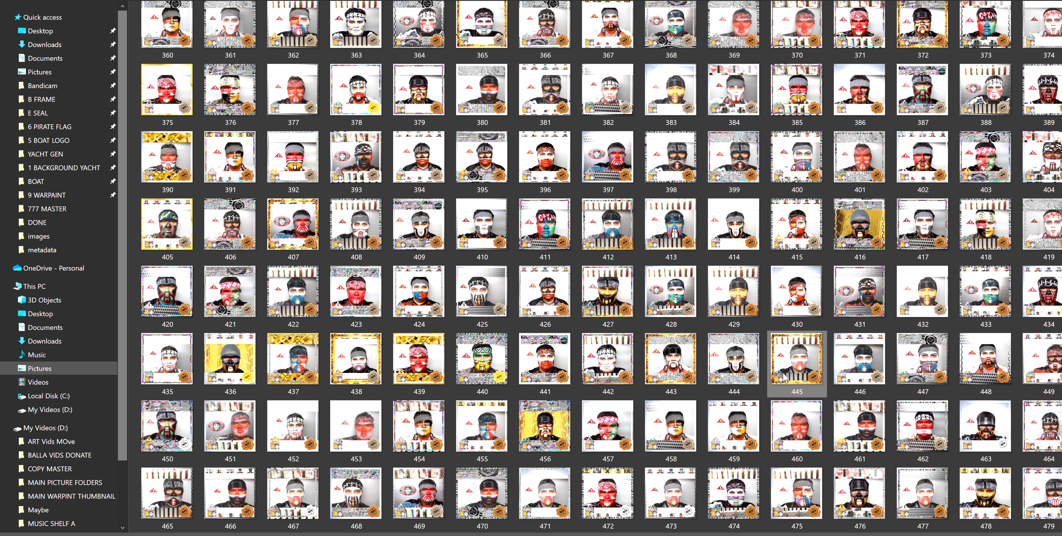
{"action": "left_click", "coordinate": [544, 359]}
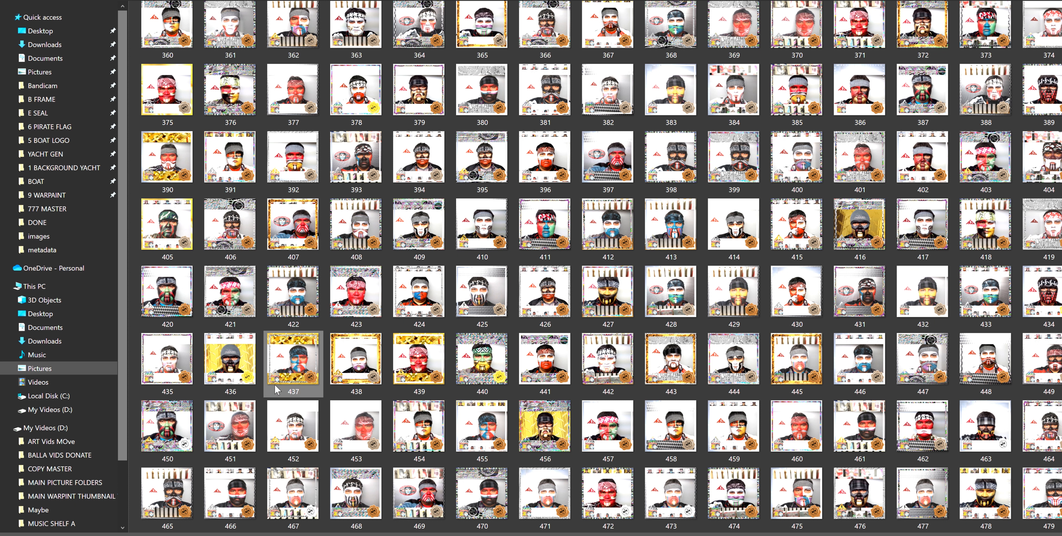
{"action": "scroll", "scroll_direction": "down", "scroll_amount": 3}
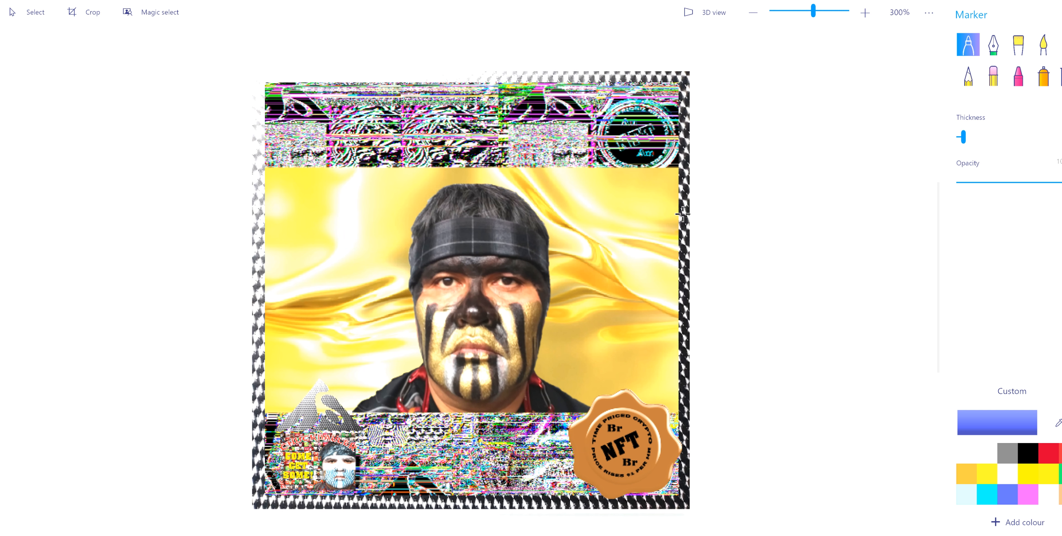
{"action": "mouse_move", "coordinate": [627, 278]}
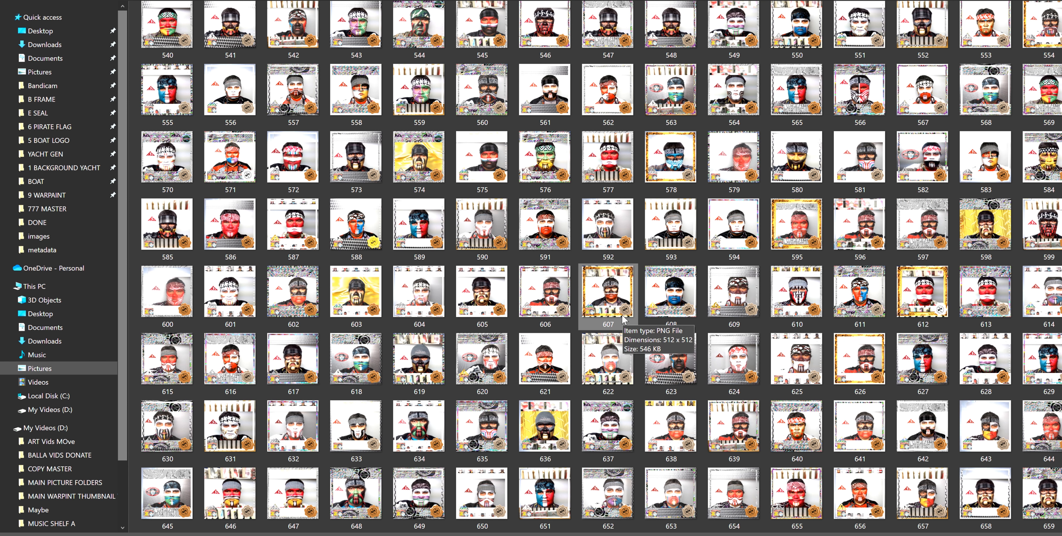
Scroll the images folder down to the portraits numbered around 765–884.
{"action": "scroll", "scroll_direction": "down", "scroll_amount": 3}
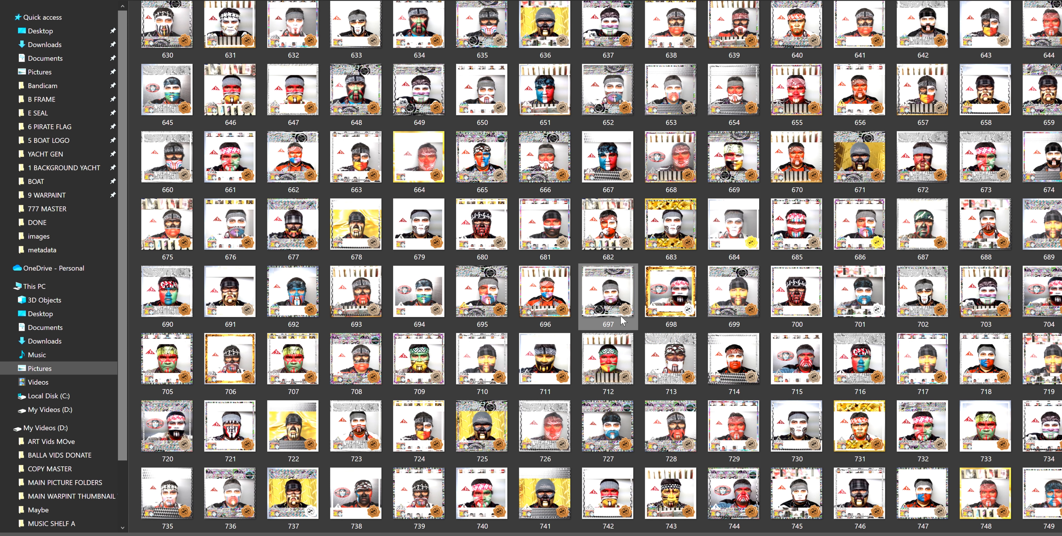
{"action": "scroll", "scroll_direction": "down", "scroll_amount": 3}
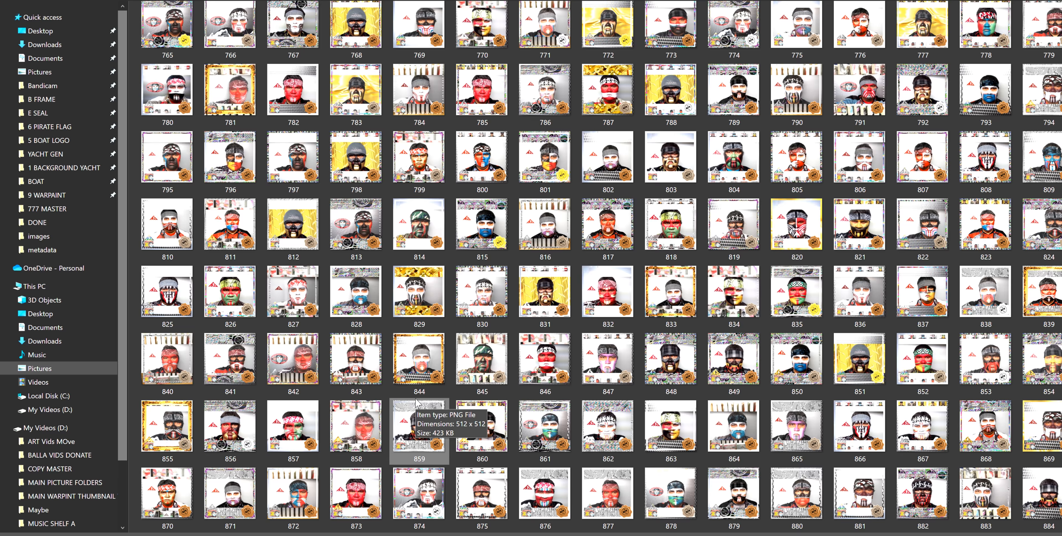
{"action": "mouse_move", "coordinate": [429, 418]}
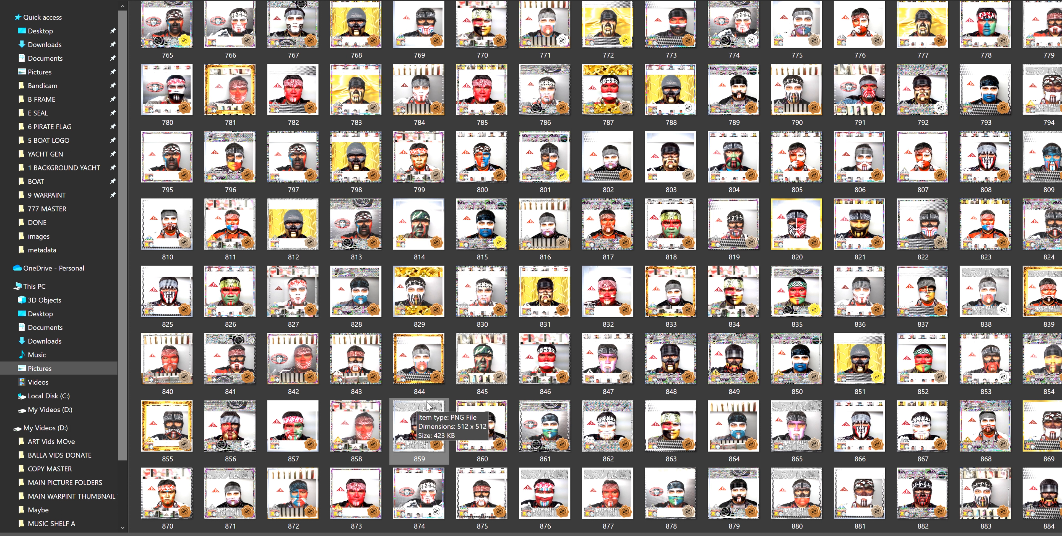
{"action": "mouse_move", "coordinate": [670, 303]}
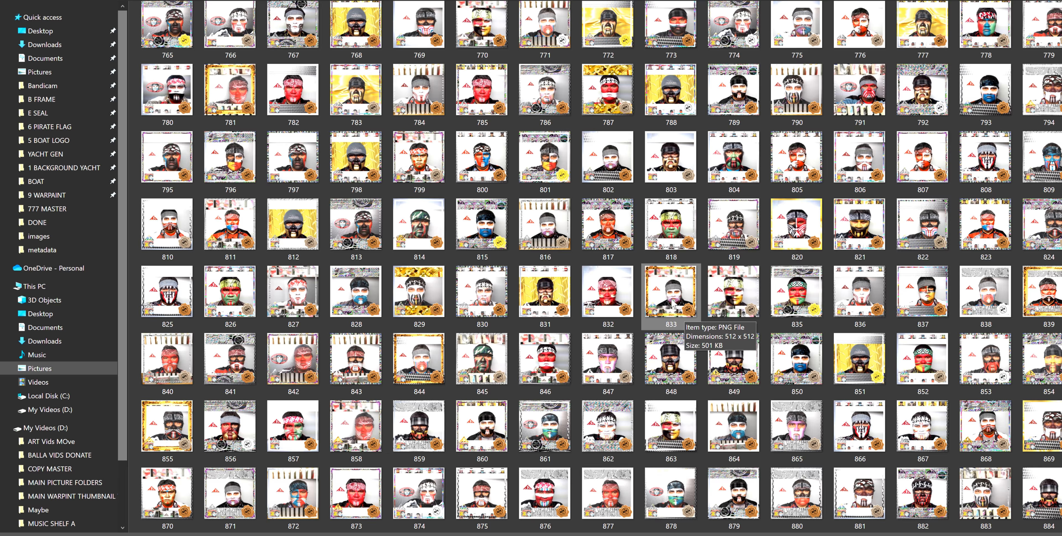
View a gold-framed blue-and-red warpaint portrait with Cu seal whole in Paint 3D.
{"action": "double_click", "coordinate": [670, 291]}
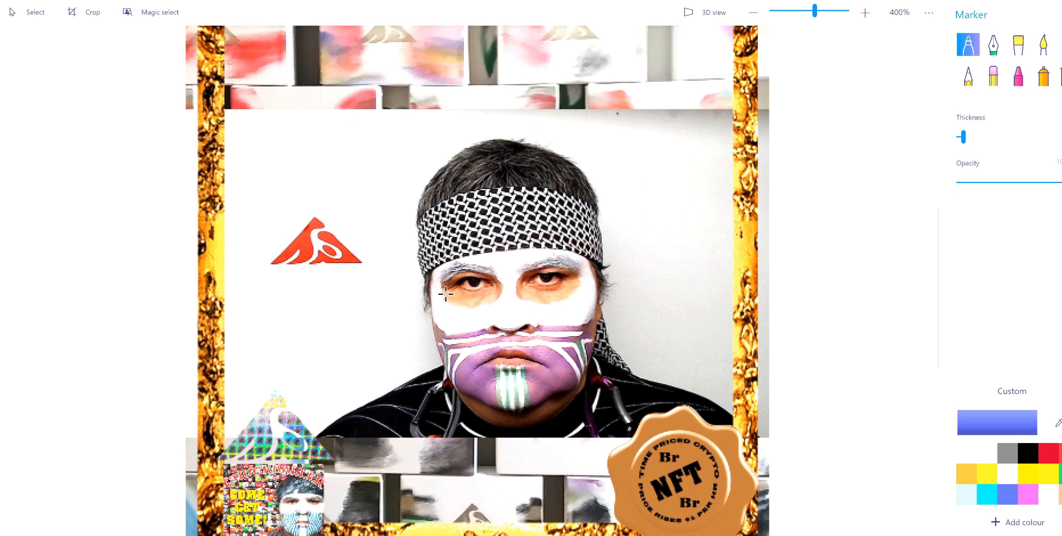
{"action": "left_click", "coordinate": [752, 12]}
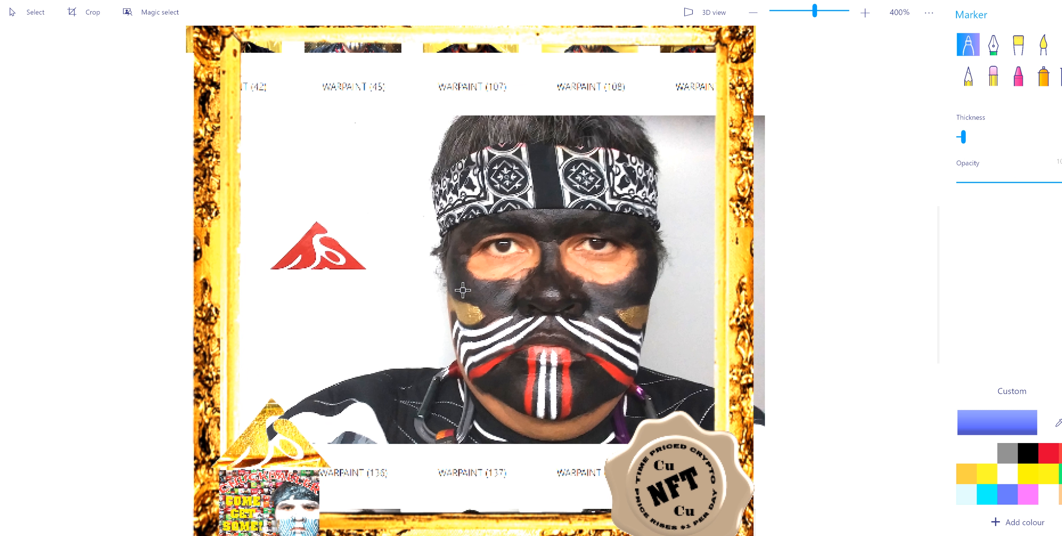
{"action": "left_click", "coordinate": [752, 12]}
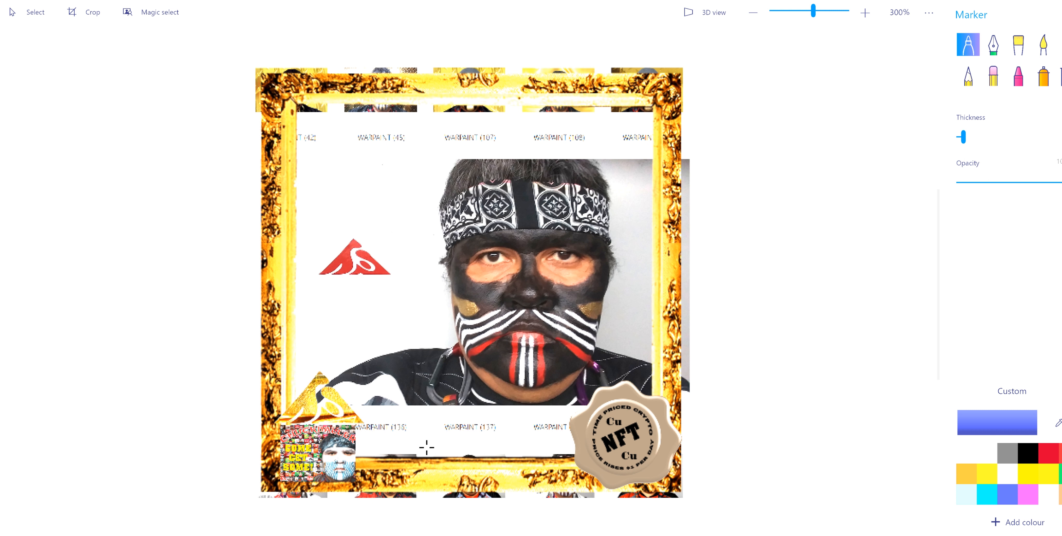
{"action": "mouse_move", "coordinate": [420, 246]}
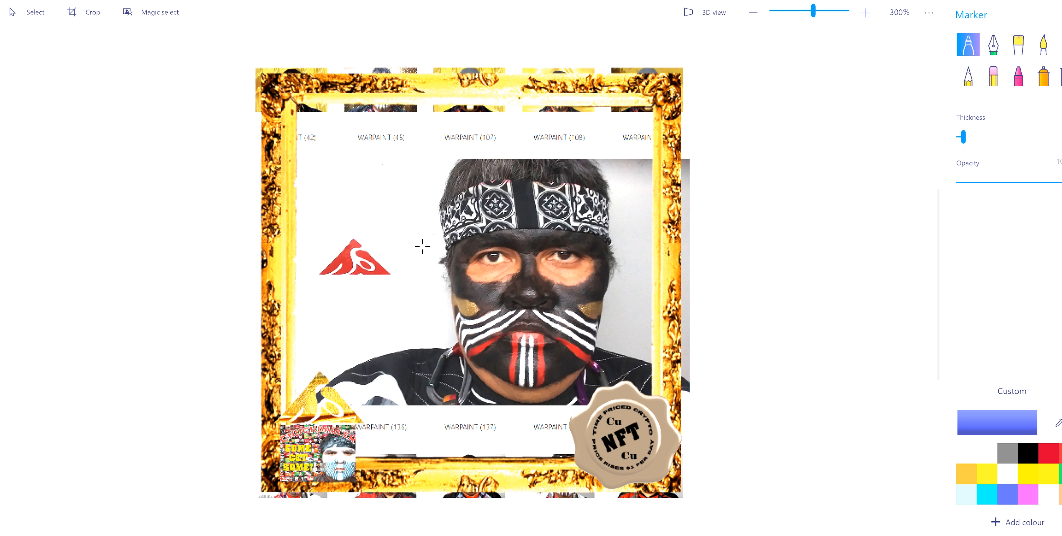
{"action": "mouse_move", "coordinate": [617, 147]}
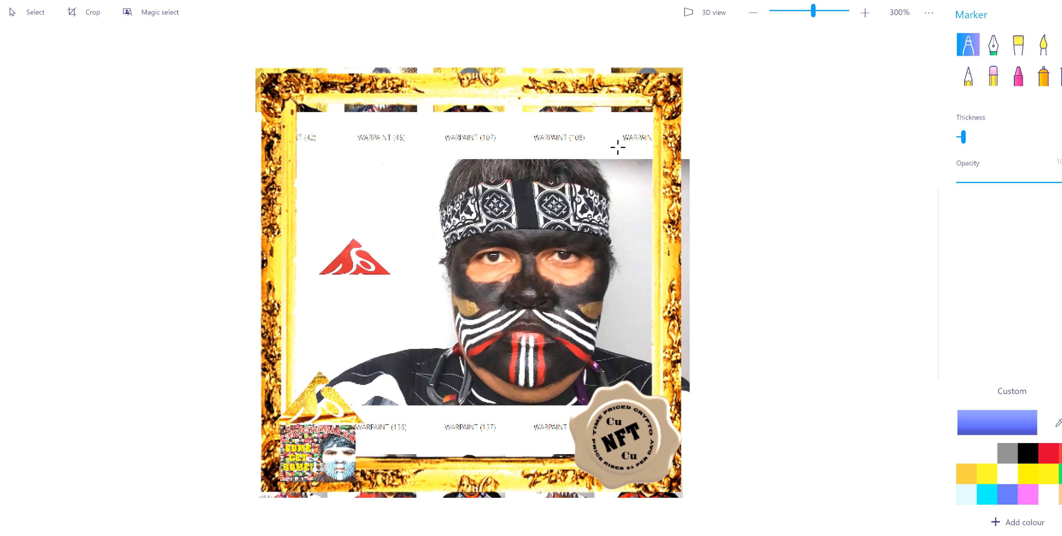
{"action": "mouse_move", "coordinate": [352, 150]}
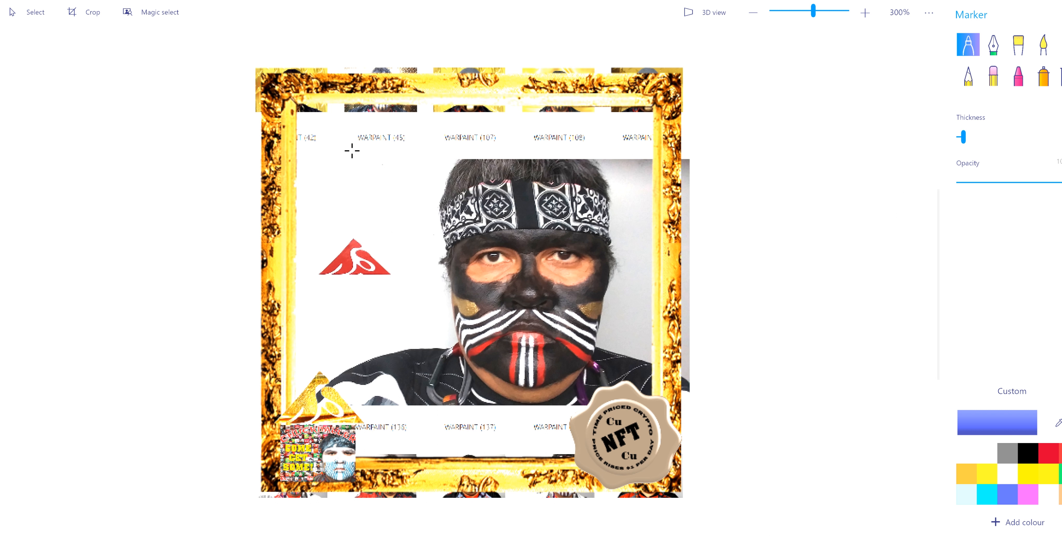
{"action": "mouse_move", "coordinate": [384, 69]}
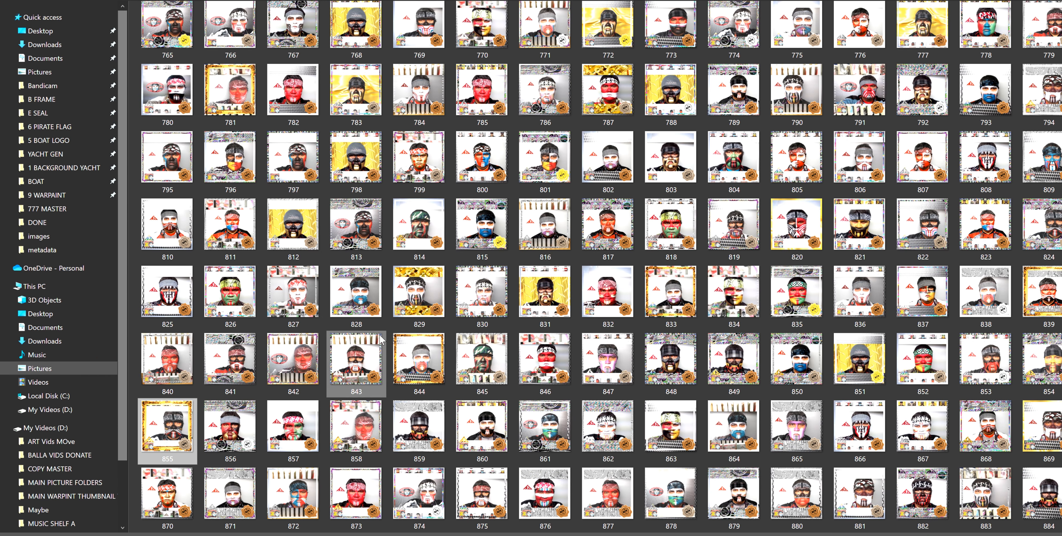
{"action": "scroll", "scroll_direction": "down", "scroll_amount": 3}
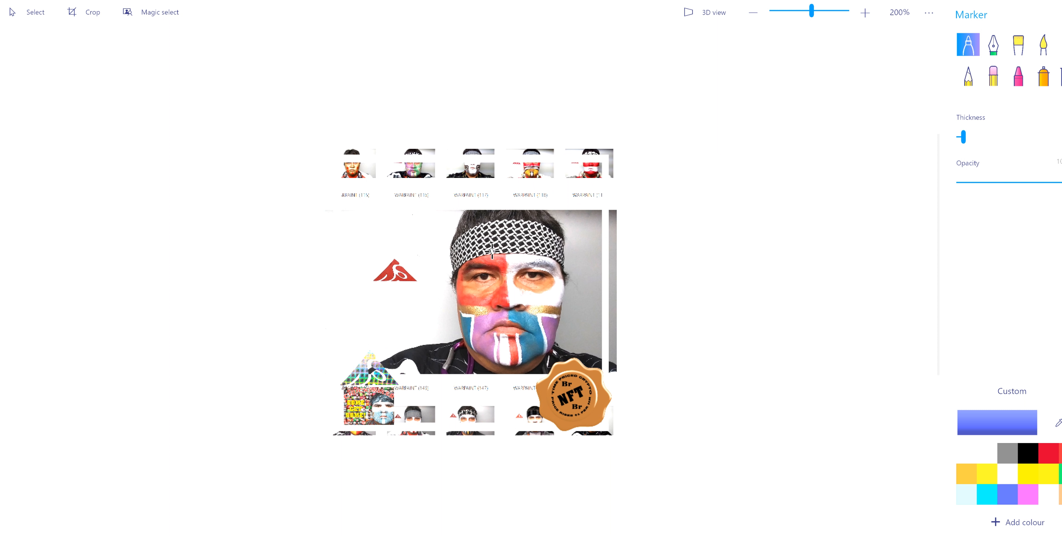
{"action": "left_click", "coordinate": [865, 12]}
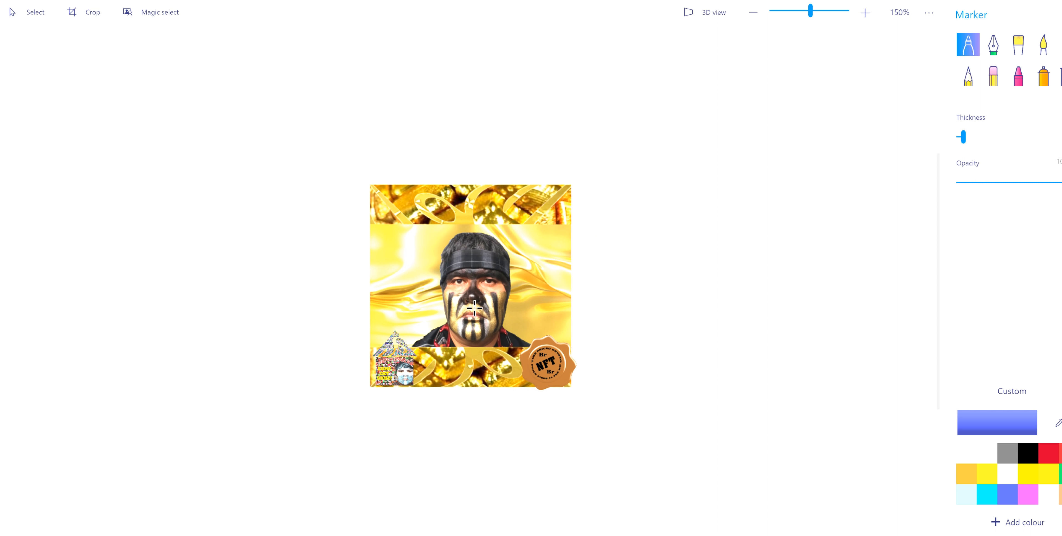
{"action": "left_click", "coordinate": [865, 13]}
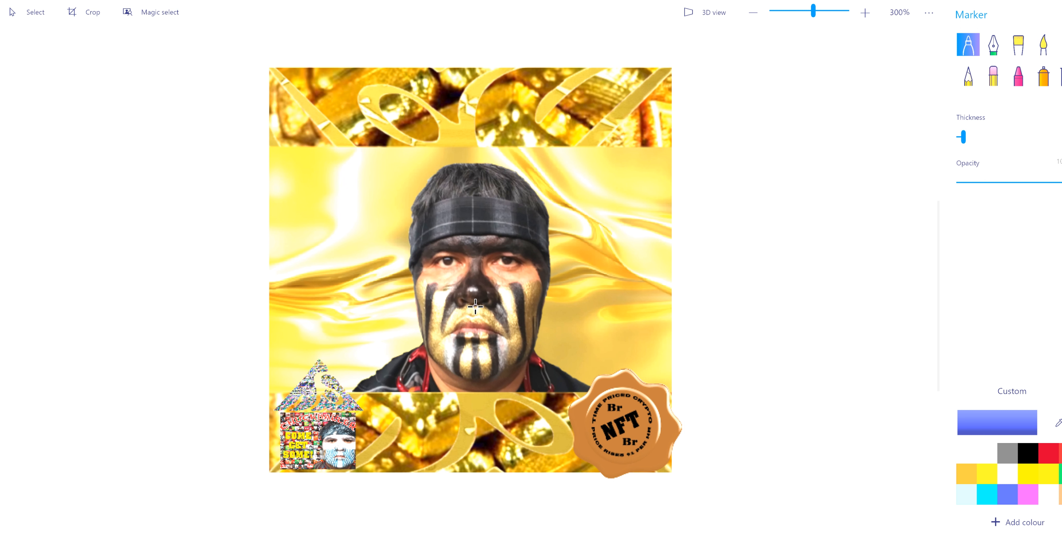
{"action": "mouse_move", "coordinate": [478, 191]}
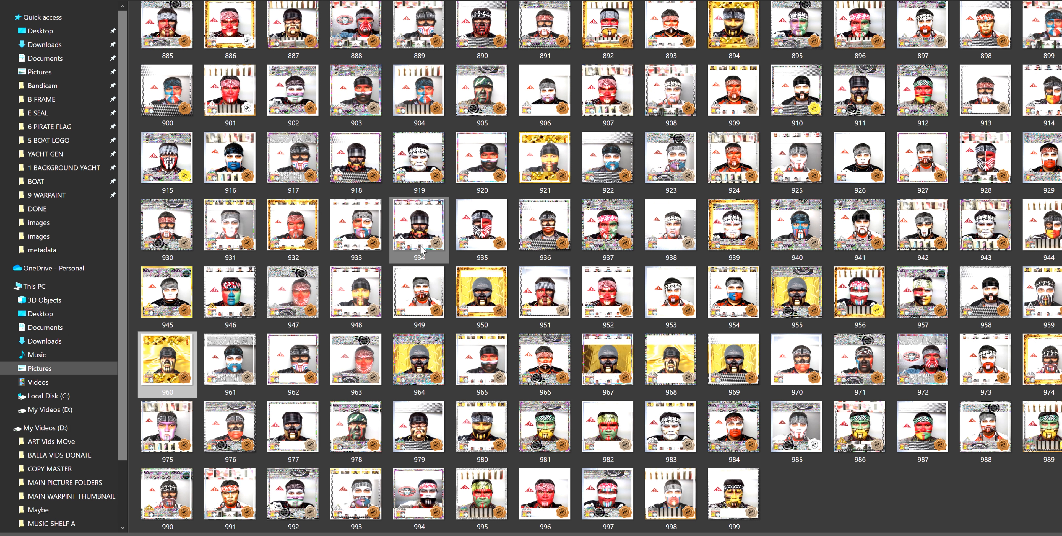
Pick further warpaint portraits from the folder while browsing back up the collection.
{"action": "left_click", "coordinate": [481, 294]}
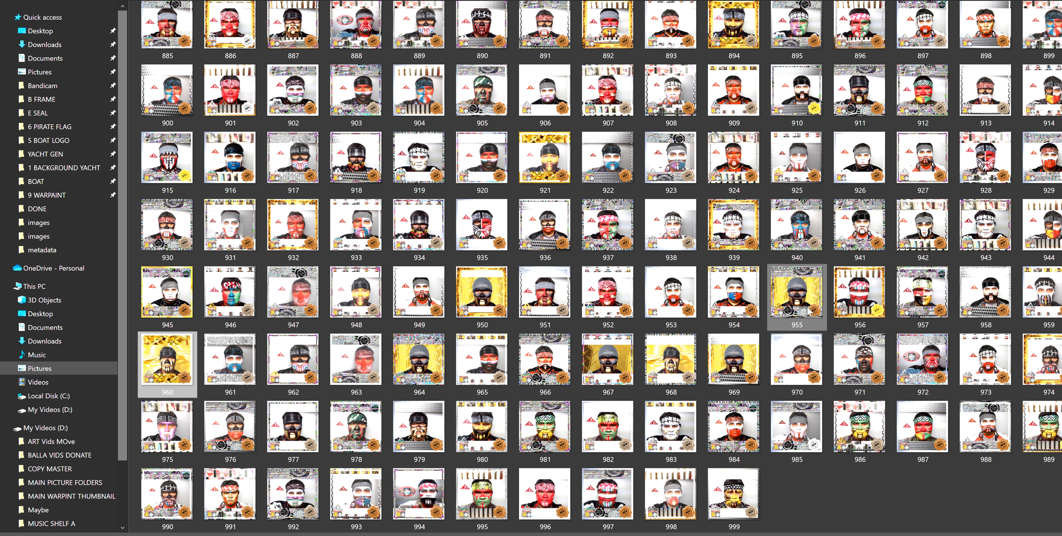
{"action": "scroll", "scroll_direction": "up", "scroll_amount": 3}
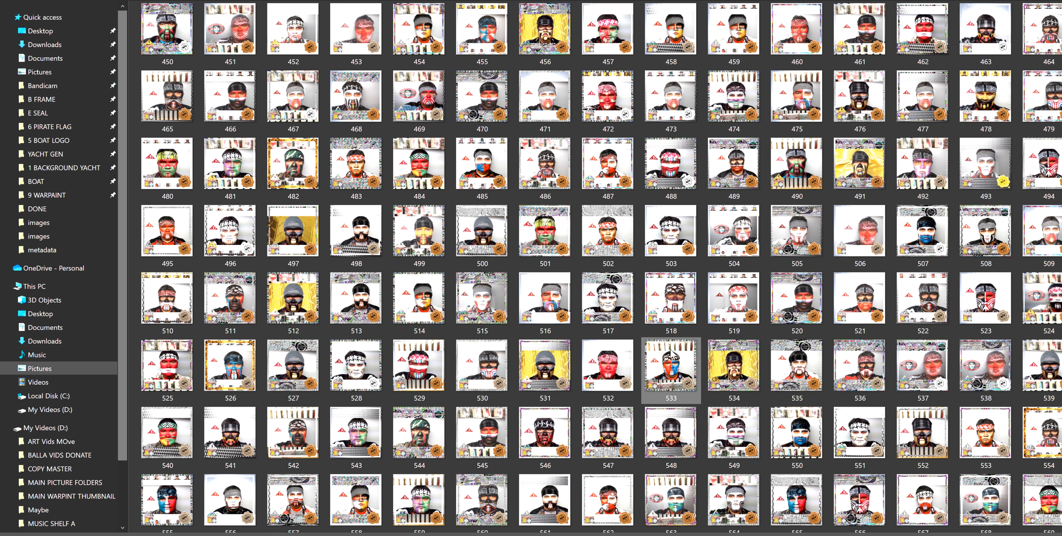
{"action": "scroll", "scroll_direction": "up", "scroll_amount": 3}
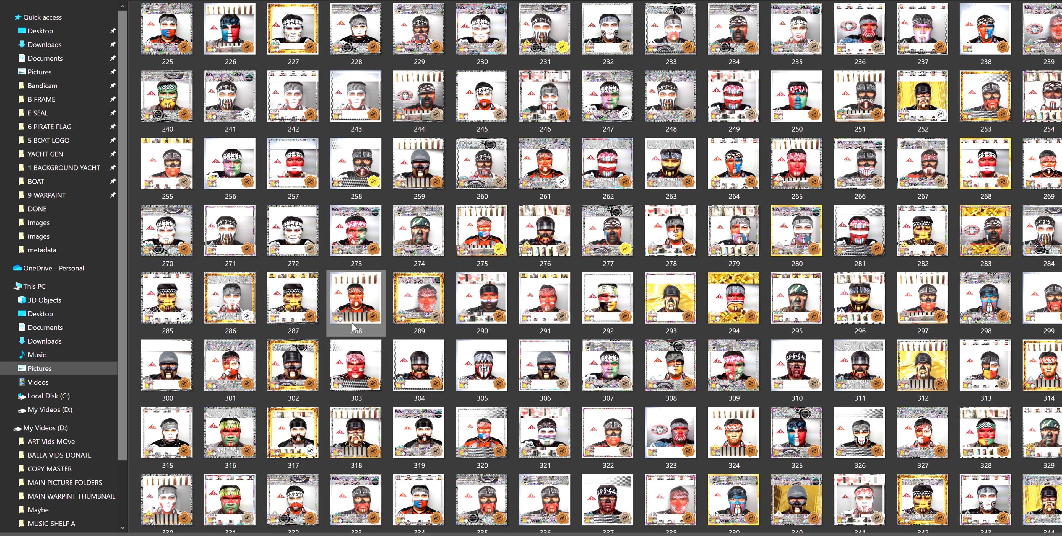
{"action": "left_click", "coordinate": [293, 366]}
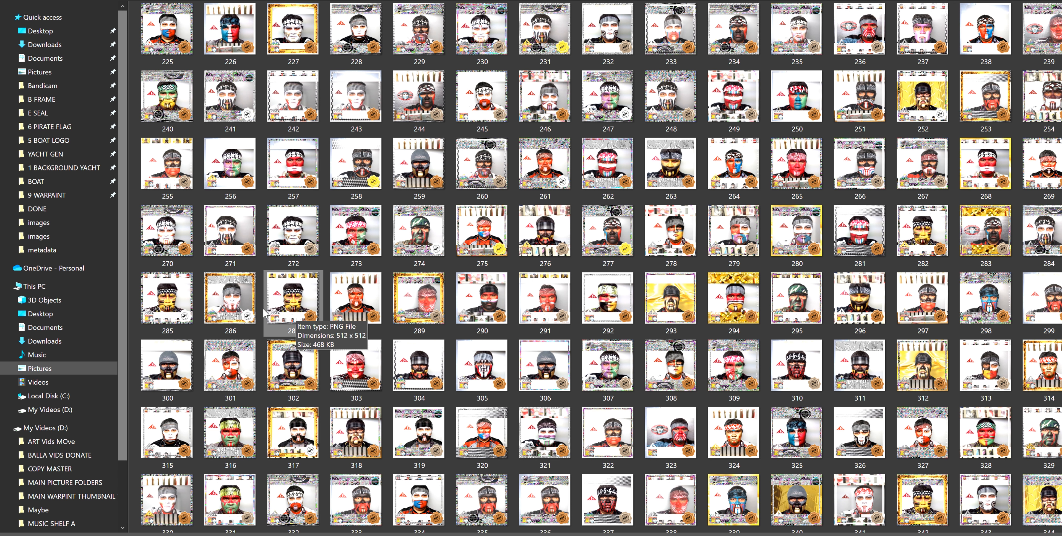
{"action": "scroll", "scroll_direction": "up", "scroll_amount": 3}
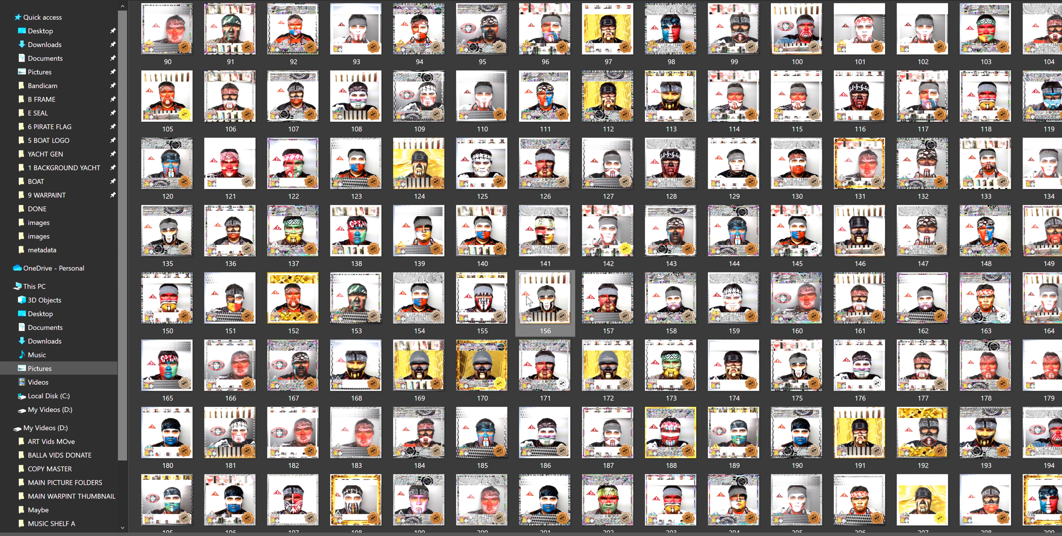
{"action": "scroll", "scroll_direction": "up", "scroll_amount": 3}
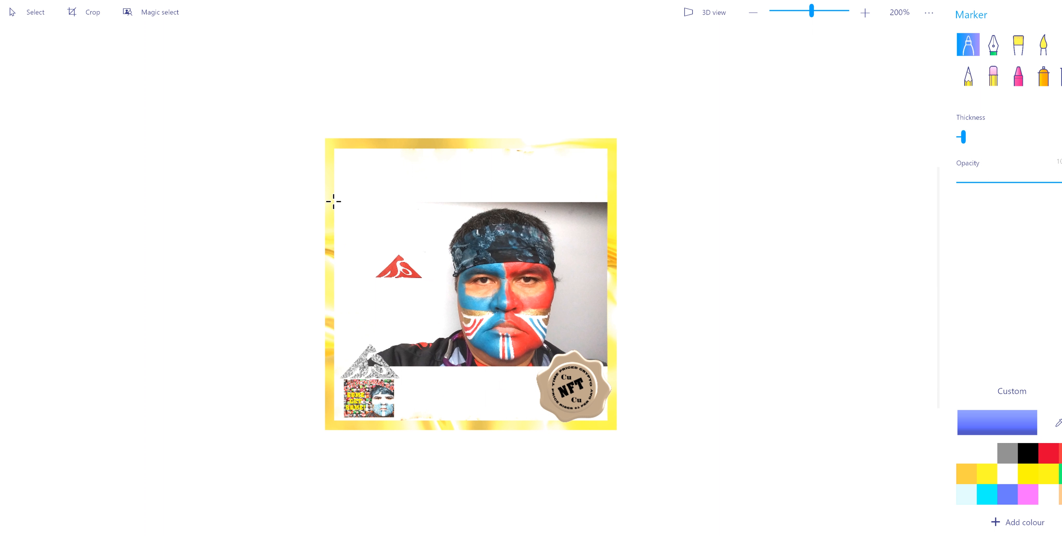
{"action": "mouse_move", "coordinate": [461, 323]}
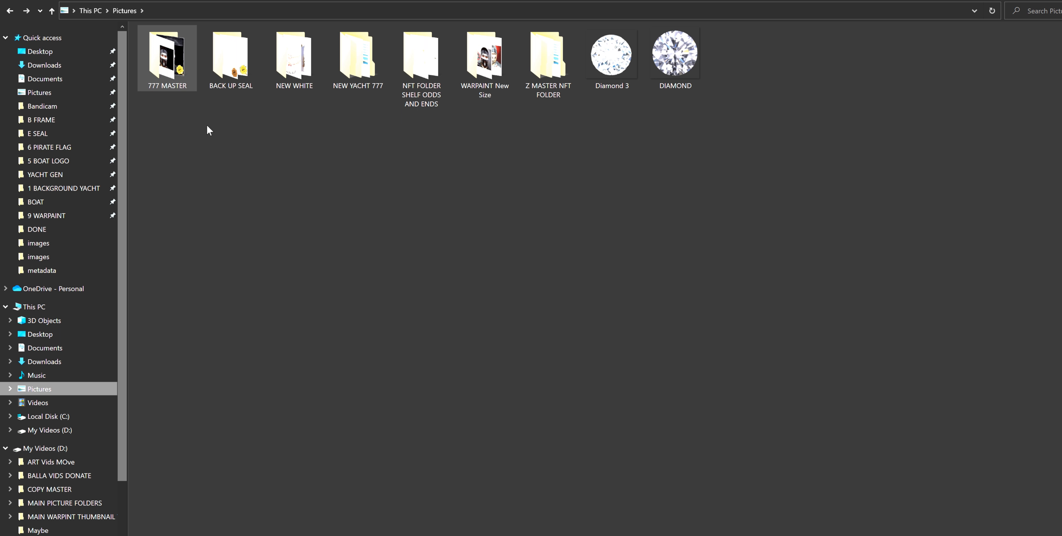
Start from the blue water BACKGROUND (90) and insert a warpaint portrait from WARPAINT New Size.
{"action": "double_click", "coordinate": [166, 56]}
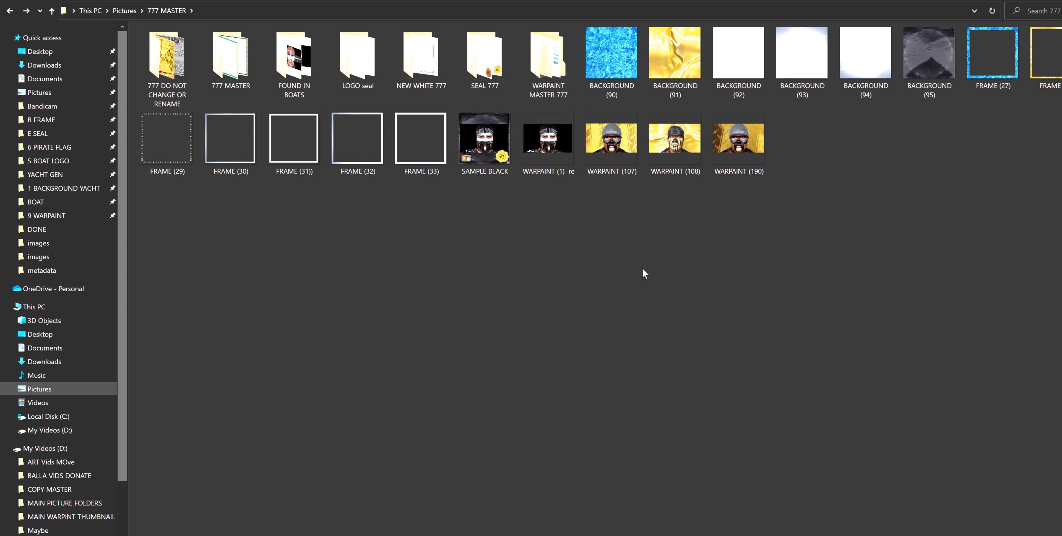
{"action": "mouse_move", "coordinate": [690, 245]}
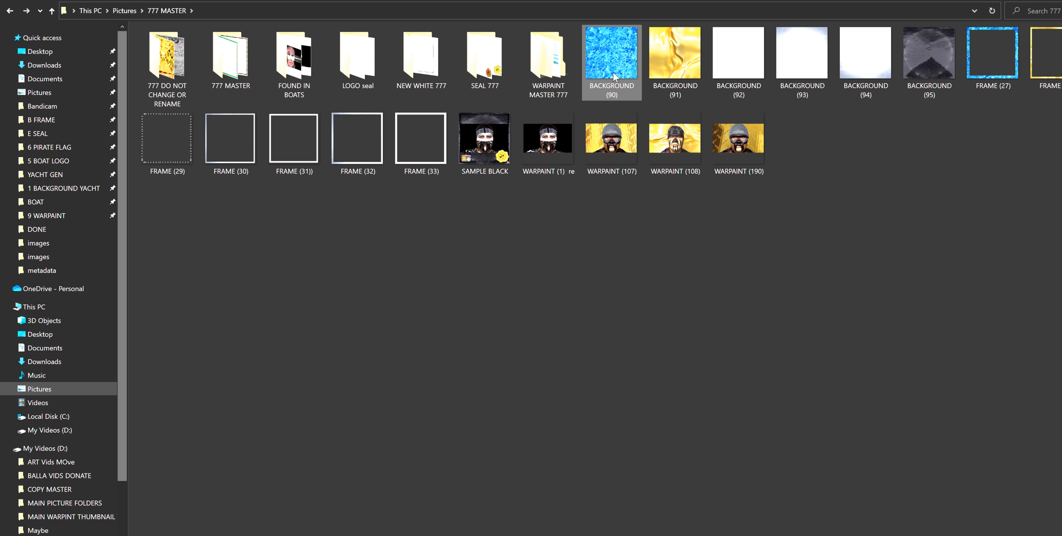
{"action": "mouse_move", "coordinate": [612, 60]}
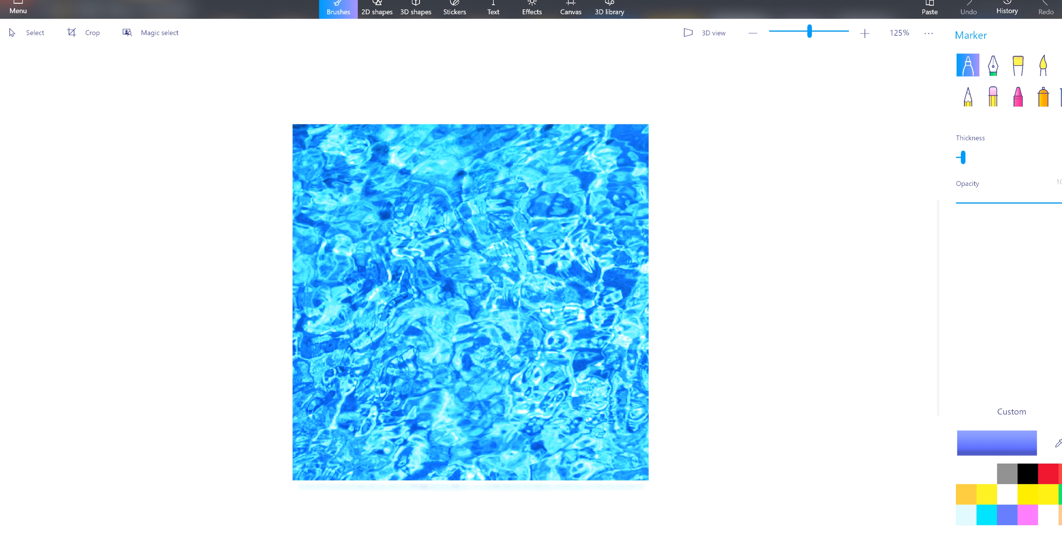
{"action": "left_click", "coordinate": [18, 6]}
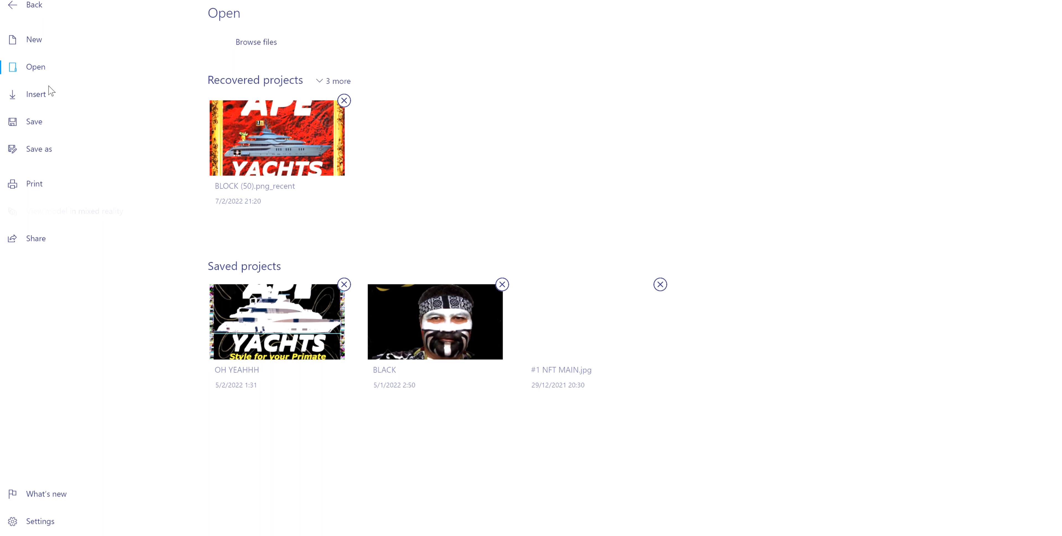
{"action": "left_click", "coordinate": [256, 42]}
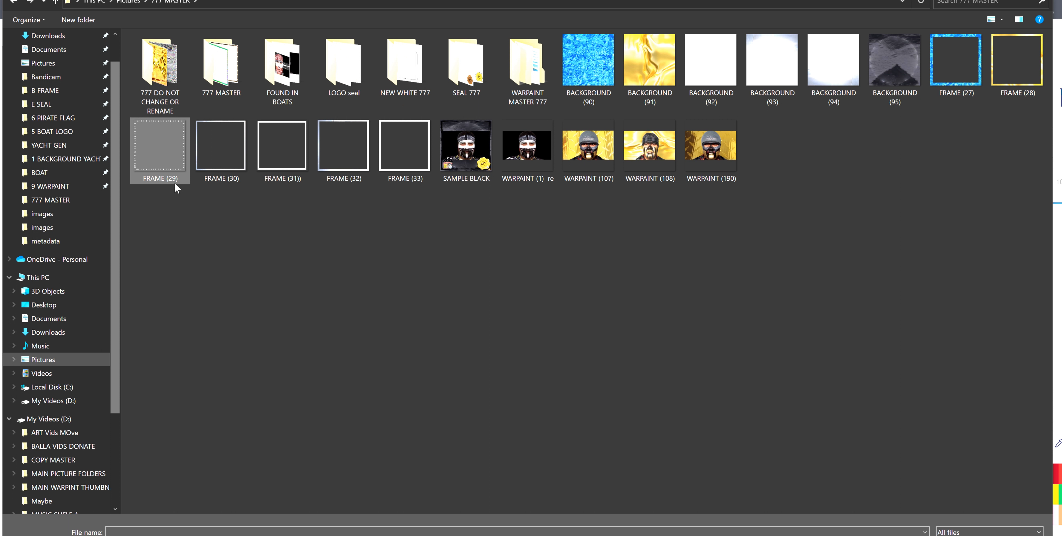
{"action": "left_click", "coordinate": [466, 61]}
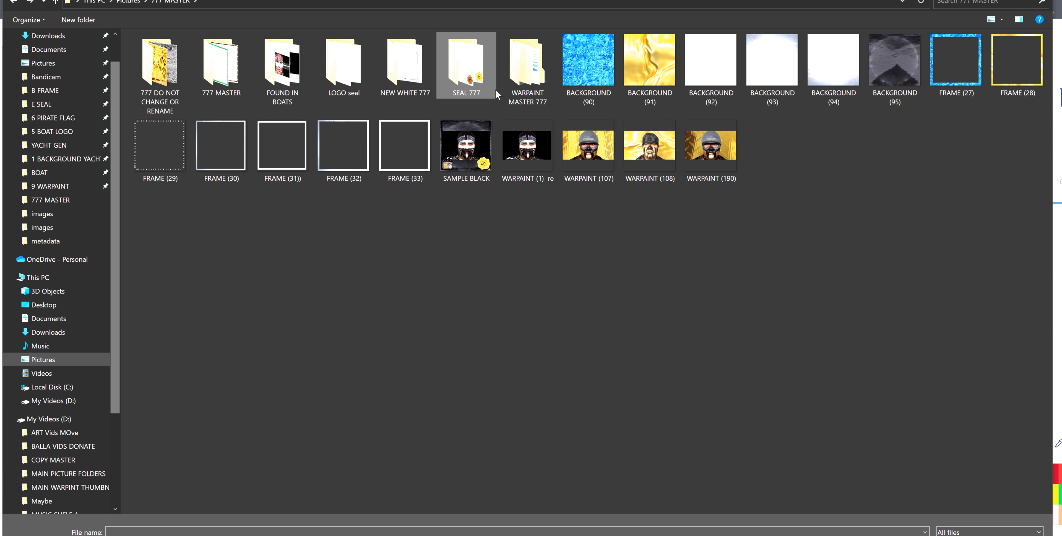
{"action": "mouse_move", "coordinate": [384, 120]}
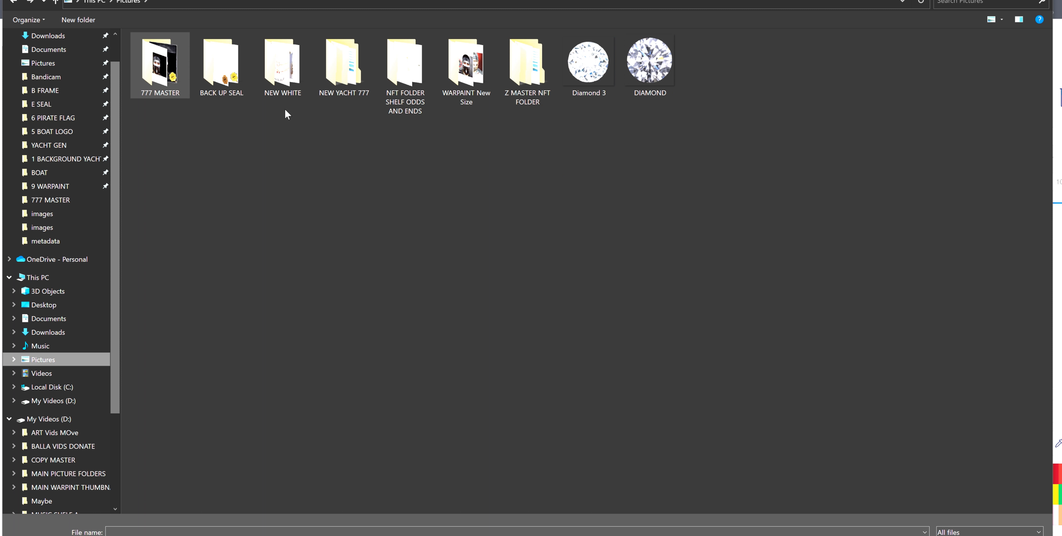
{"action": "double_click", "coordinate": [466, 60]}
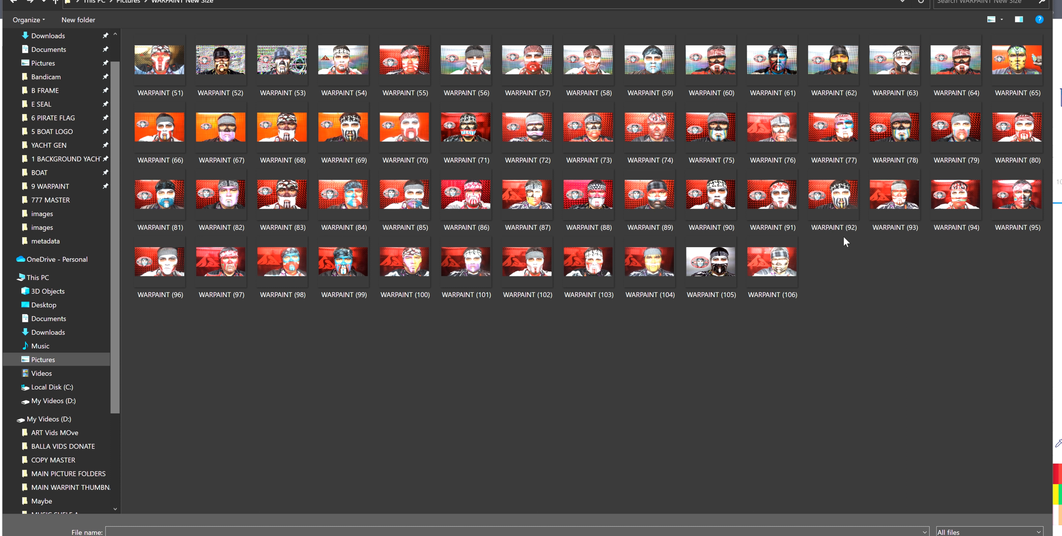
{"action": "mouse_move", "coordinate": [898, 276]}
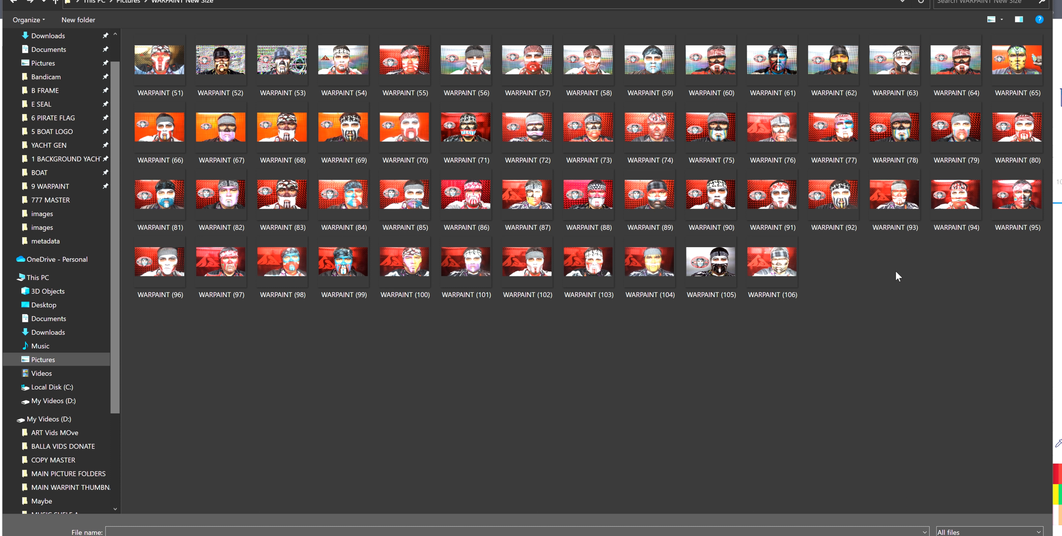
{"action": "left_click", "coordinate": [221, 60]}
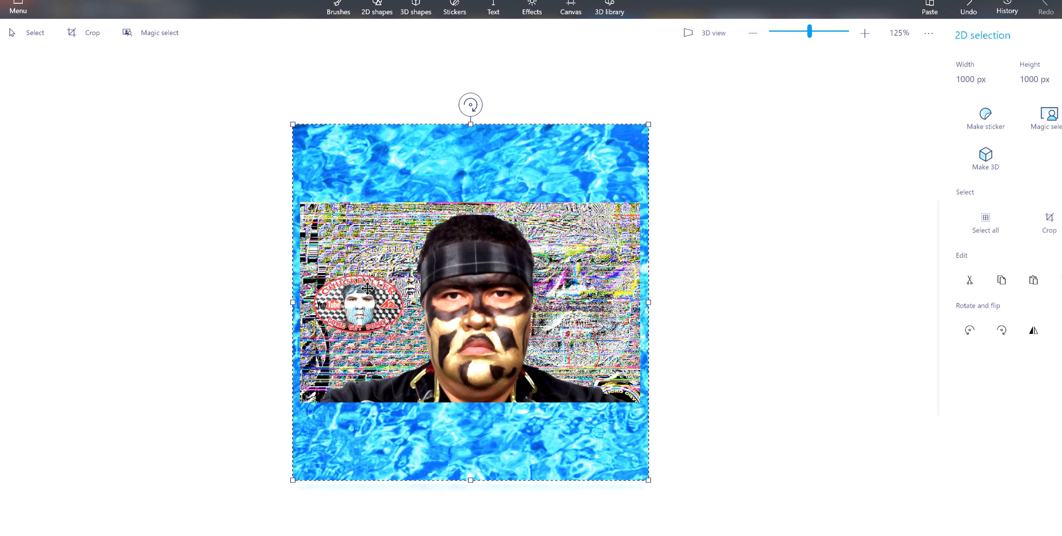
Insert an ornate gold frame image from the 777 MASTER frames folder.
{"action": "left_click", "coordinate": [18, 8]}
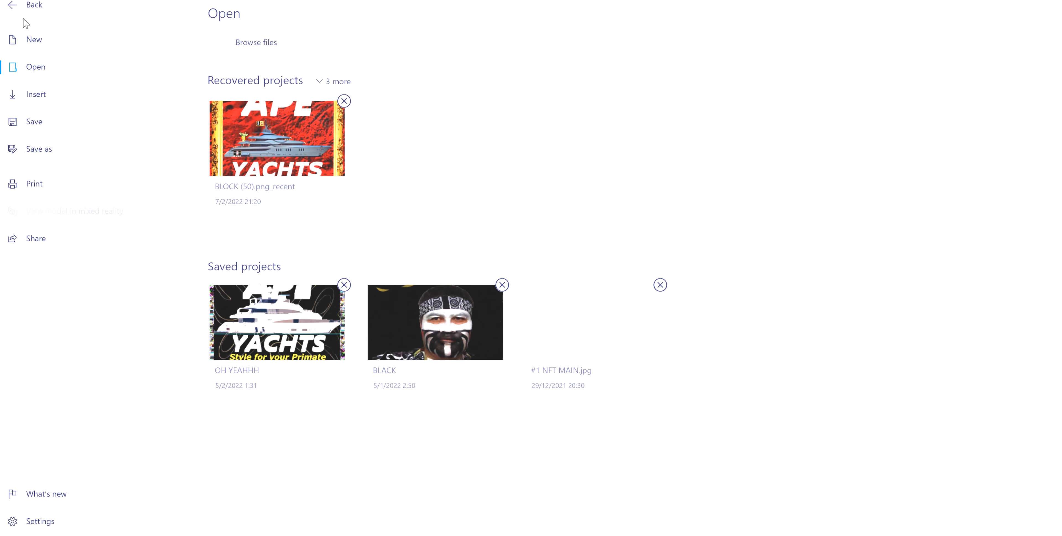
{"action": "left_click", "coordinate": [256, 42]}
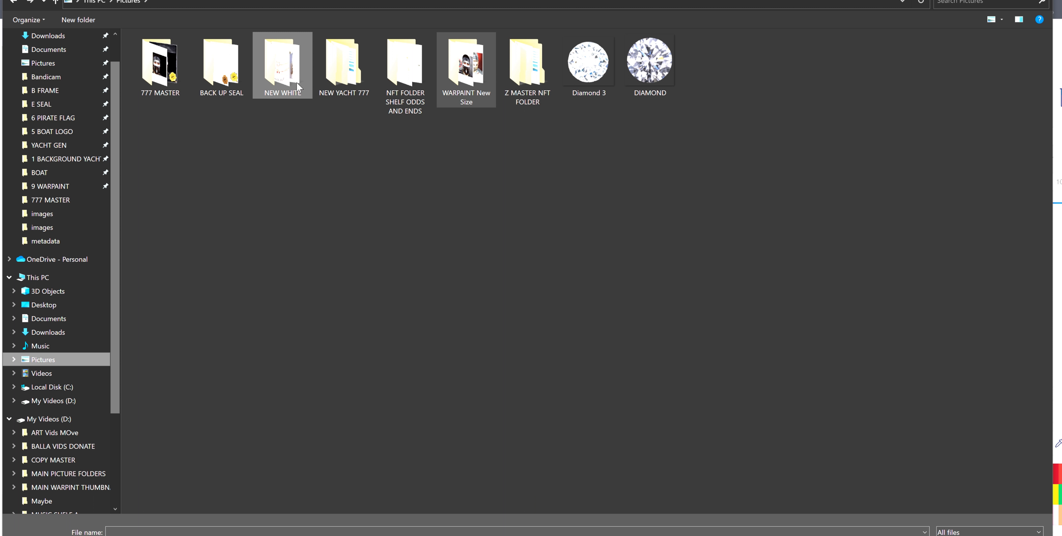
{"action": "double_click", "coordinate": [160, 60]}
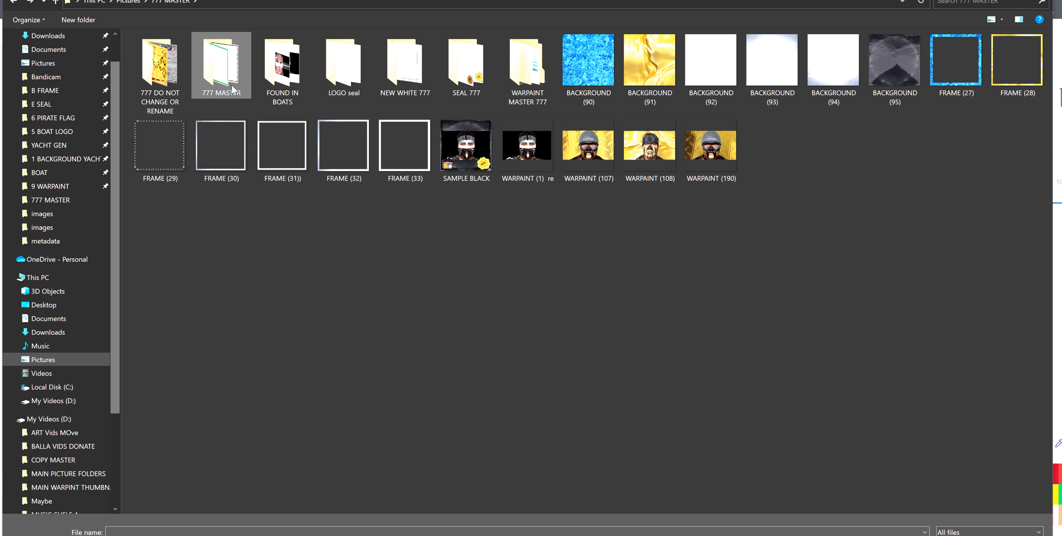
{"action": "double_click", "coordinate": [221, 61]}
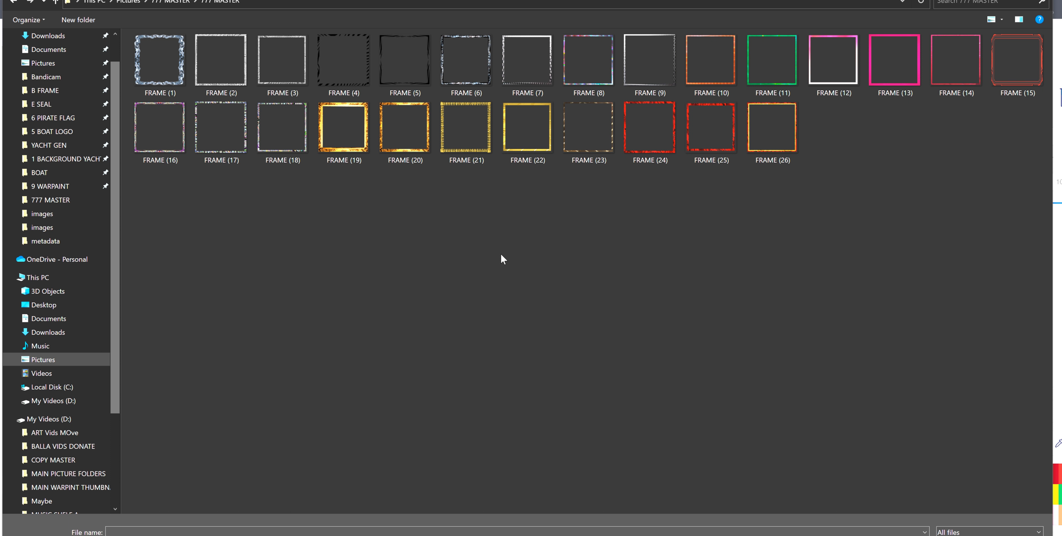
{"action": "mouse_move", "coordinate": [584, 221]}
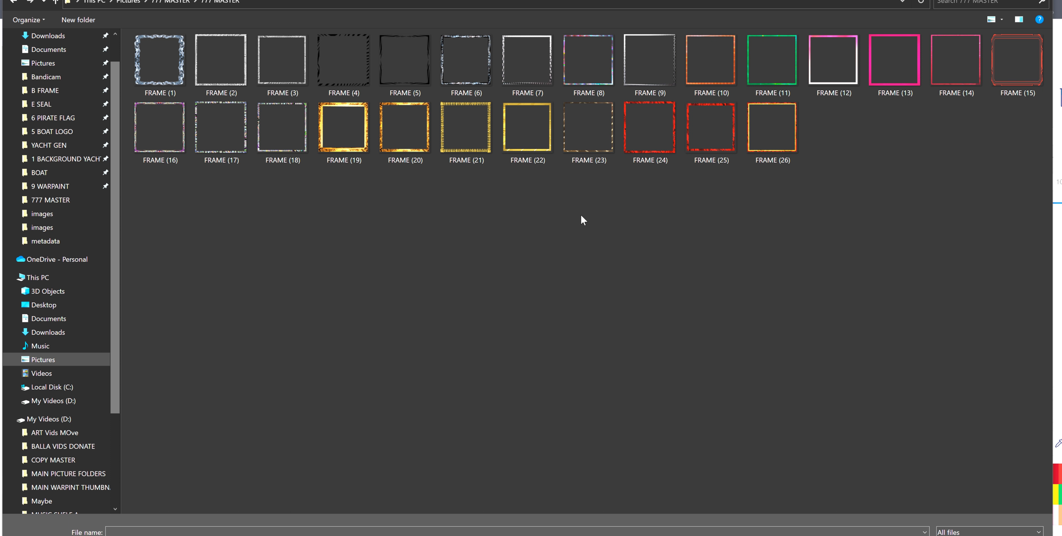
{"action": "mouse_move", "coordinate": [403, 127]}
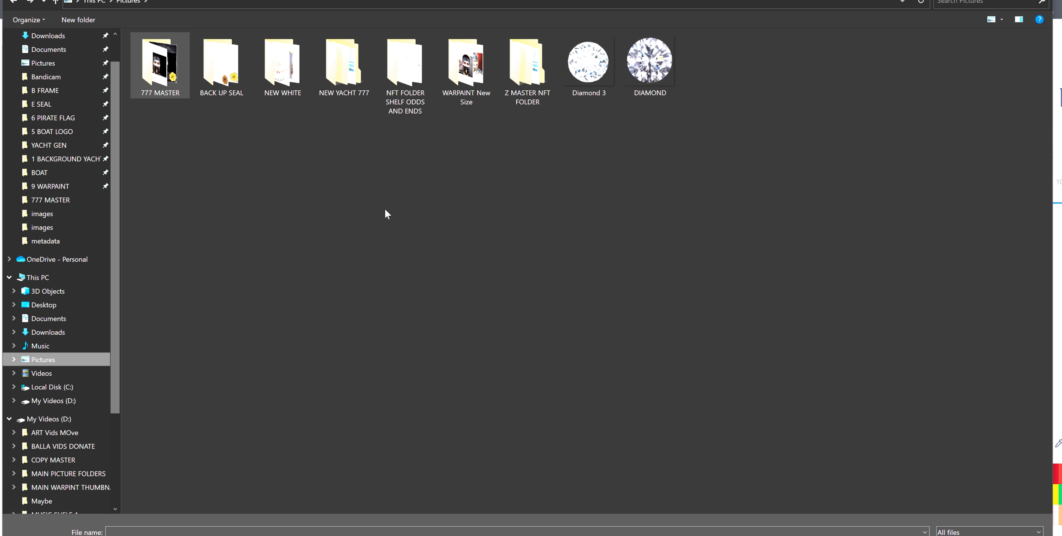
{"action": "mouse_move", "coordinate": [330, 154]}
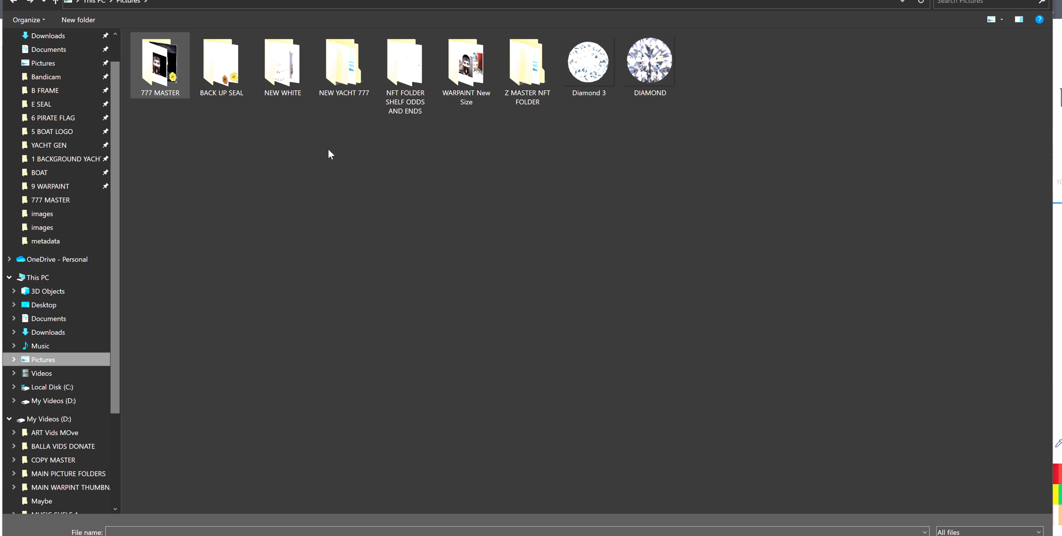
Insert the gold Au NFT seal from the BACK UP SEAL folder into the bottom-right corner.
{"action": "left_click", "coordinate": [220, 60]}
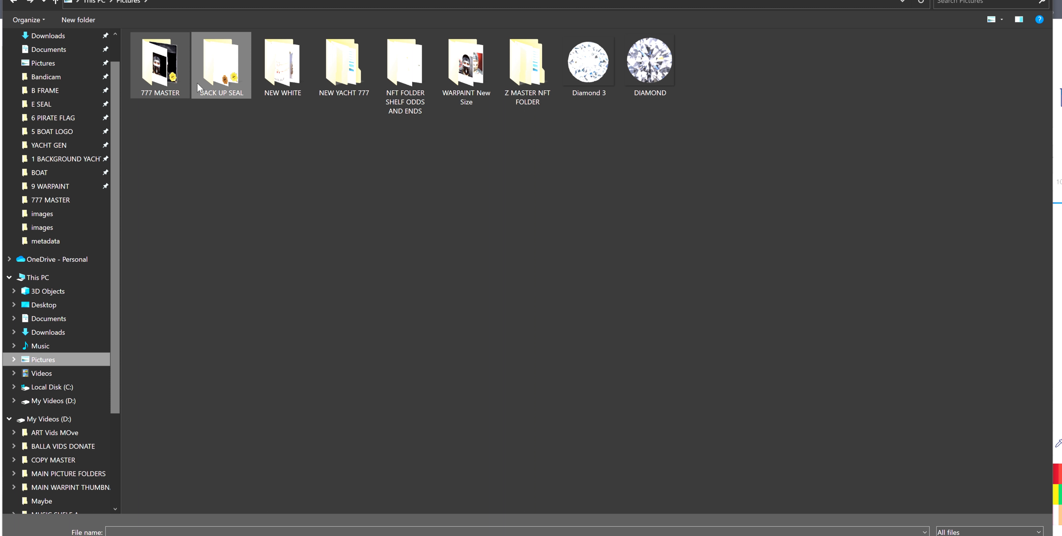
{"action": "double_click", "coordinate": [221, 60]}
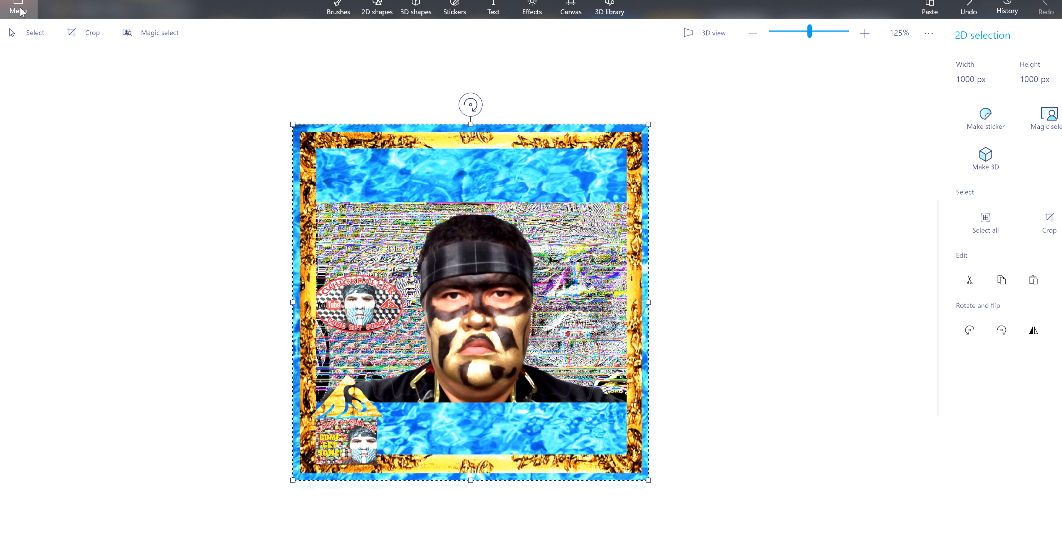
{"action": "left_click", "coordinate": [19, 7]}
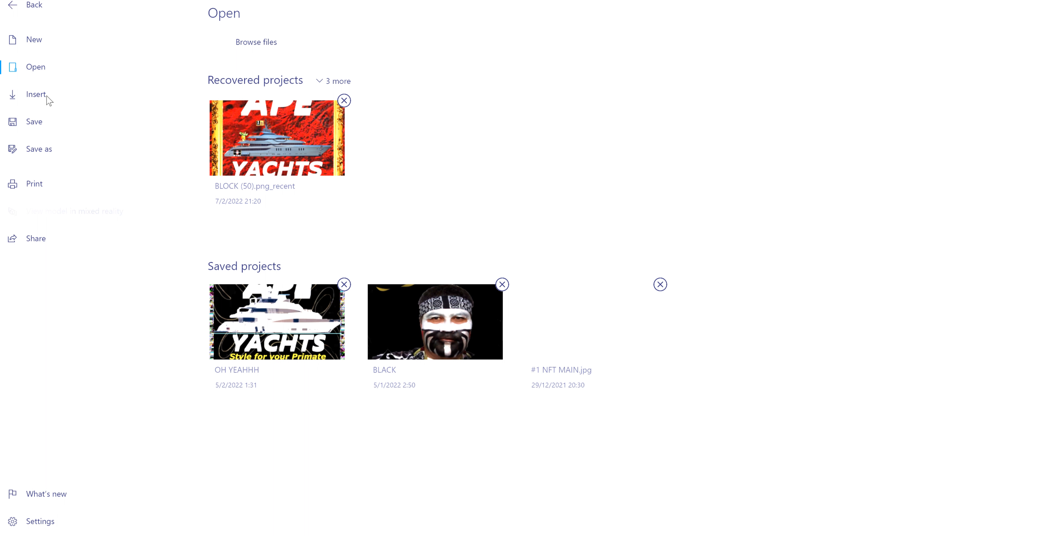
{"action": "left_click", "coordinate": [256, 42]}
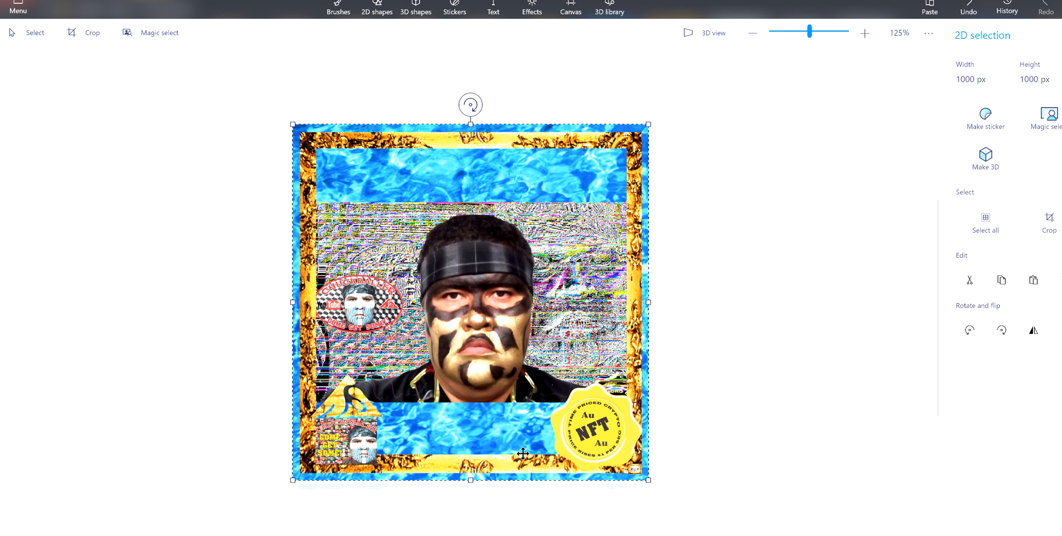
{"action": "mouse_move", "coordinate": [712, 386]}
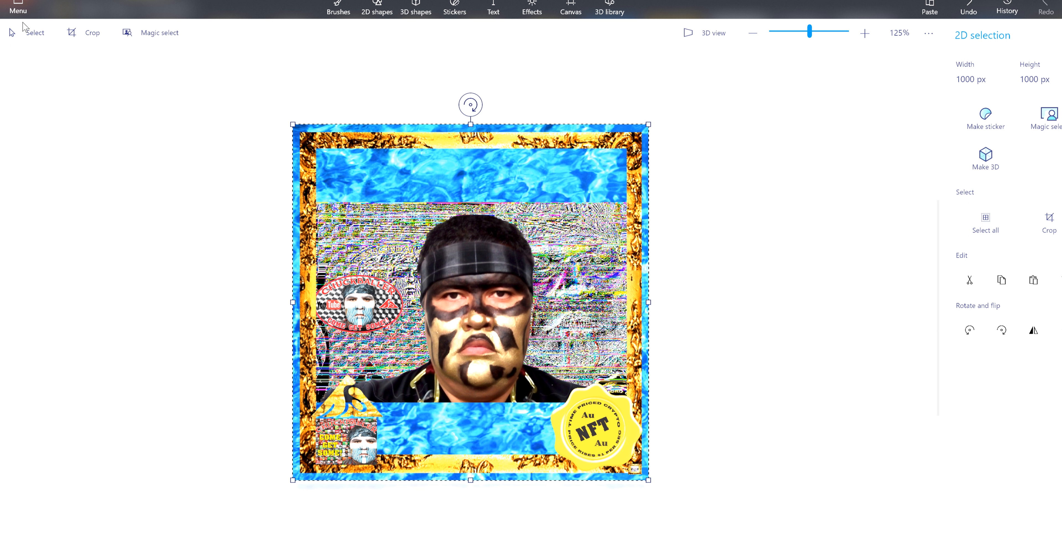
Save a copy as a 2D PNG image into Pictures > 777 MASTER.
{"action": "left_click", "coordinate": [18, 10]}
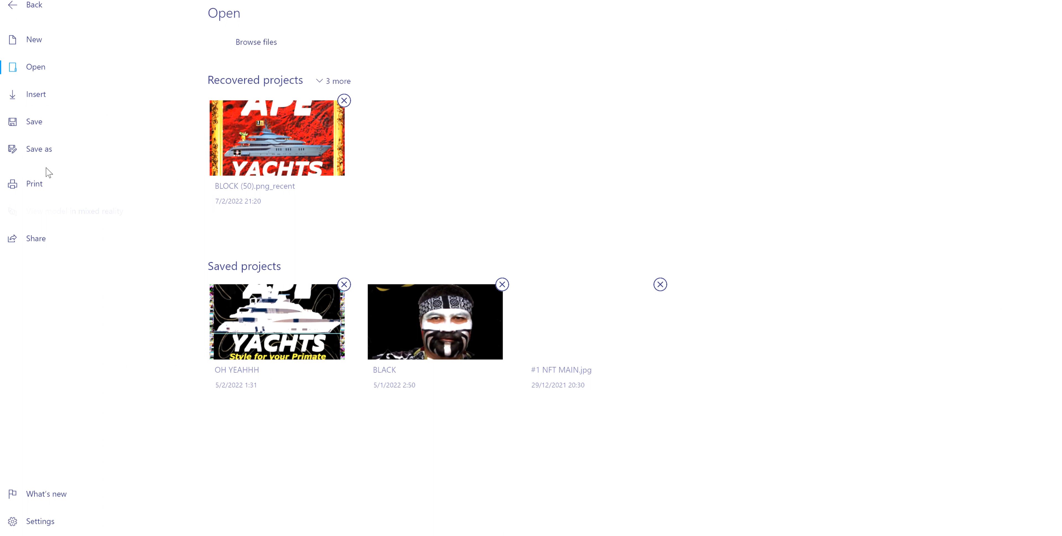
{"action": "left_click", "coordinate": [38, 148]}
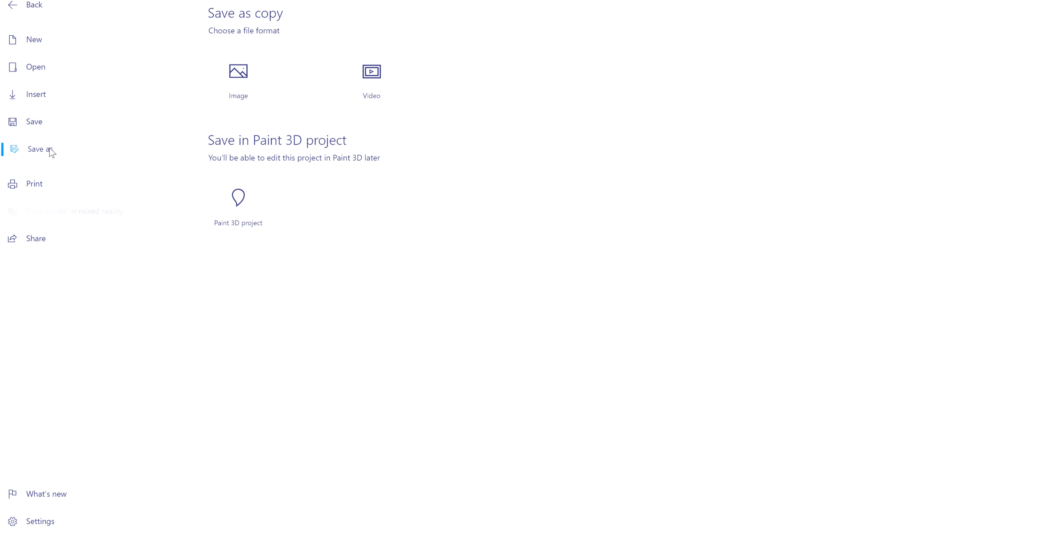
{"action": "left_click", "coordinate": [238, 72]}
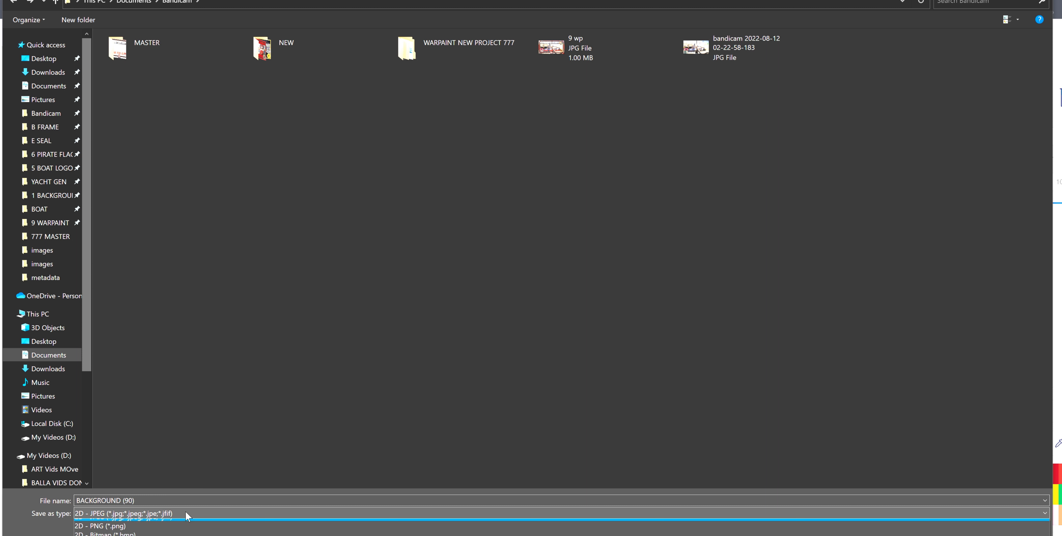
{"action": "left_click", "coordinate": [108, 526]}
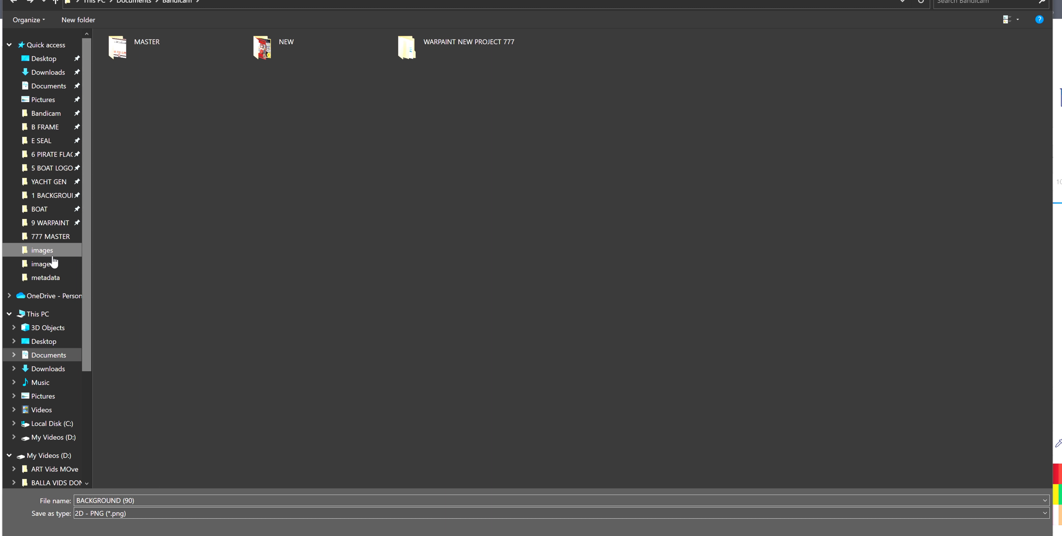
{"action": "mouse_move", "coordinate": [134, 279]}
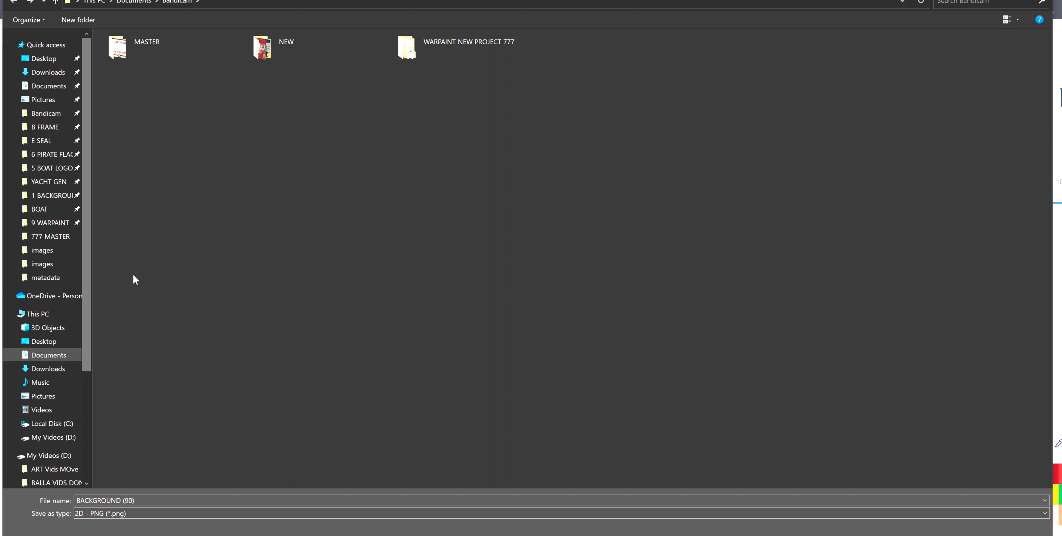
{"action": "left_click", "coordinate": [42, 396]}
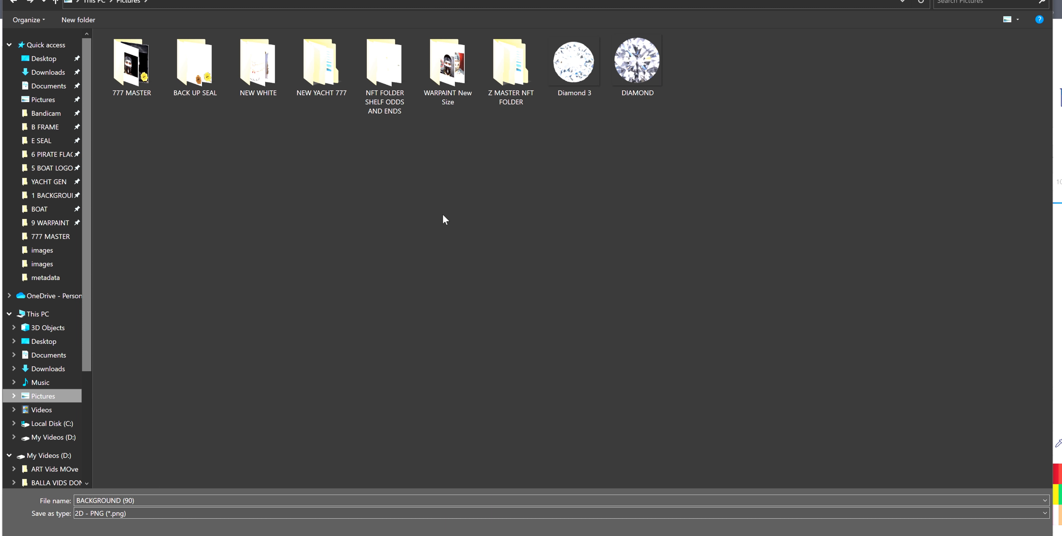
{"action": "double_click", "coordinate": [131, 59]}
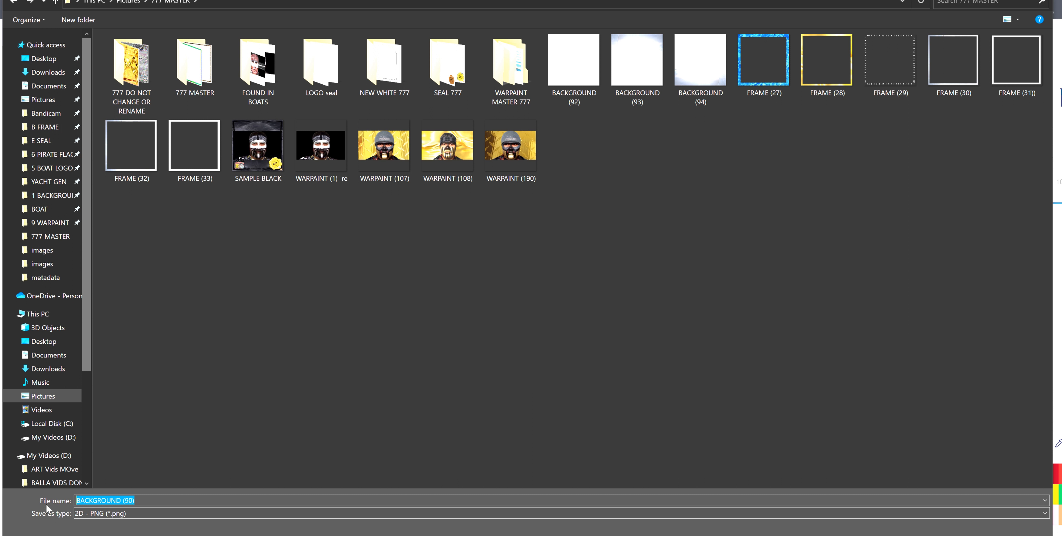
Name the PNG 'Made on Vid on Chuckballer' and save it.
{"action": "type", "text": "M"}
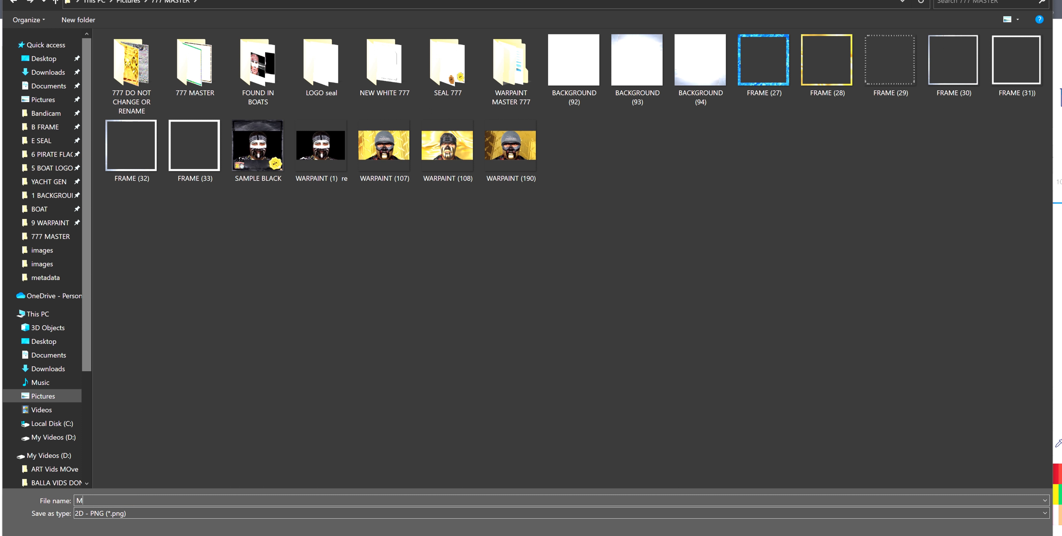
{"action": "type", "text": "ade on"}
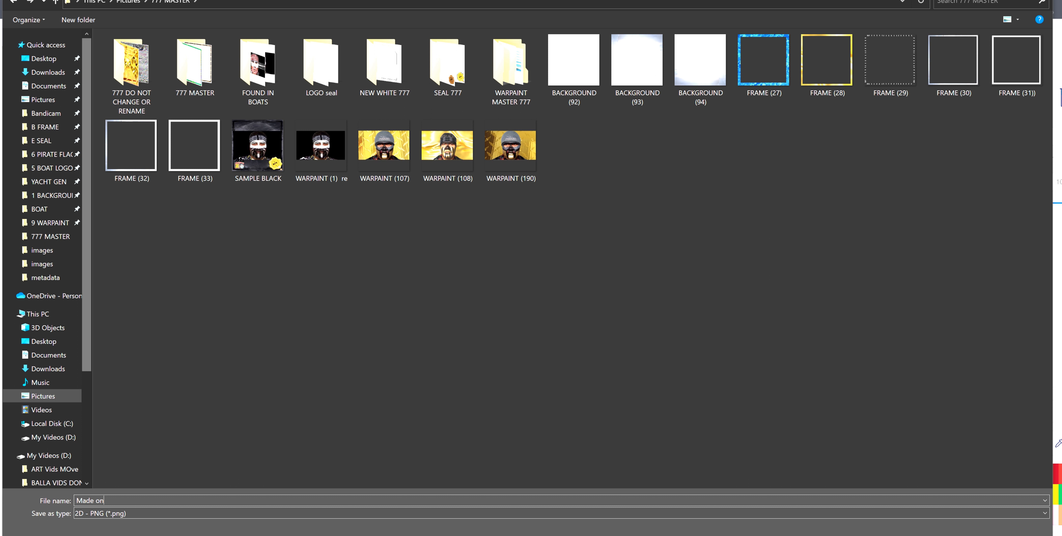
{"action": "type", "text": "Vid"}
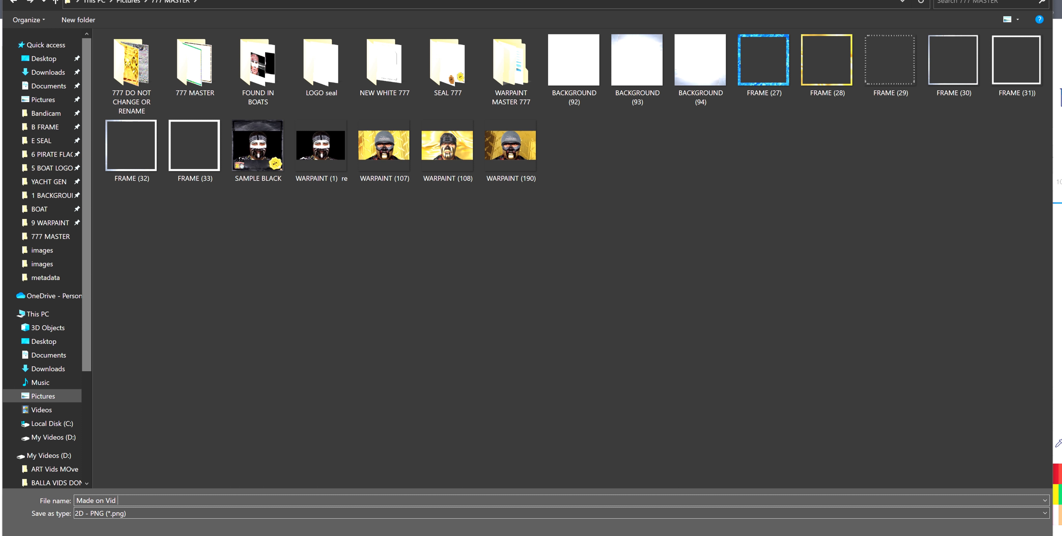
{"action": "type", "text": "on Chu"}
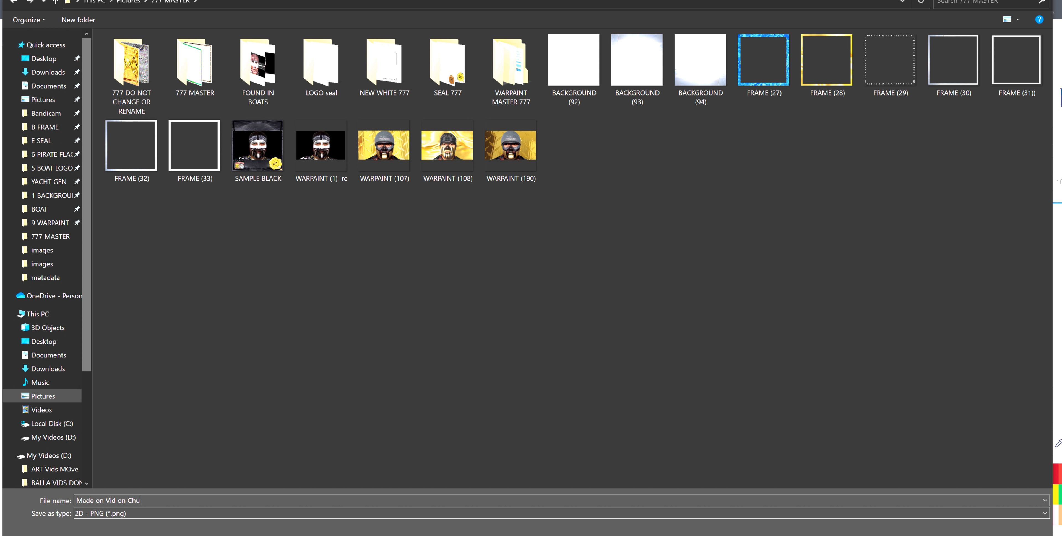
{"action": "type", "text": "ckbal"}
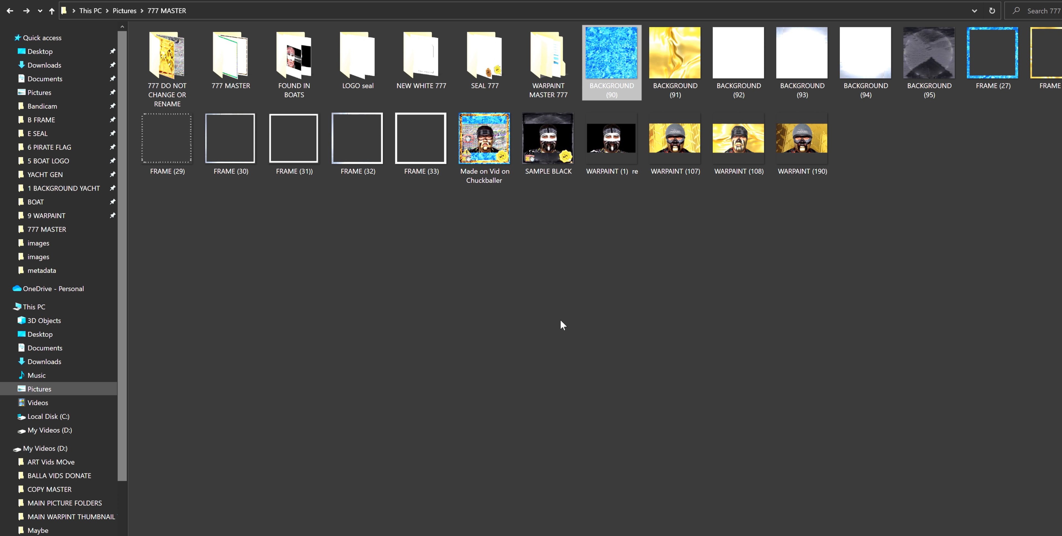
{"action": "mouse_move", "coordinate": [484, 139]}
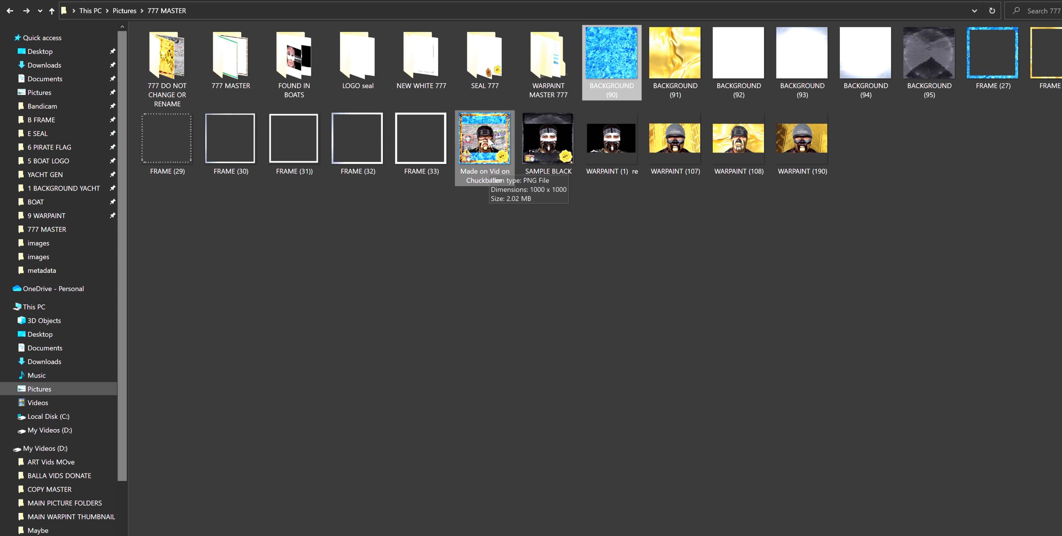
{"action": "mouse_move", "coordinate": [538, 252]}
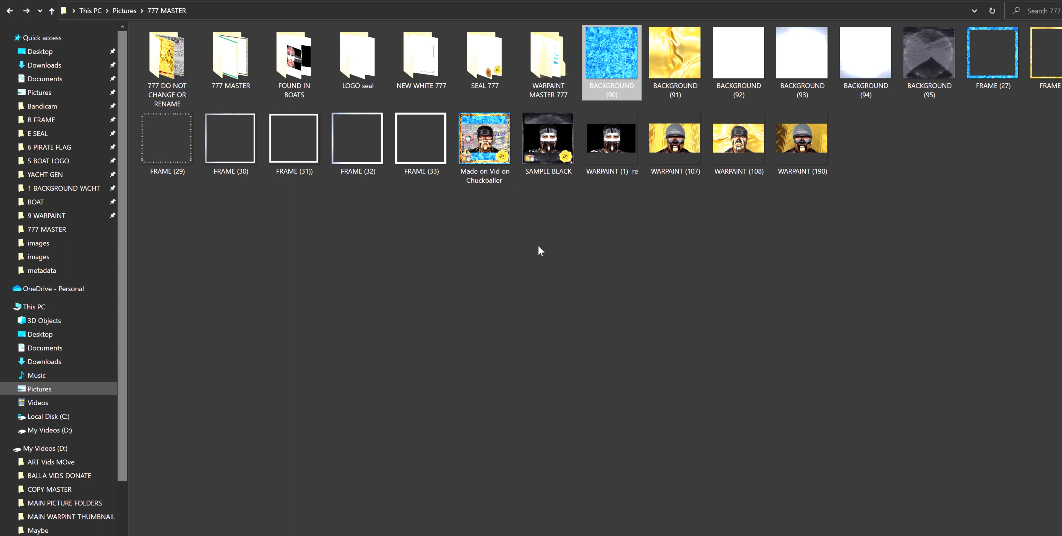
{"action": "mouse_move", "coordinate": [497, 261]}
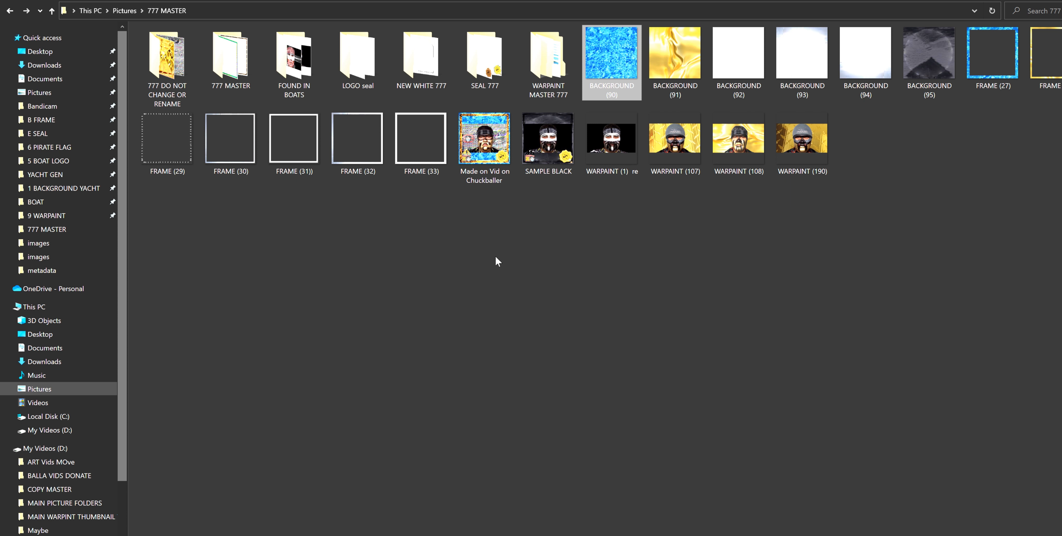
{"action": "mouse_move", "coordinate": [516, 296]}
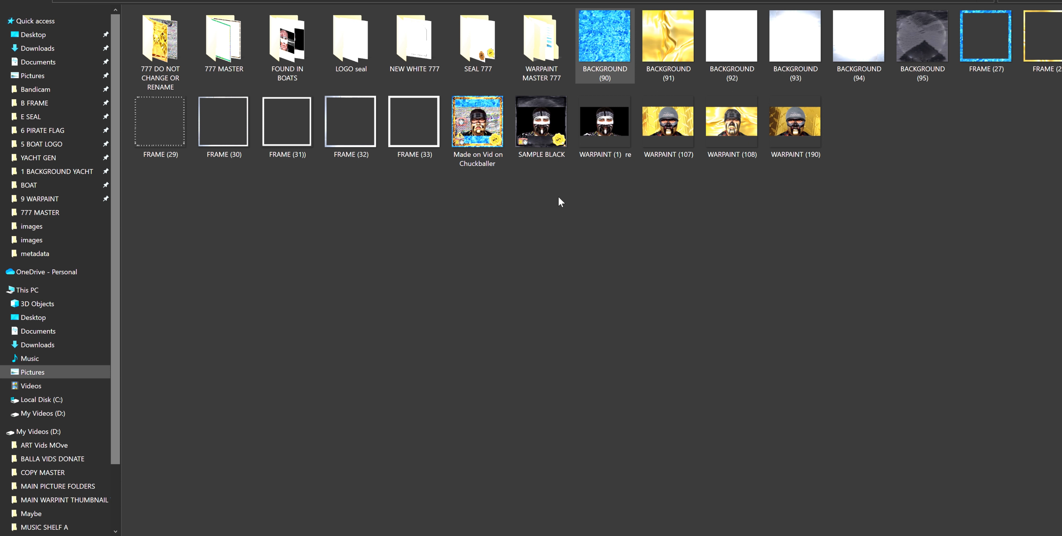
{"action": "mouse_move", "coordinate": [504, 278]}
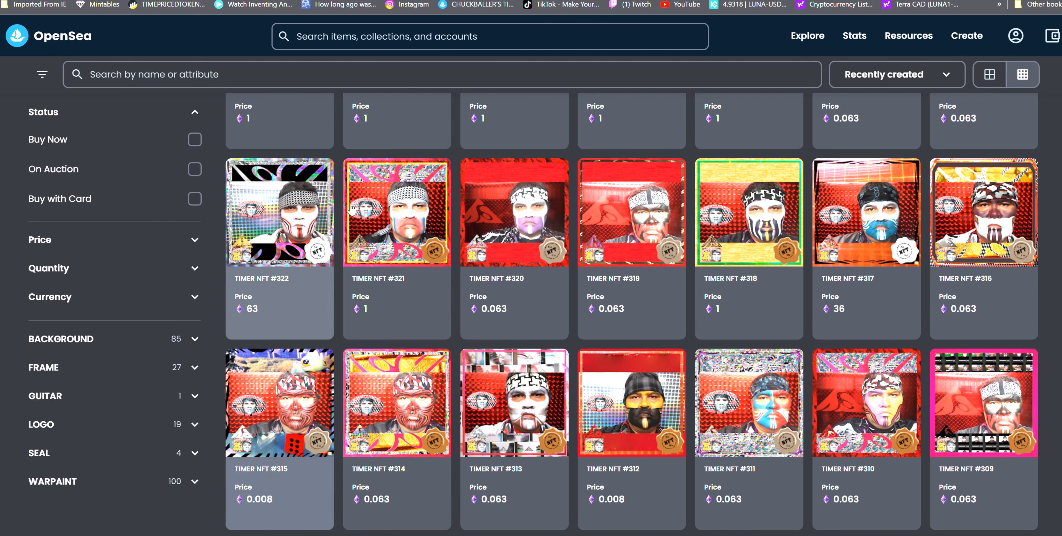
Search the OpenSea marketplace for 'famous ape' listings.
{"action": "left_click", "coordinate": [489, 36]}
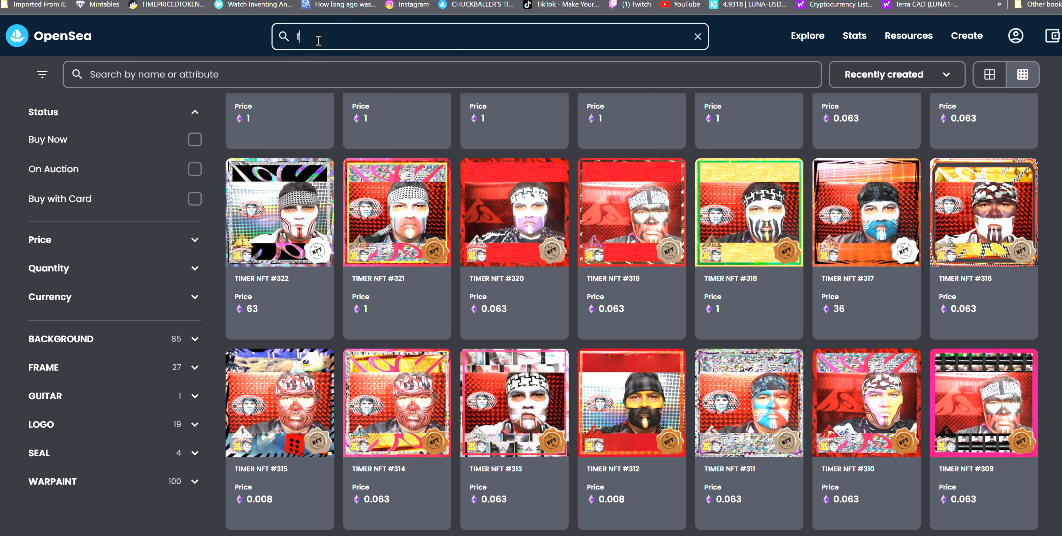
{"action": "type", "text": "famous"}
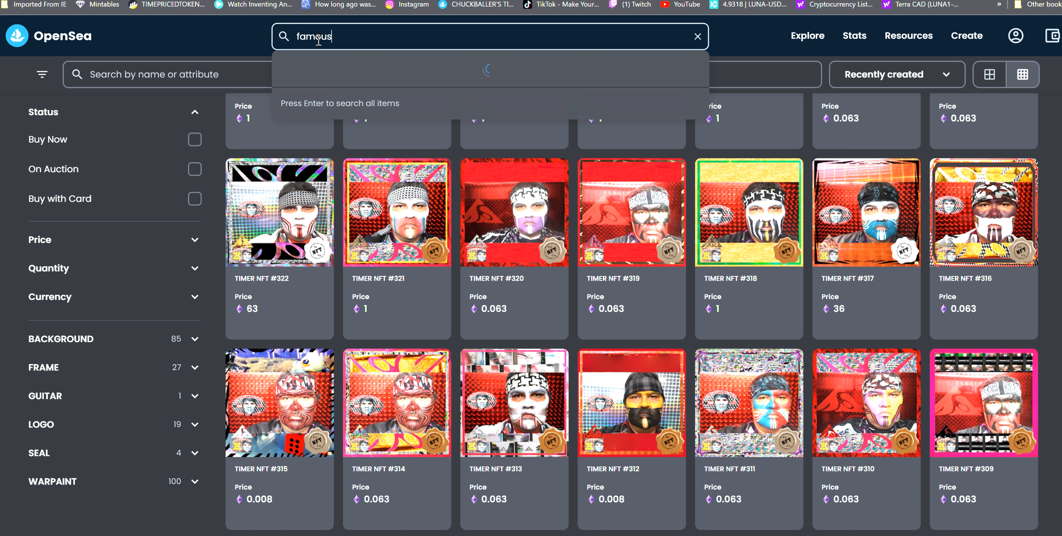
{"action": "type", "text": "ape"}
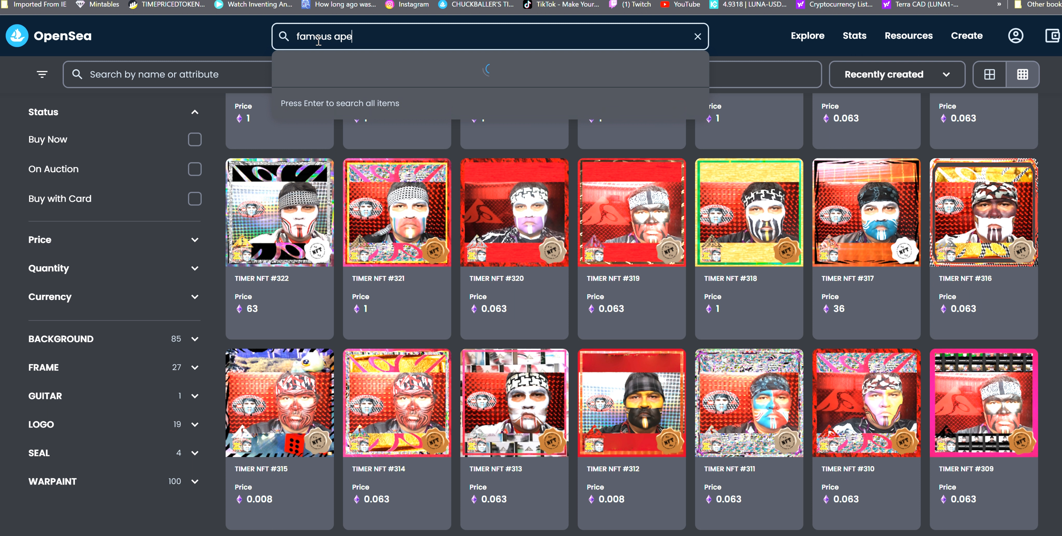
{"action": "key", "text": "Return"}
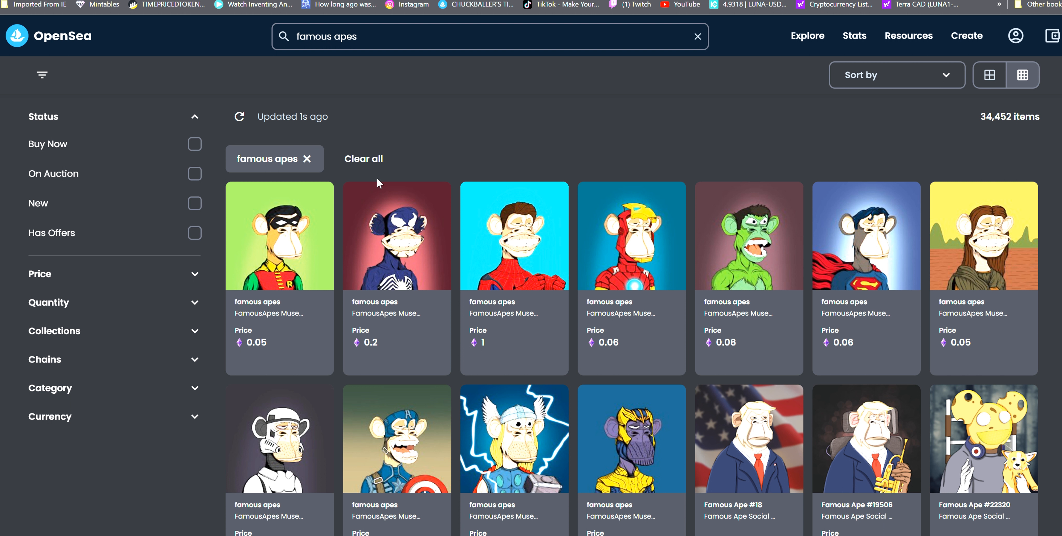
{"action": "mouse_move", "coordinate": [356, 132]}
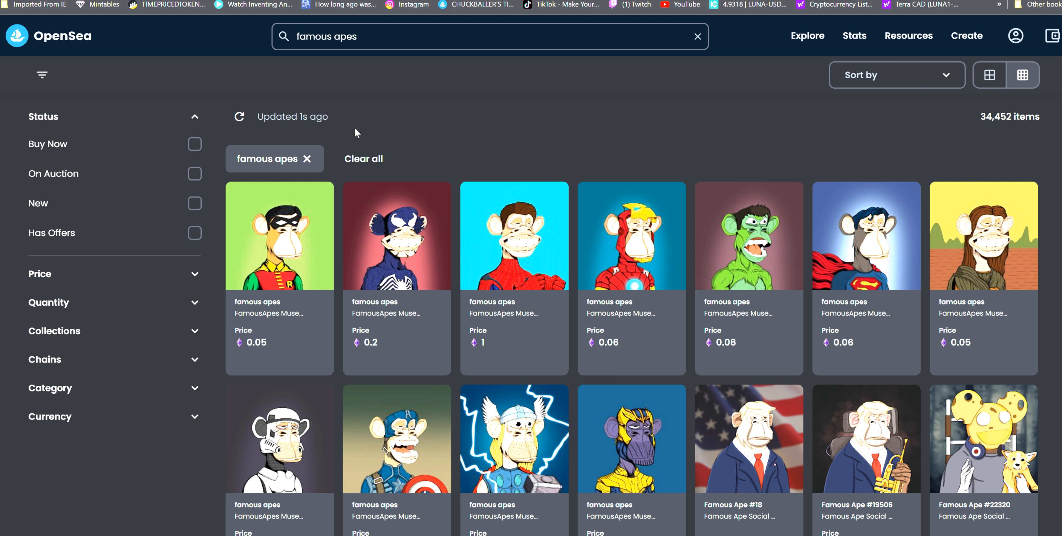
{"action": "mouse_move", "coordinate": [370, 106]}
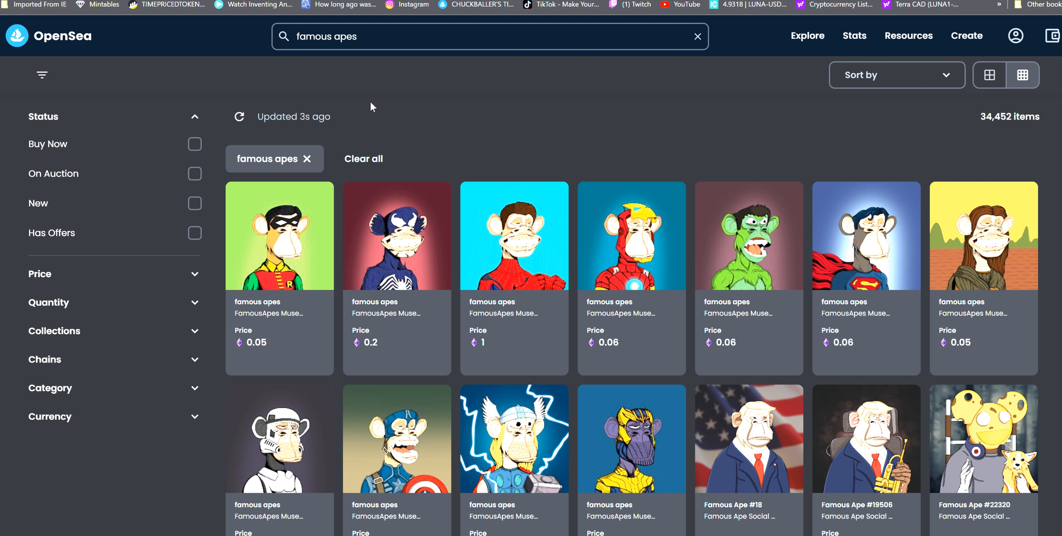
Clear the search and look up 'famous ap' to find the Famous Ape collection.
{"action": "left_click", "coordinate": [696, 36]}
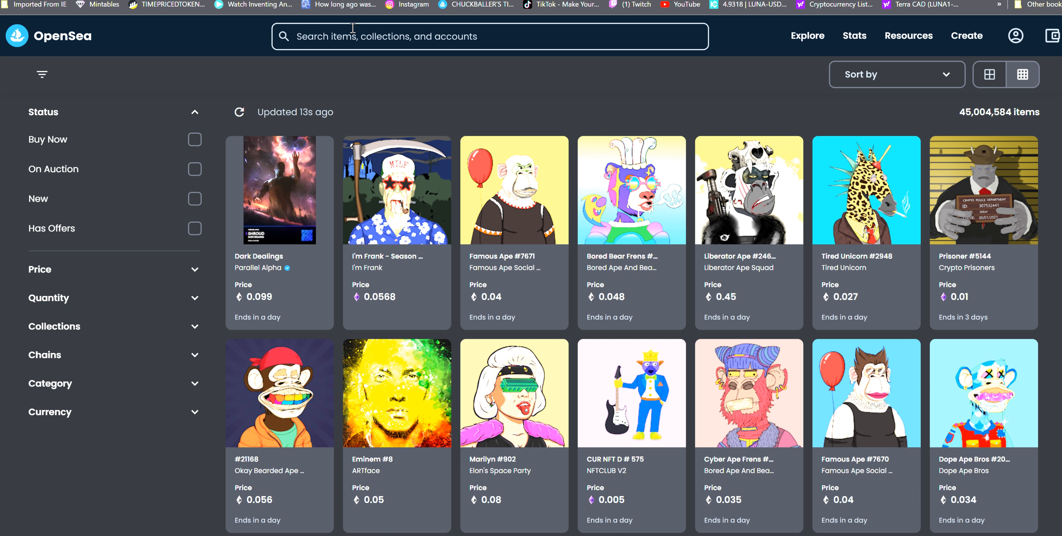
{"action": "type", "text": "f"}
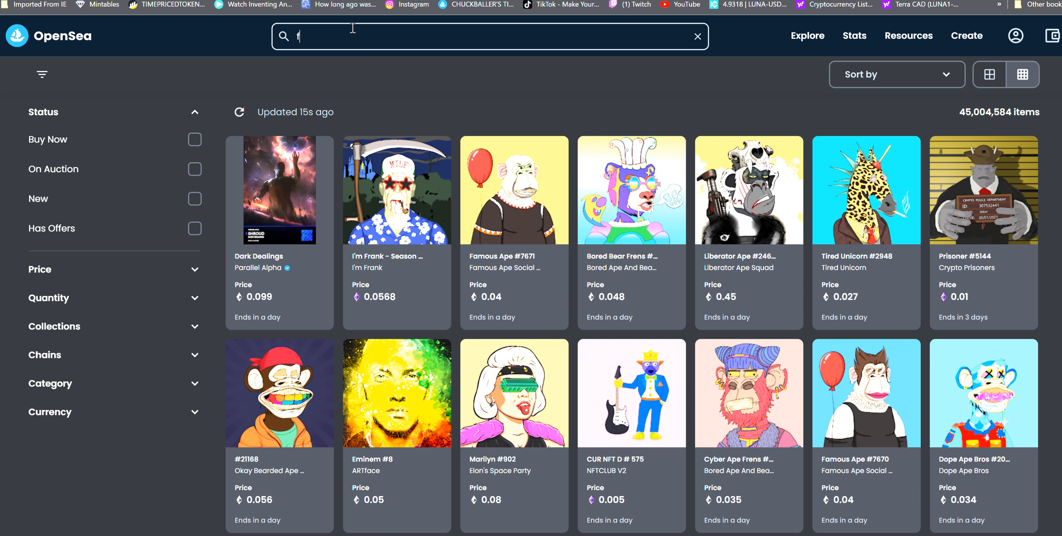
{"action": "type", "text": "amous"}
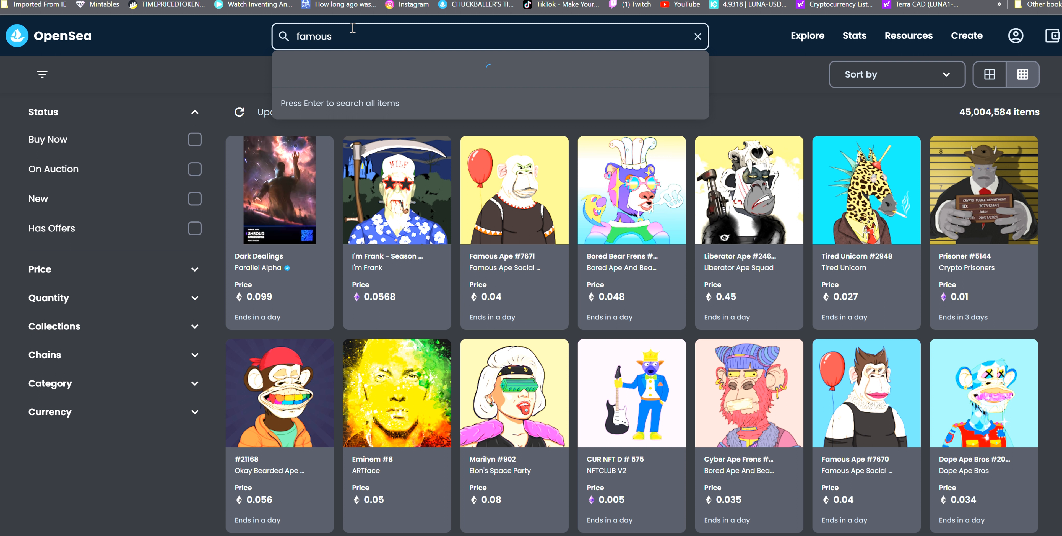
{"action": "type", "text": "ap"}
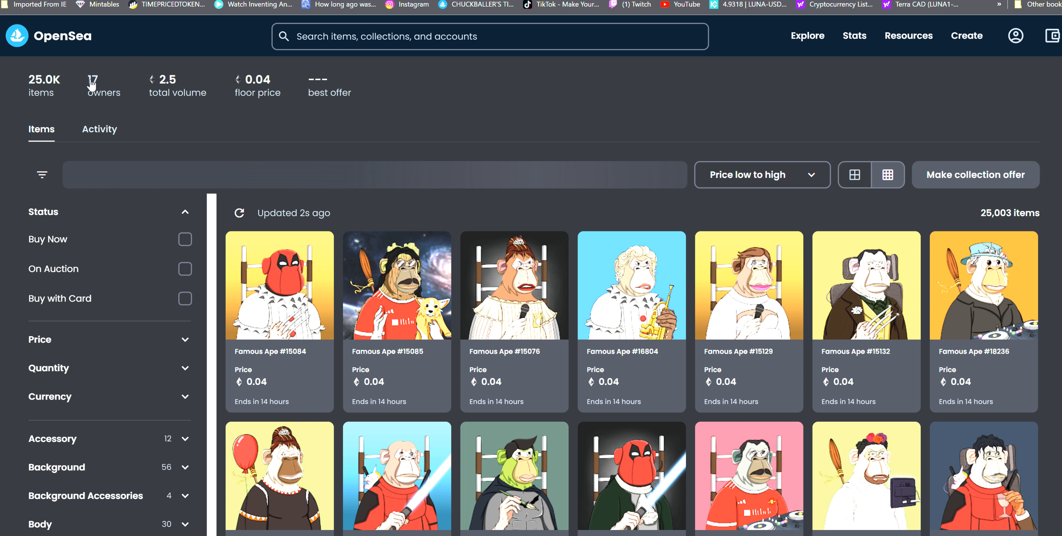
Sort listings price high to low and open the top listing, Famous Ape #19506 at 666.
{"action": "scroll", "scroll_direction": "up", "scroll_amount": 3}
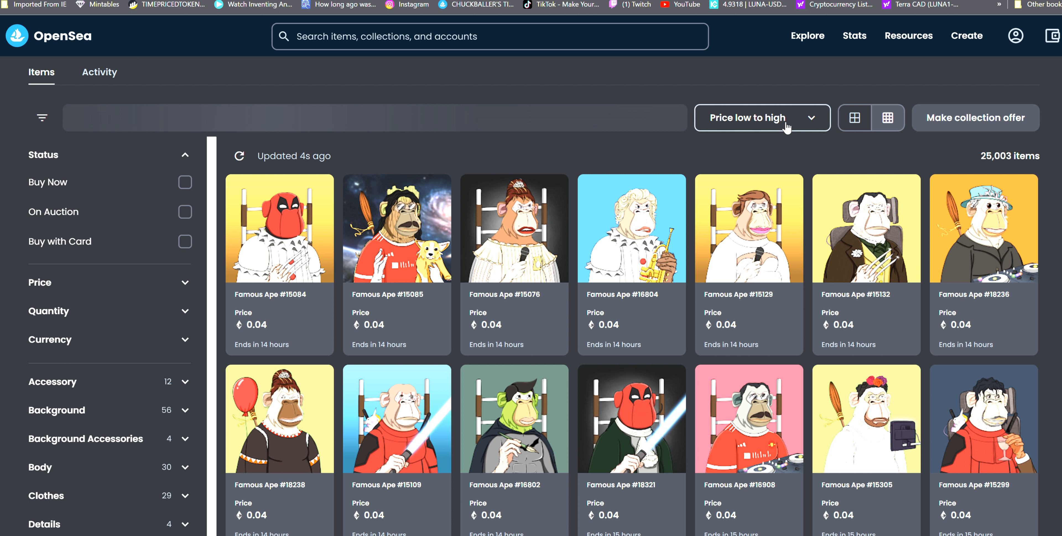
{"action": "left_click", "coordinate": [761, 117]}
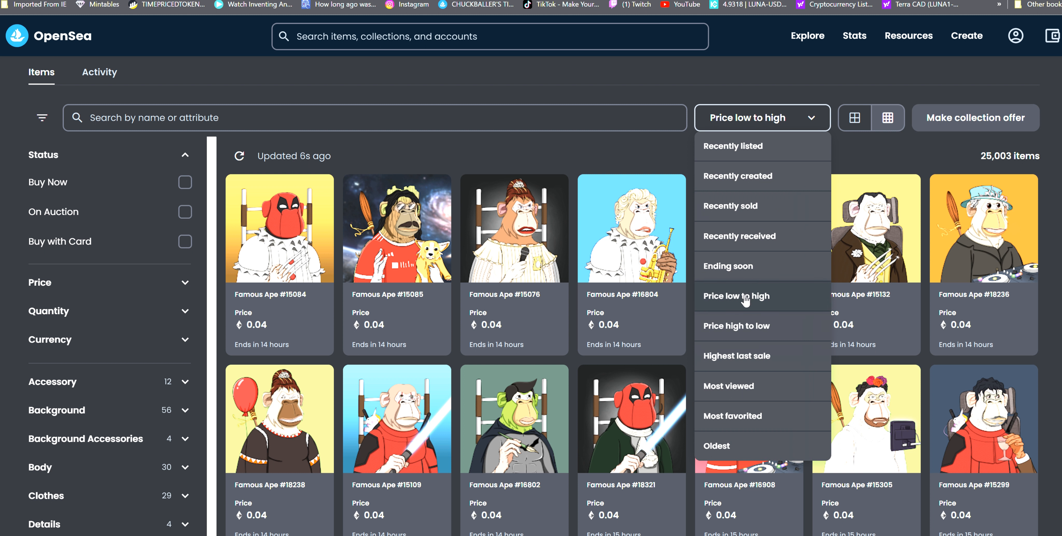
{"action": "left_click", "coordinate": [736, 326]}
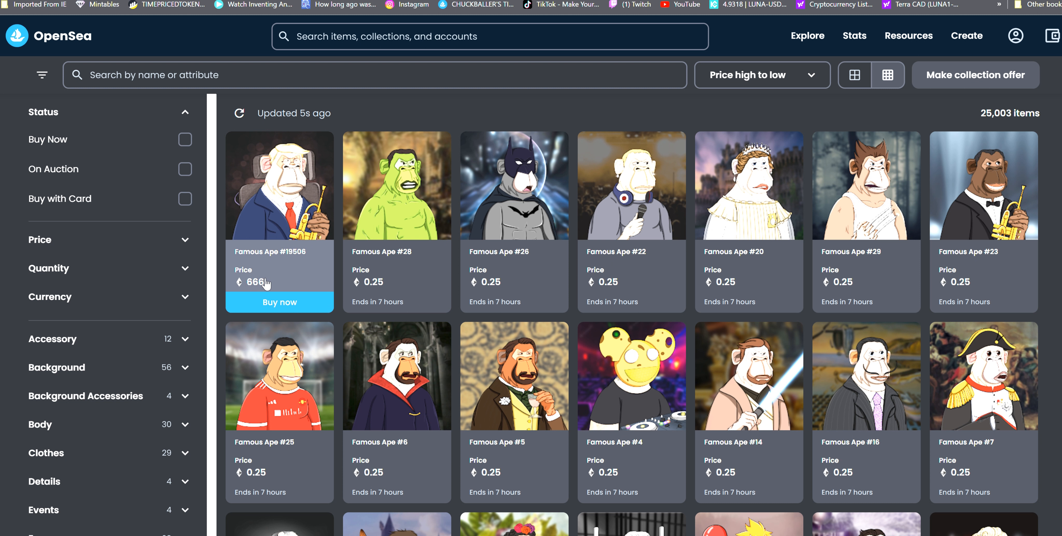
{"action": "left_click", "coordinate": [279, 186]}
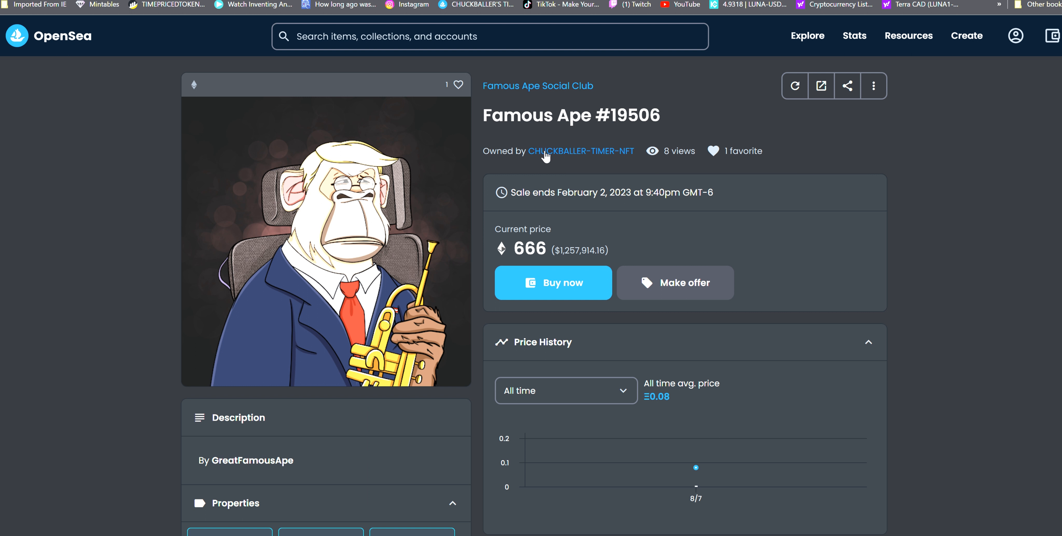
{"action": "mouse_move", "coordinate": [571, 263]}
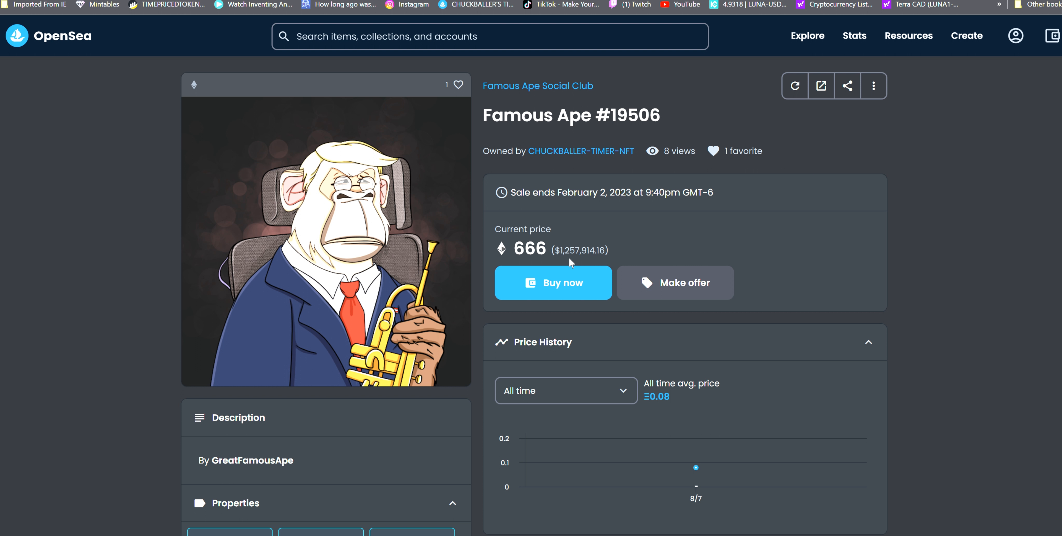
{"action": "mouse_move", "coordinate": [571, 263]}
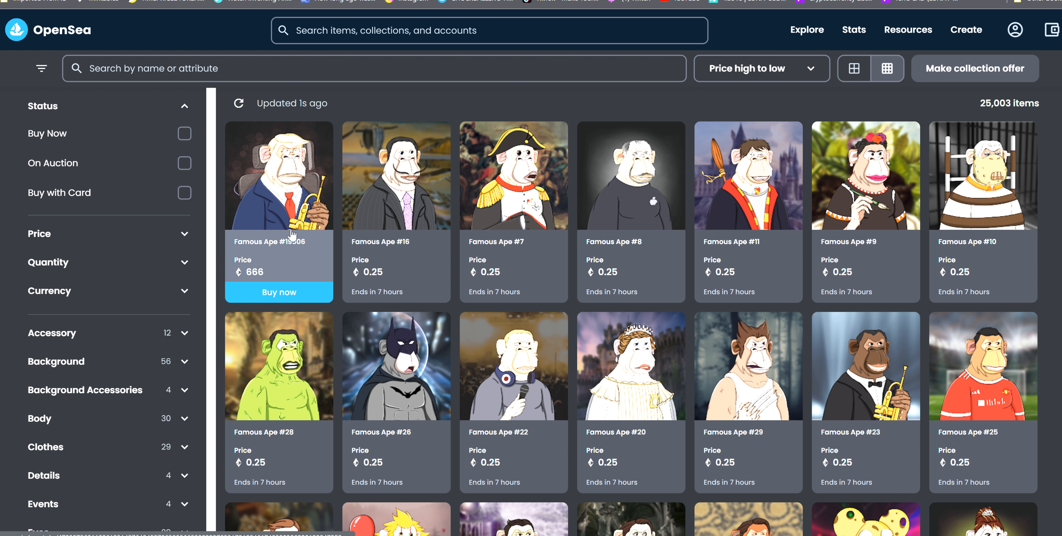
Order the collection by recently sold, bringing #11789 and #22320 to the front.
{"action": "left_click", "coordinate": [761, 69]}
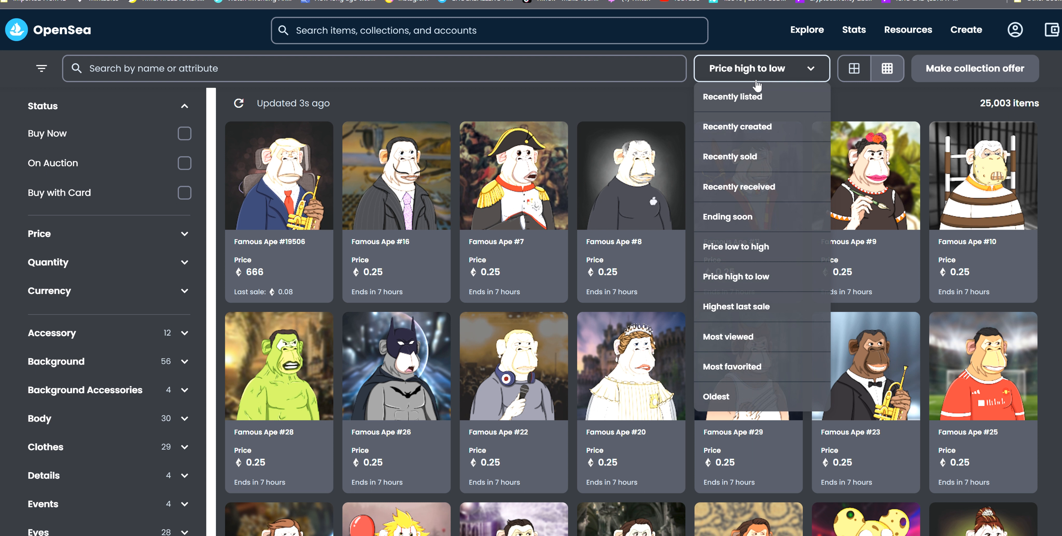
{"action": "left_click", "coordinate": [730, 156]}
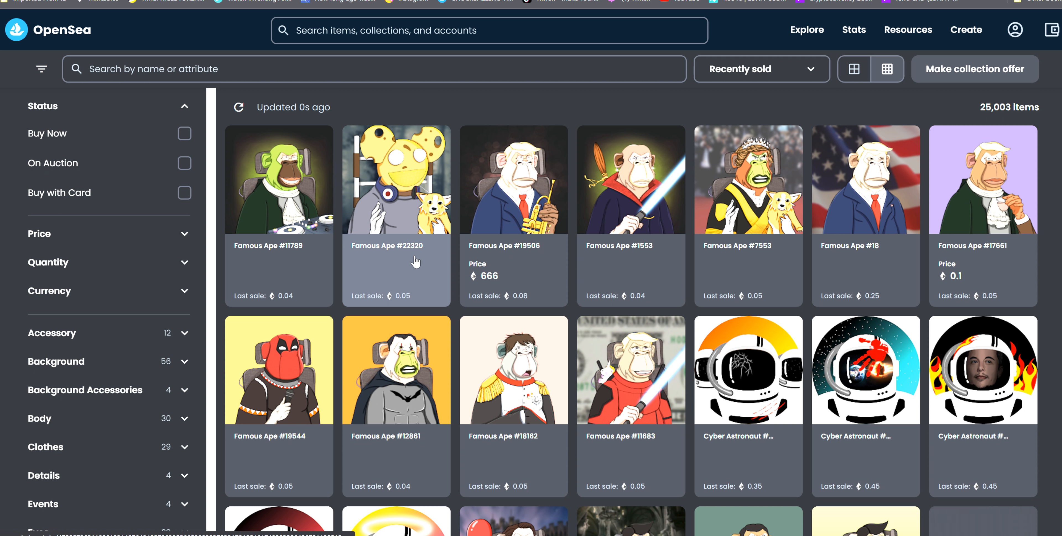
{"action": "mouse_move", "coordinate": [378, 184]}
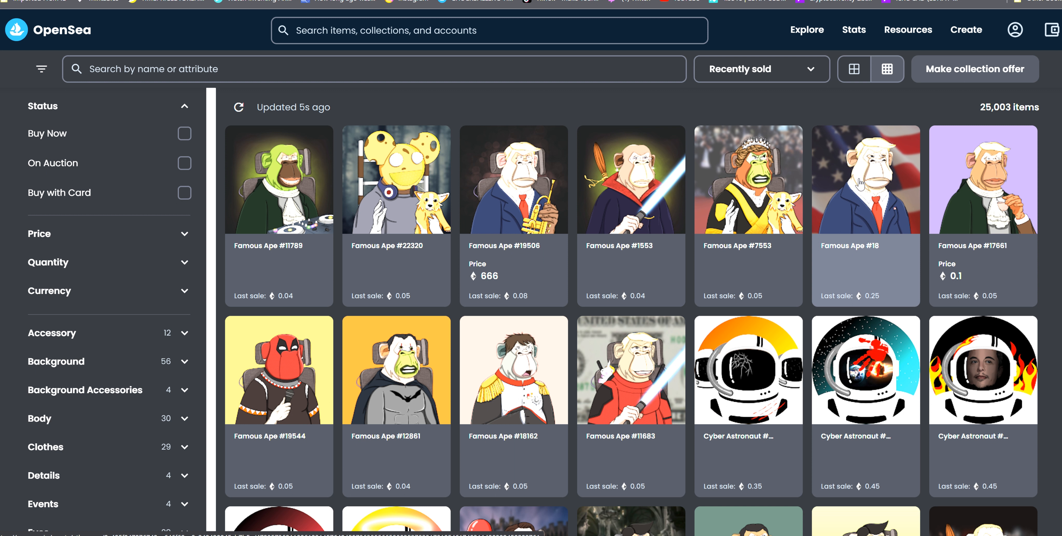
{"action": "mouse_move", "coordinate": [876, 232]}
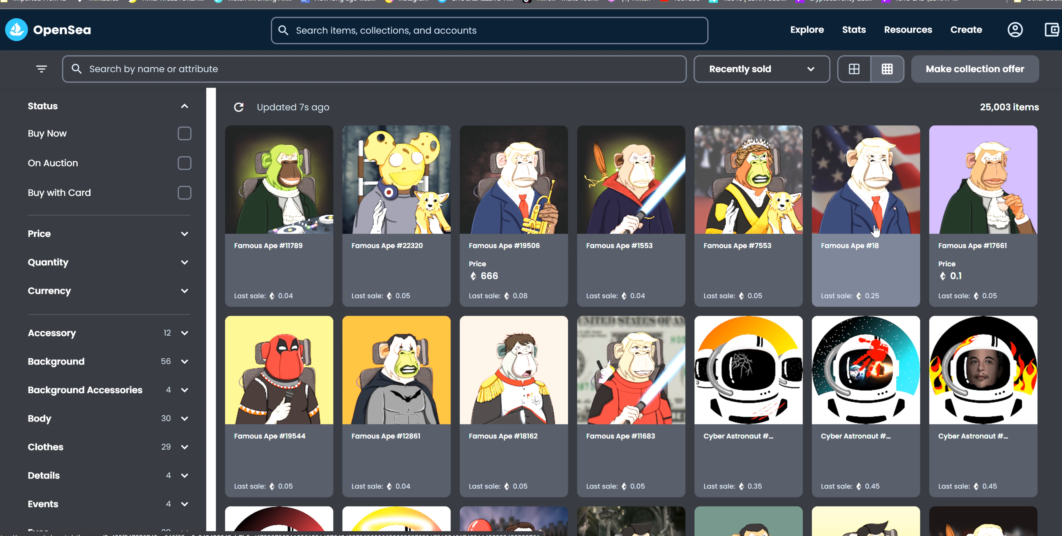
{"action": "left_click", "coordinate": [866, 179]}
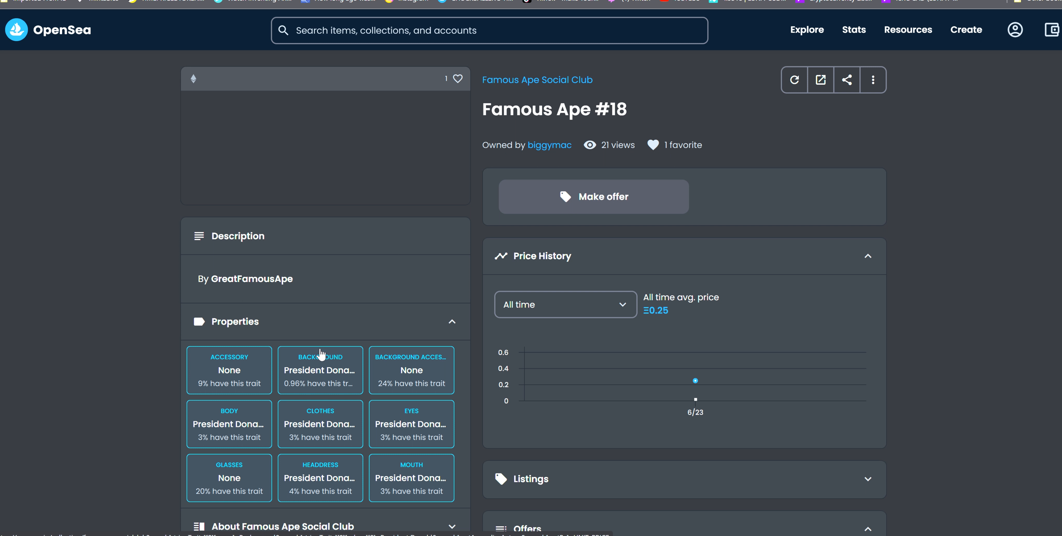
{"action": "scroll", "scroll_direction": "down", "scroll_amount": 3}
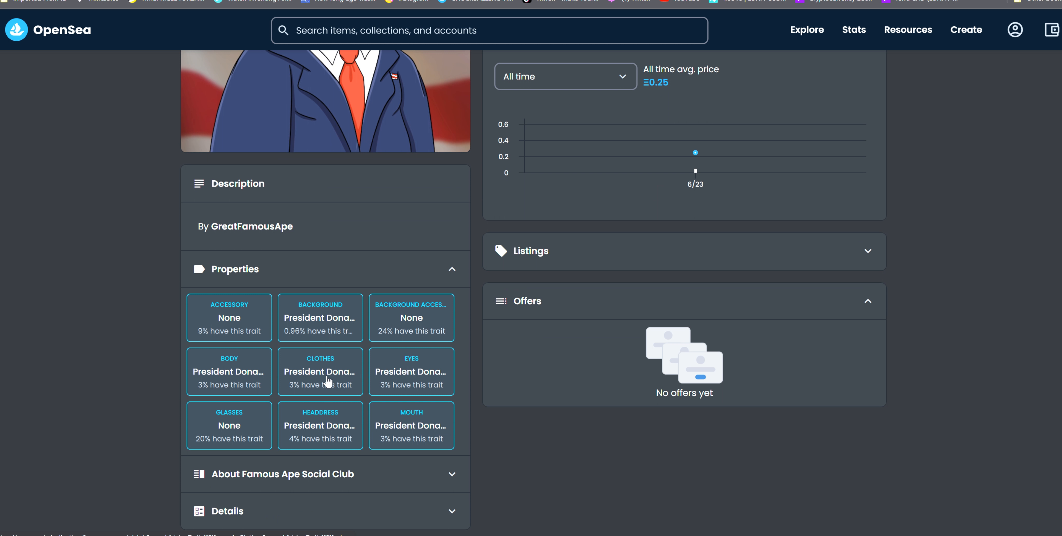
{"action": "mouse_move", "coordinate": [292, 382]}
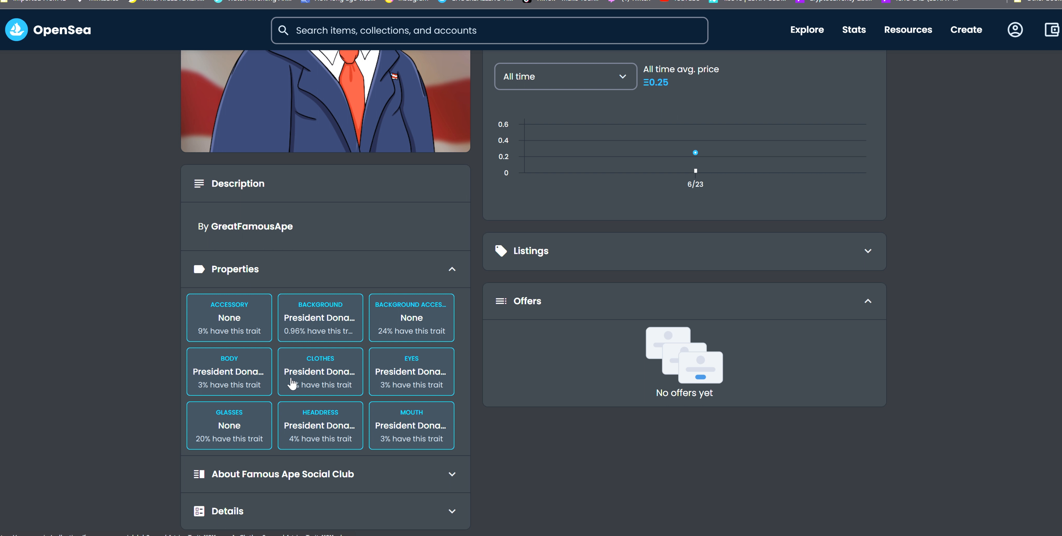
{"action": "mouse_move", "coordinate": [333, 390]}
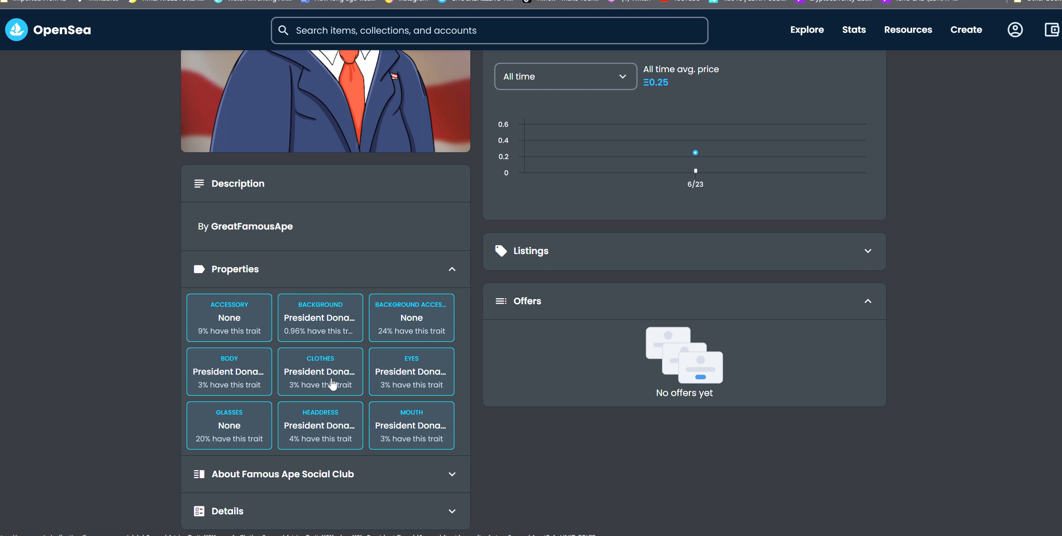
{"action": "mouse_move", "coordinate": [367, 327]}
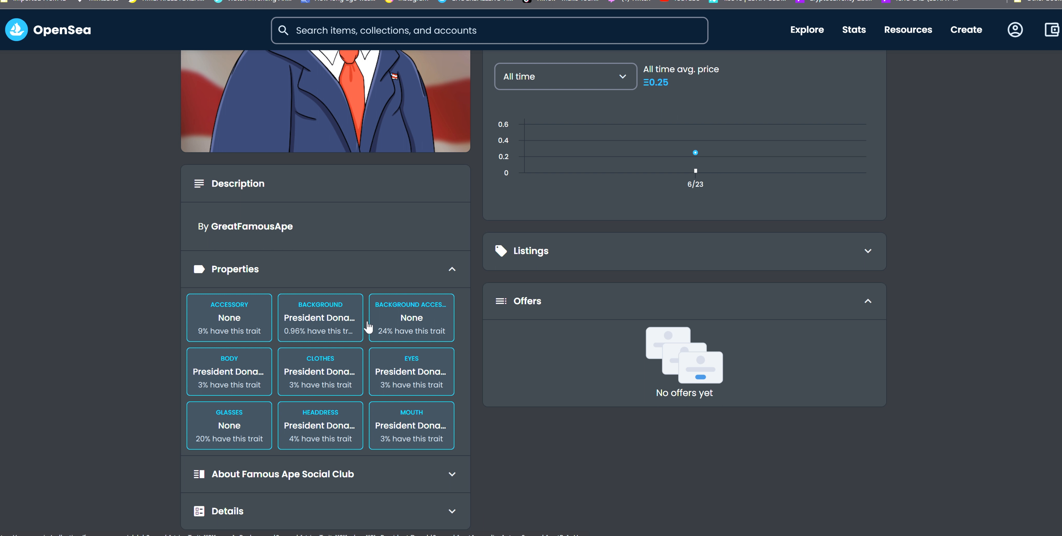
{"action": "scroll", "scroll_direction": "up", "scroll_amount": 3}
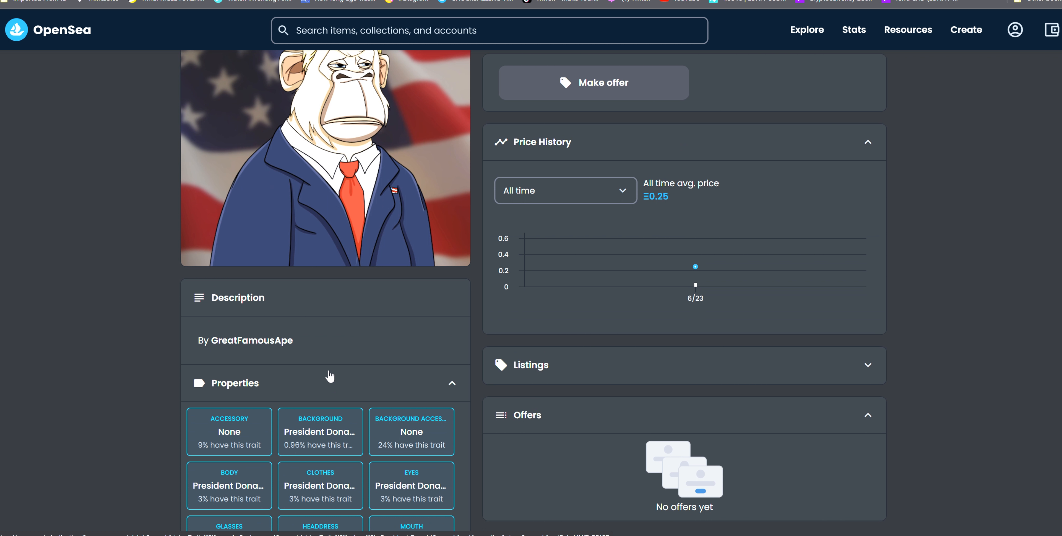
{"action": "scroll", "scroll_direction": "up", "scroll_amount": 3}
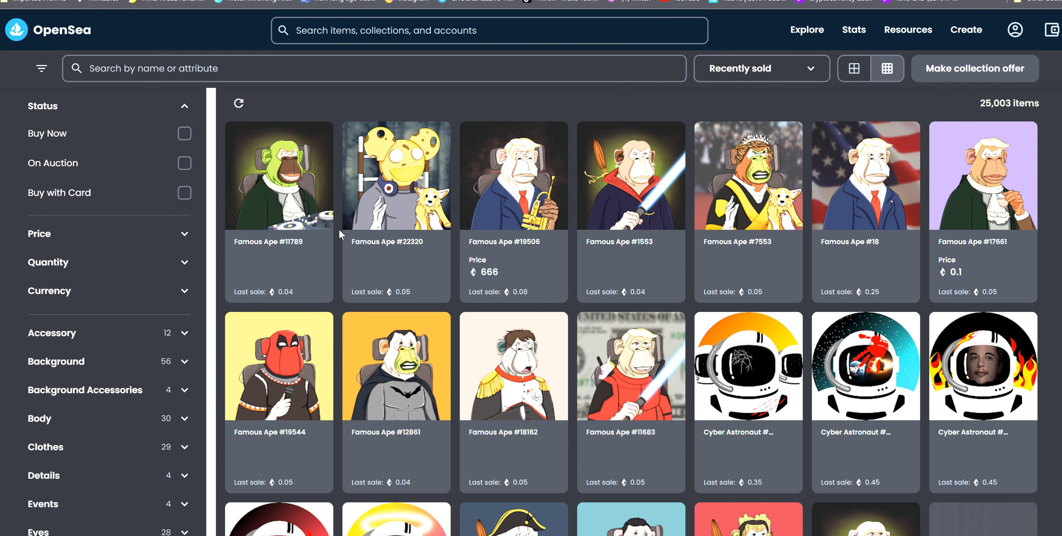
Review Famous Ape #19506 at 666: its properties, 0.08 all-time average price and no offers.
{"action": "left_click", "coordinate": [513, 175]}
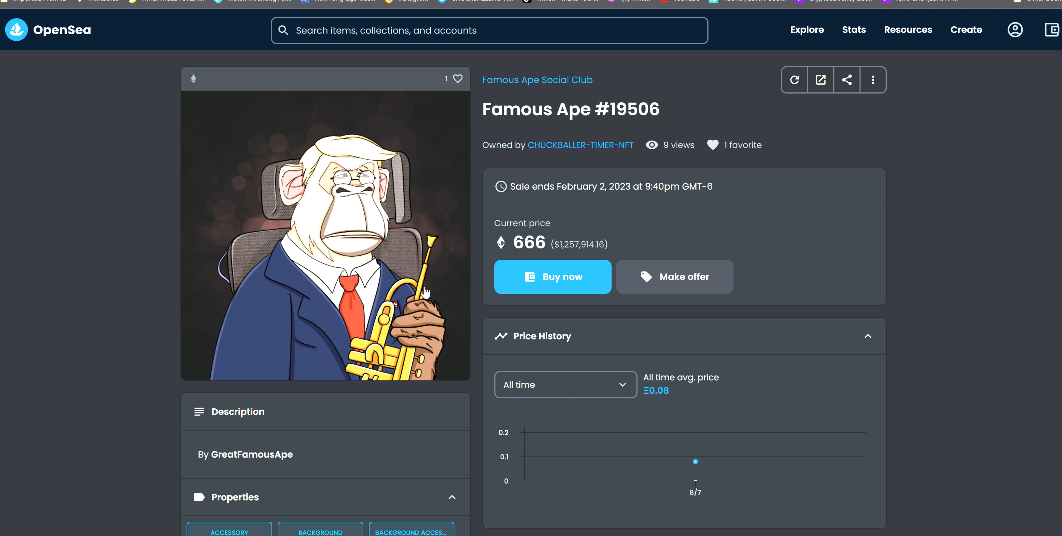
{"action": "scroll", "scroll_direction": "down", "scroll_amount": 3}
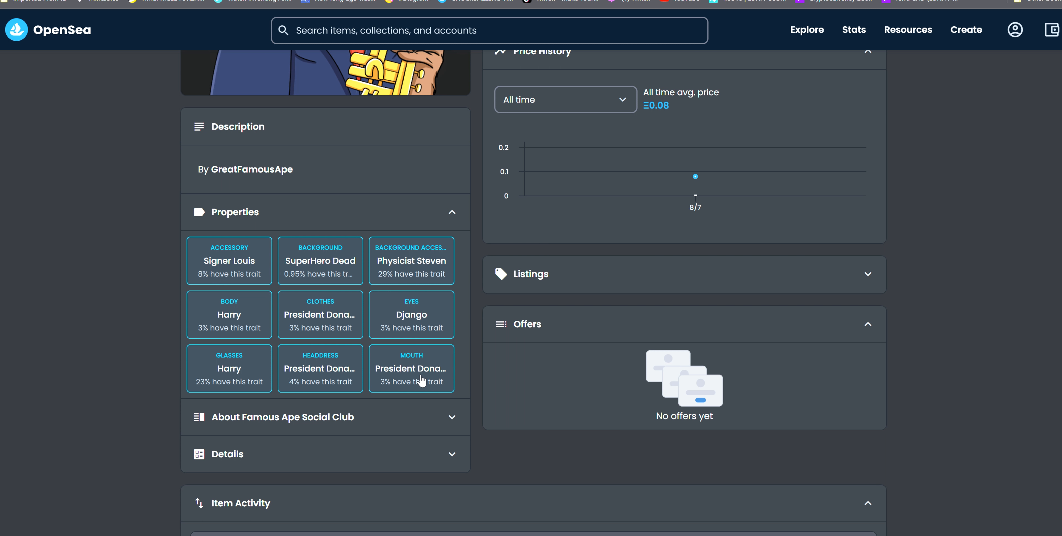
{"action": "mouse_move", "coordinate": [319, 367]}
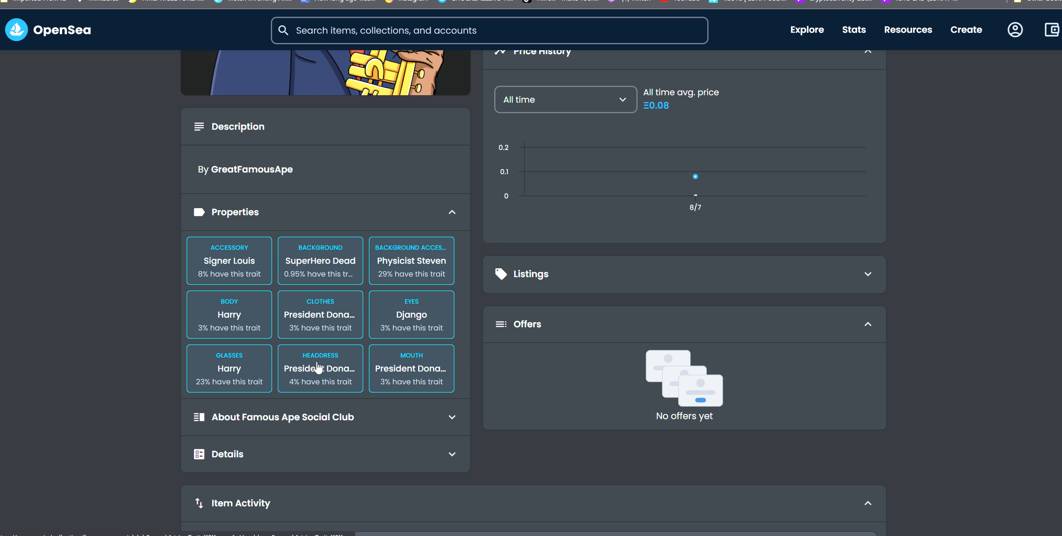
{"action": "mouse_move", "coordinate": [419, 321]}
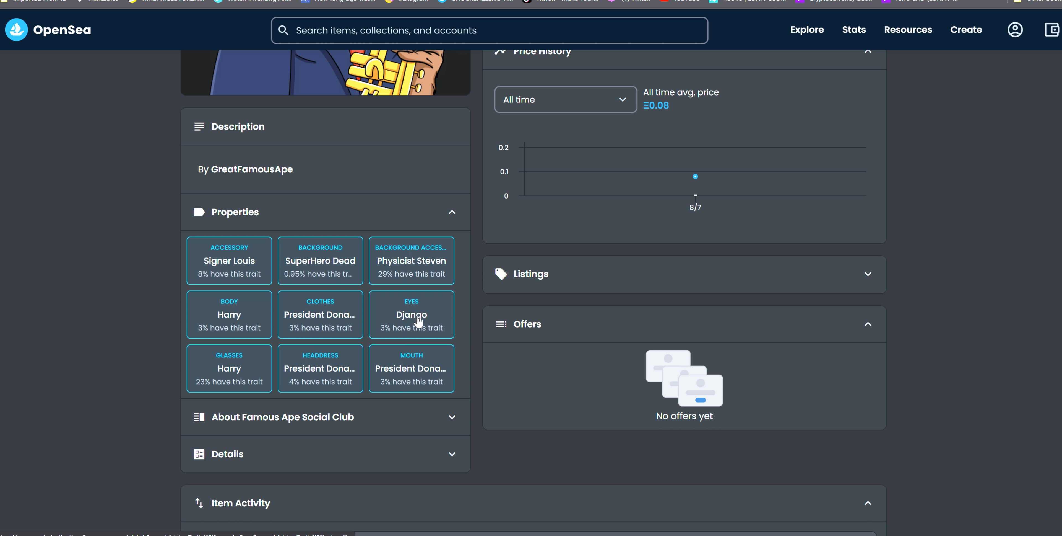
{"action": "mouse_move", "coordinate": [404, 283]}
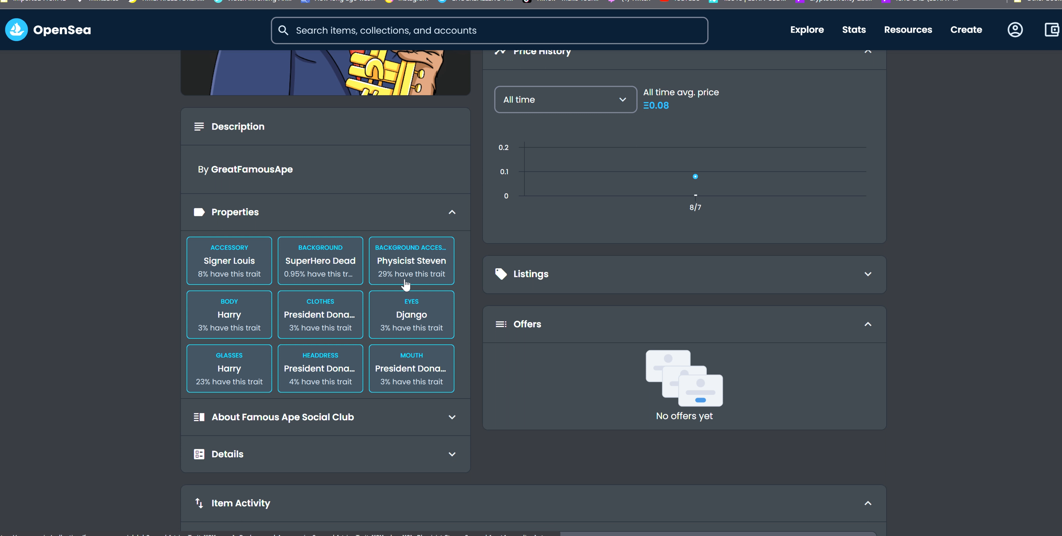
{"action": "mouse_move", "coordinate": [426, 271]}
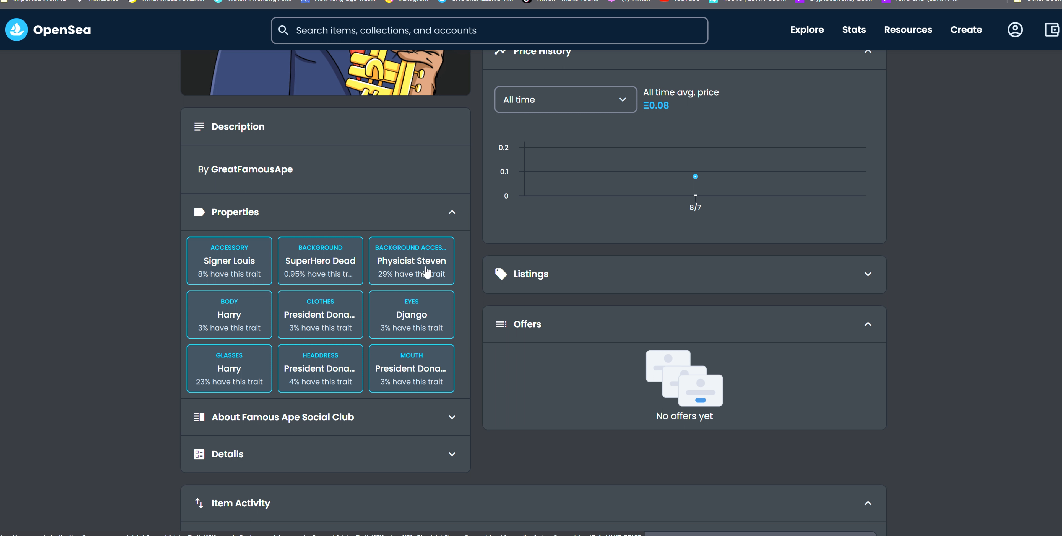
{"action": "mouse_move", "coordinate": [419, 271]}
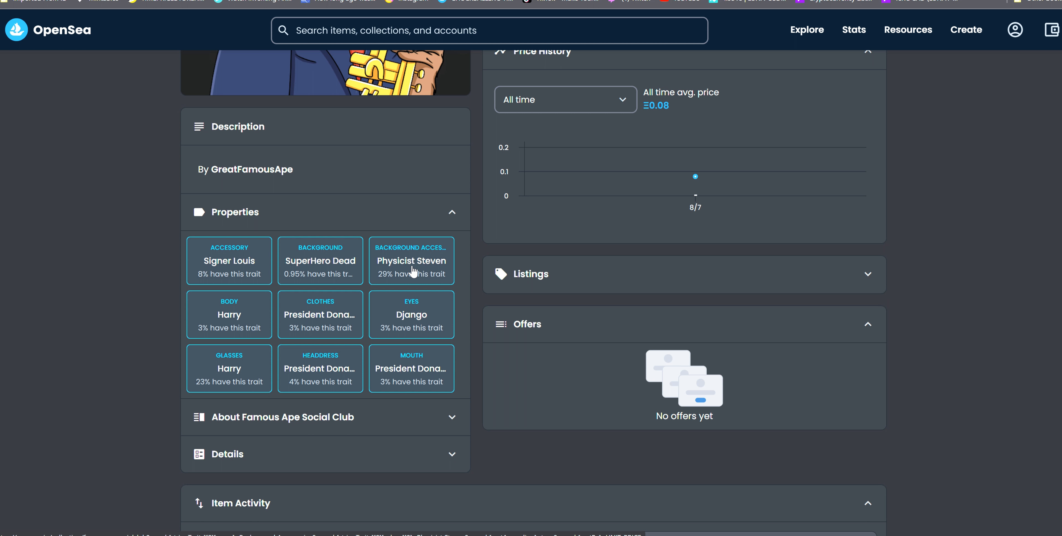
{"action": "scroll", "scroll_direction": "up", "scroll_amount": 3}
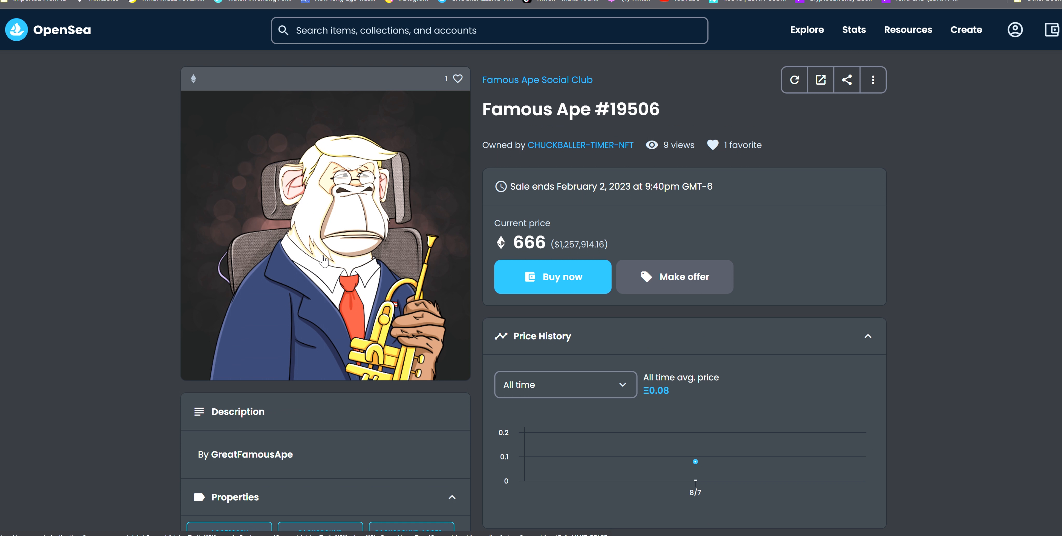
{"action": "mouse_move", "coordinate": [268, 230]}
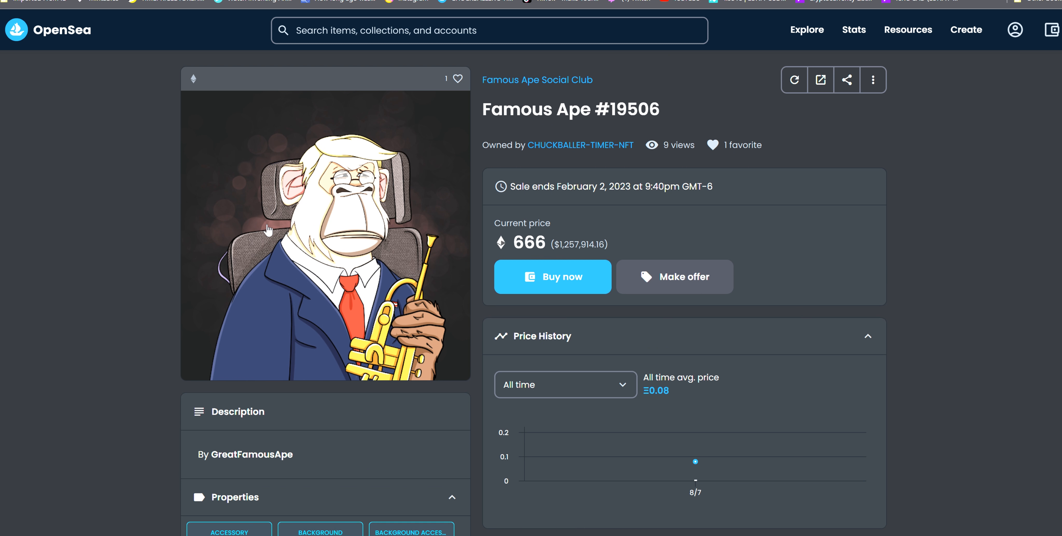
{"action": "scroll", "scroll_direction": "down", "scroll_amount": 3}
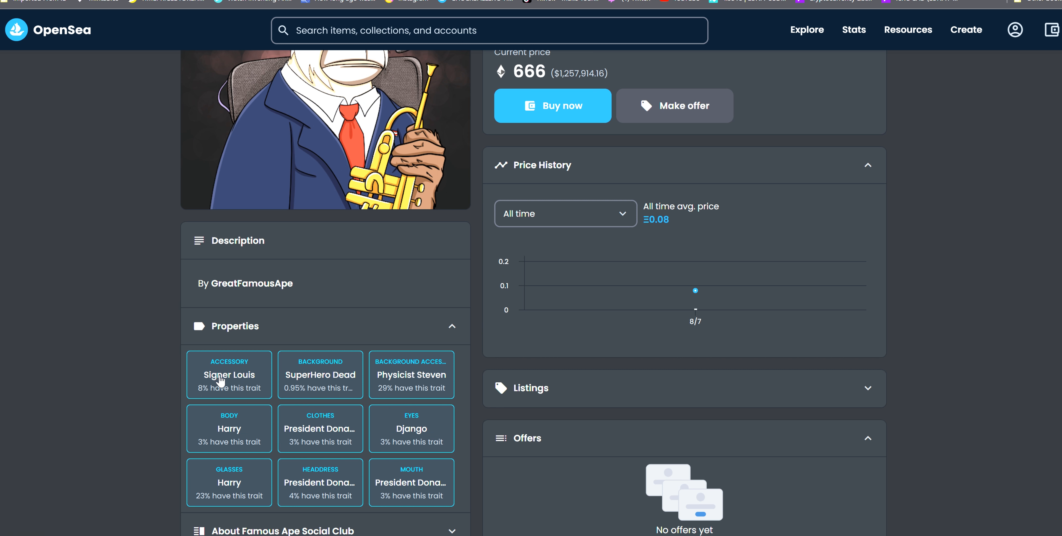
{"action": "mouse_move", "coordinate": [263, 441]}
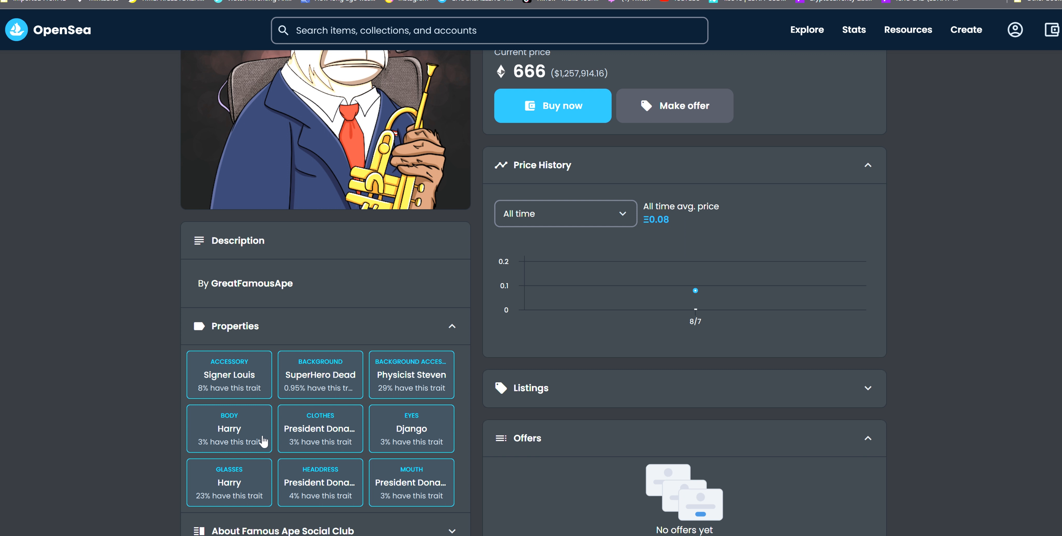
{"action": "mouse_move", "coordinate": [239, 434]}
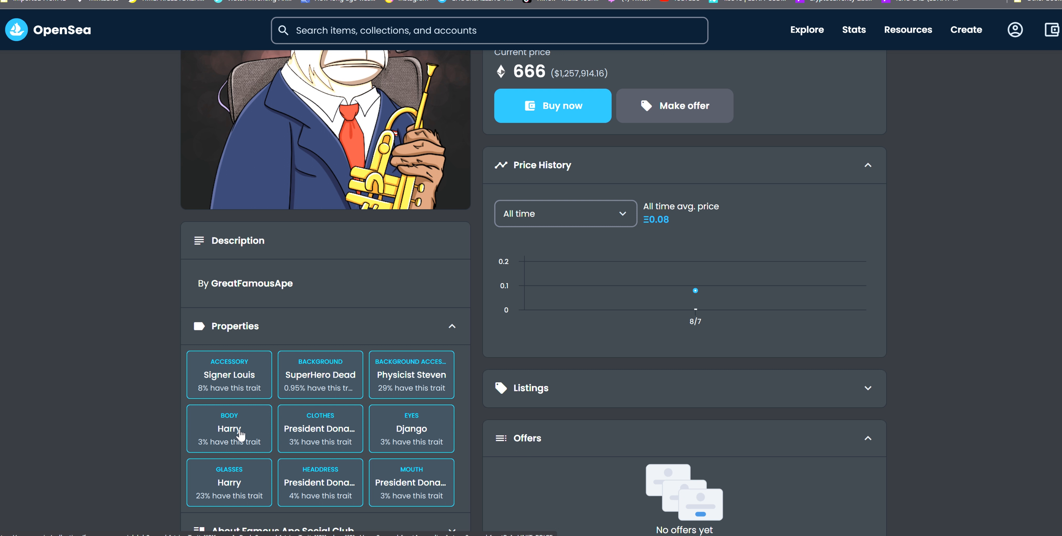
{"action": "mouse_move", "coordinate": [248, 485]}
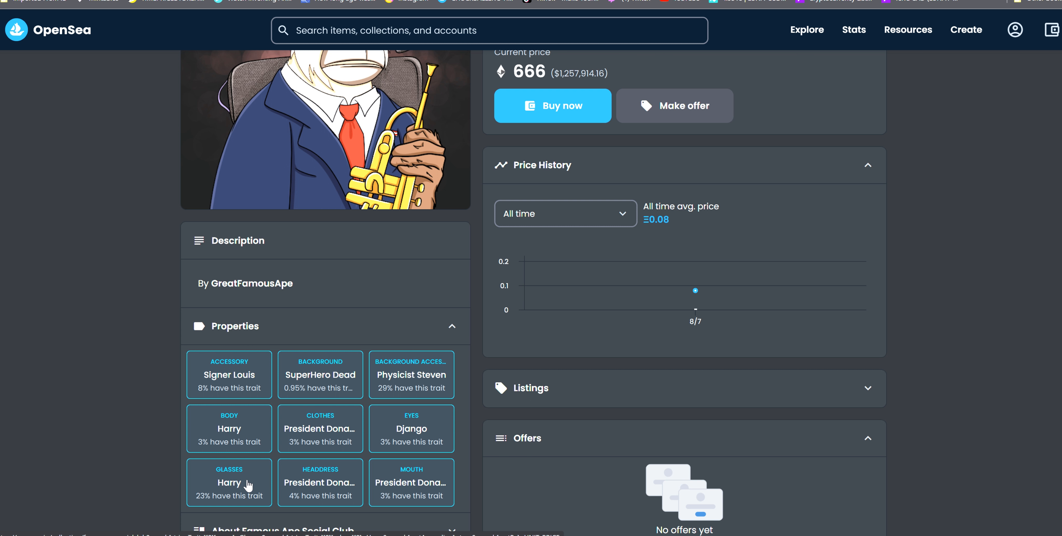
{"action": "mouse_move", "coordinate": [241, 487]}
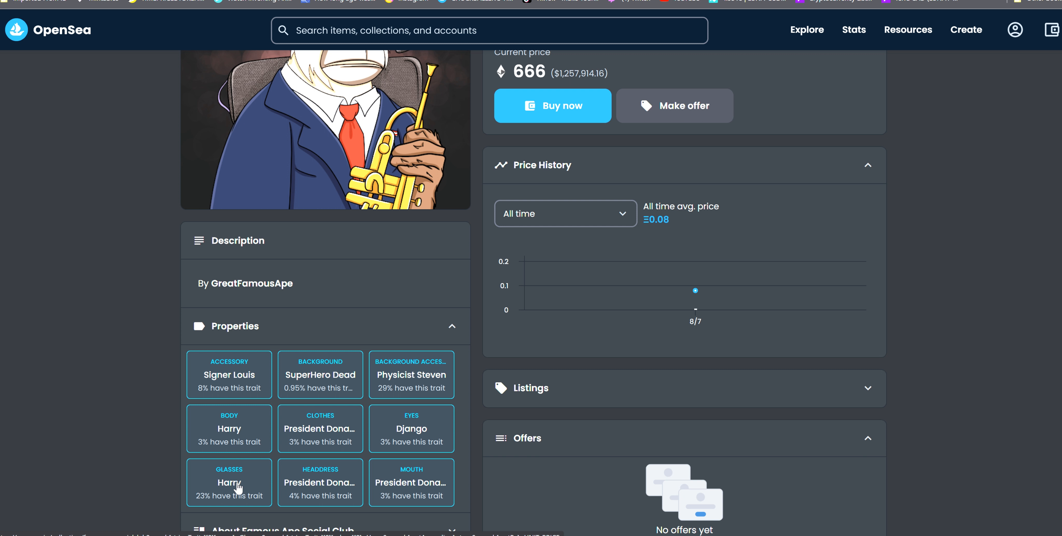
{"action": "scroll", "scroll_direction": "up", "scroll_amount": 3}
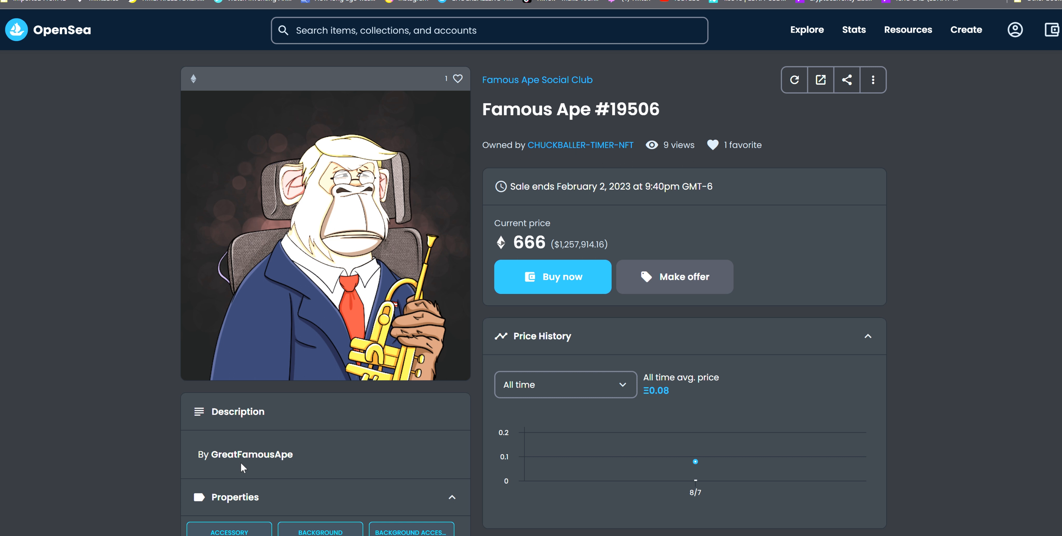
{"action": "mouse_move", "coordinate": [503, 278]}
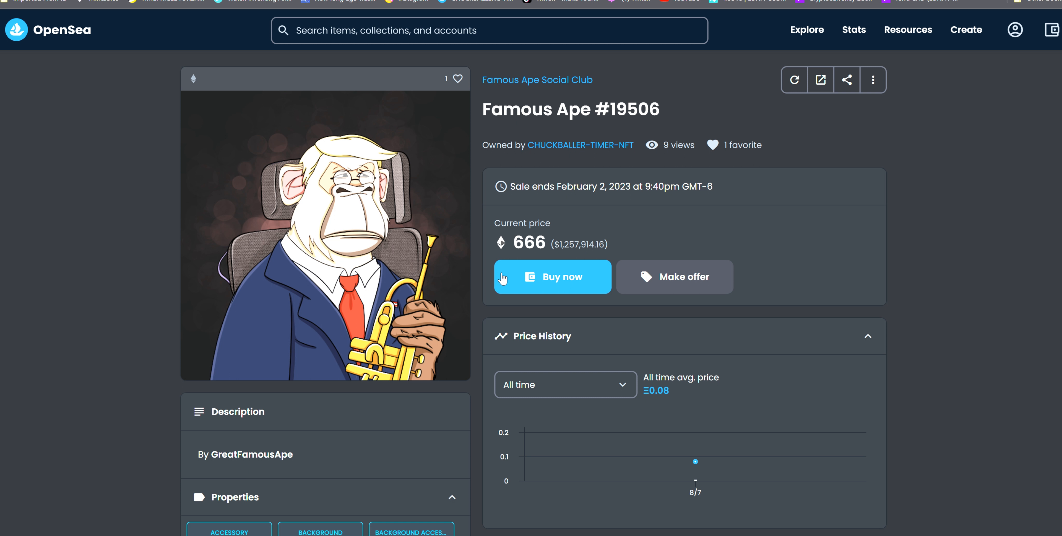
{"action": "mouse_move", "coordinate": [582, 249]}
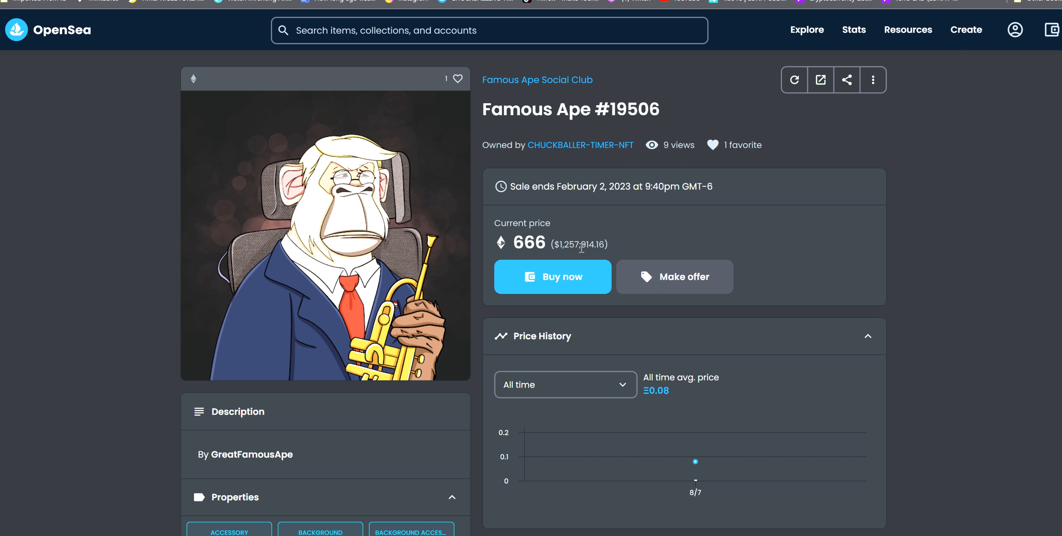